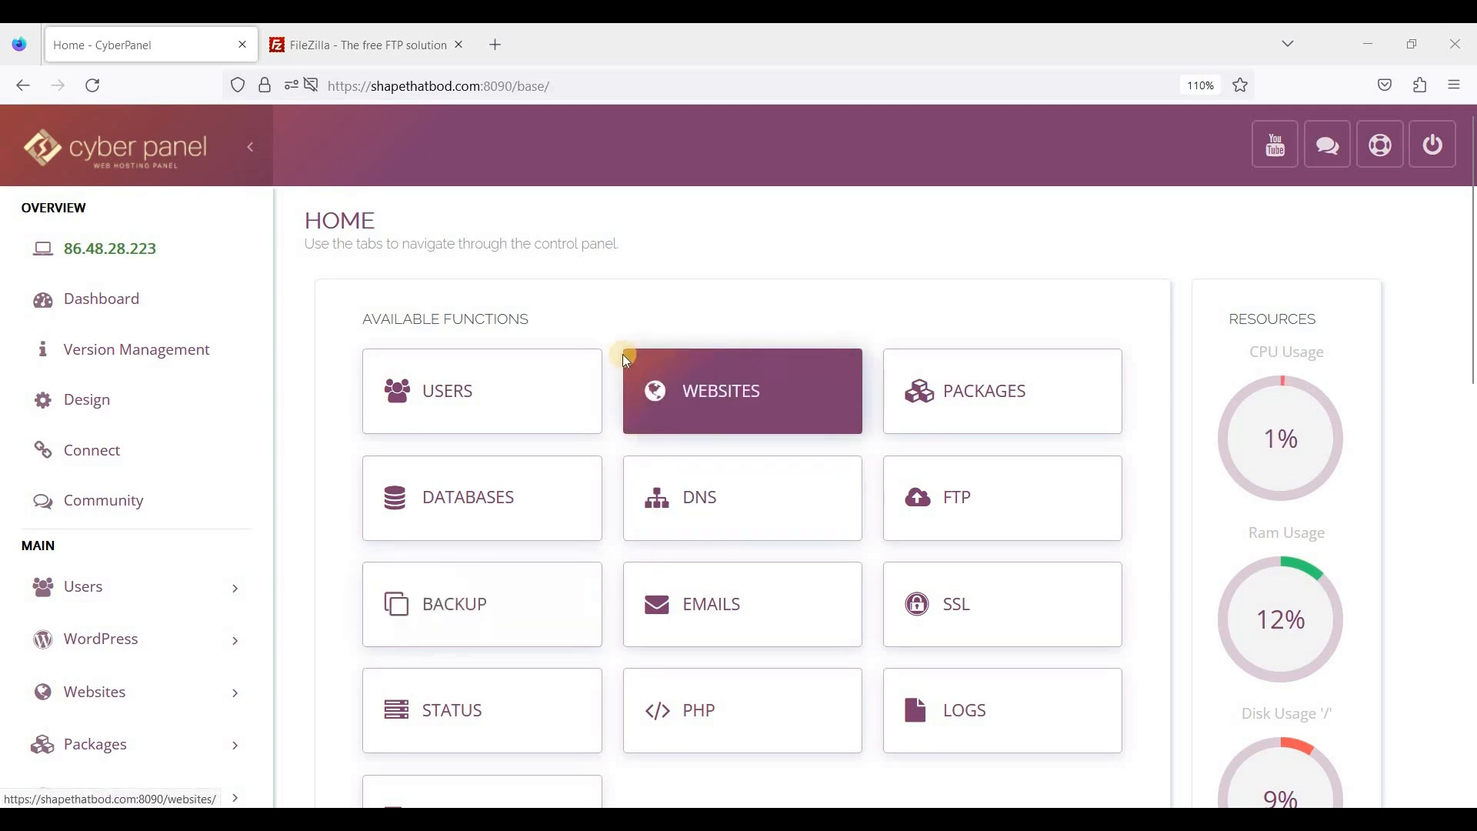
{"action": "mouse_move", "coordinate": [611, 359]}
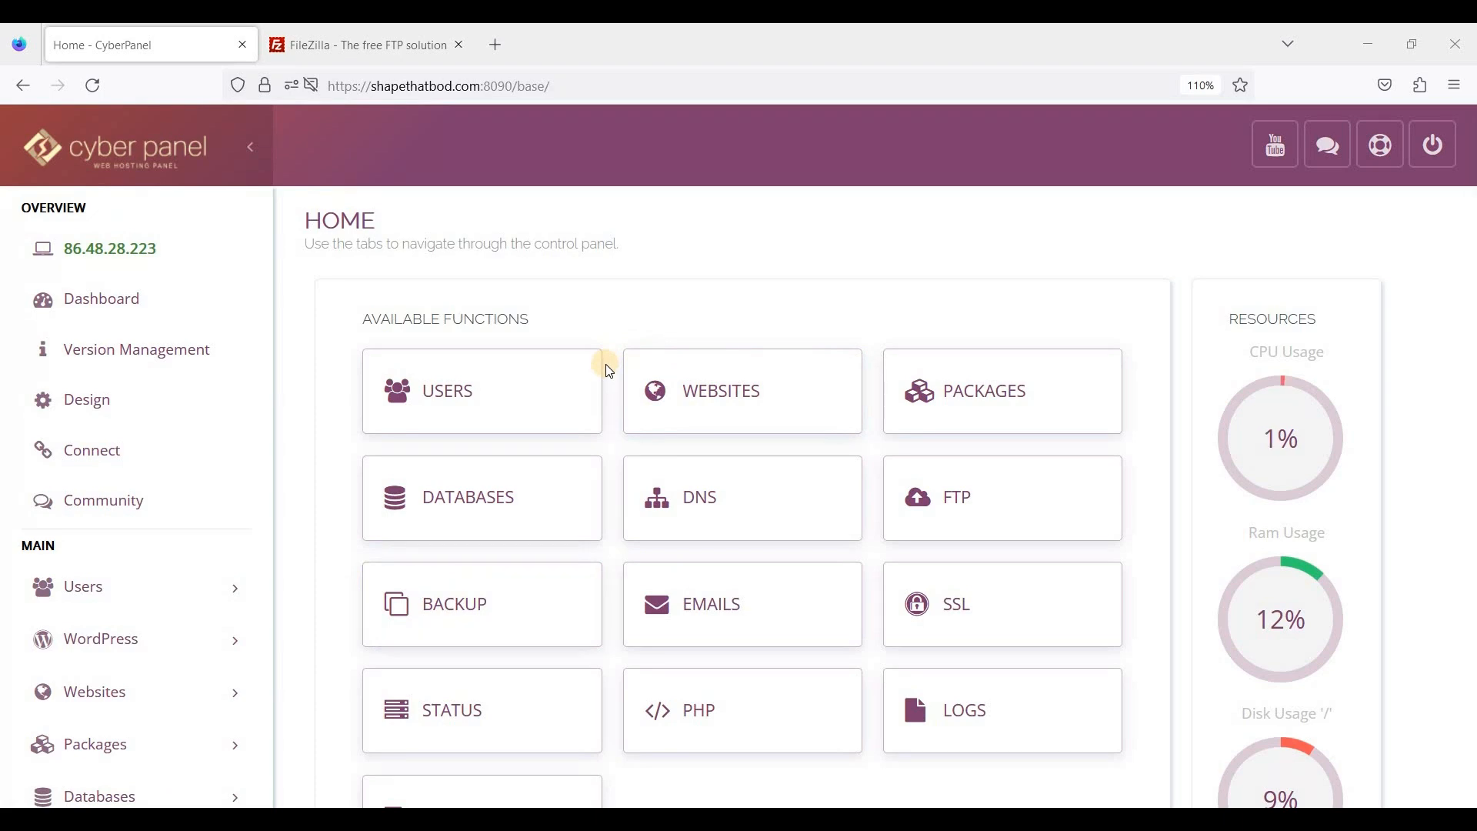
- Reach the Create New ACL form from the Users section of the sidebar
{"action": "scroll", "scroll_direction": "down", "scroll_amount": 3}
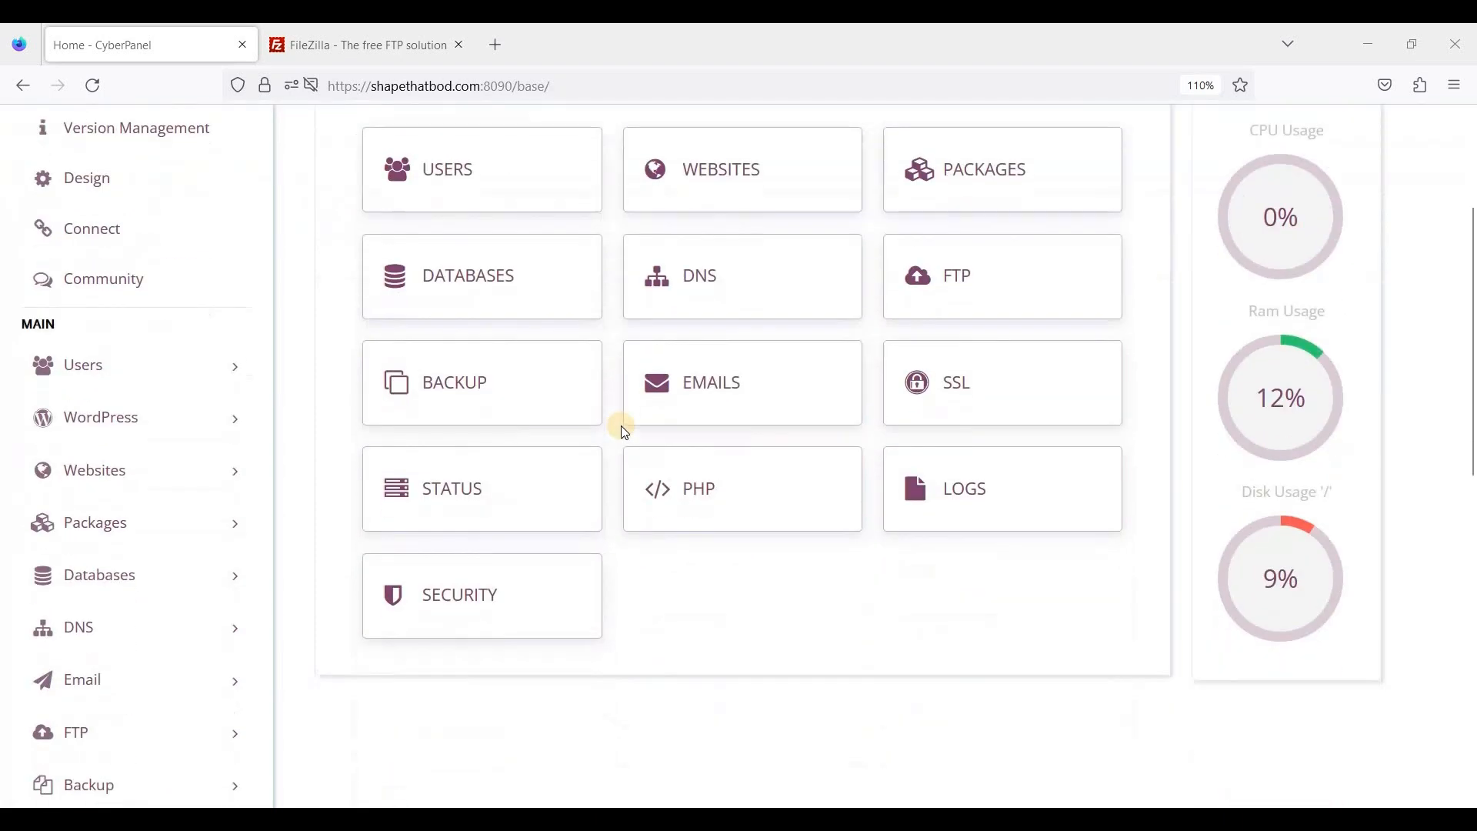
{"action": "scroll", "scroll_direction": "up", "scroll_amount": 3}
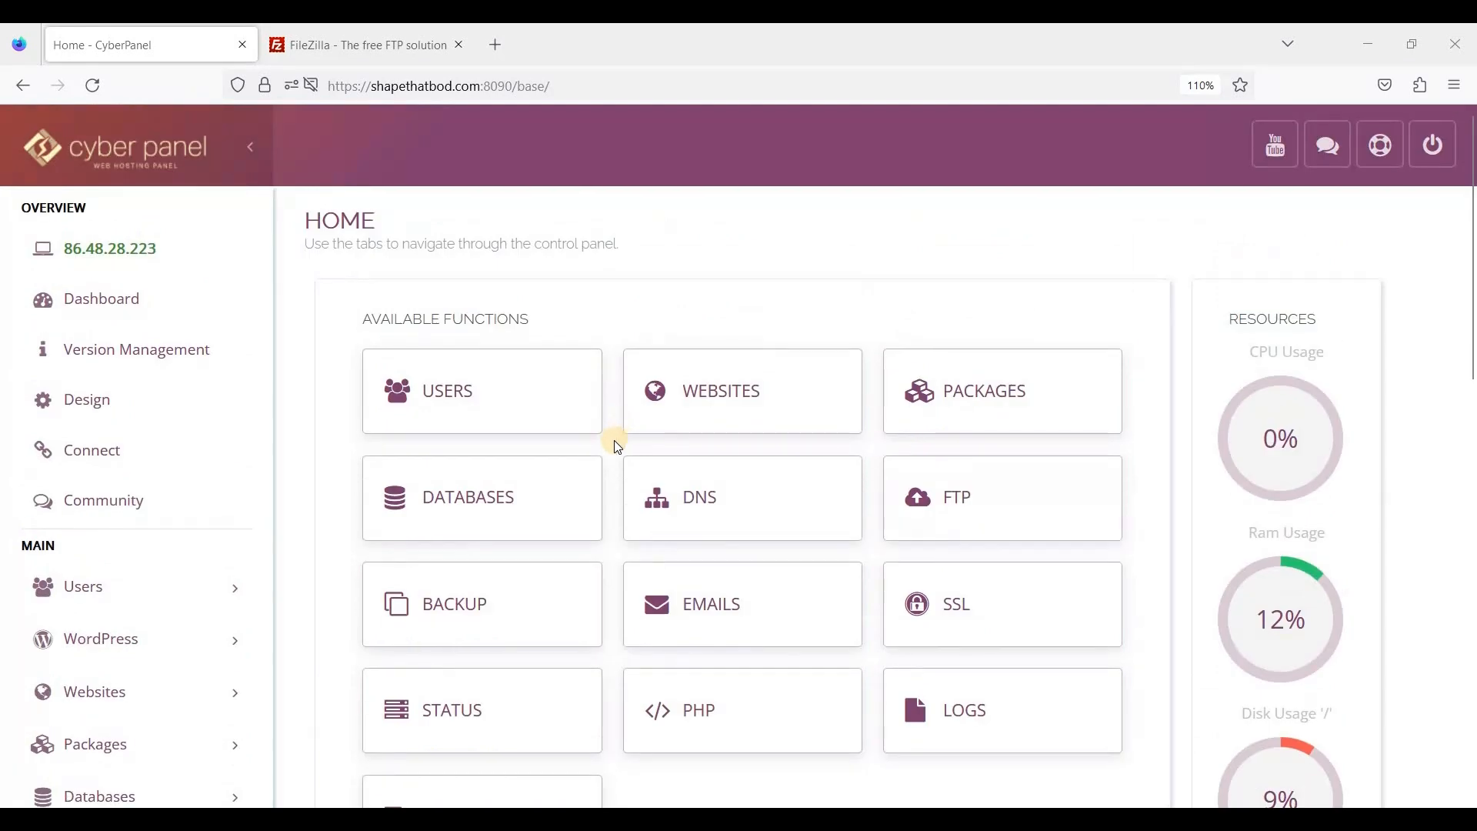
{"action": "scroll", "scroll_direction": "down", "scroll_amount": 3}
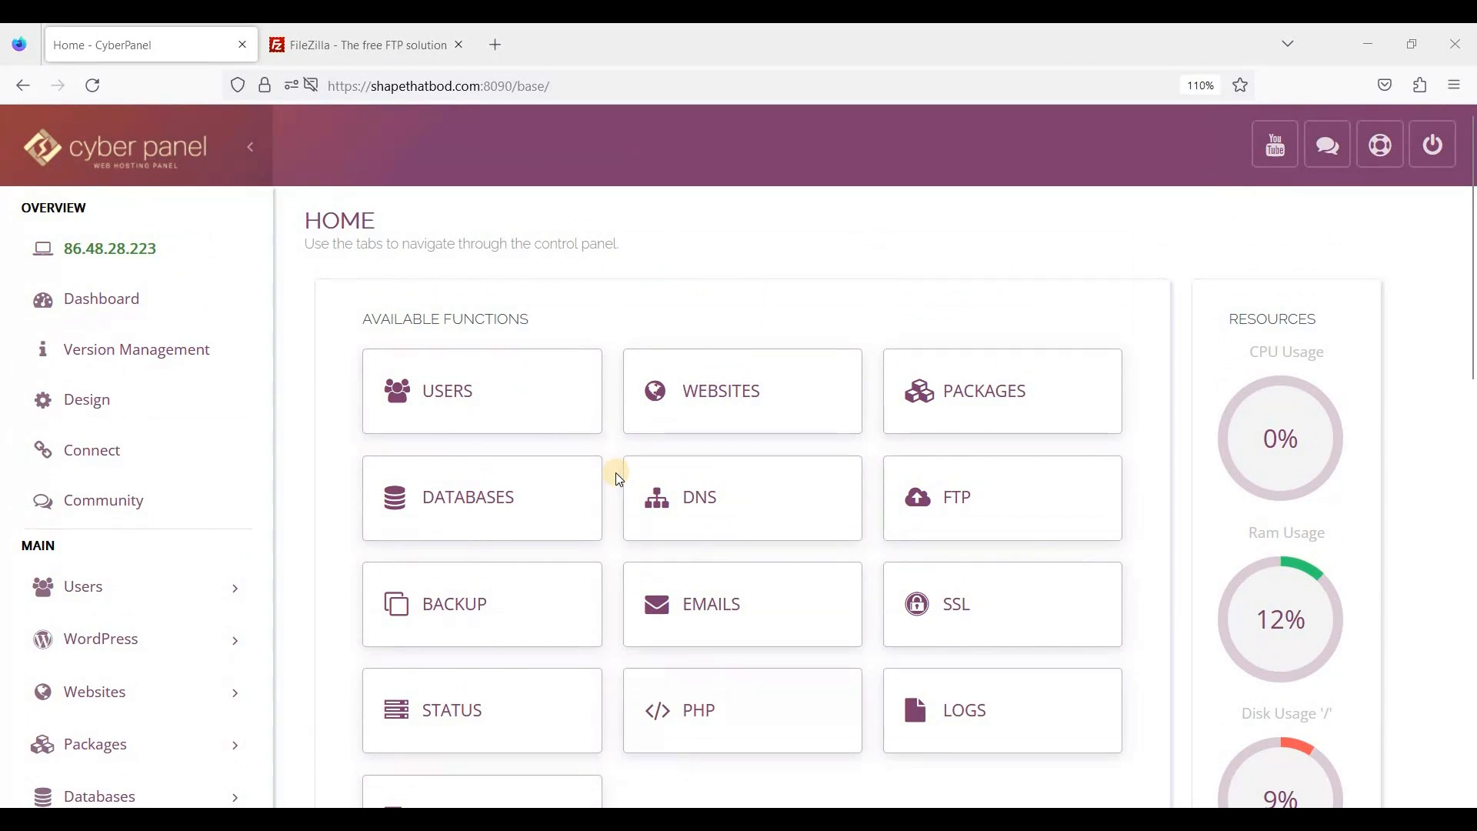
{"action": "mouse_move", "coordinate": [731, 404]}
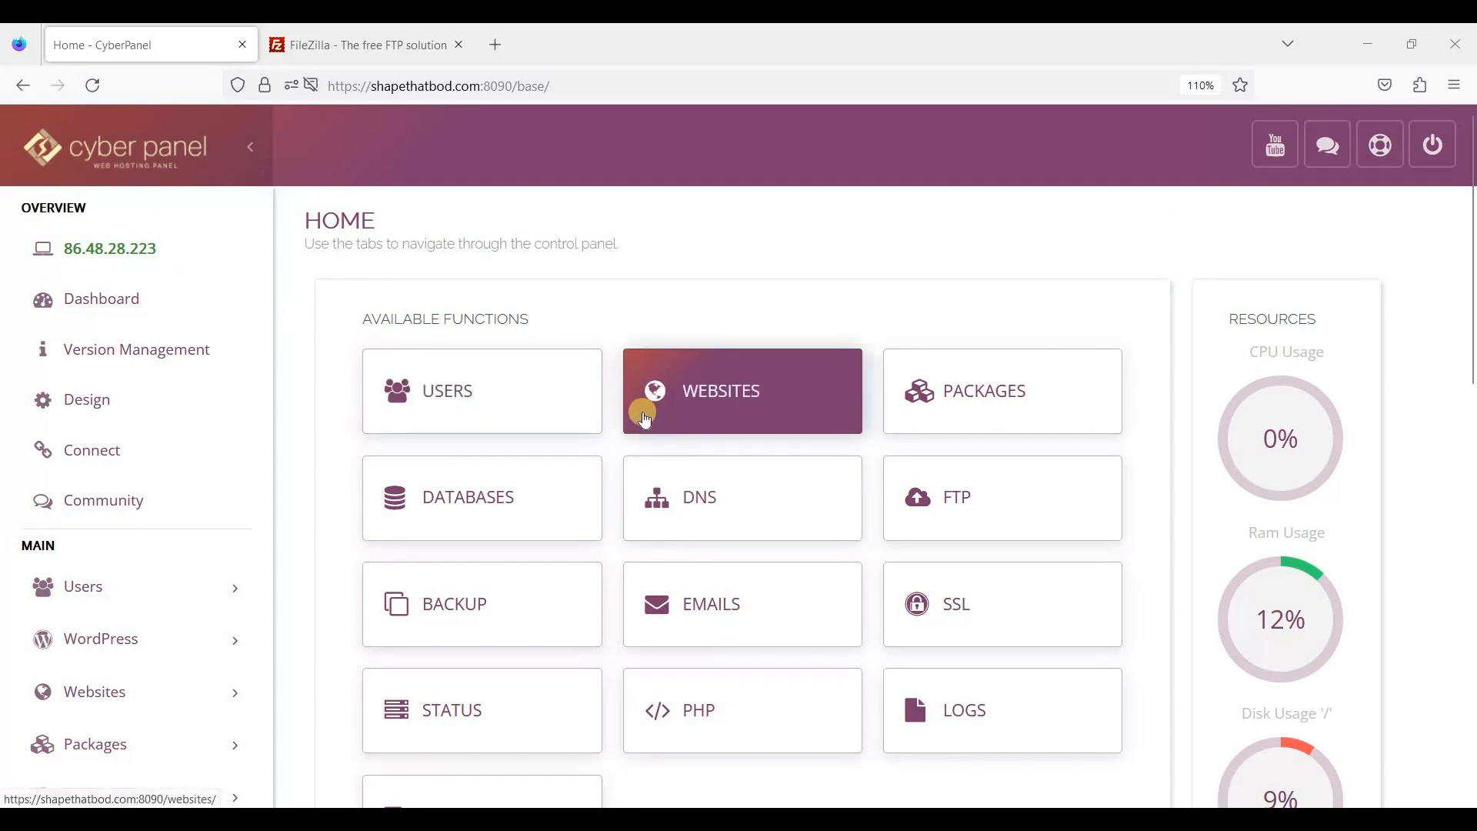
{"action": "mouse_move", "coordinate": [601, 421]}
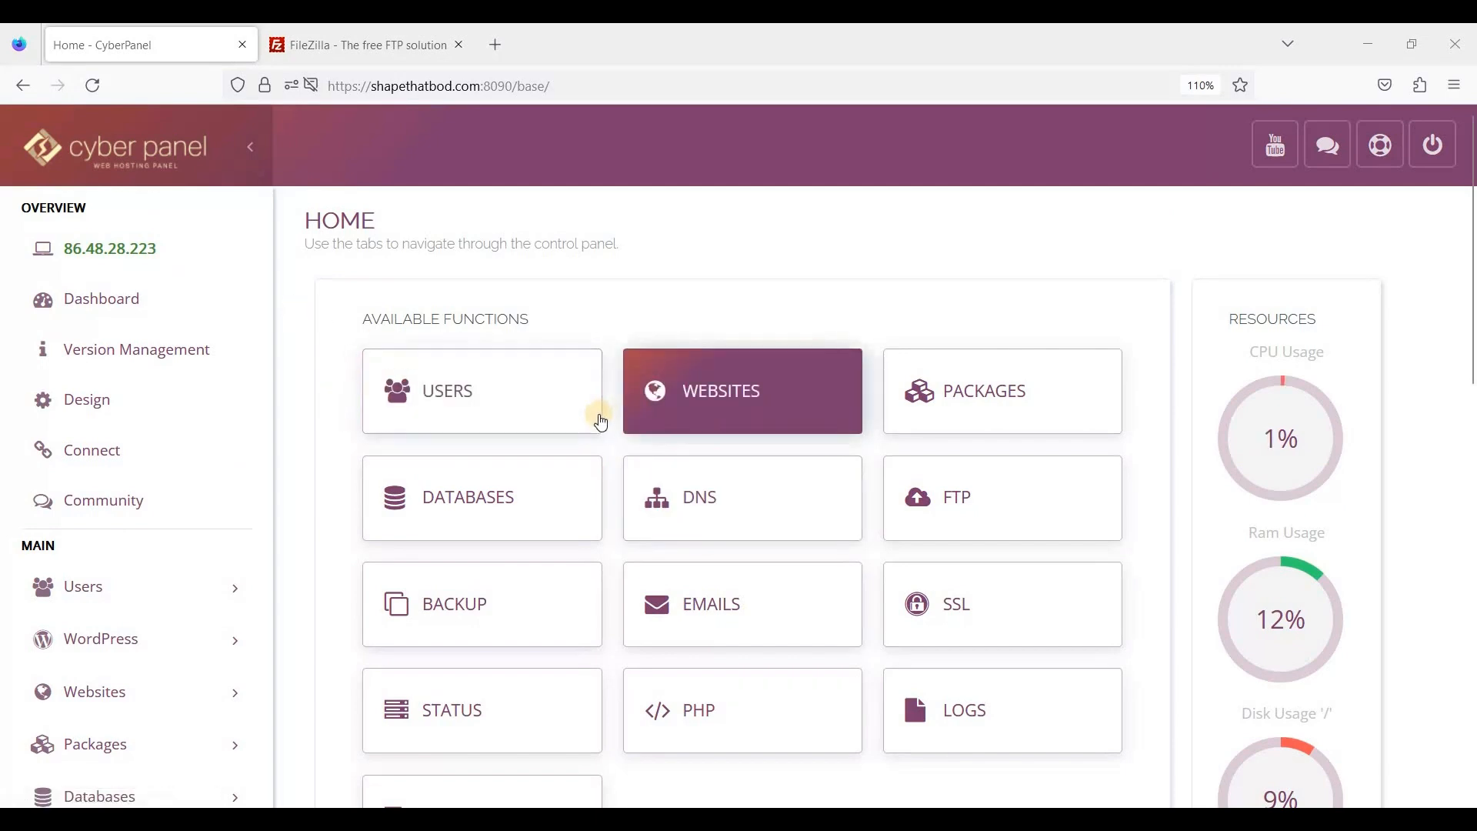
{"action": "mouse_move", "coordinate": [699, 403]}
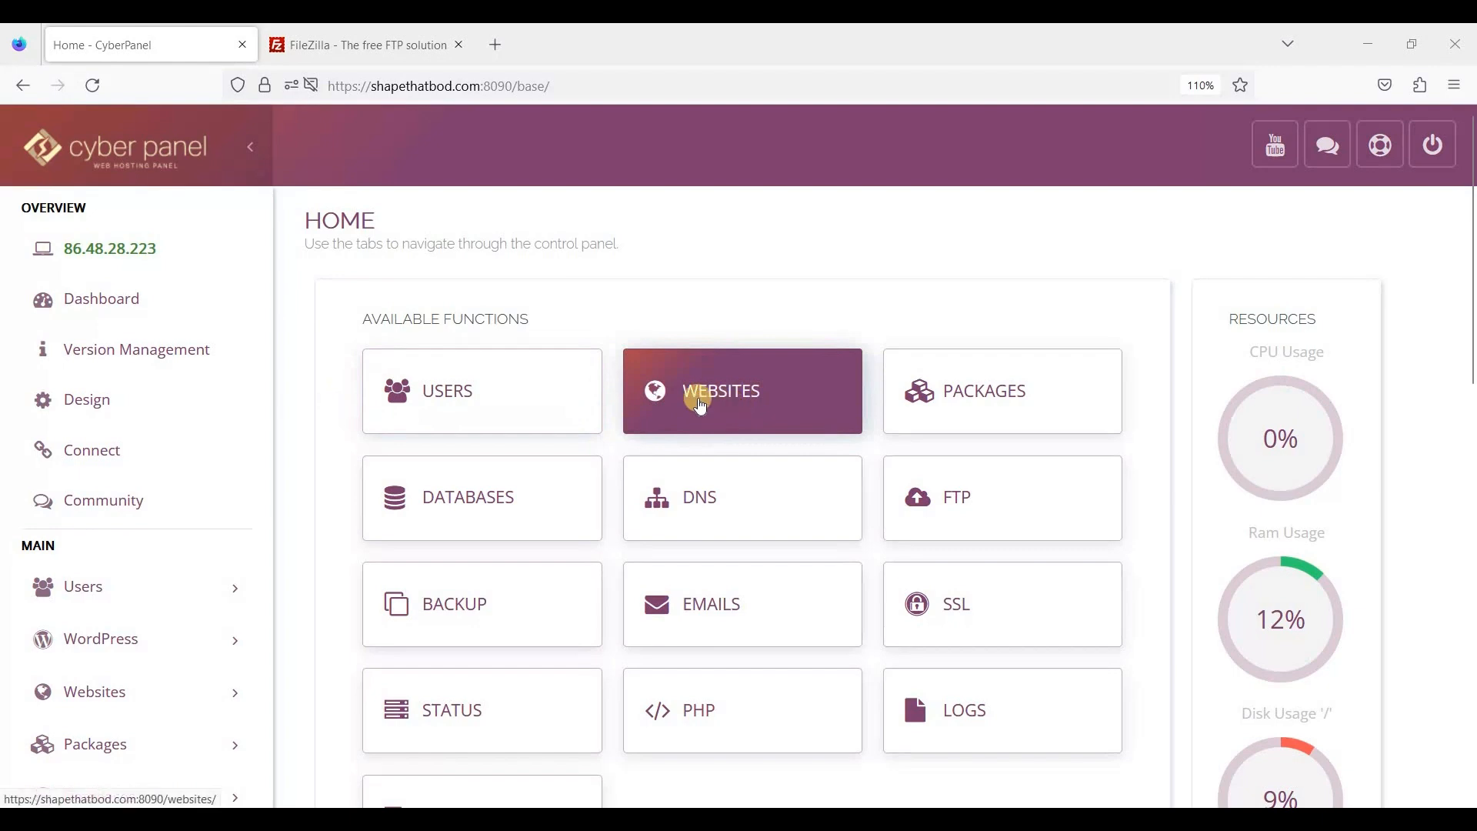
{"action": "mouse_move", "coordinate": [337, 468]}
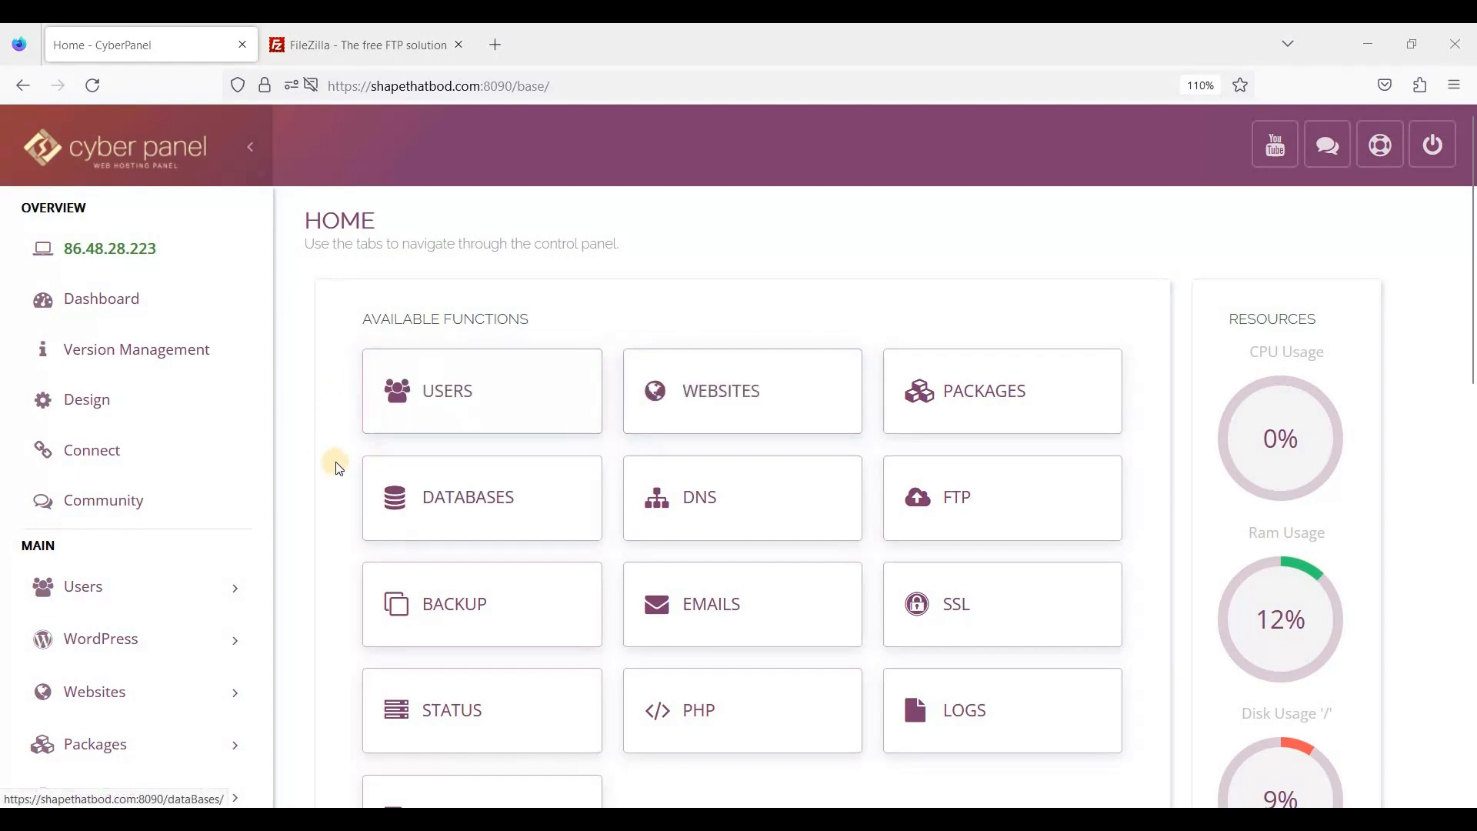
{"action": "mouse_move", "coordinate": [245, 611]}
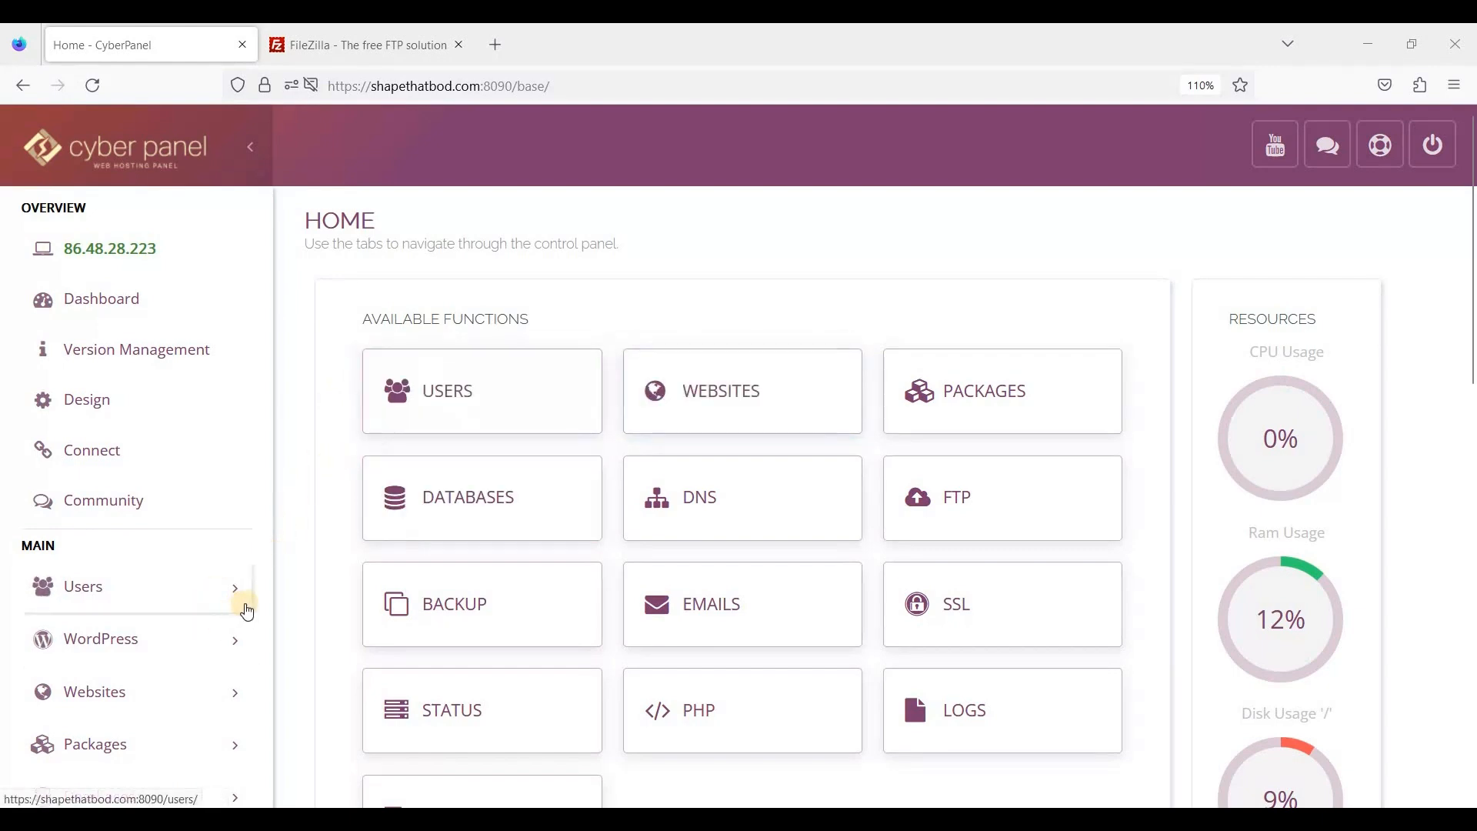
{"action": "scroll", "scroll_direction": "down", "scroll_amount": 3}
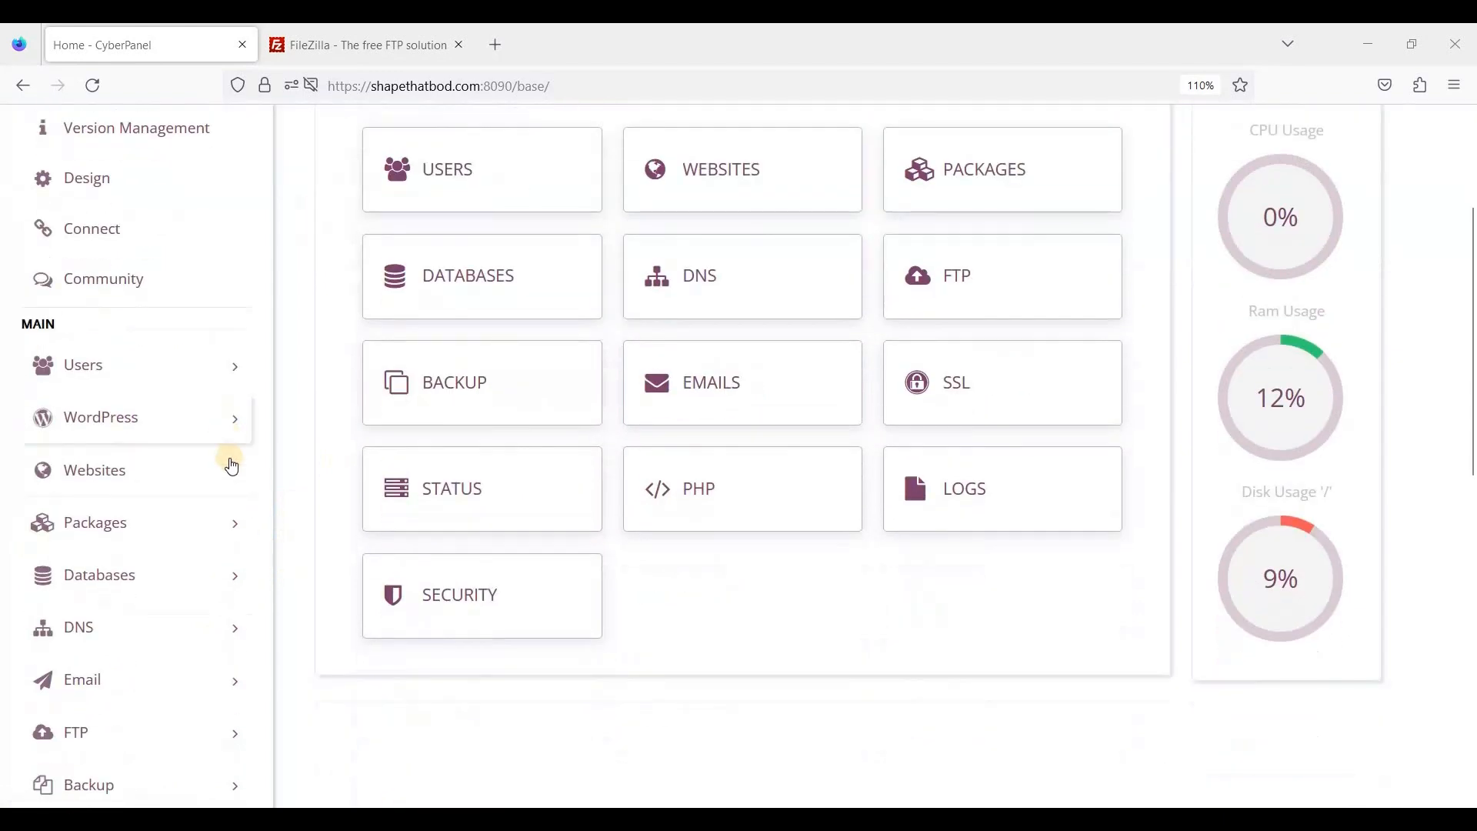
{"action": "mouse_move", "coordinate": [234, 460]}
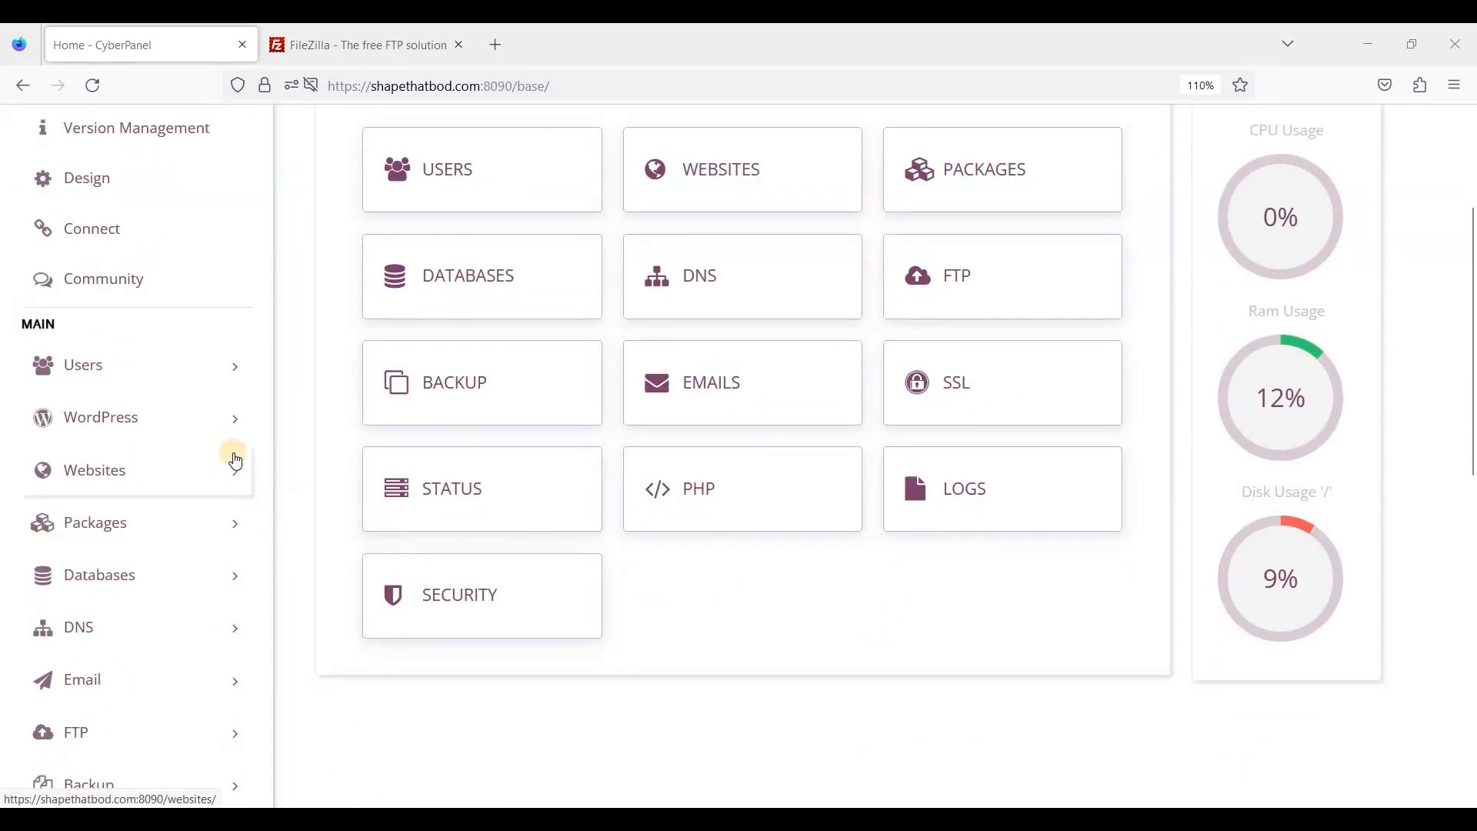
{"action": "left_click", "coordinate": [82, 365]}
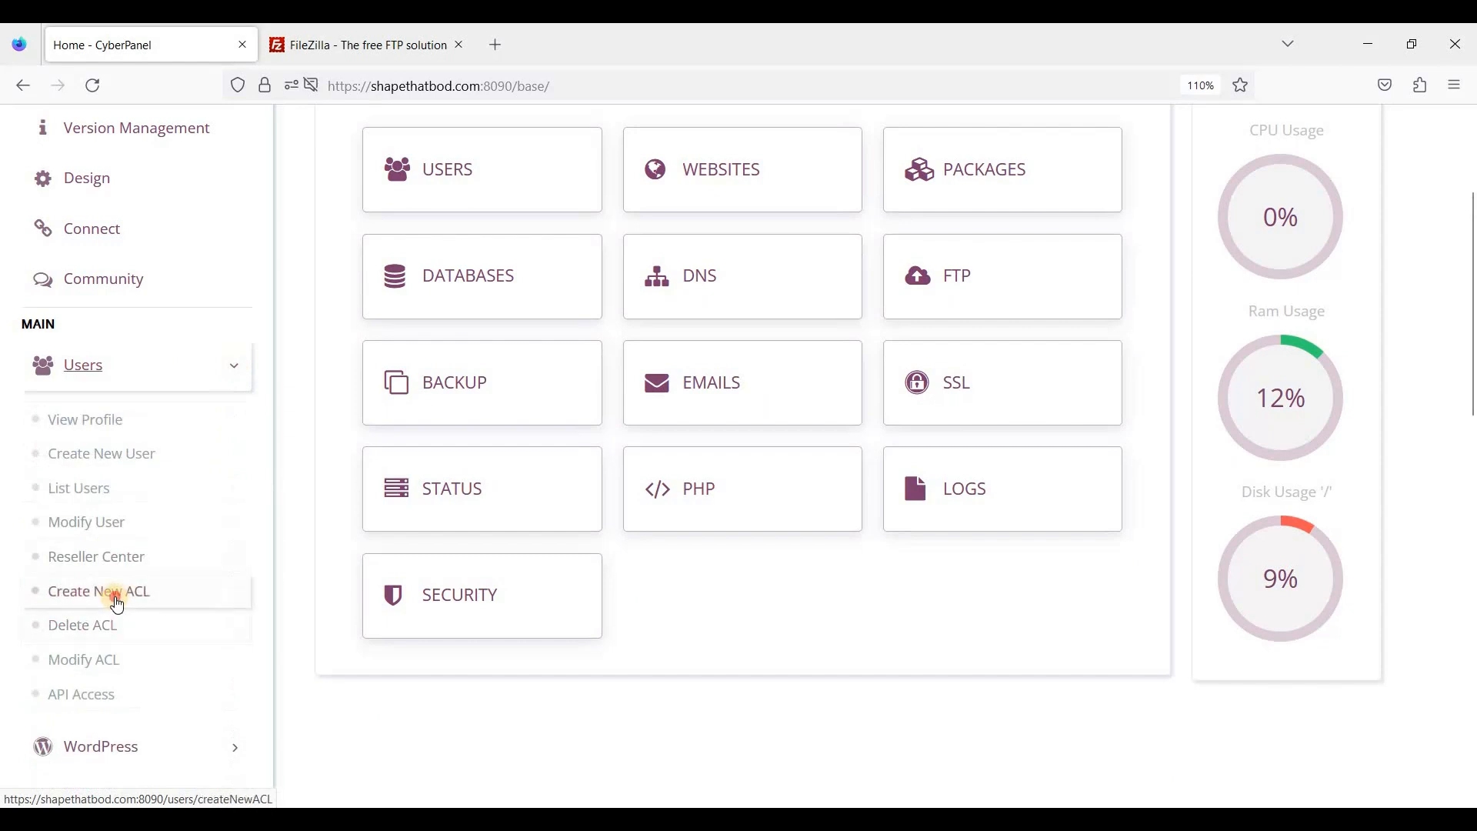
{"action": "left_click", "coordinate": [99, 591]}
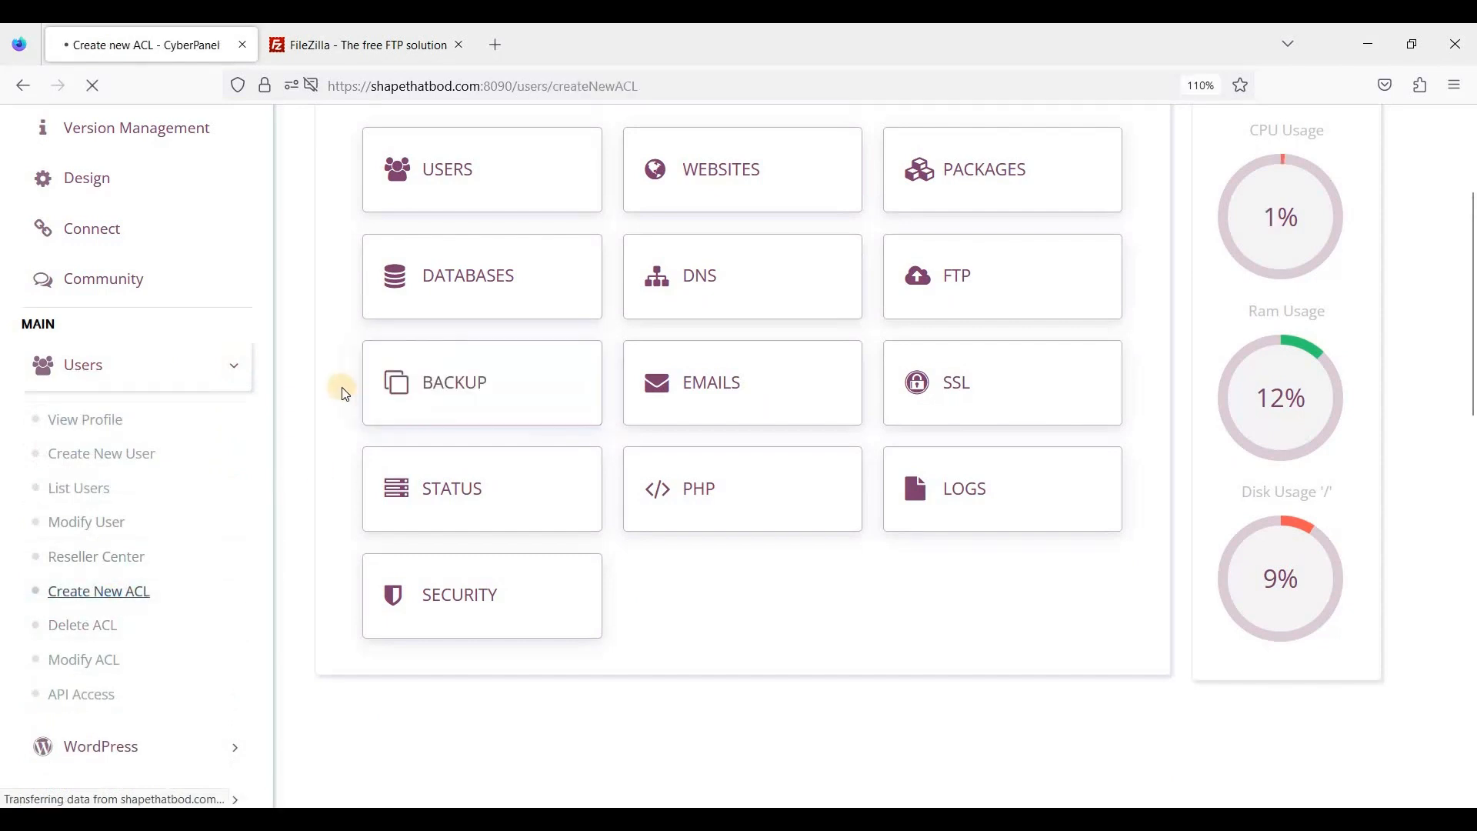
{"action": "left_click", "coordinate": [98, 591]}
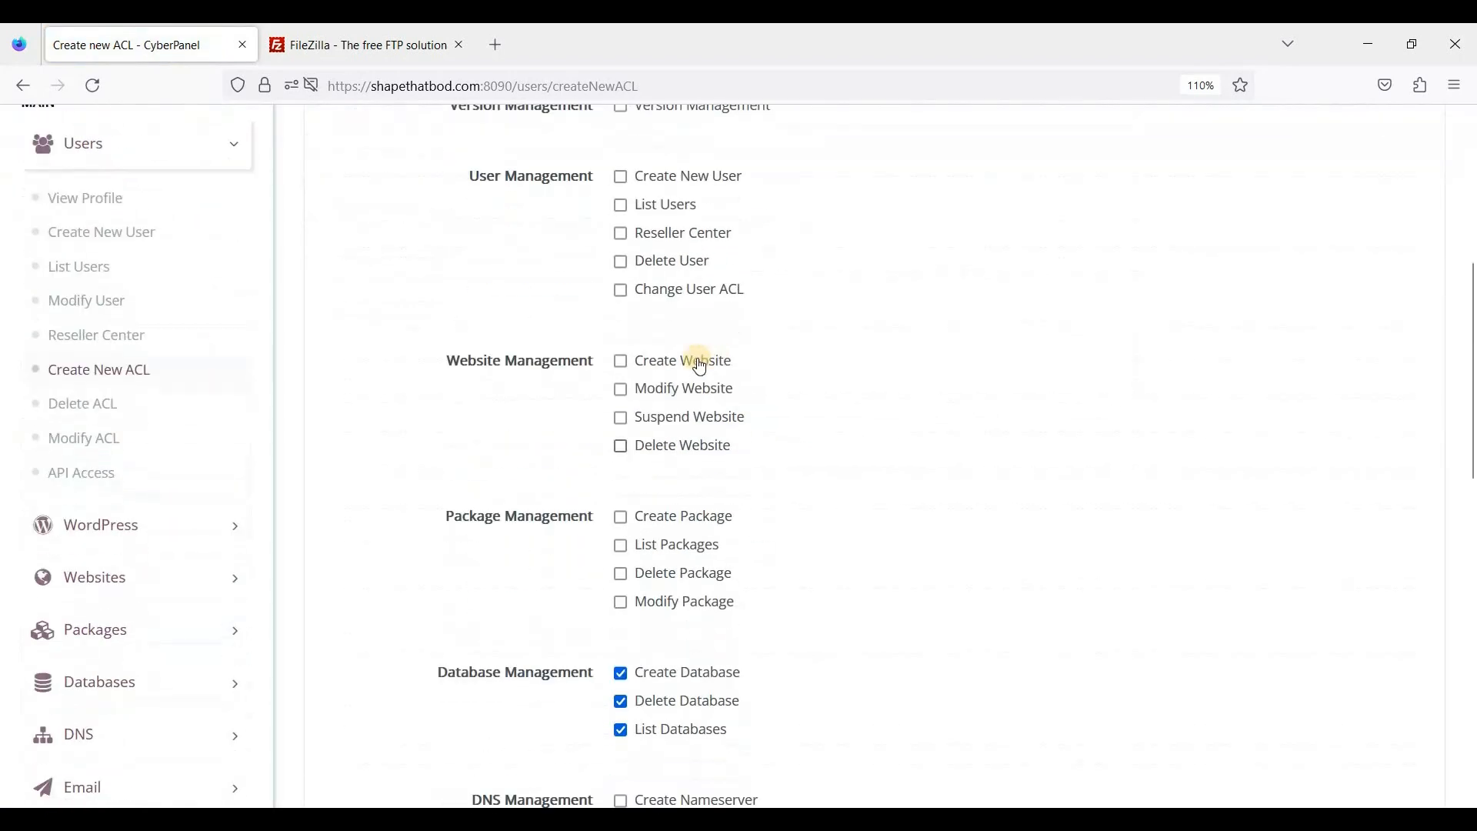
{"action": "mouse_move", "coordinate": [699, 394]}
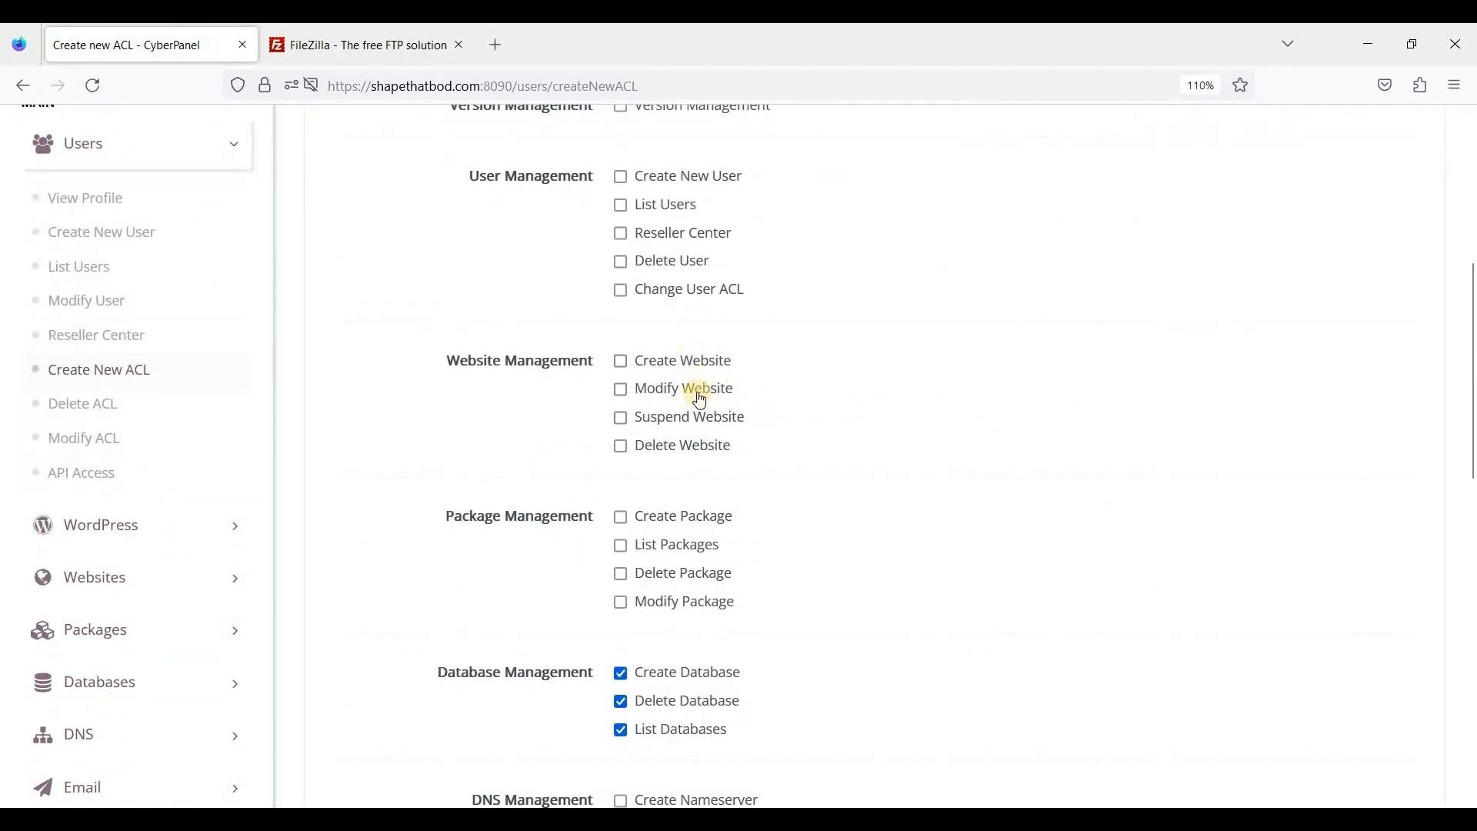
- Review the ACL permission checkboxes for database, DNS, email, FTP and backups
{"action": "scroll", "scroll_direction": "down", "scroll_amount": 3}
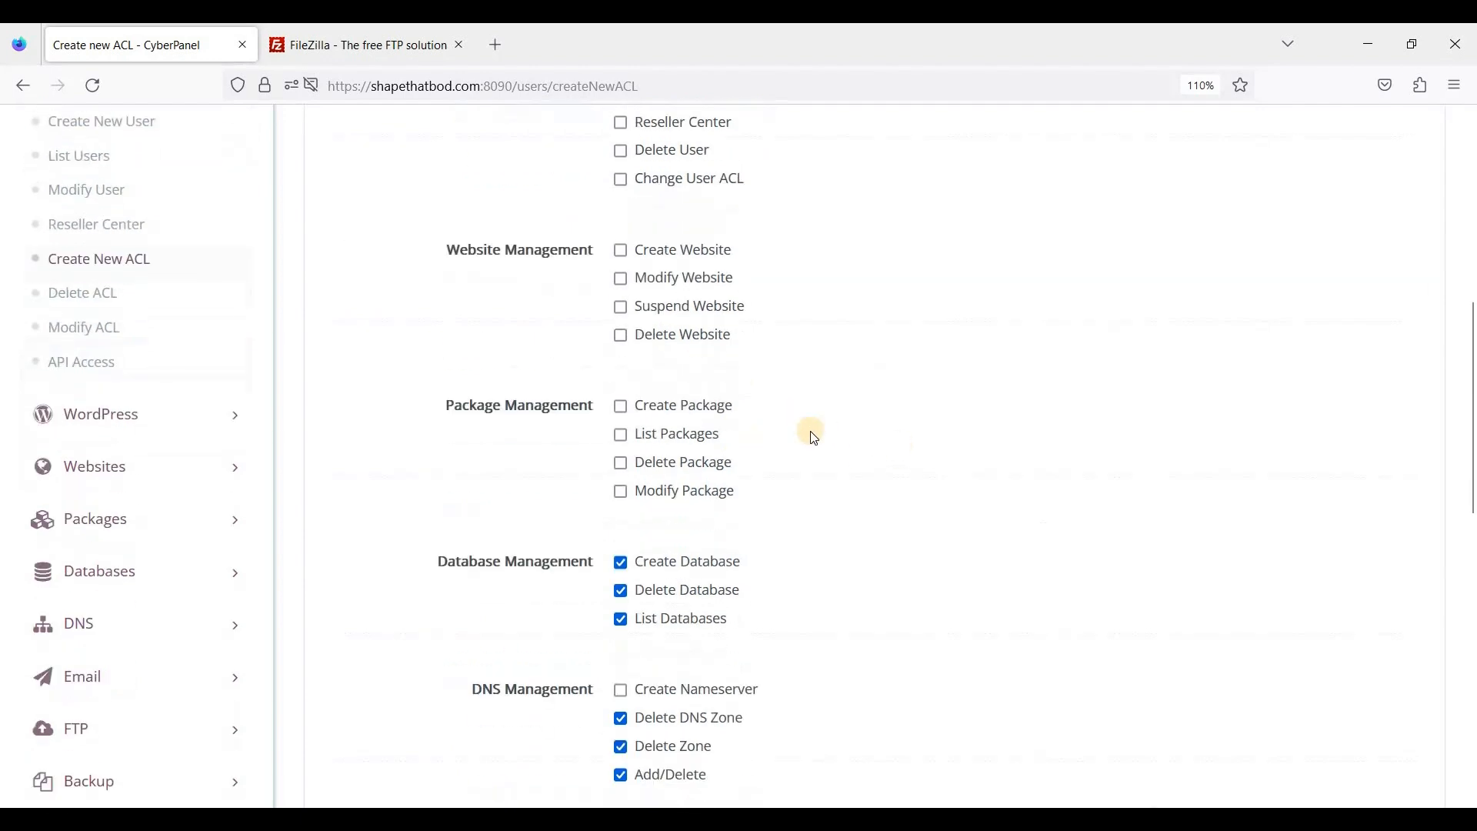
{"action": "scroll", "scroll_direction": "down", "scroll_amount": 3}
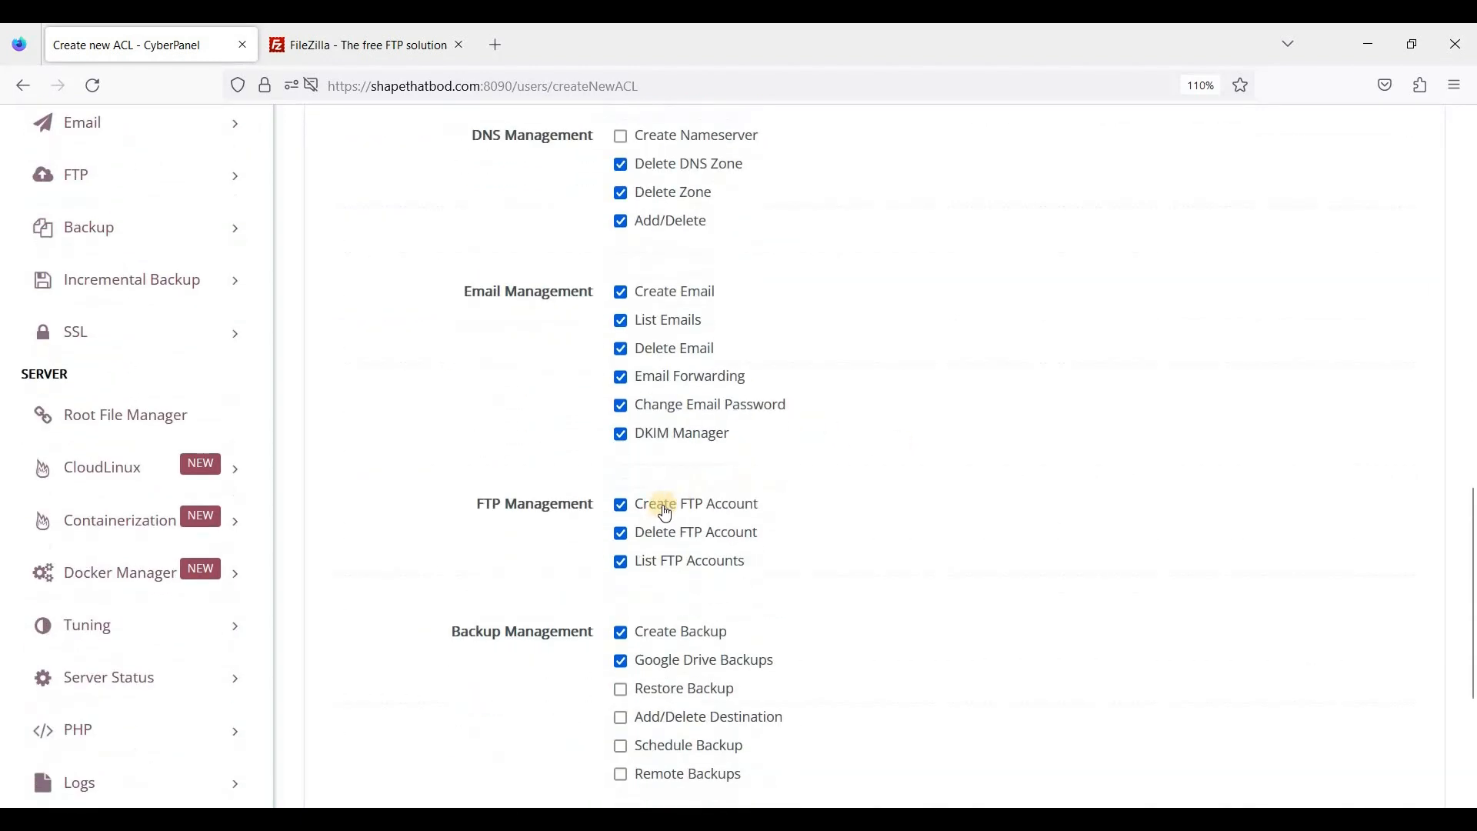
{"action": "mouse_move", "coordinate": [702, 538]}
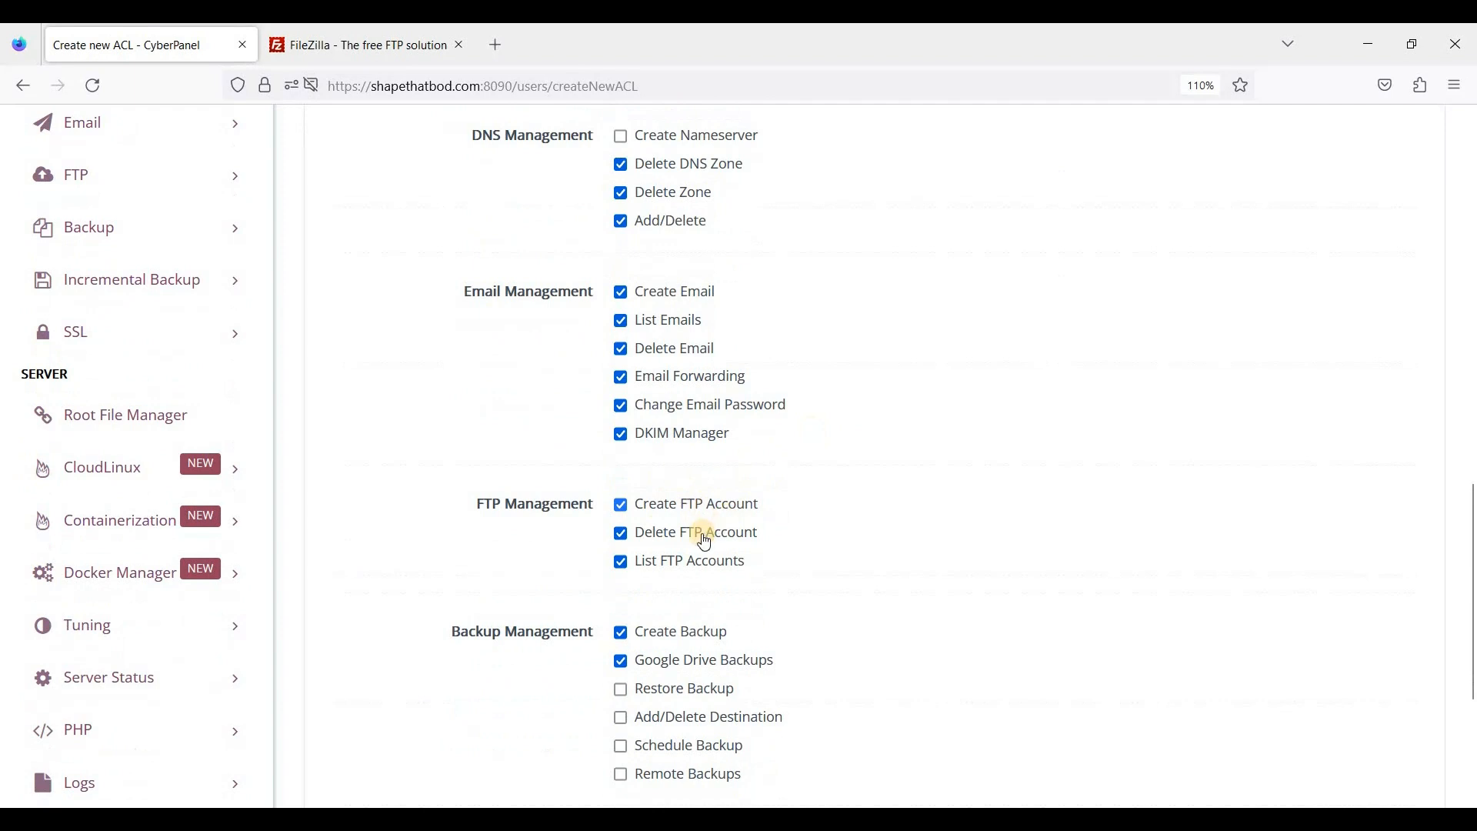
{"action": "mouse_move", "coordinate": [751, 552]}
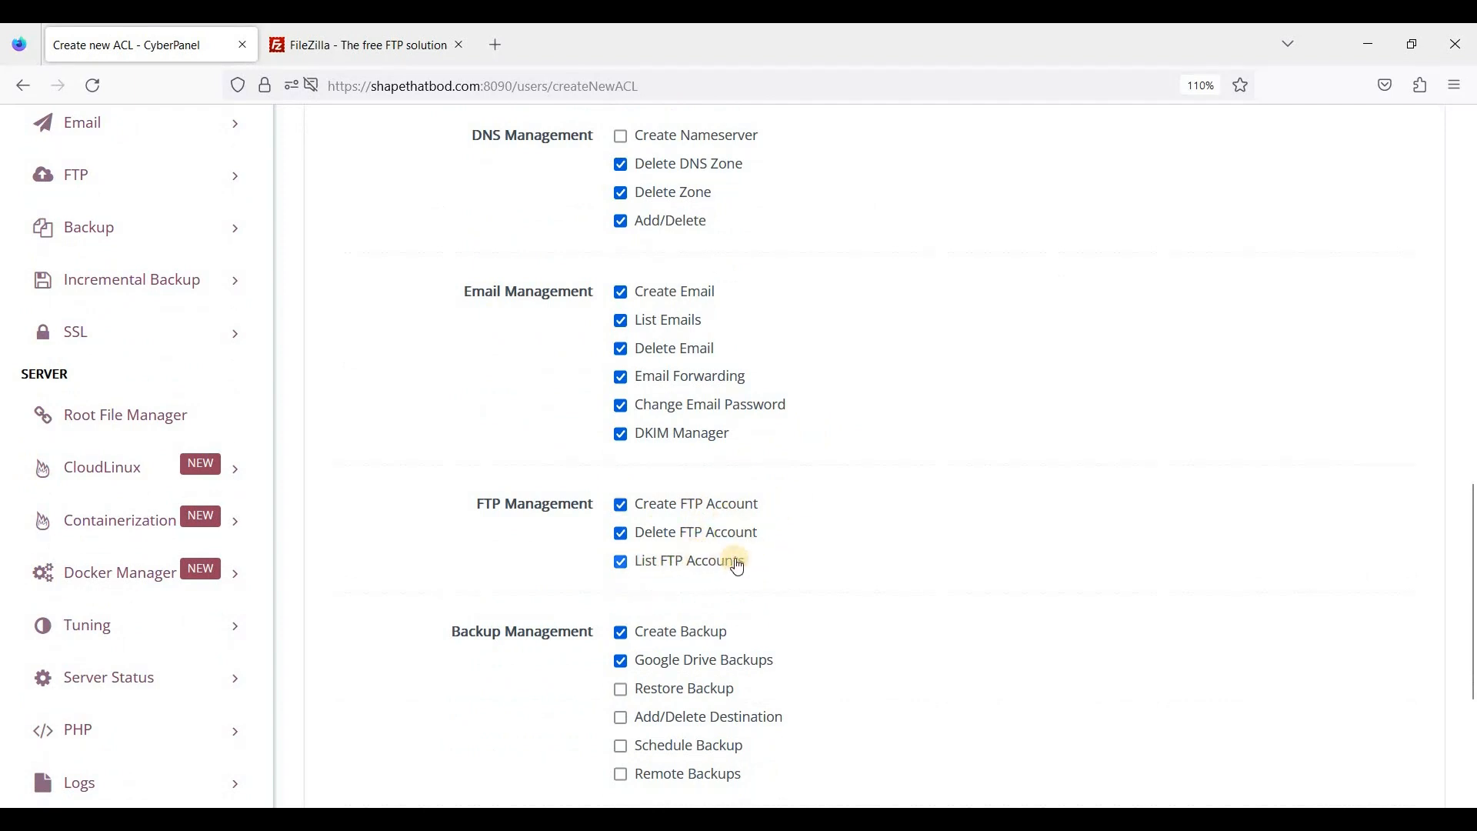
{"action": "scroll", "scroll_direction": "up", "scroll_amount": 3}
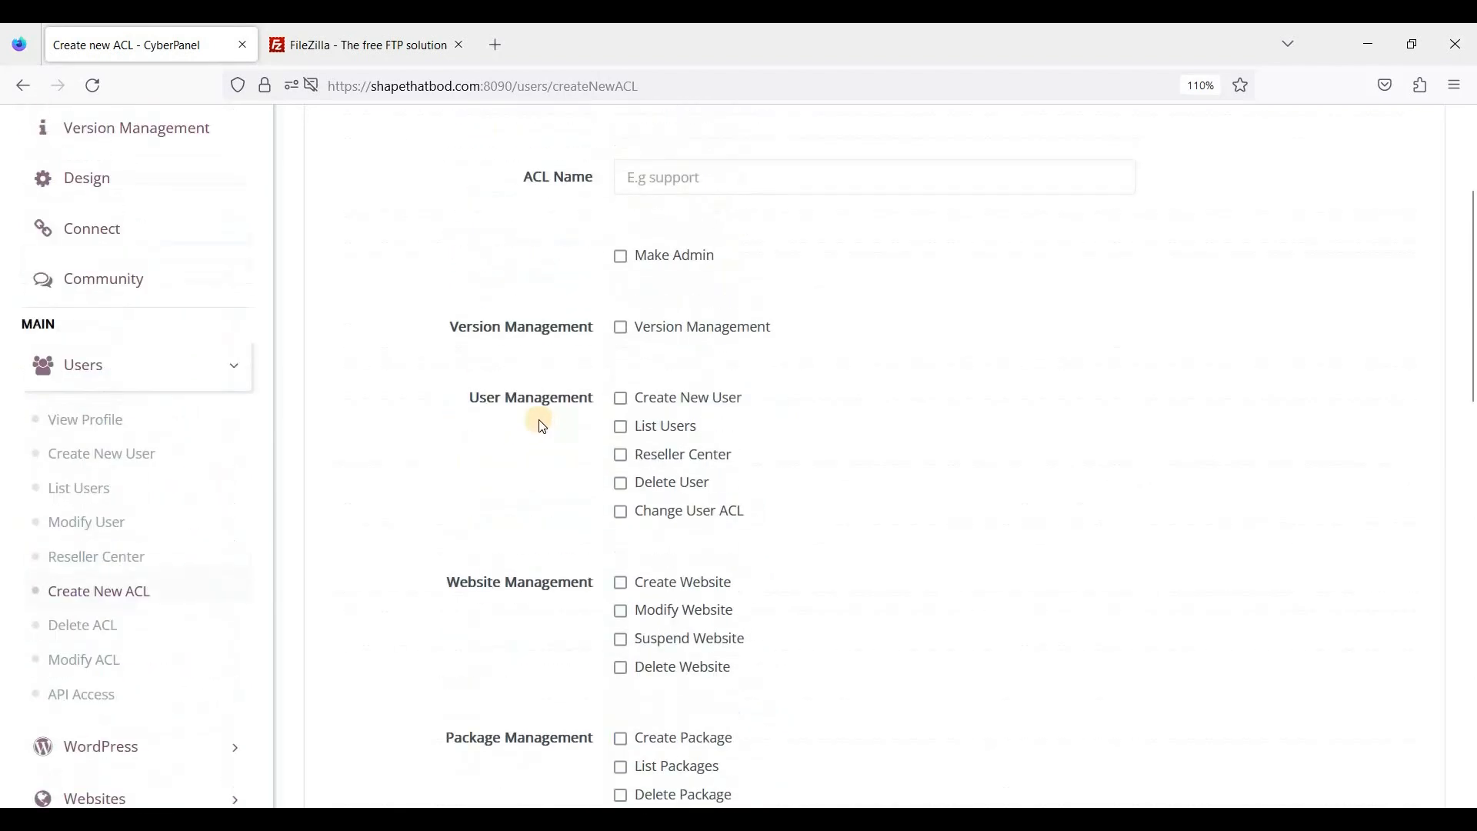
{"action": "scroll", "scroll_direction": "up", "scroll_amount": 3}
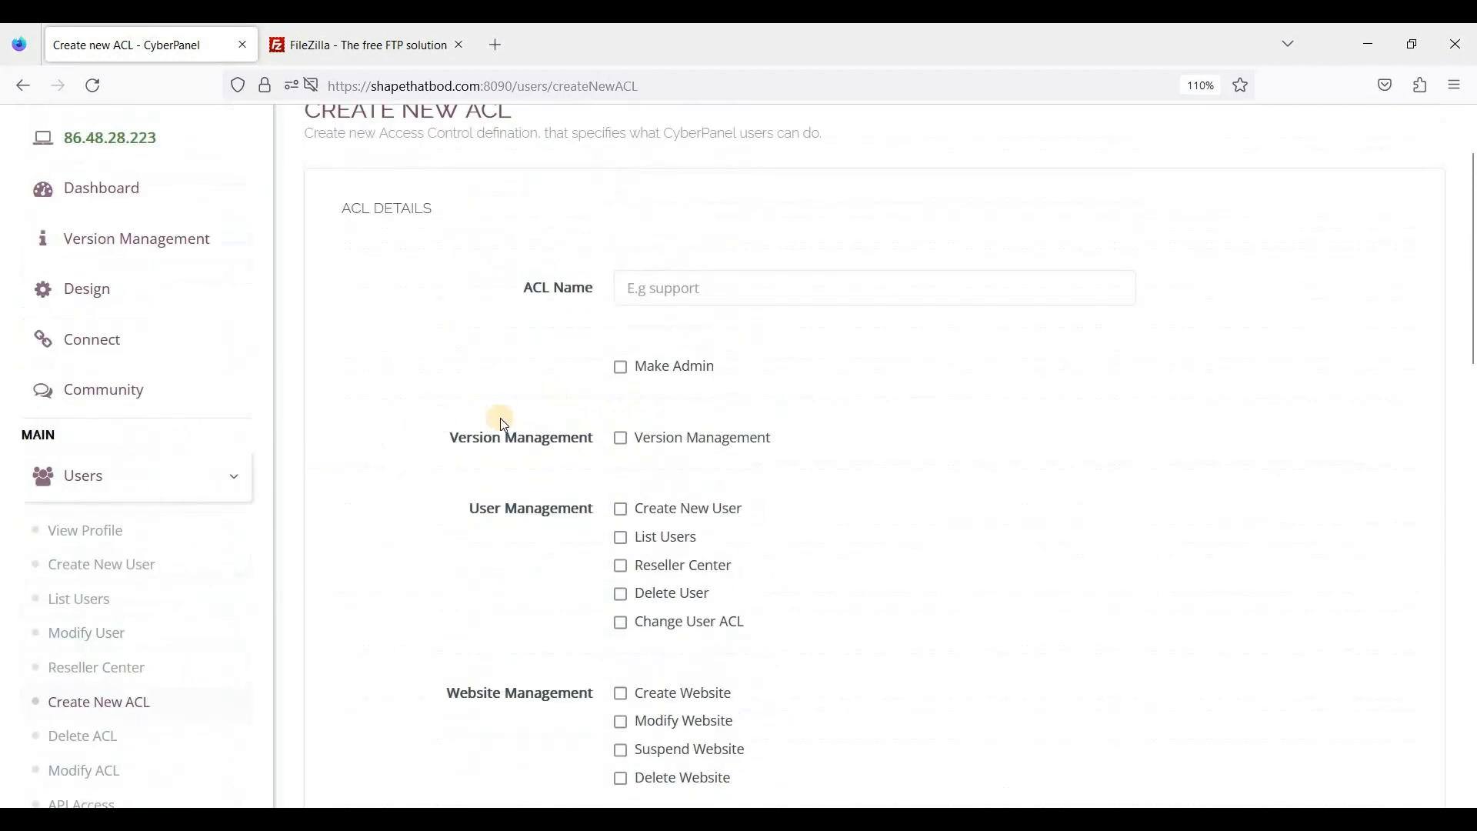
{"action": "scroll", "scroll_direction": "up", "scroll_amount": 3}
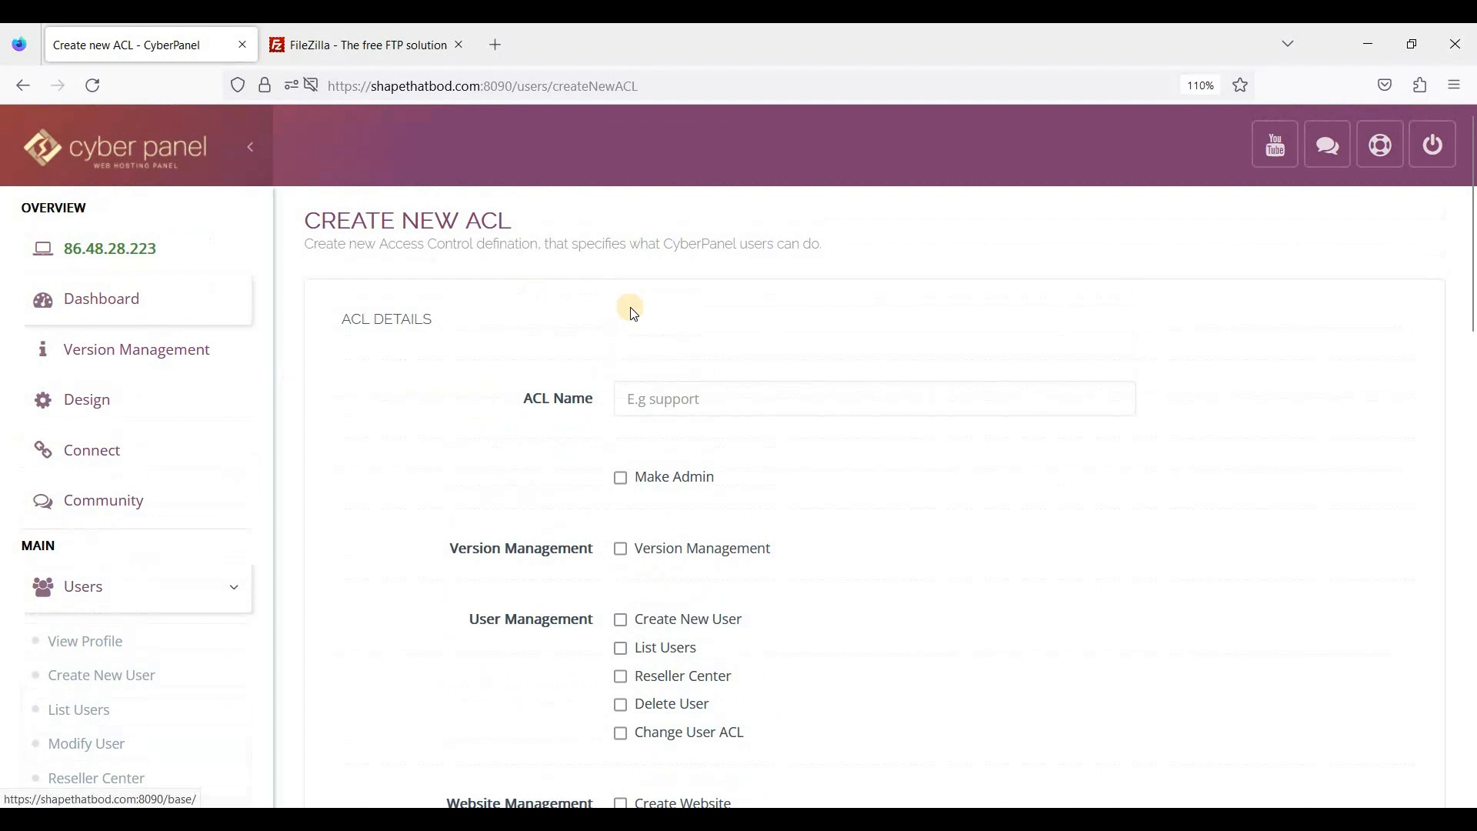
{"action": "mouse_move", "coordinate": [204, 334]}
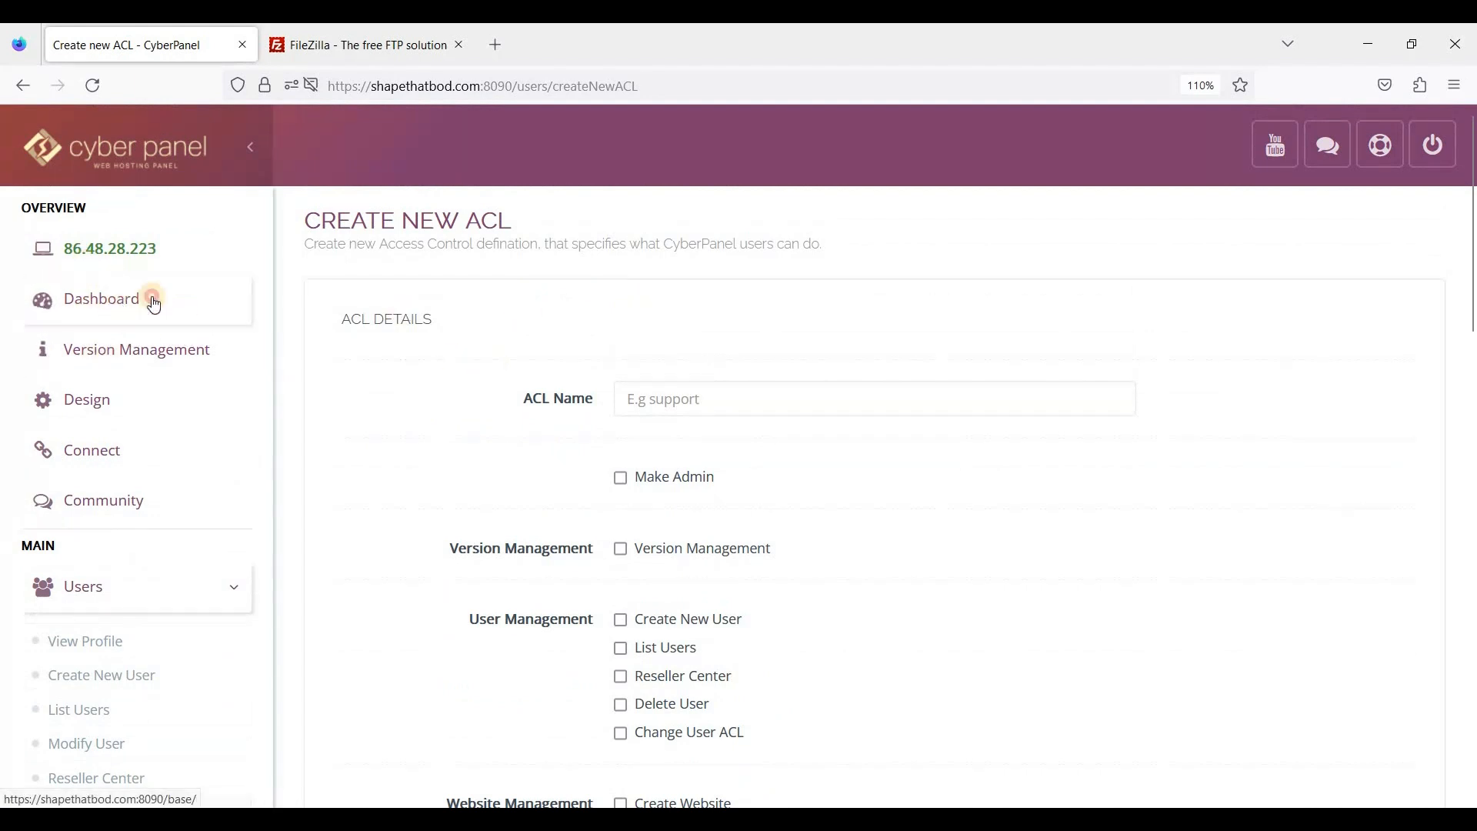
- Go back to the Dashboard home overview and enter the WEBSITES functions page
{"action": "left_click", "coordinate": [101, 299]}
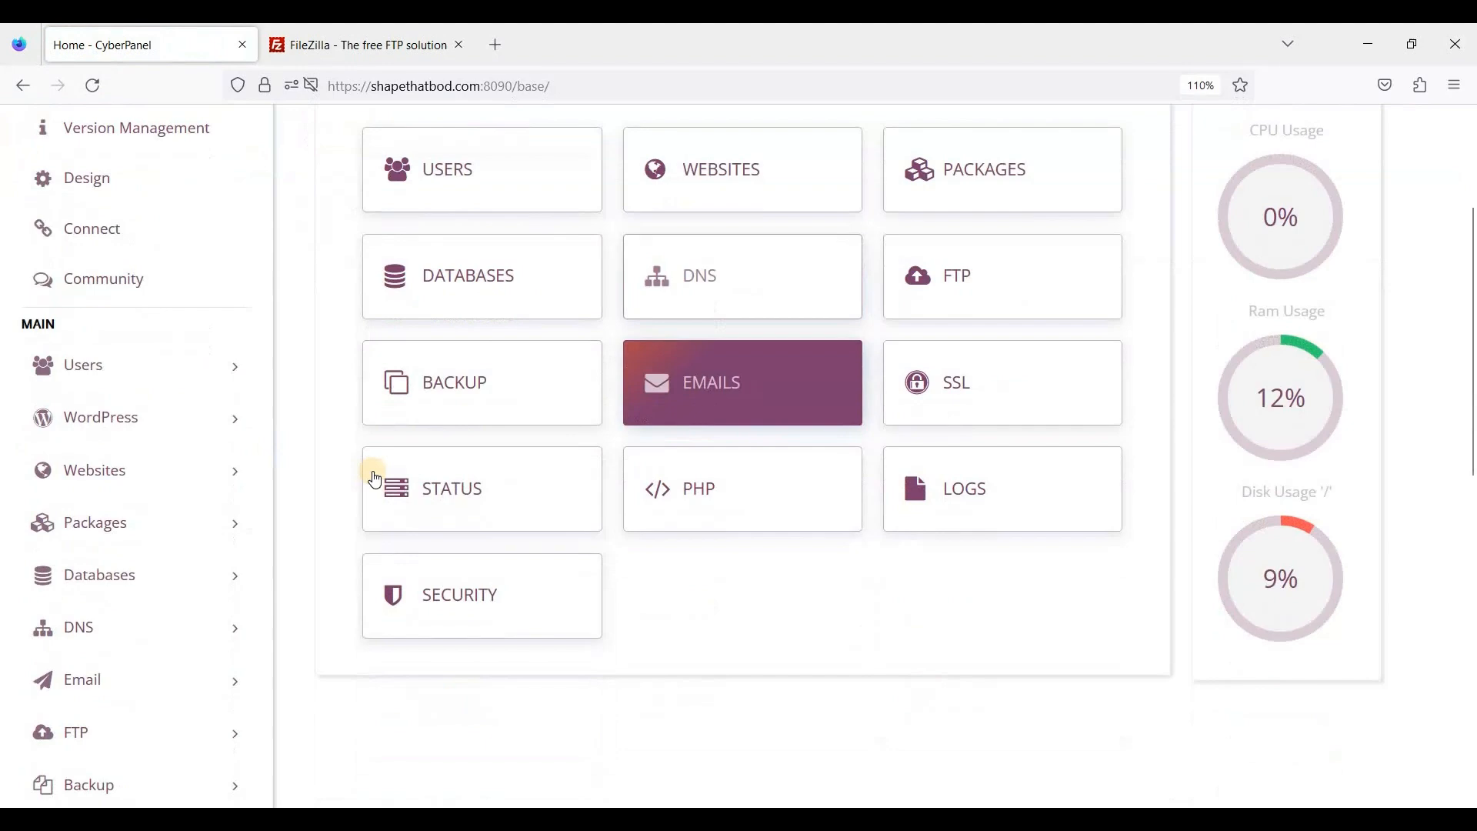
{"action": "scroll", "scroll_direction": "up", "scroll_amount": 3}
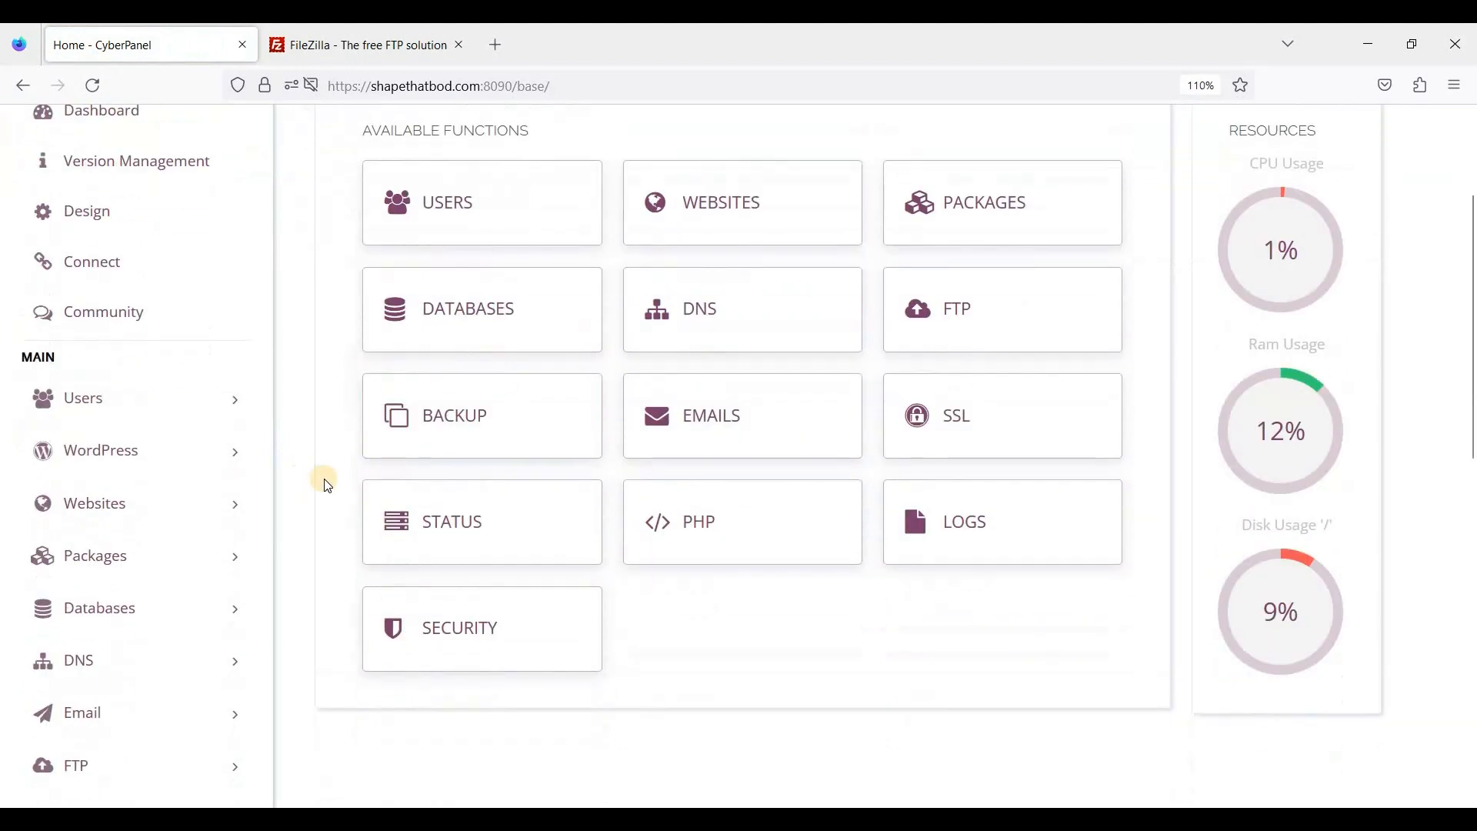
{"action": "scroll", "scroll_direction": "up", "scroll_amount": 3}
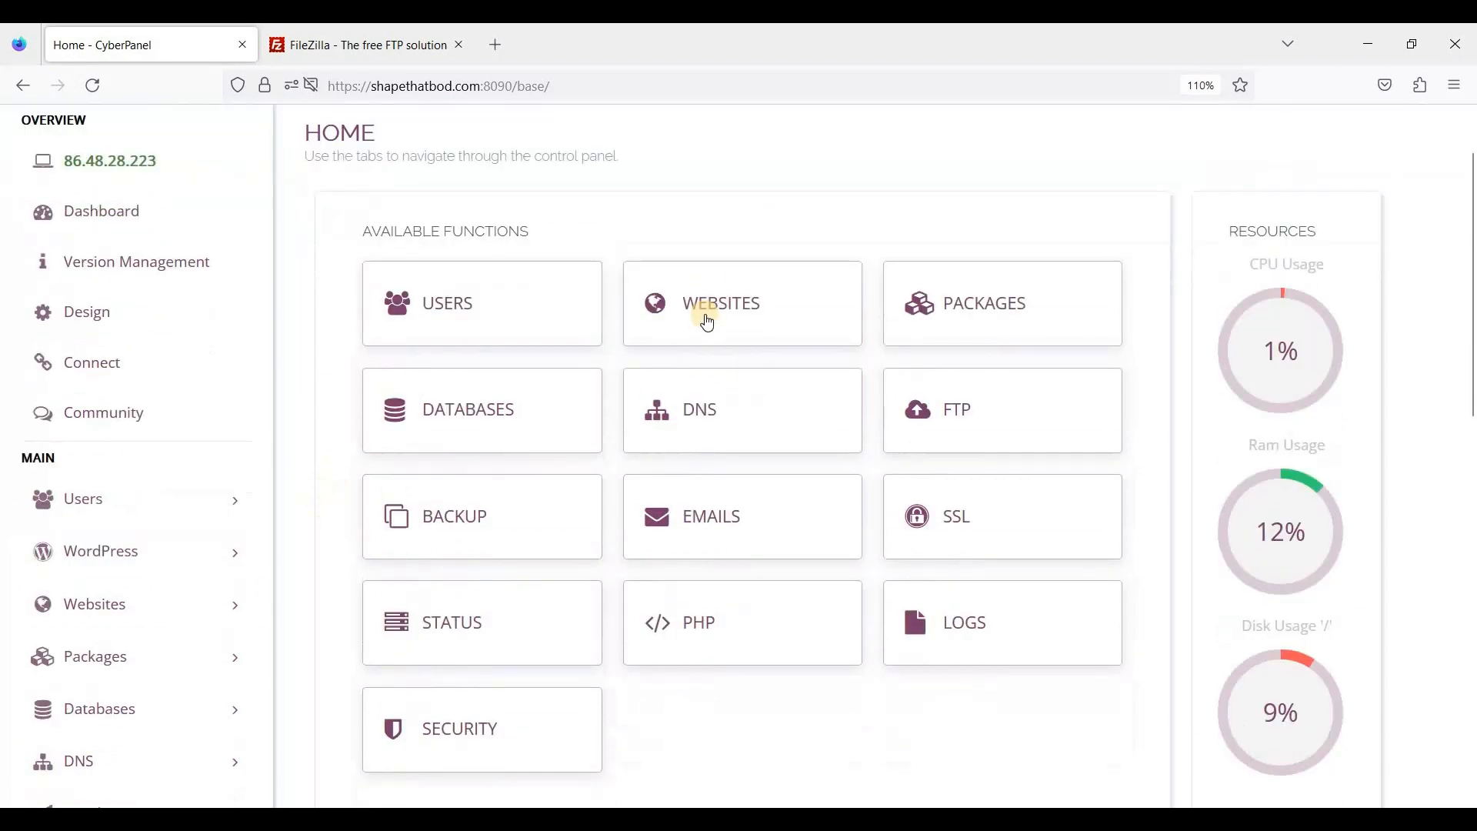
{"action": "scroll", "scroll_direction": "down", "scroll_amount": 3}
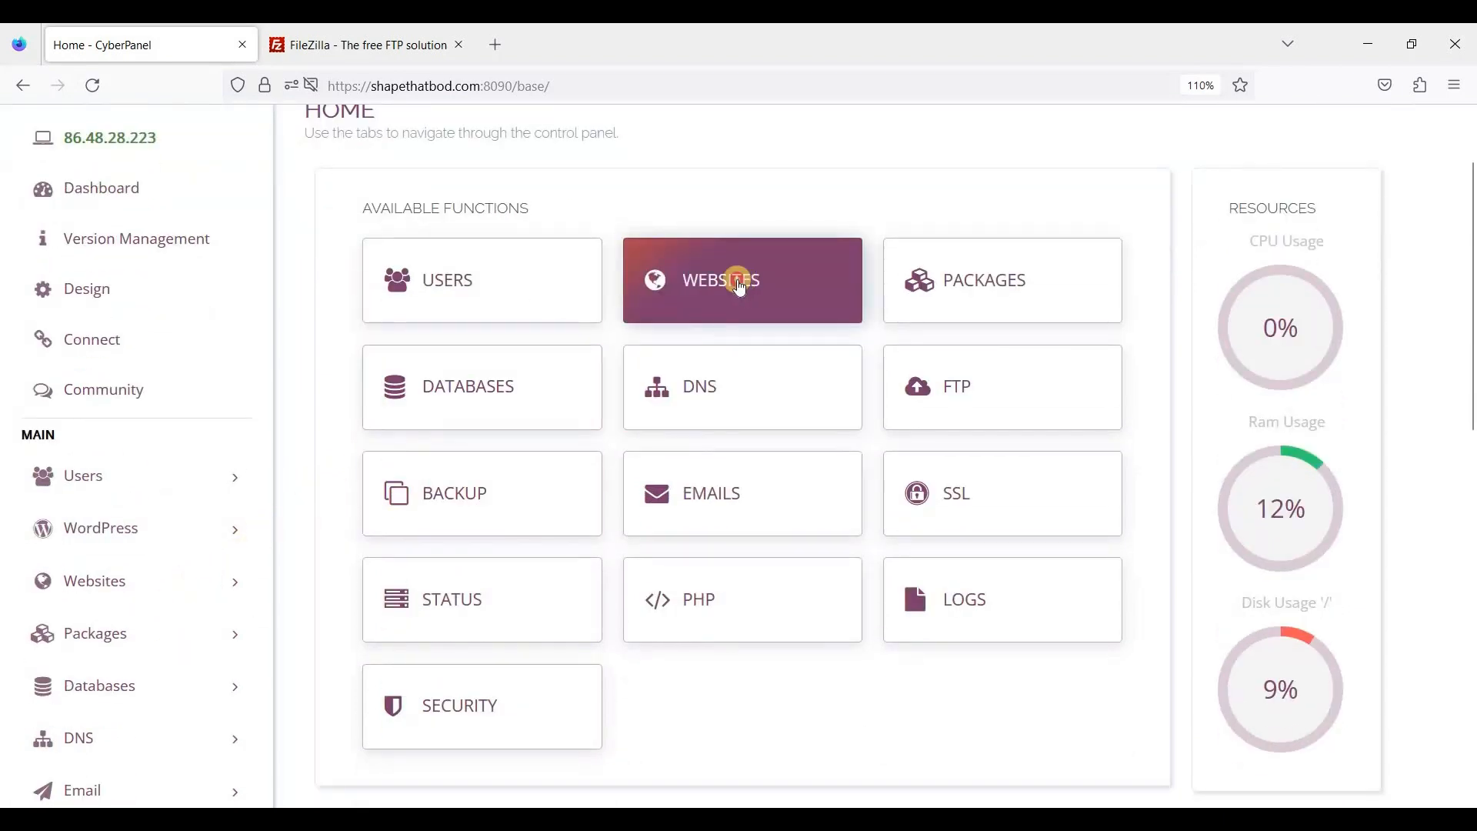
{"action": "left_click", "coordinate": [742, 280]}
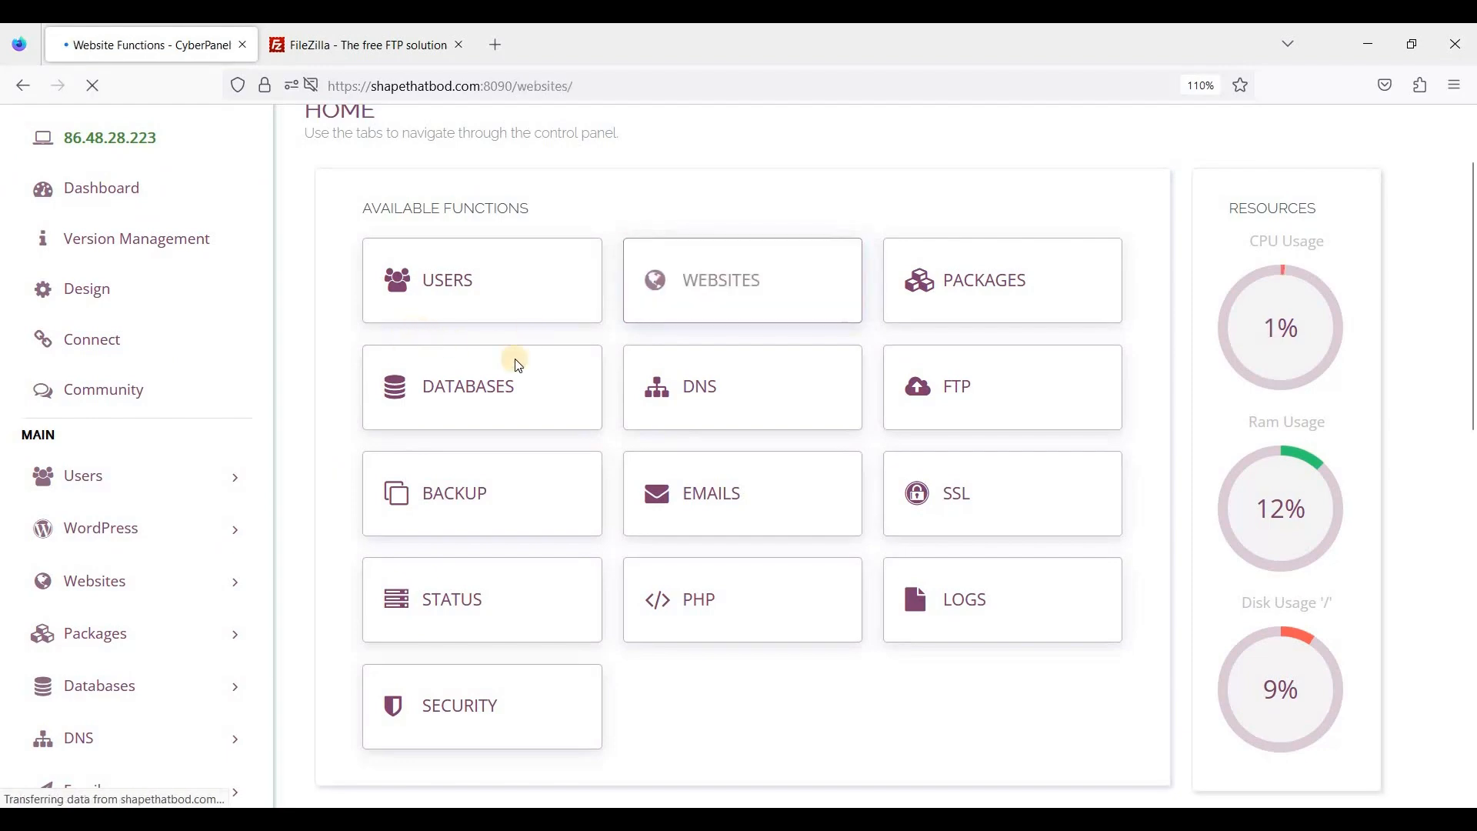
{"action": "left_click", "coordinate": [742, 280]}
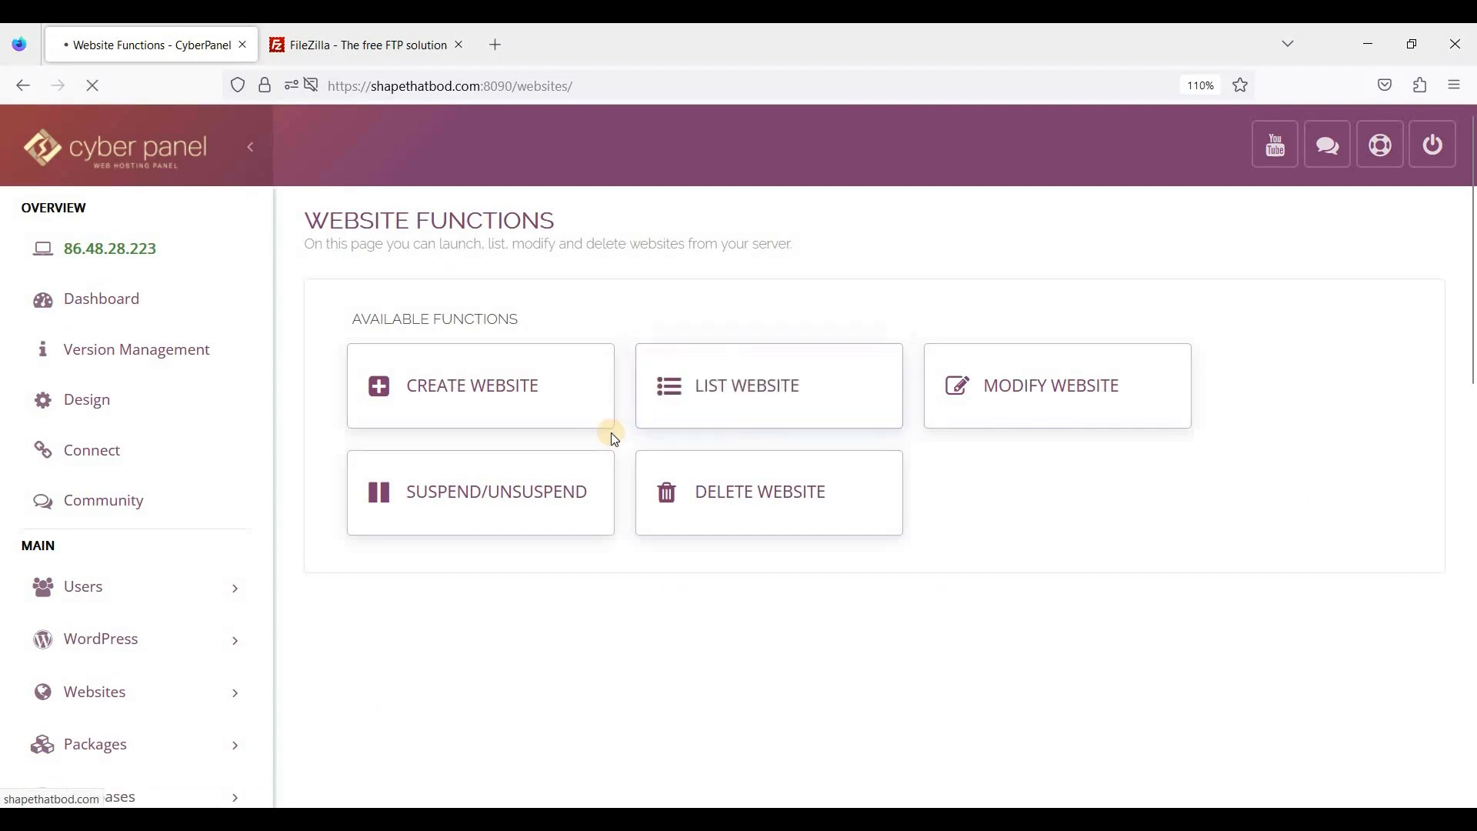
- List the hosted websites and manage nexwptest.cyou
{"action": "left_click", "coordinate": [768, 384]}
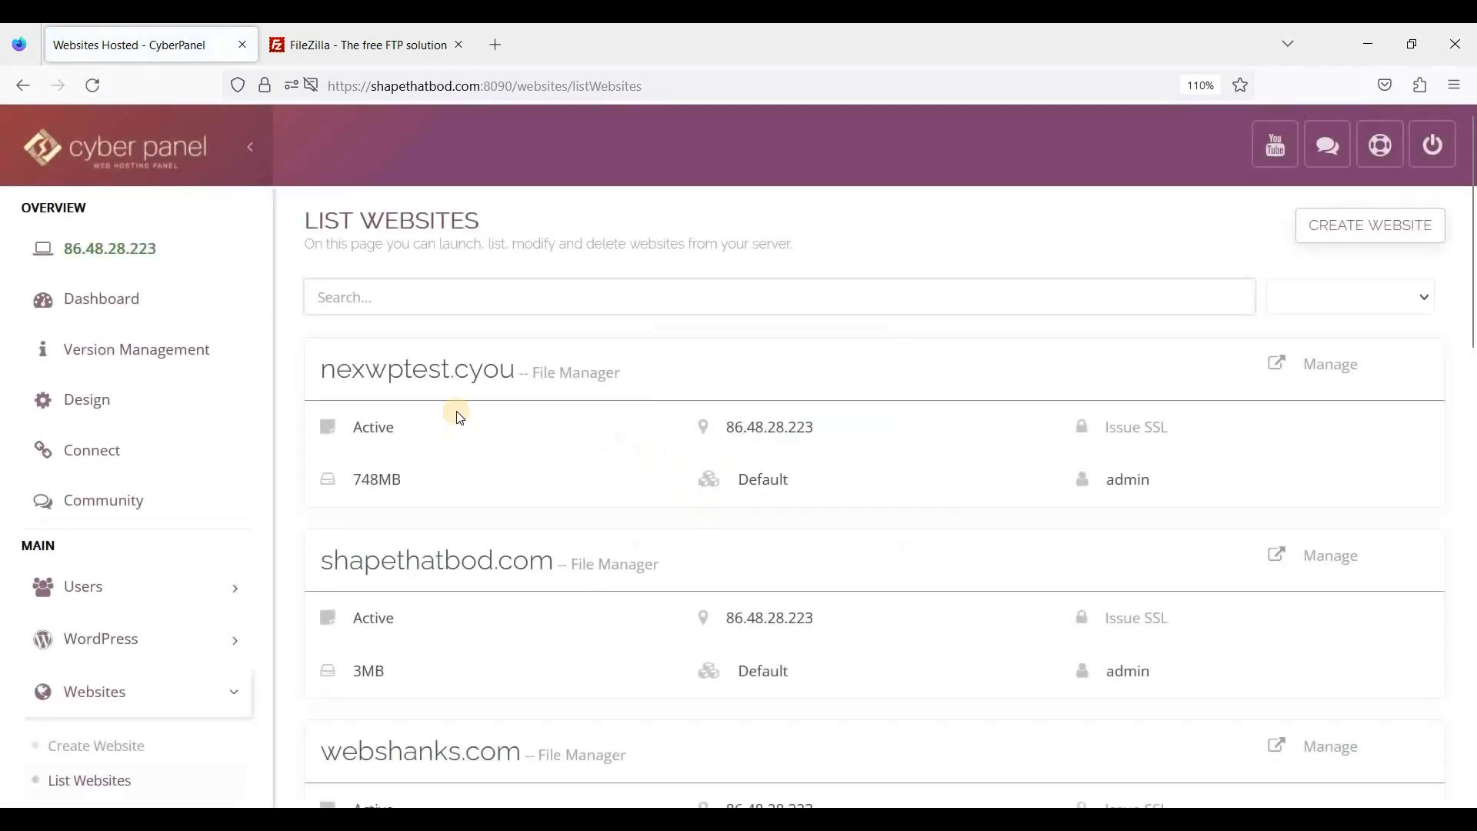
{"action": "mouse_move", "coordinate": [694, 368]}
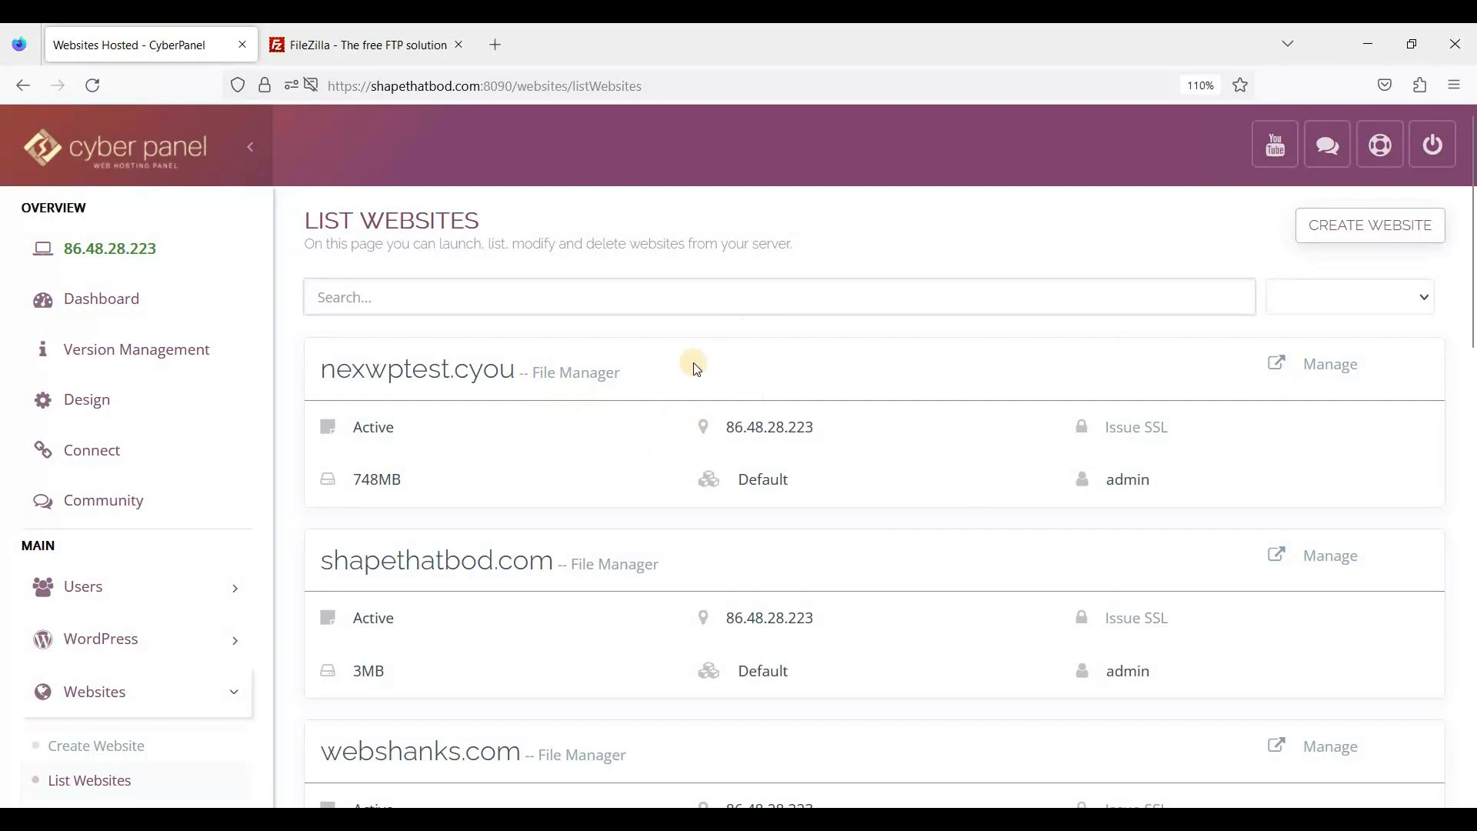
{"action": "mouse_move", "coordinate": [795, 481]}
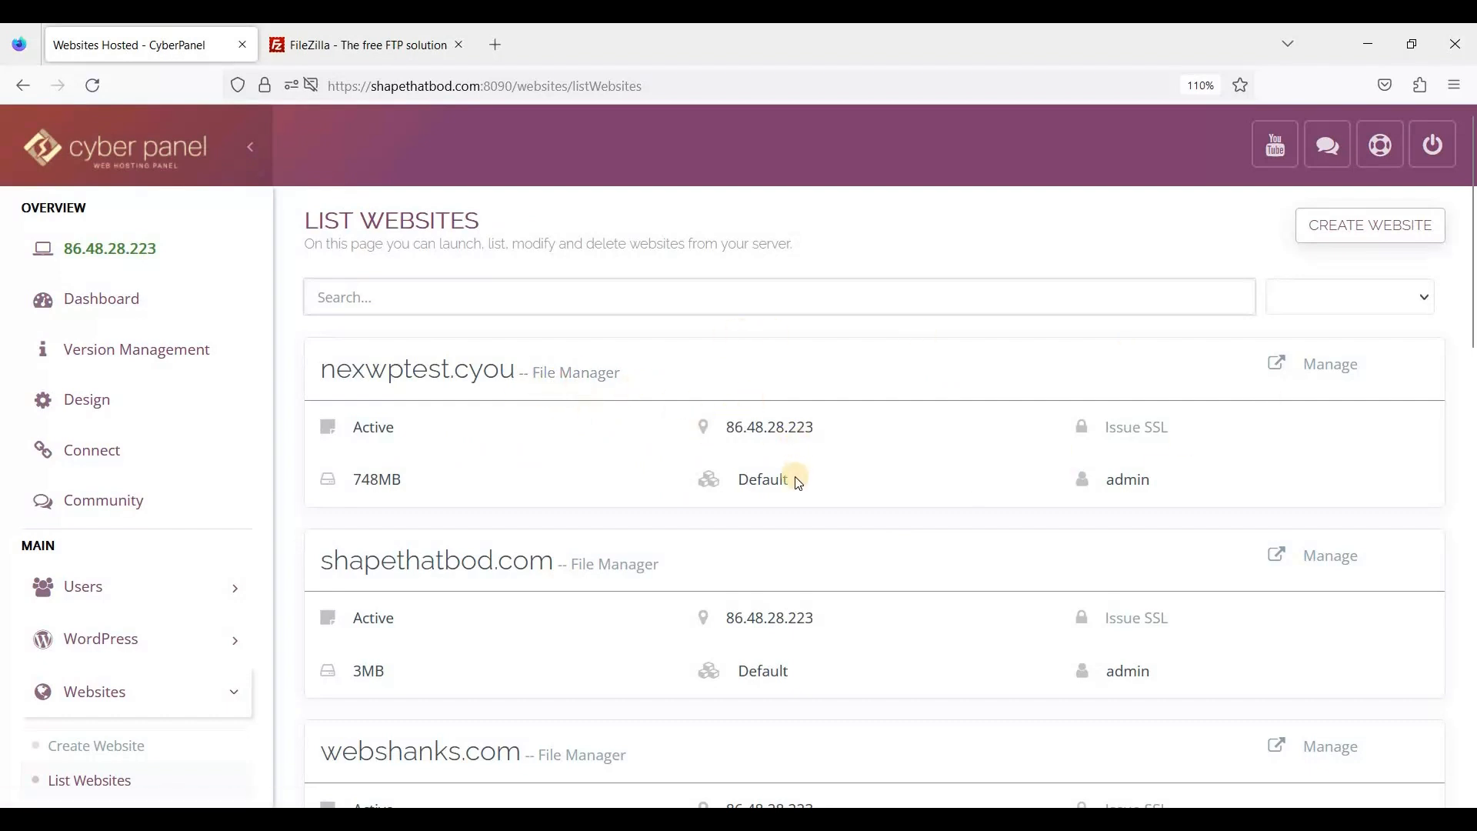
{"action": "mouse_move", "coordinate": [536, 380]}
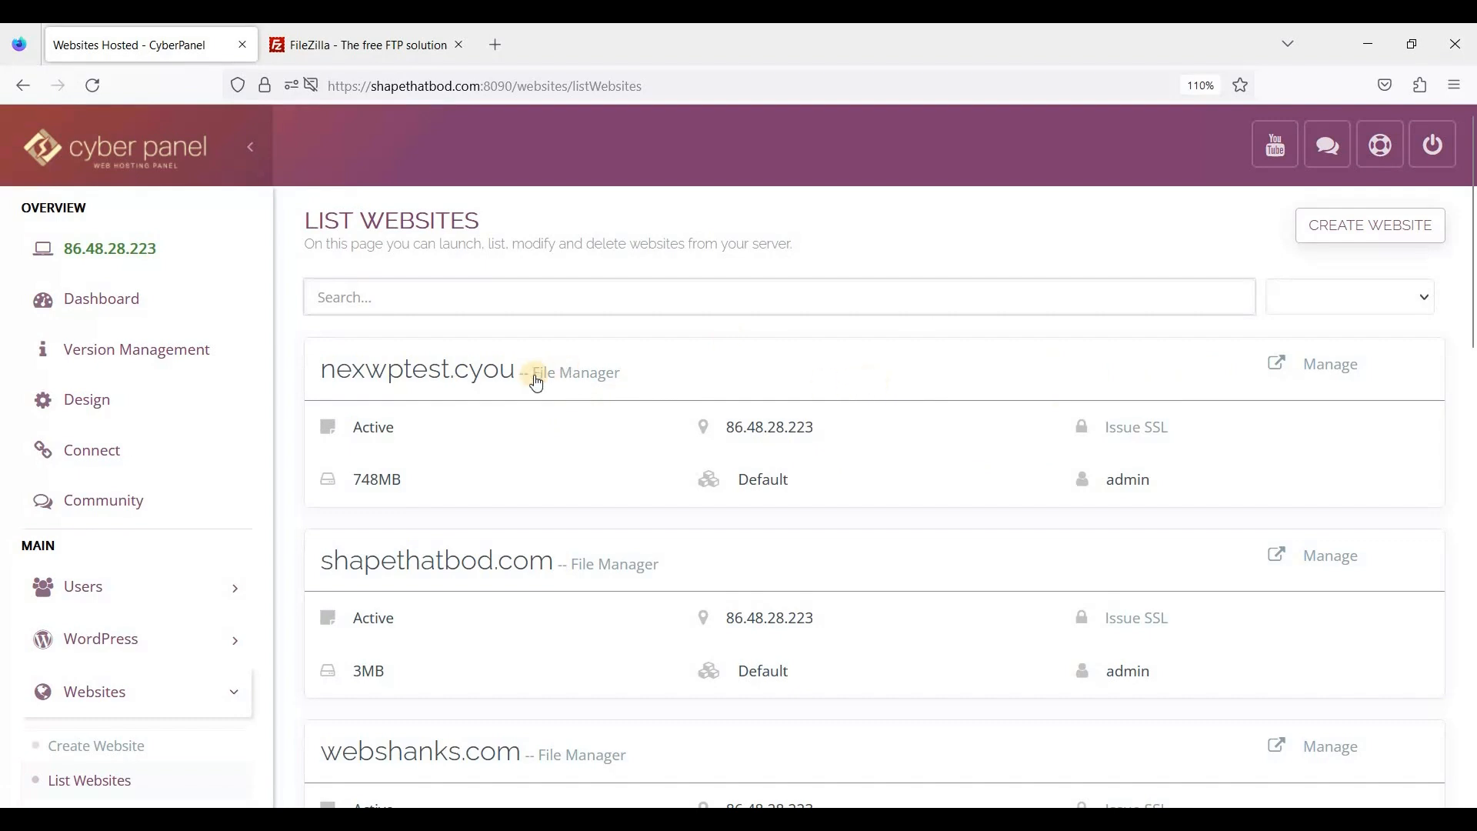
{"action": "mouse_move", "coordinate": [1330, 368]}
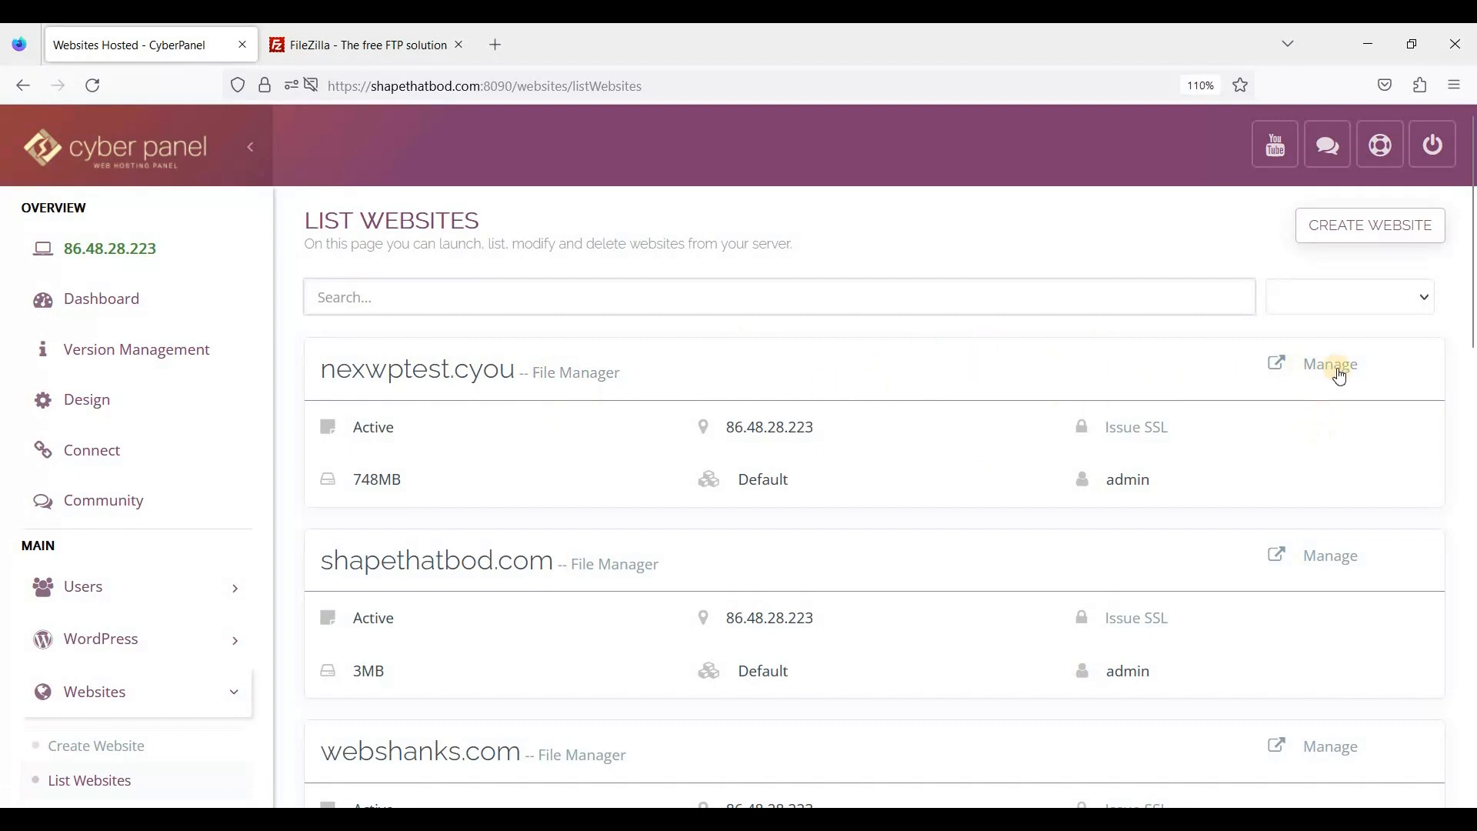
{"action": "left_click", "coordinate": [1329, 363]}
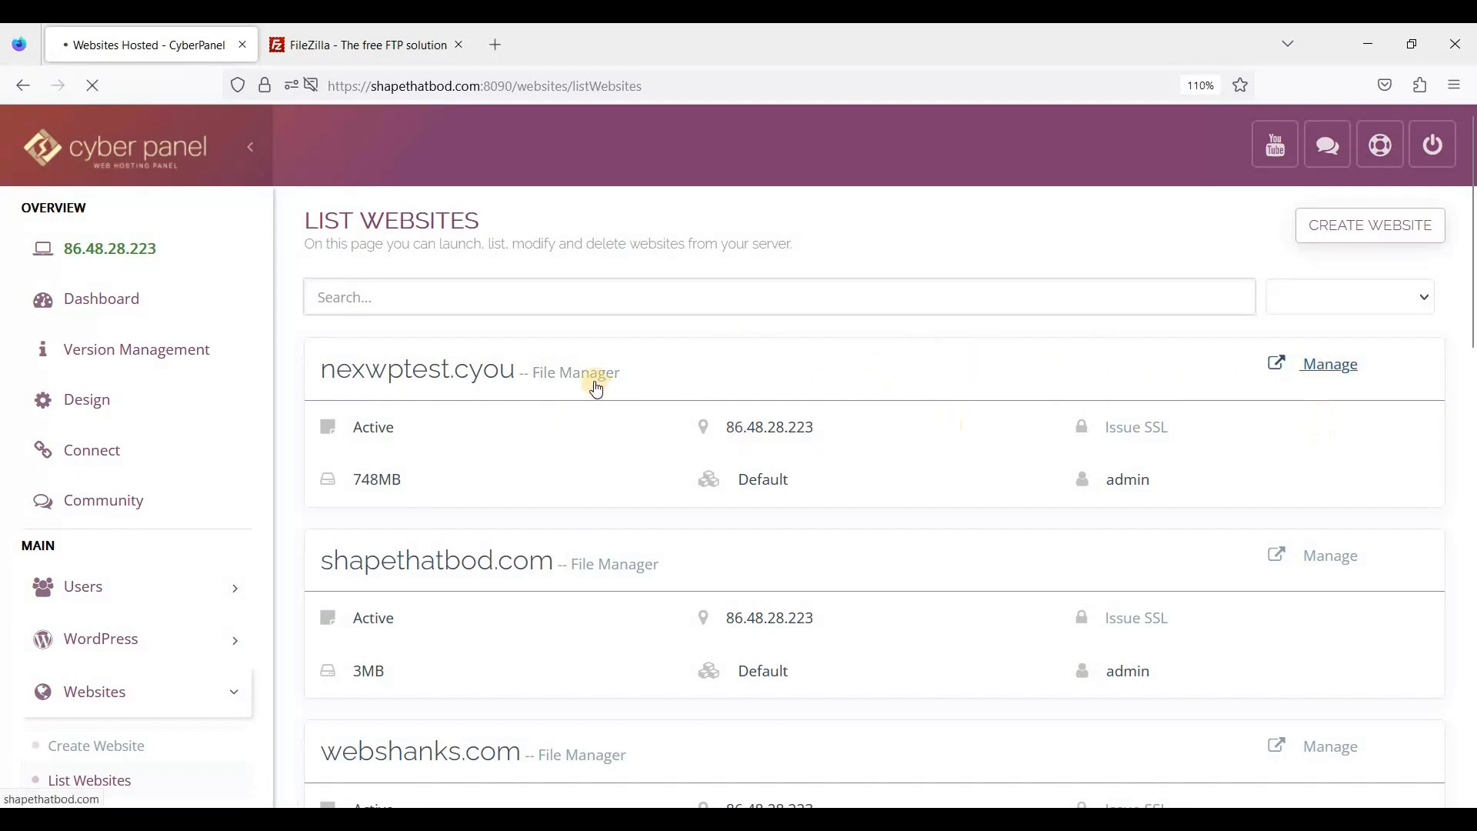
{"action": "left_click", "coordinate": [1328, 363]}
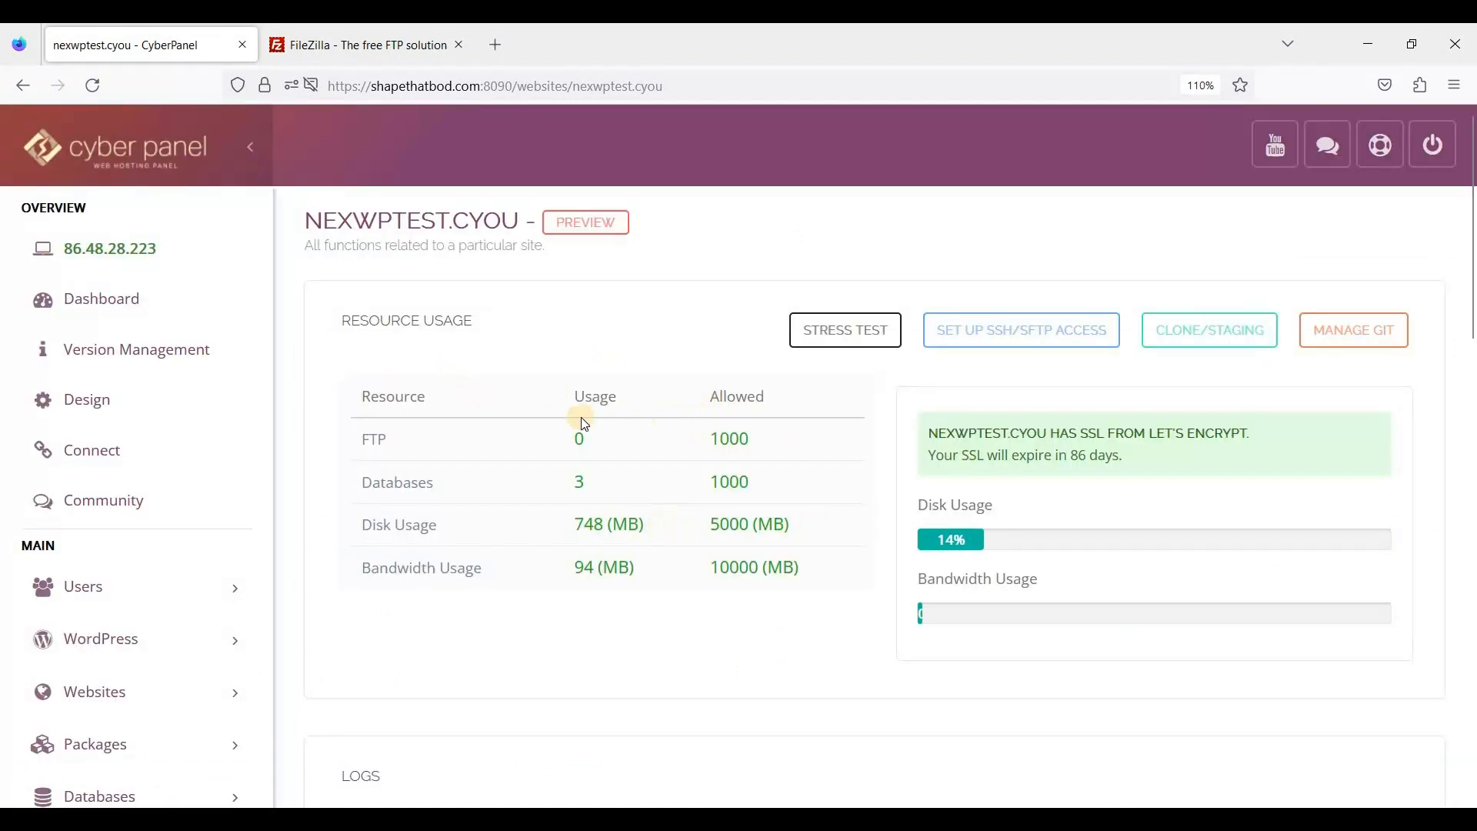
- Create FTP account user name 123 with a password for nexwptest.cyou, default path
{"action": "scroll", "scroll_direction": "down", "scroll_amount": 3}
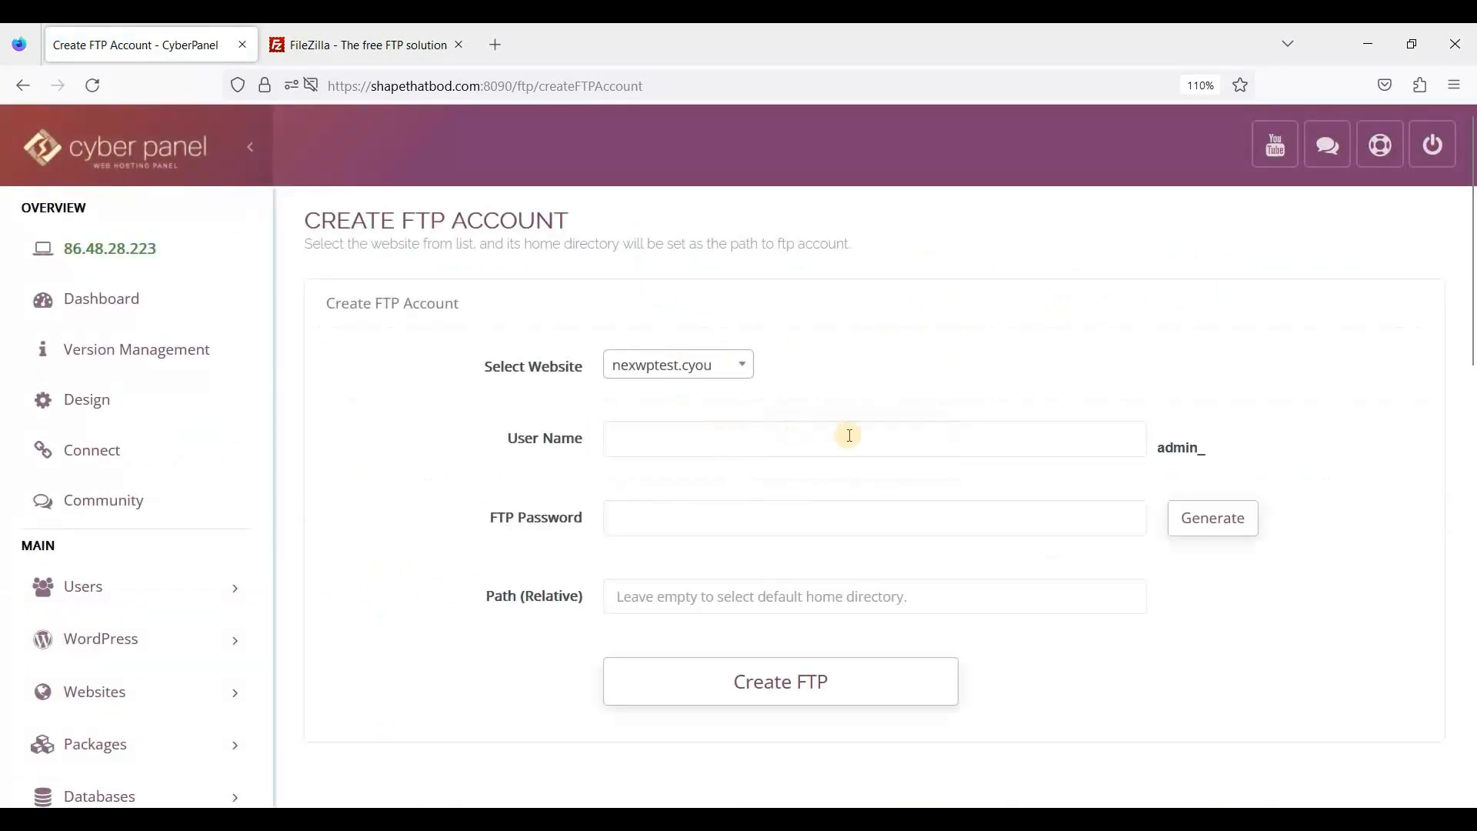
{"action": "left_click", "coordinate": [848, 438]}
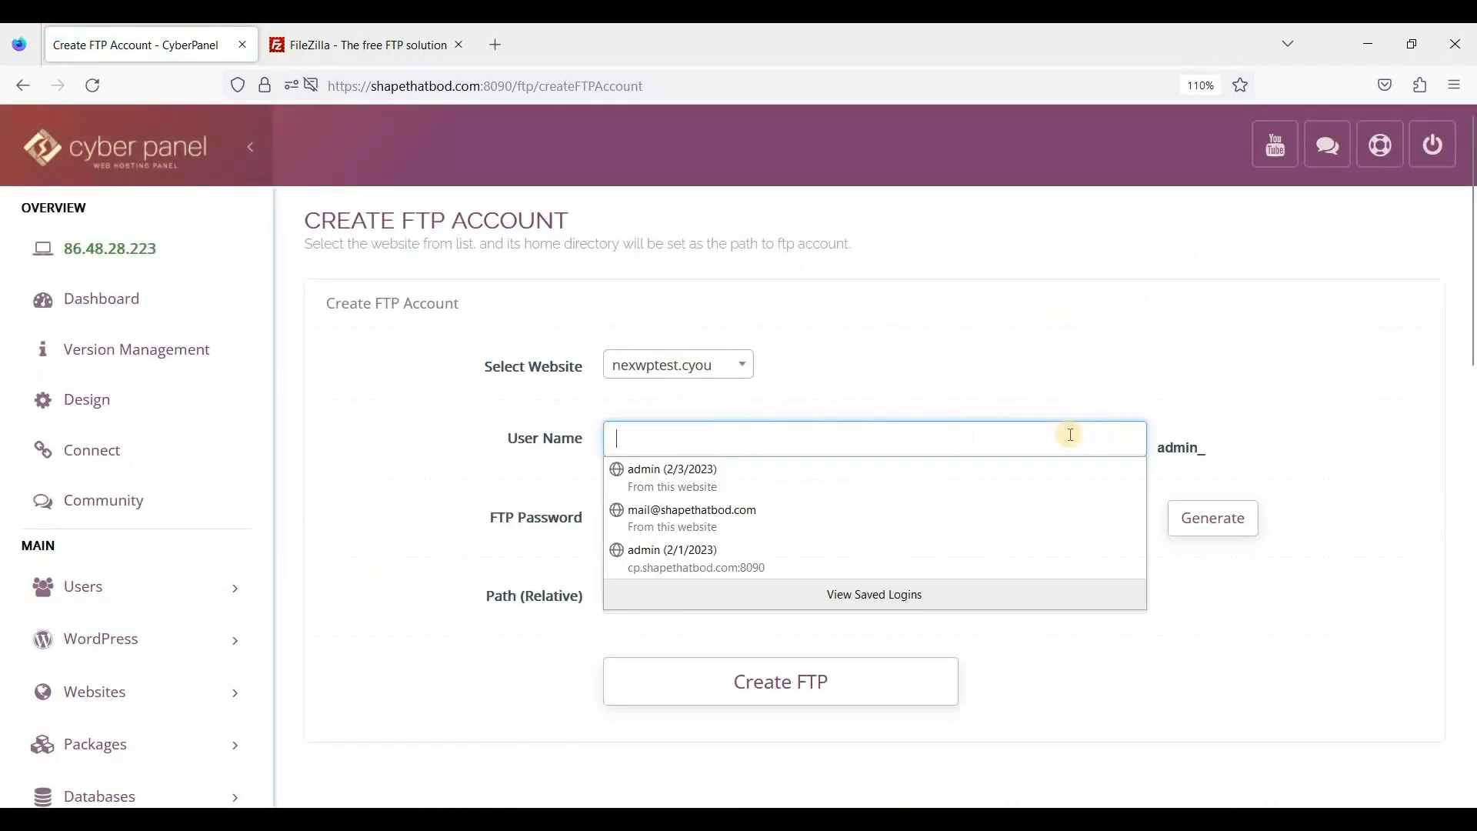
{"action": "type", "text": "123"}
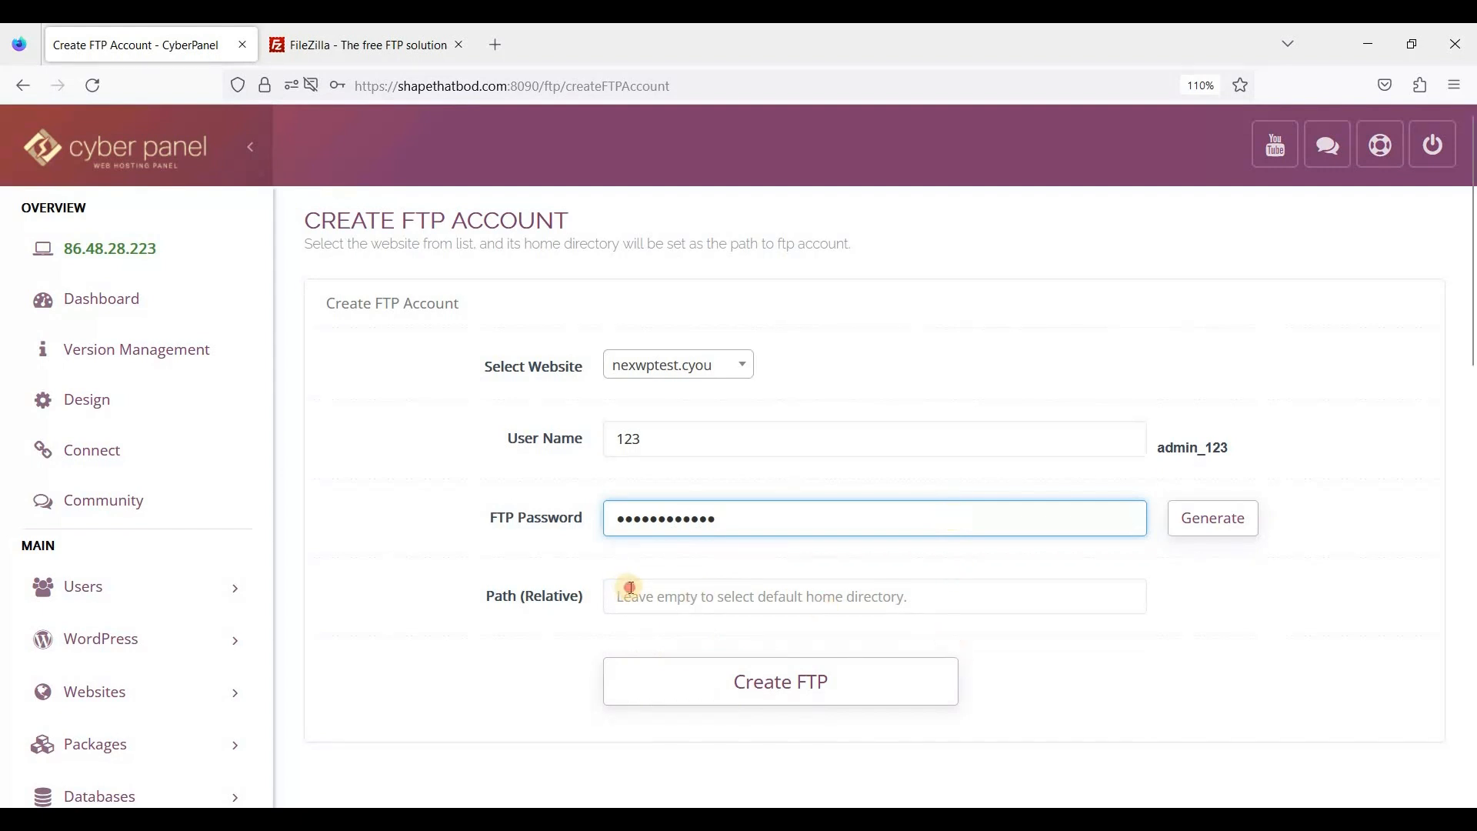
{"action": "scroll", "scroll_direction": "down", "scroll_amount": 3}
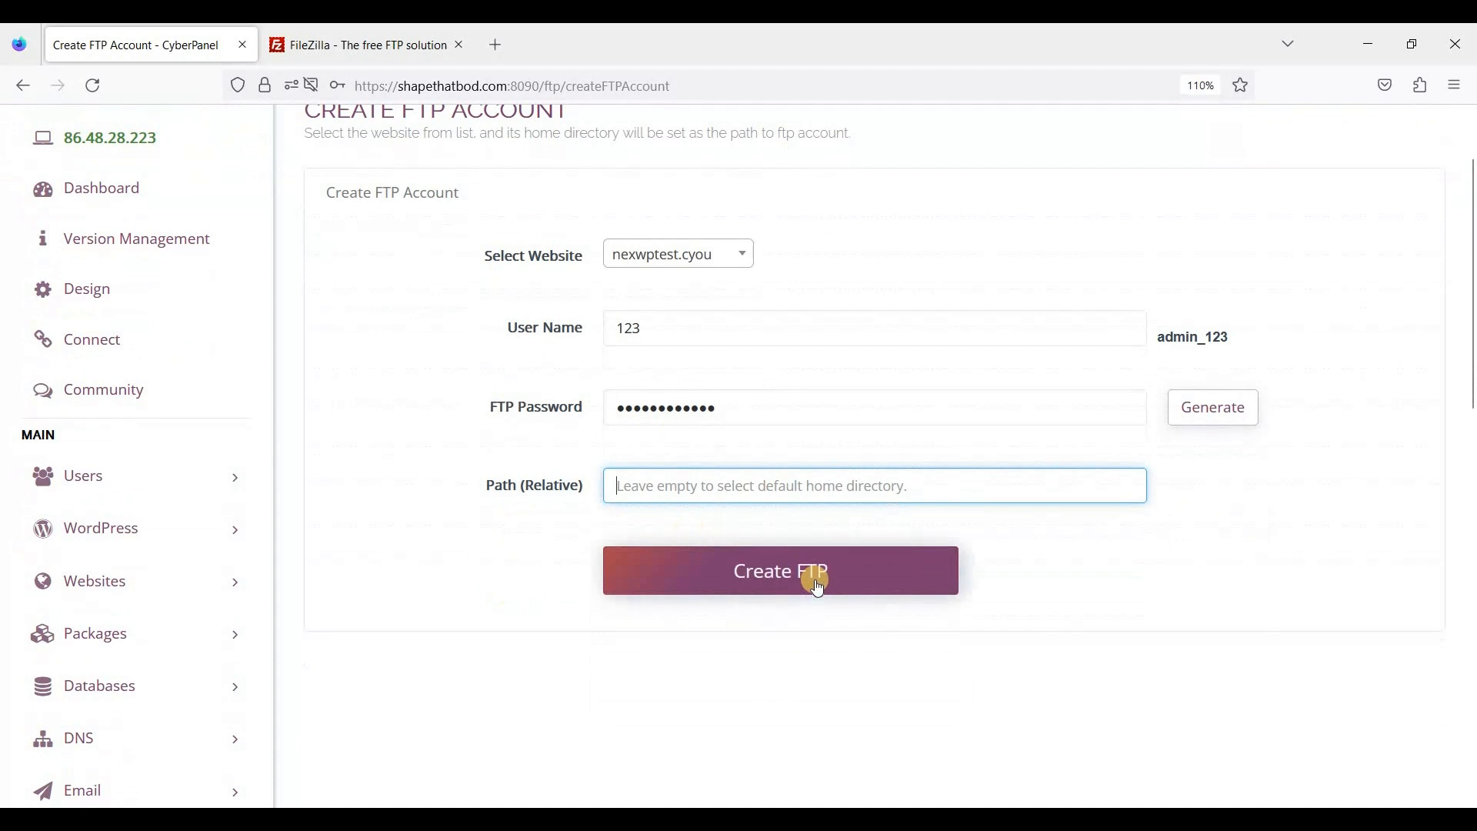
{"action": "mouse_move", "coordinate": [782, 578]}
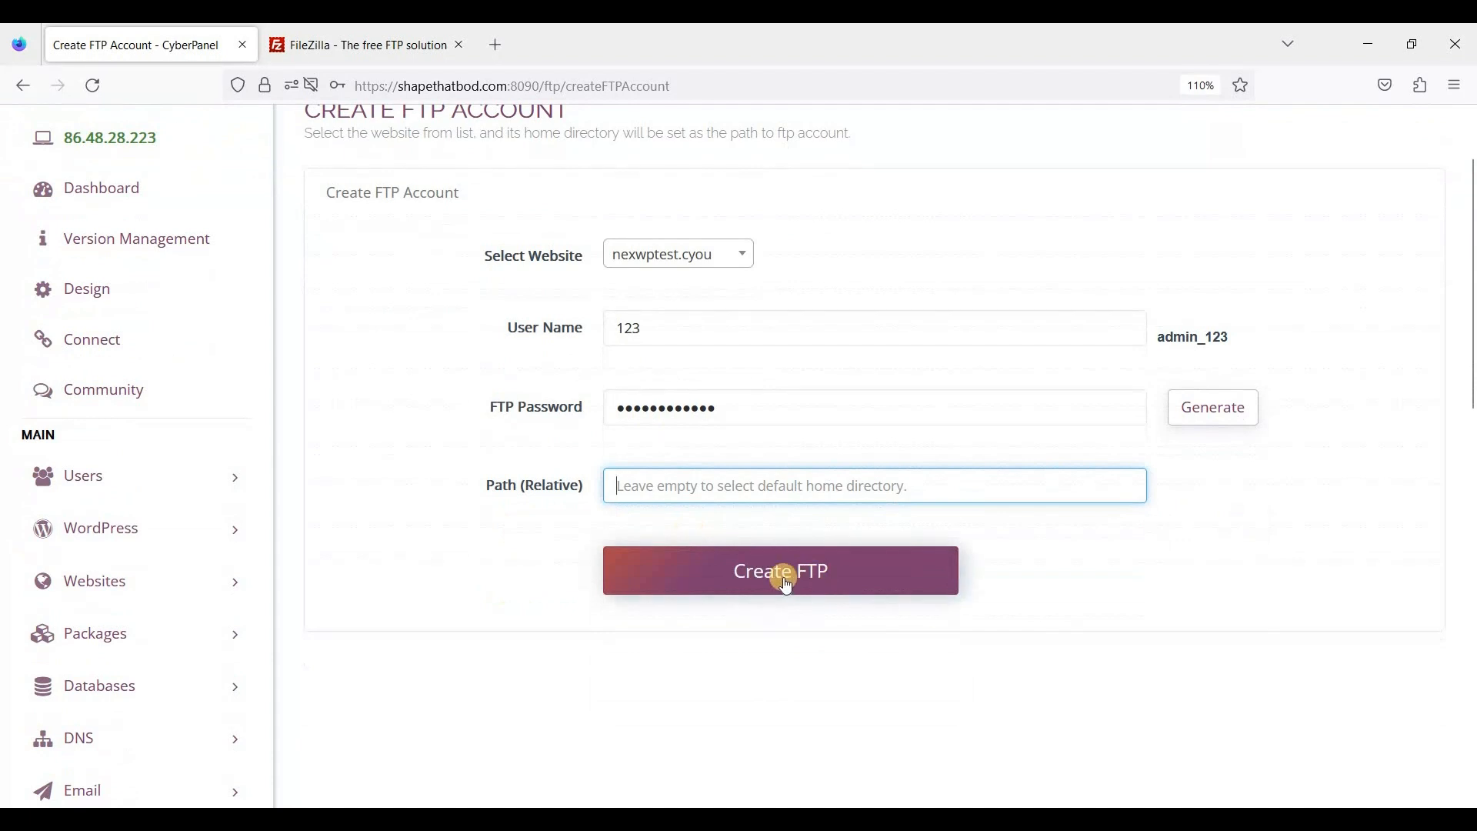
{"action": "left_click", "coordinate": [779, 569]}
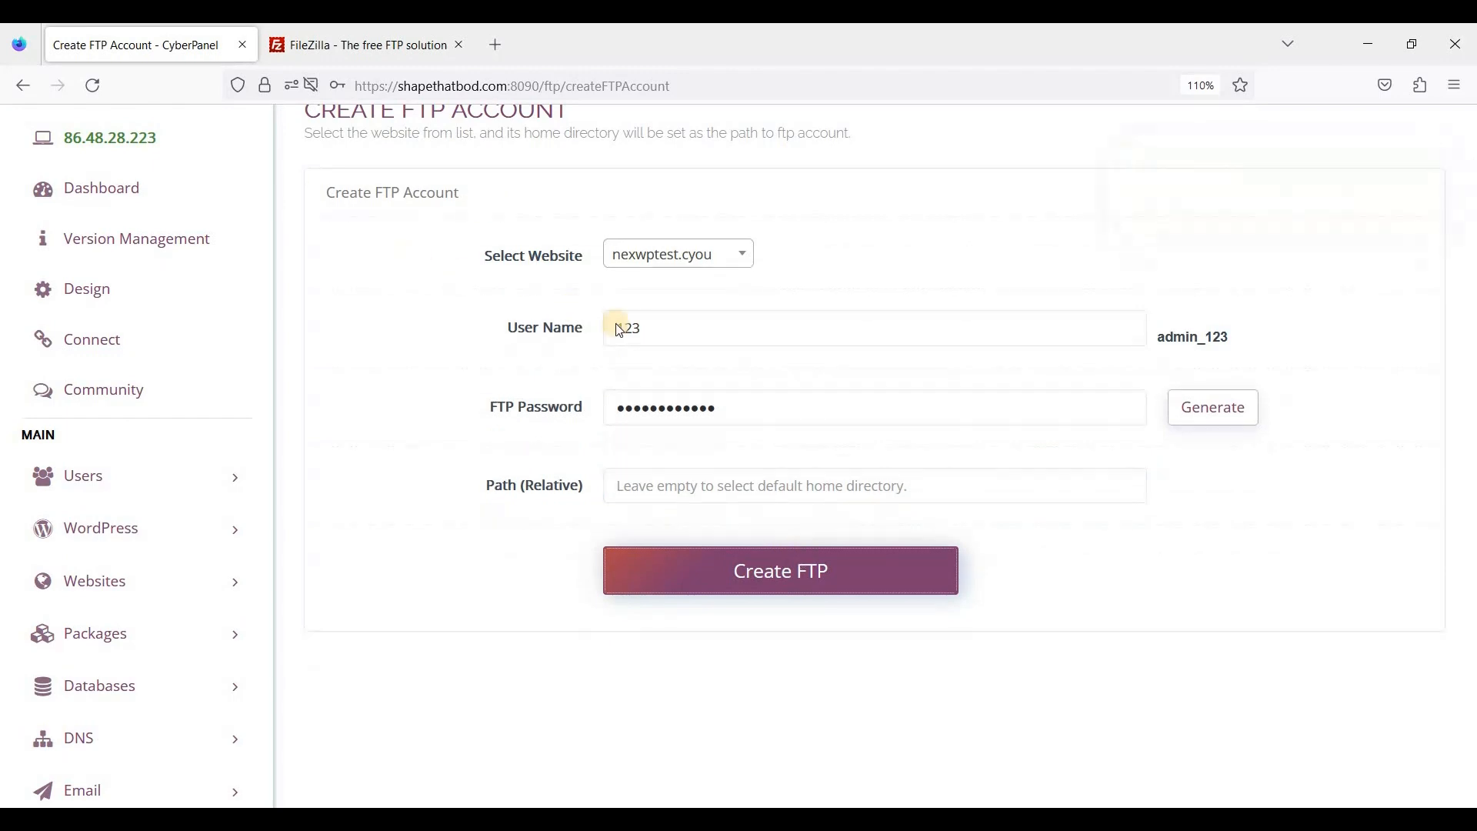
{"action": "scroll", "scroll_direction": "up", "scroll_amount": 3}
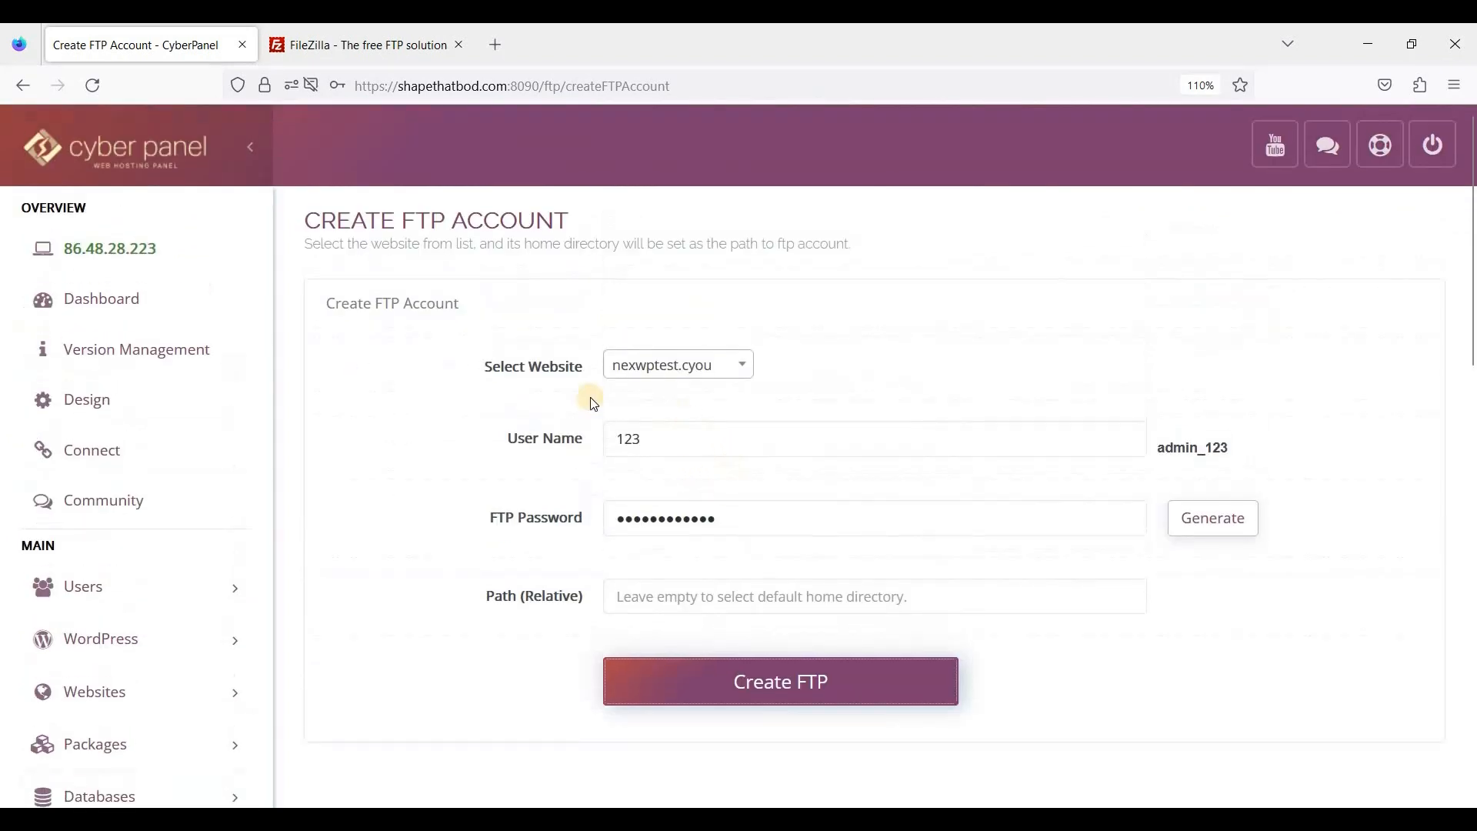
- Download FileZilla_3.63.2_win64.zip from the additional download options on filezilla-project.org
{"action": "left_click", "coordinate": [367, 44]}
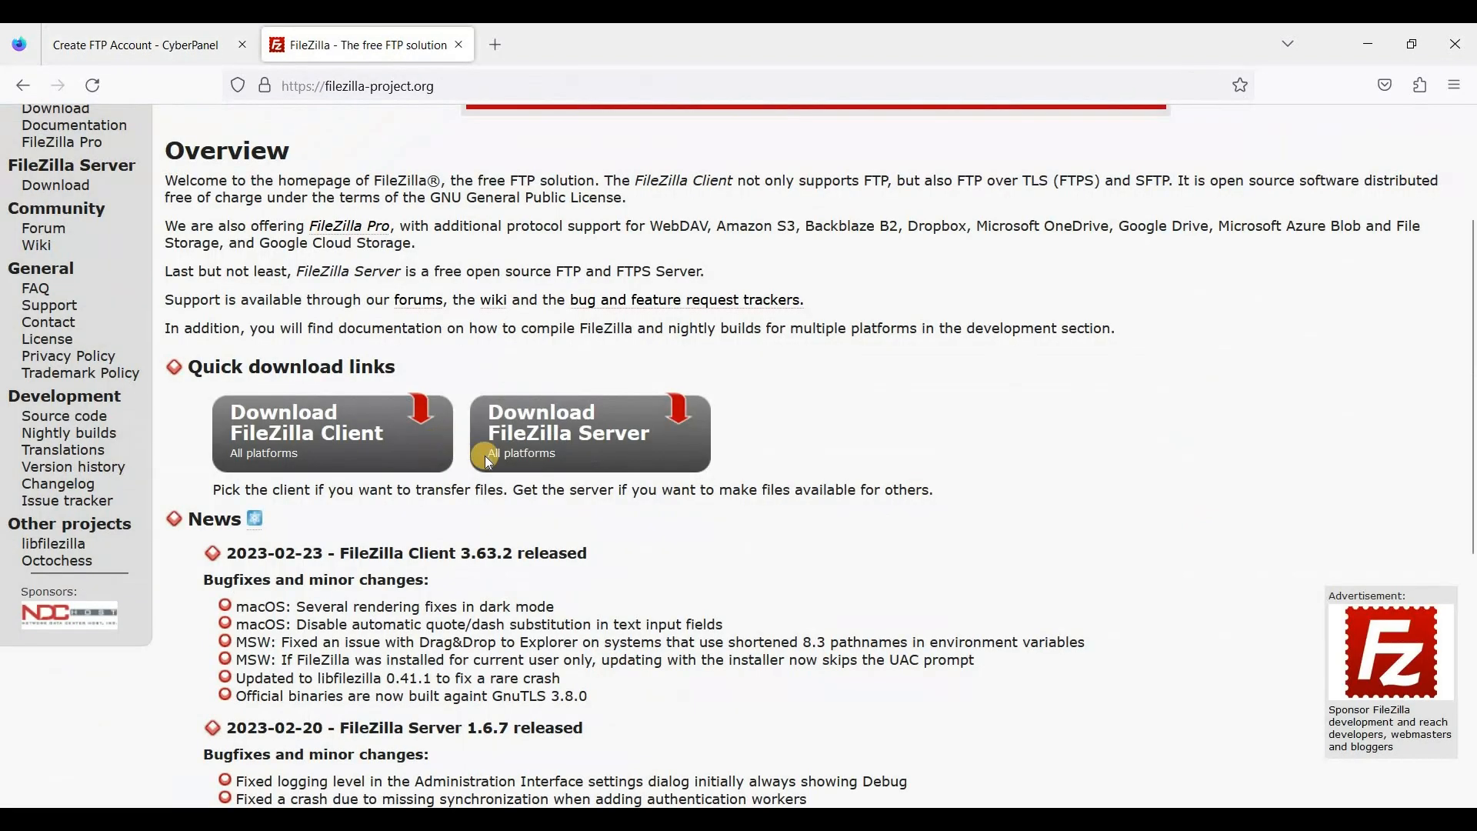
{"action": "scroll", "scroll_direction": "up", "scroll_amount": 3}
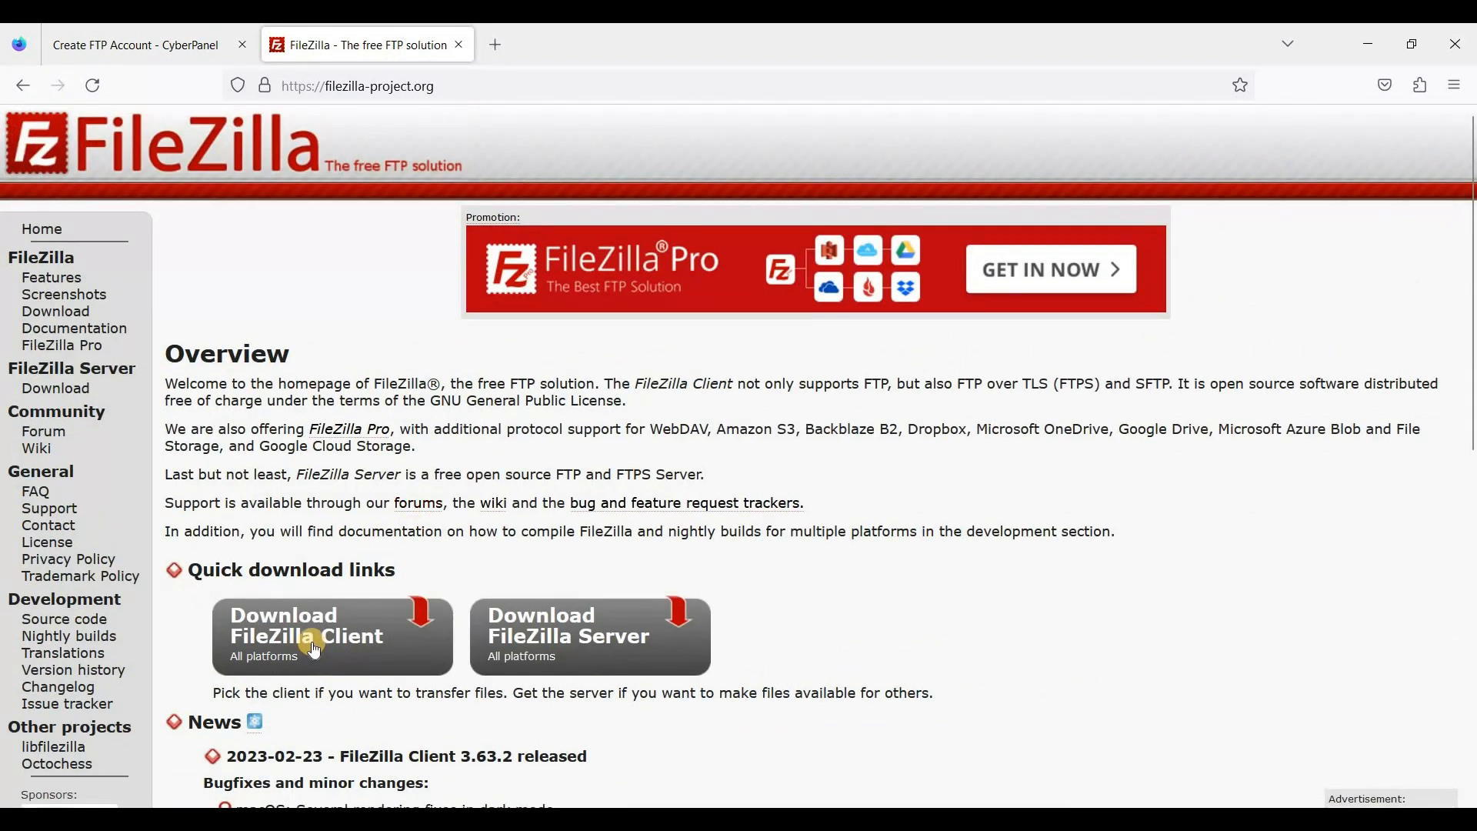
{"action": "left_click", "coordinate": [311, 636]}
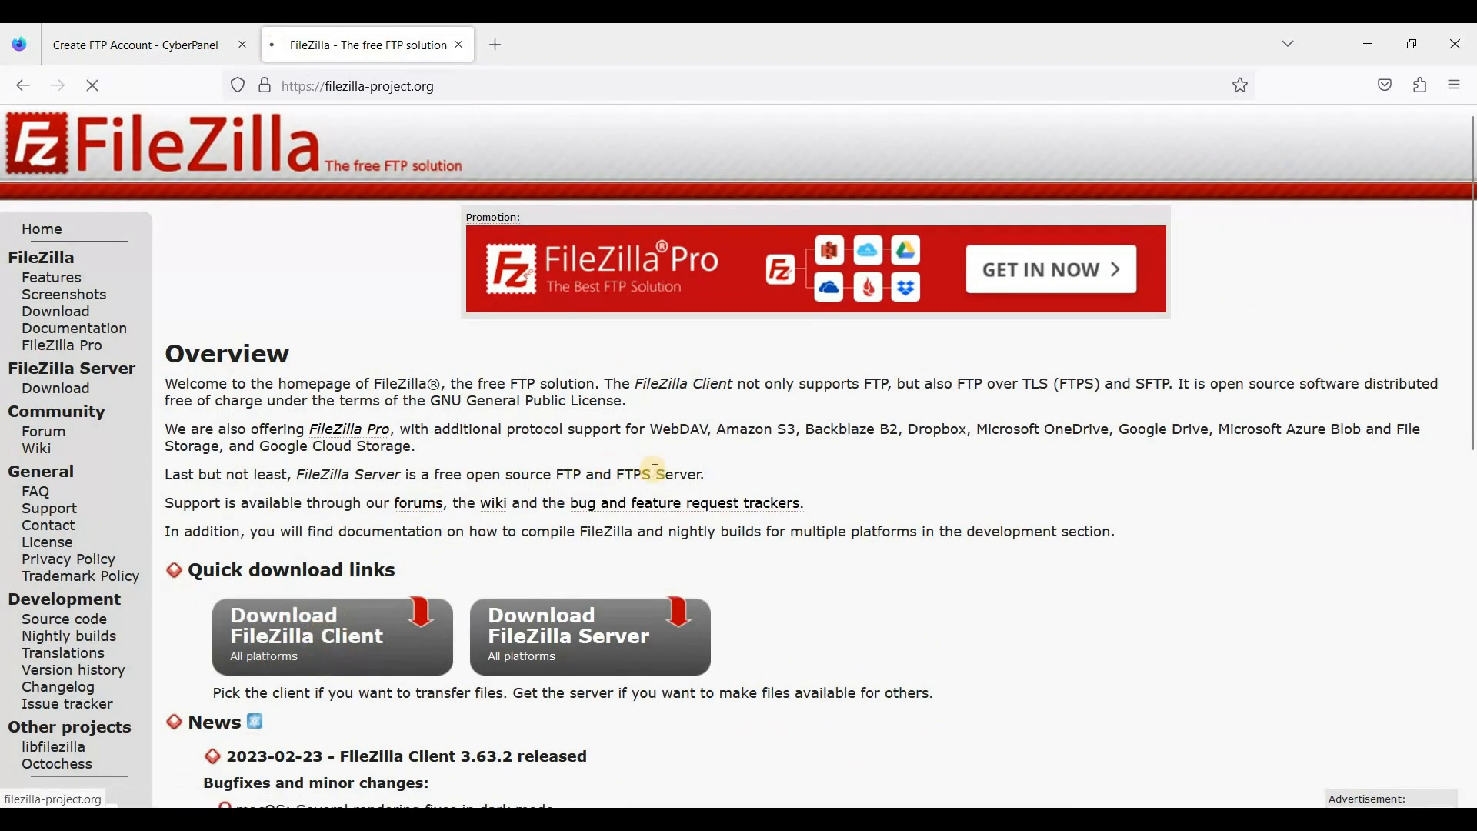
{"action": "left_click", "coordinate": [332, 636]}
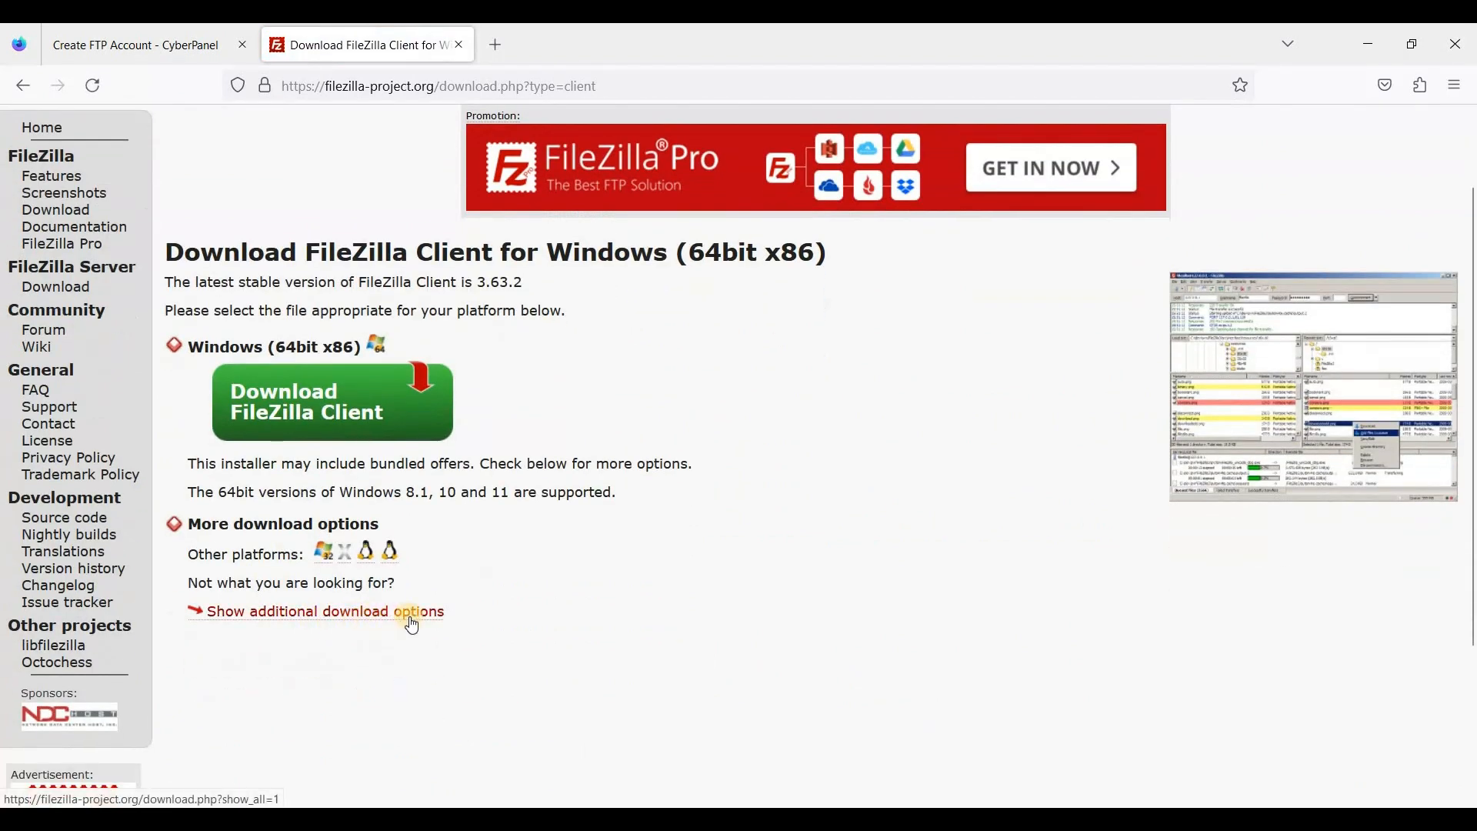
{"action": "left_click", "coordinate": [325, 611]}
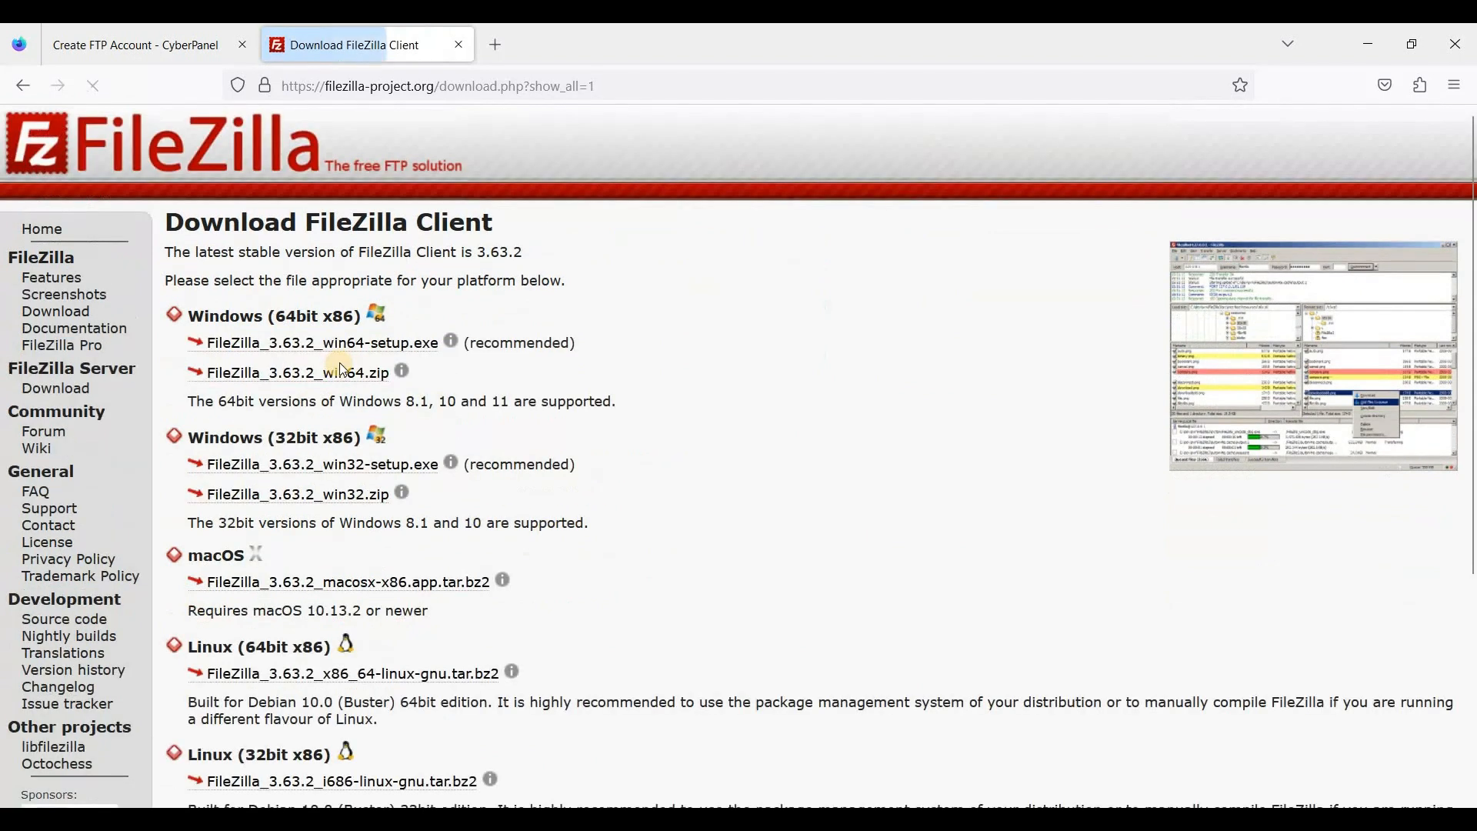
{"action": "left_click", "coordinate": [296, 372]}
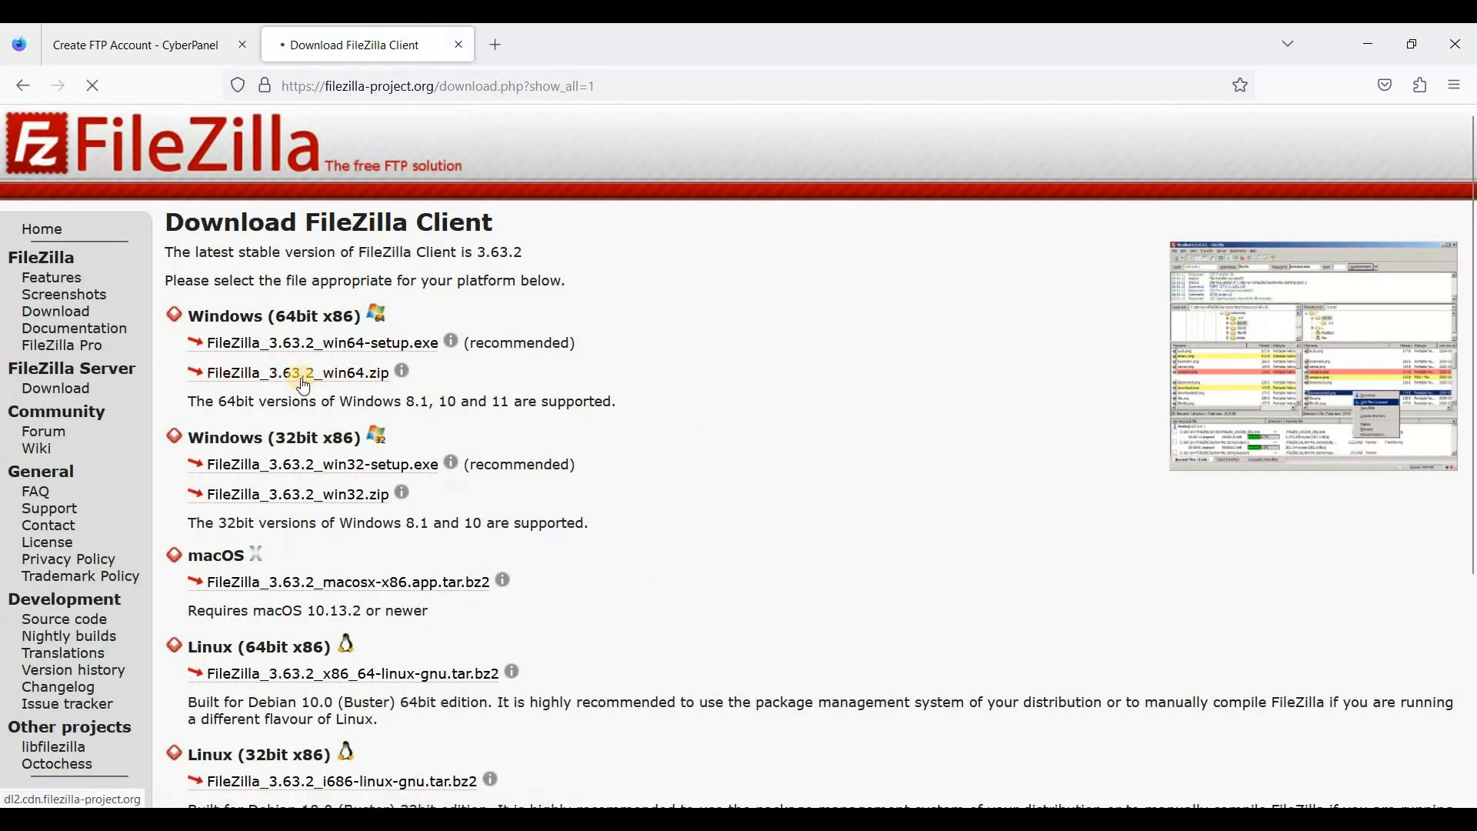
{"action": "left_click", "coordinate": [297, 373]}
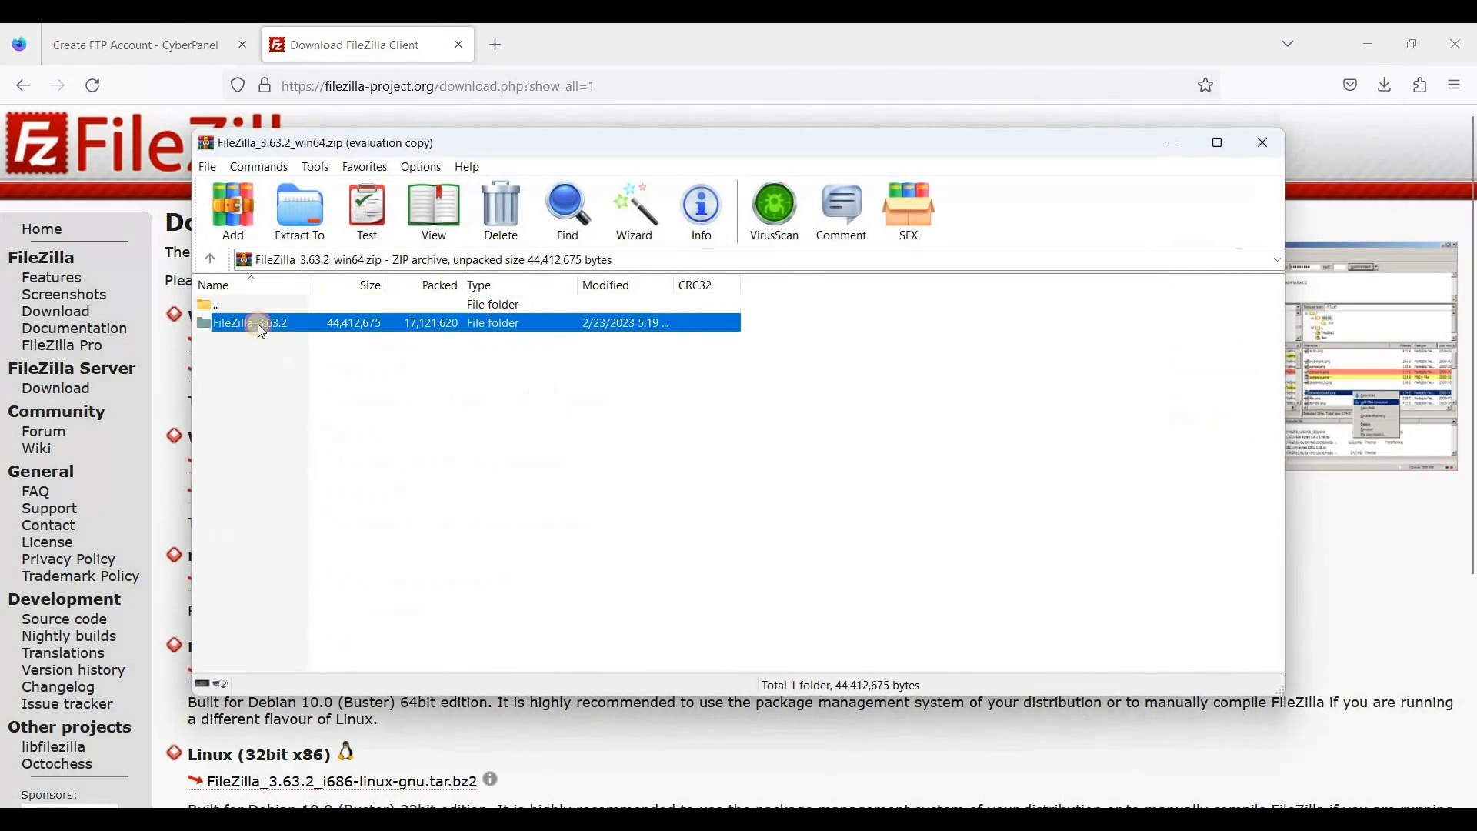
- Inspect the FileZilla-3.63.2 folder's program files in the archive, then return to the top level
{"action": "double_click", "coordinate": [251, 321]}
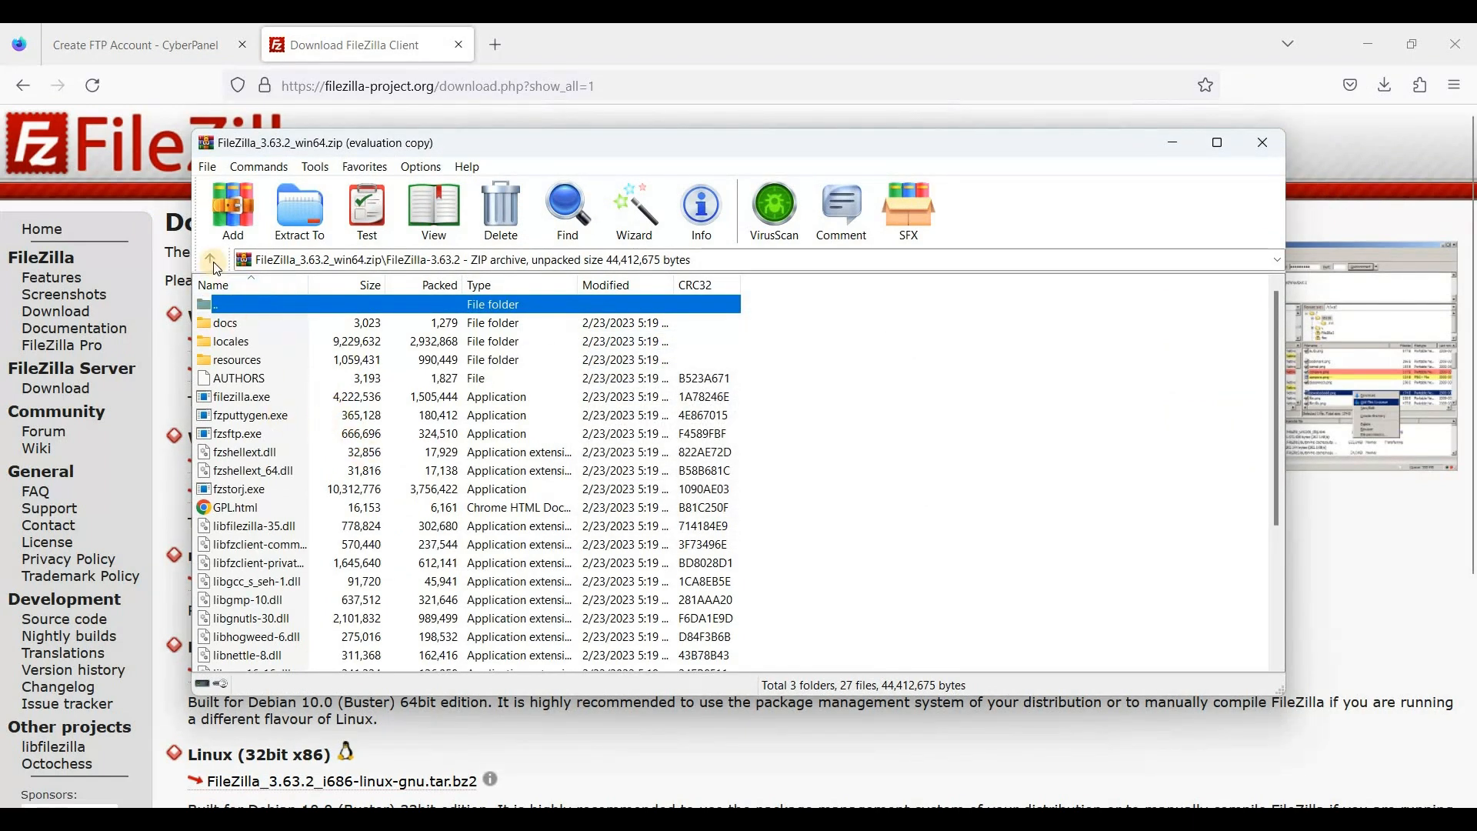
{"action": "left_click", "coordinate": [211, 261]}
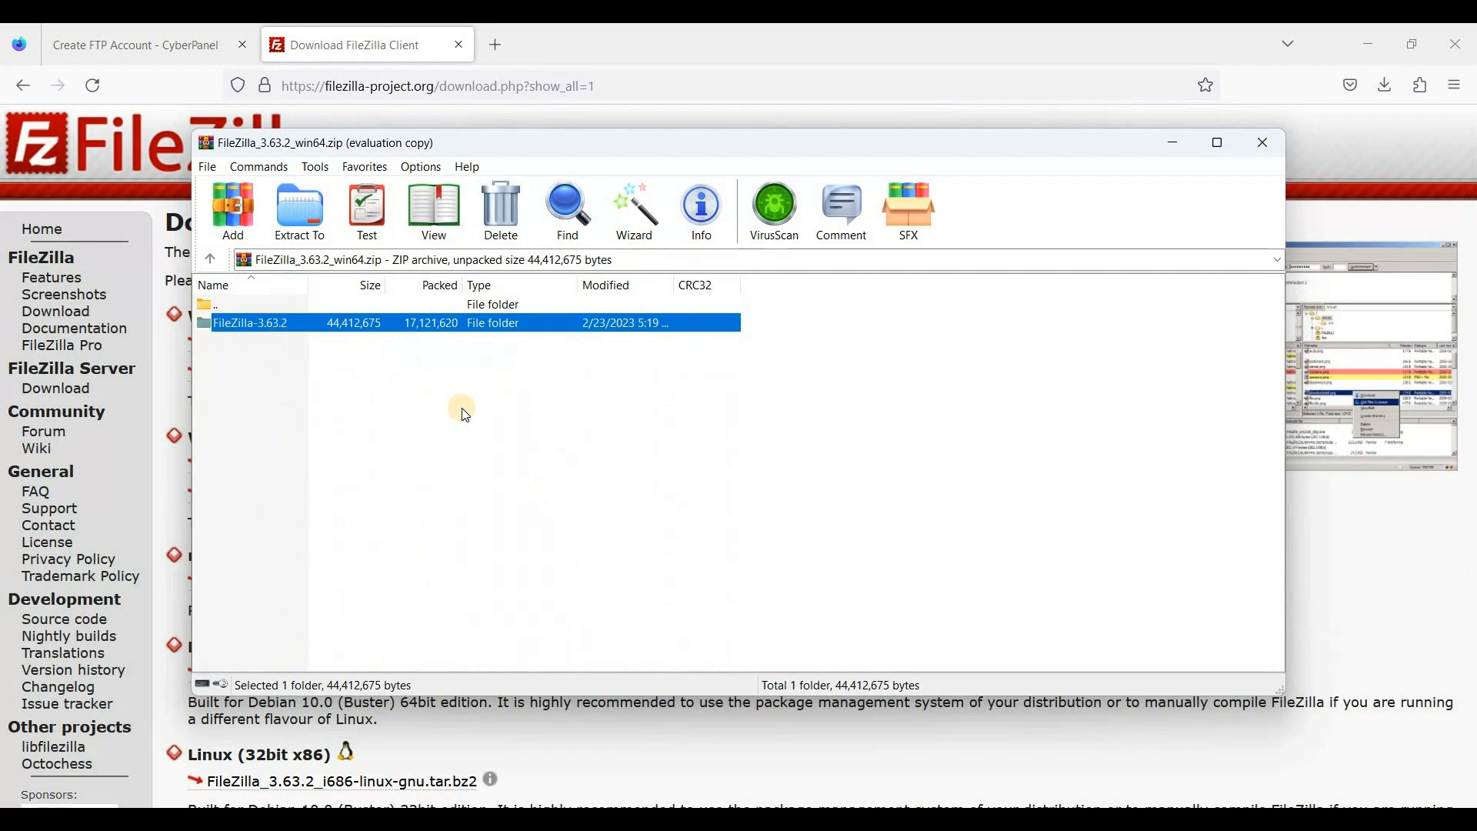
{"action": "mouse_move", "coordinate": [499, 537]}
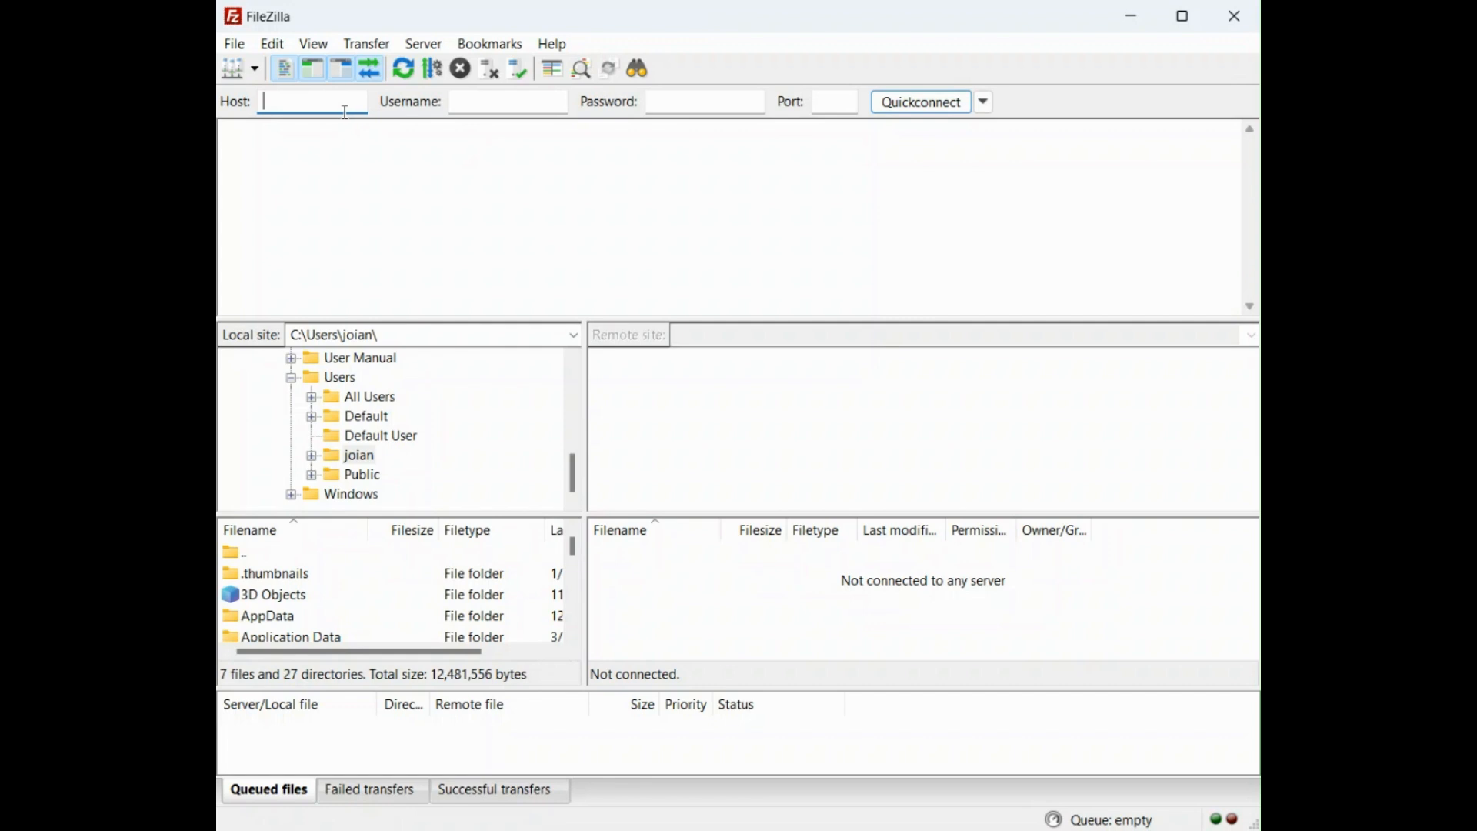
- Quickconnect to host nexwptest.cyou as admin_123 with its password on port 21
{"action": "type", "text": "n"}
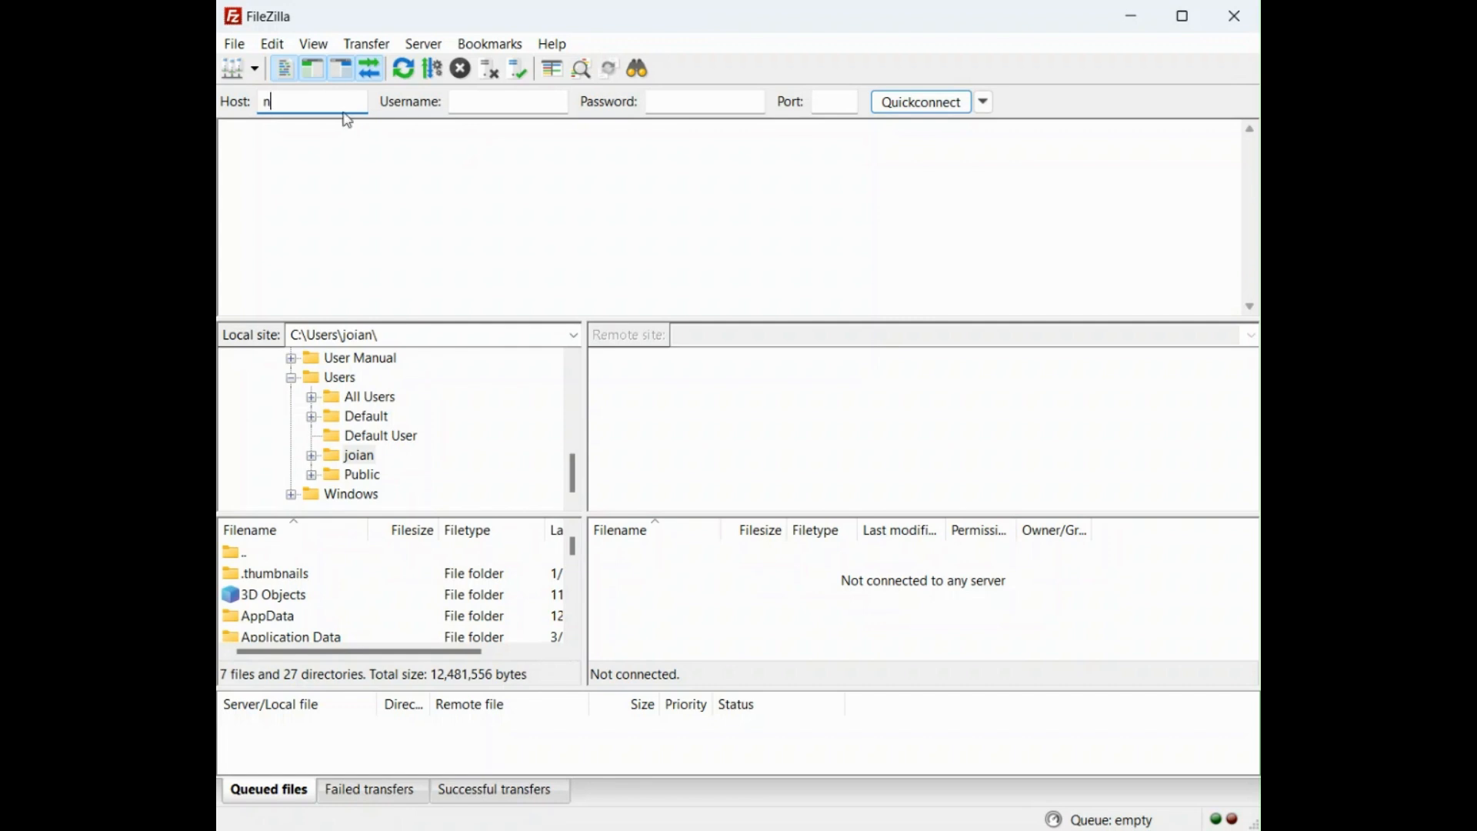
{"action": "type", "text": "exwptest"}
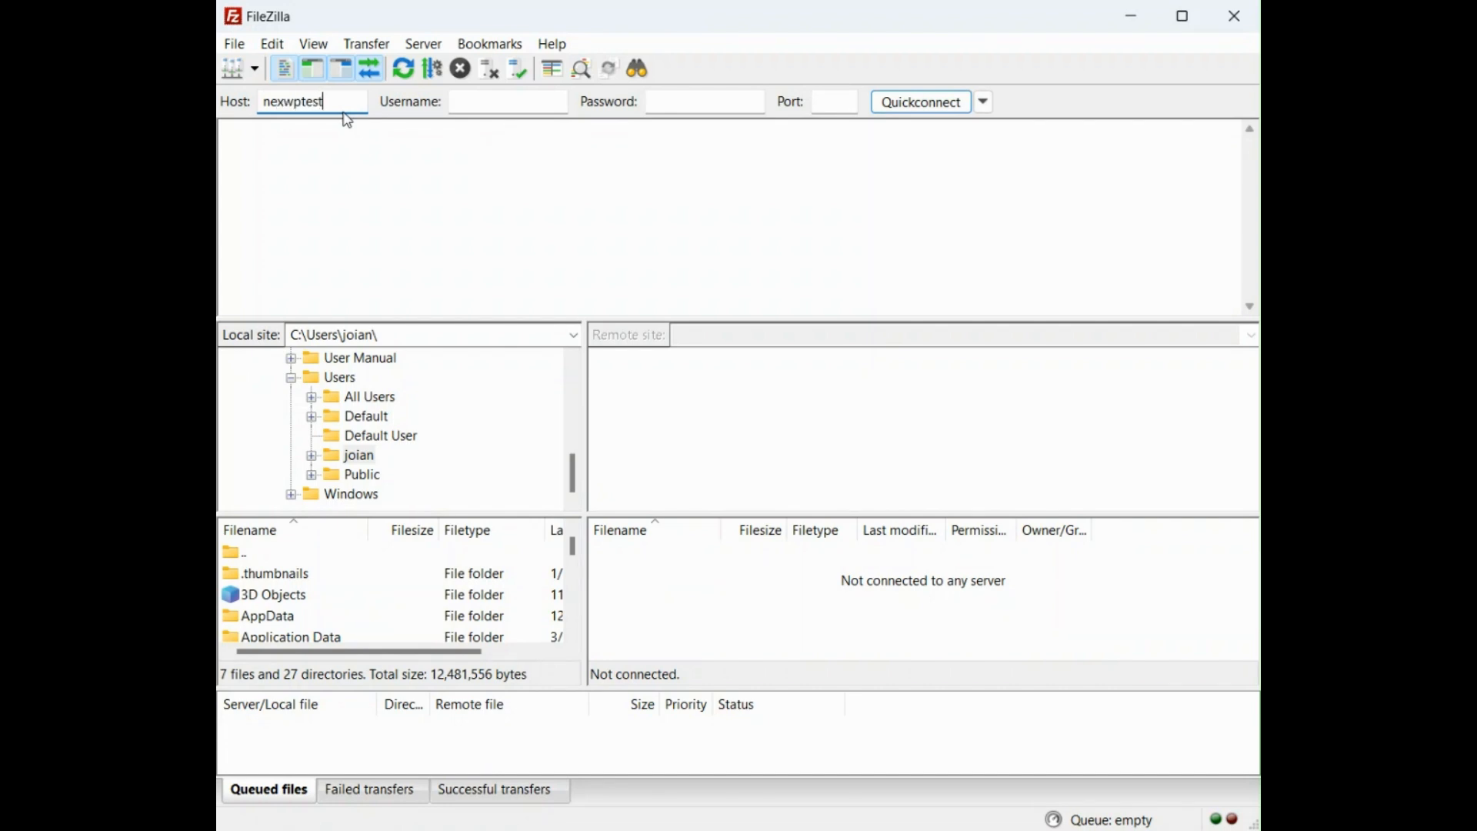
{"action": "type", "text": ".cyou"}
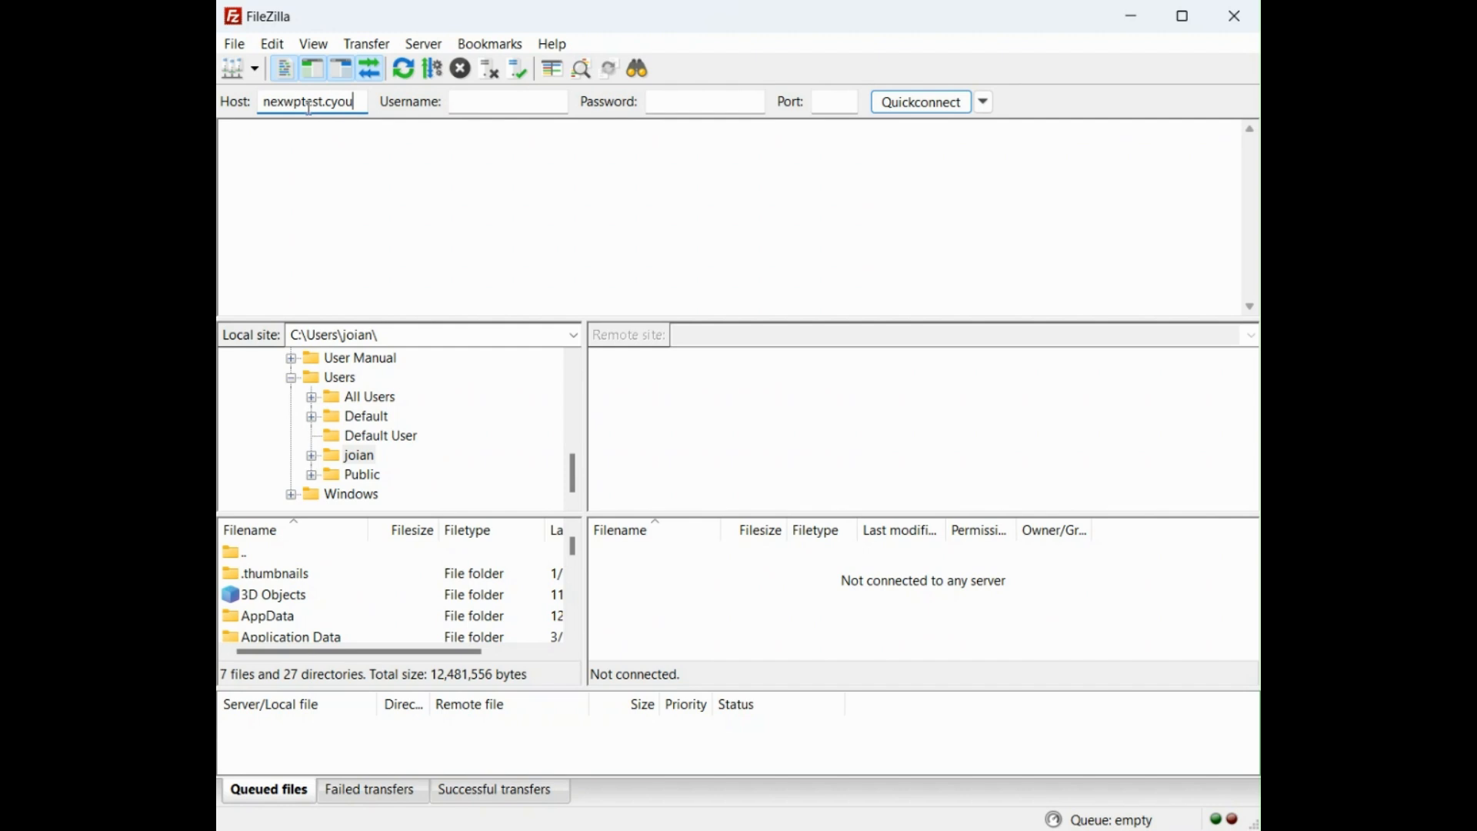
{"action": "left_click", "coordinate": [506, 101]}
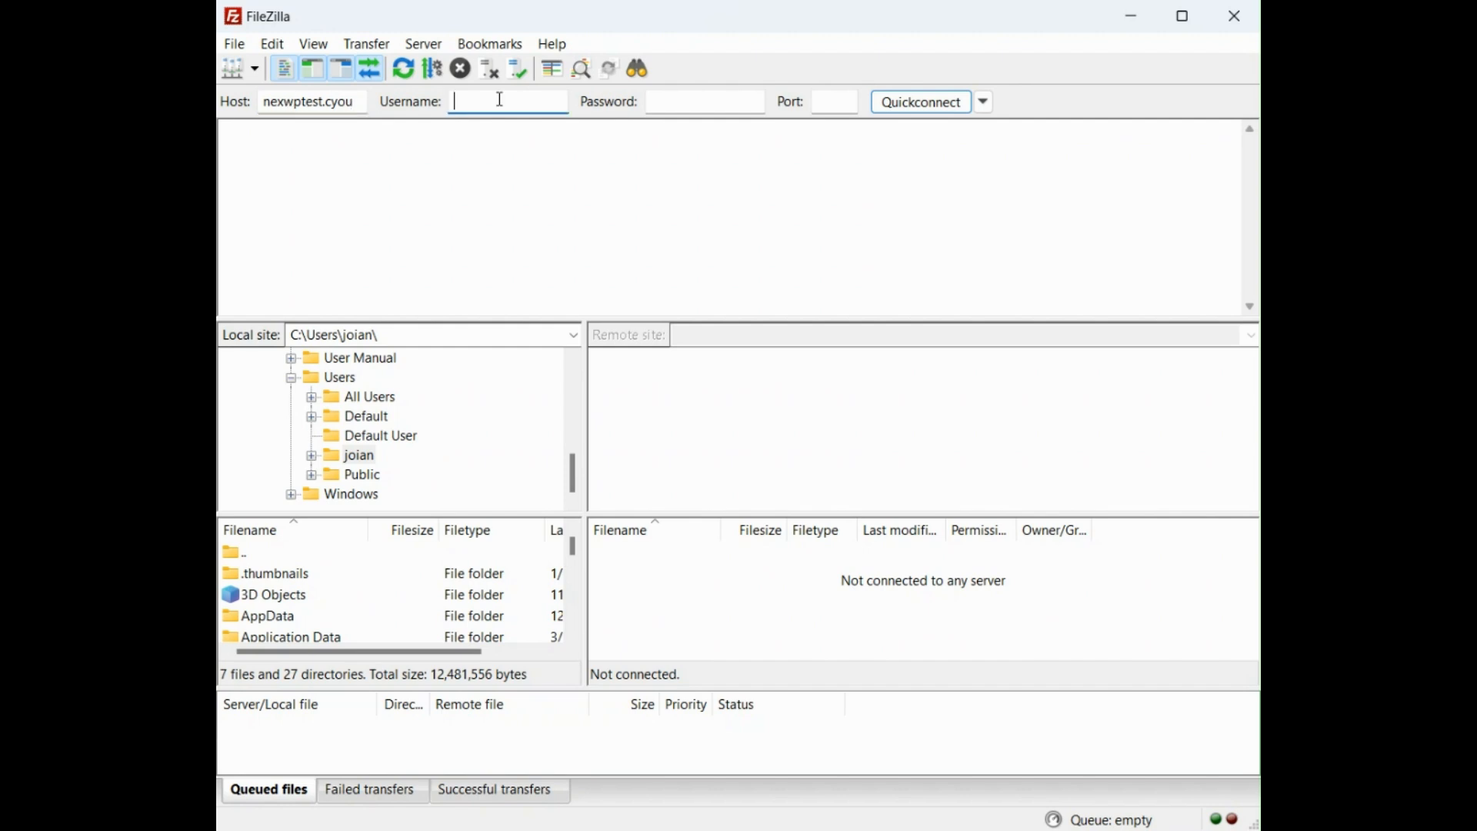
{"action": "type", "text": "admin_r"}
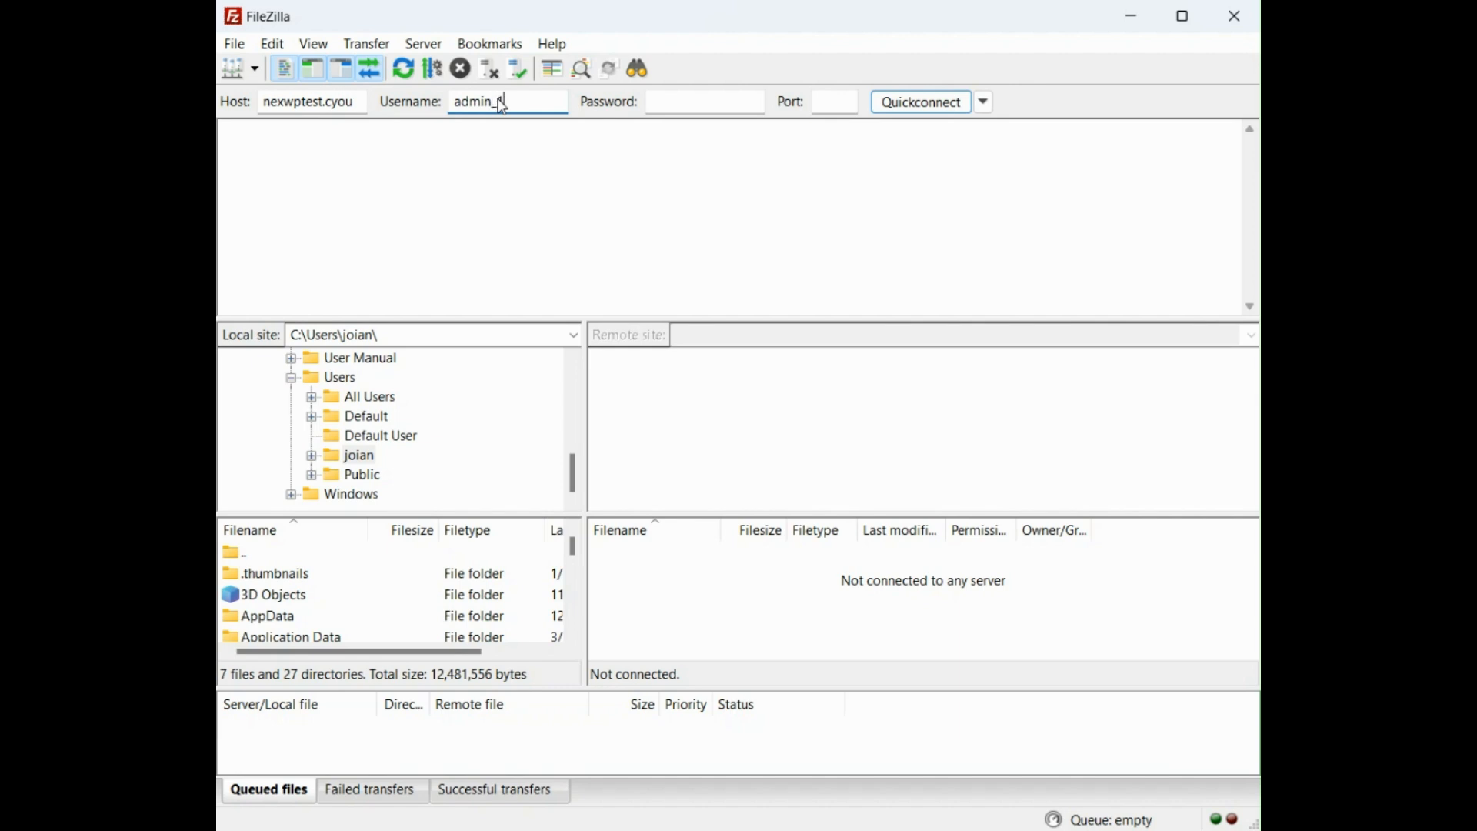
{"action": "left_click", "coordinate": [705, 102]}
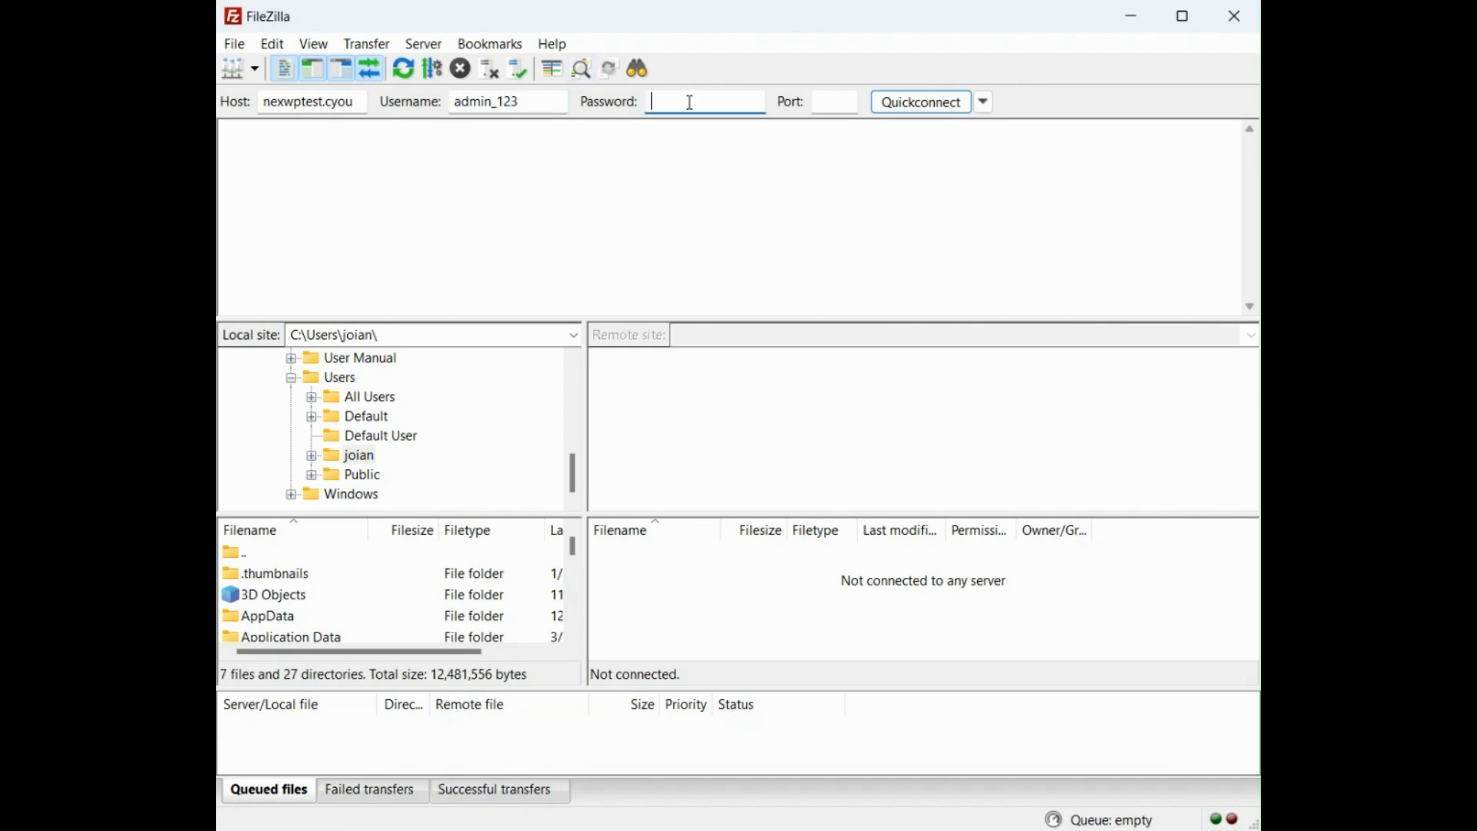
{"action": "type", "text": "password"}
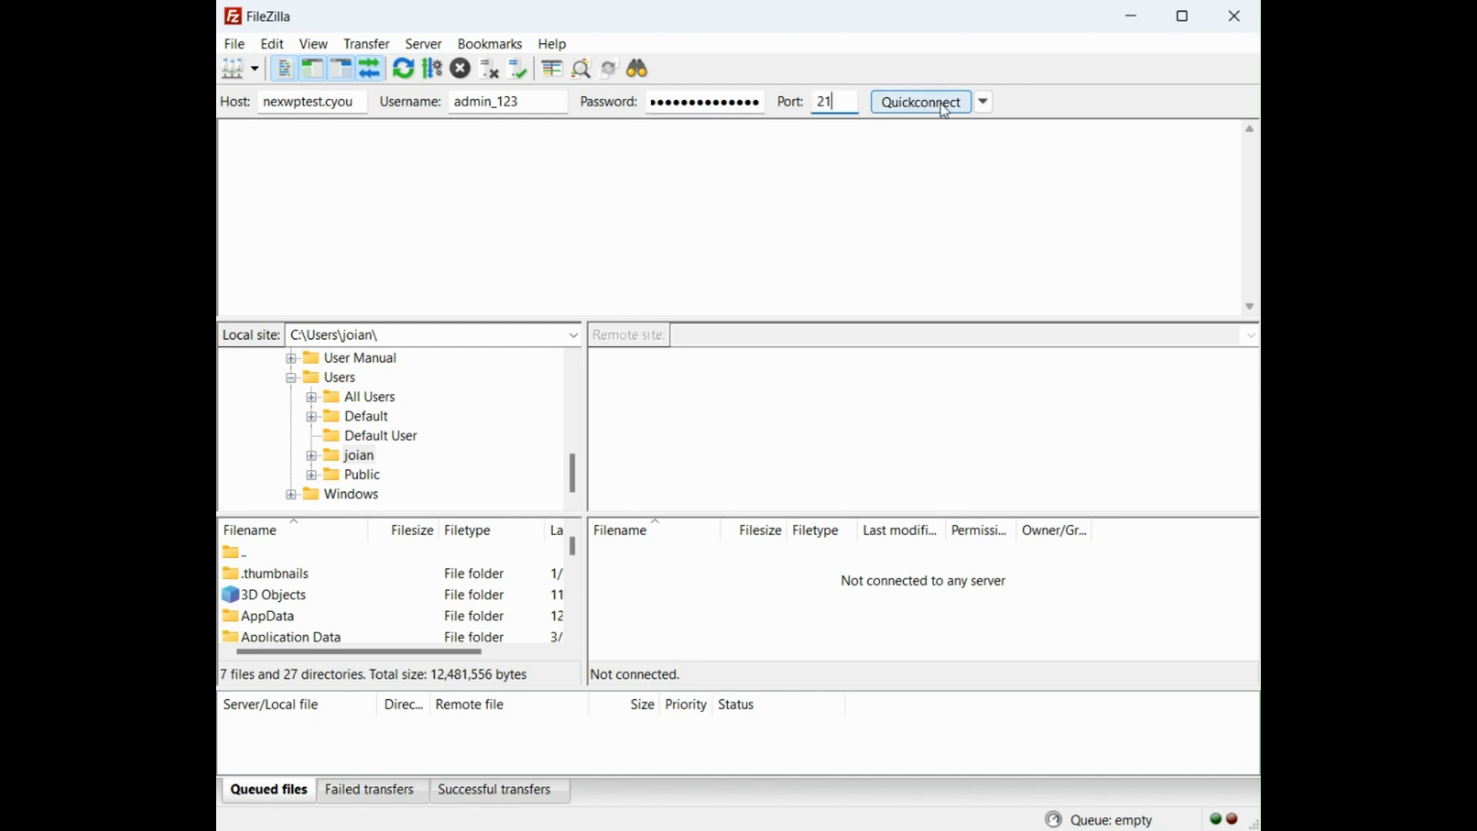
{"action": "left_click", "coordinate": [920, 102]}
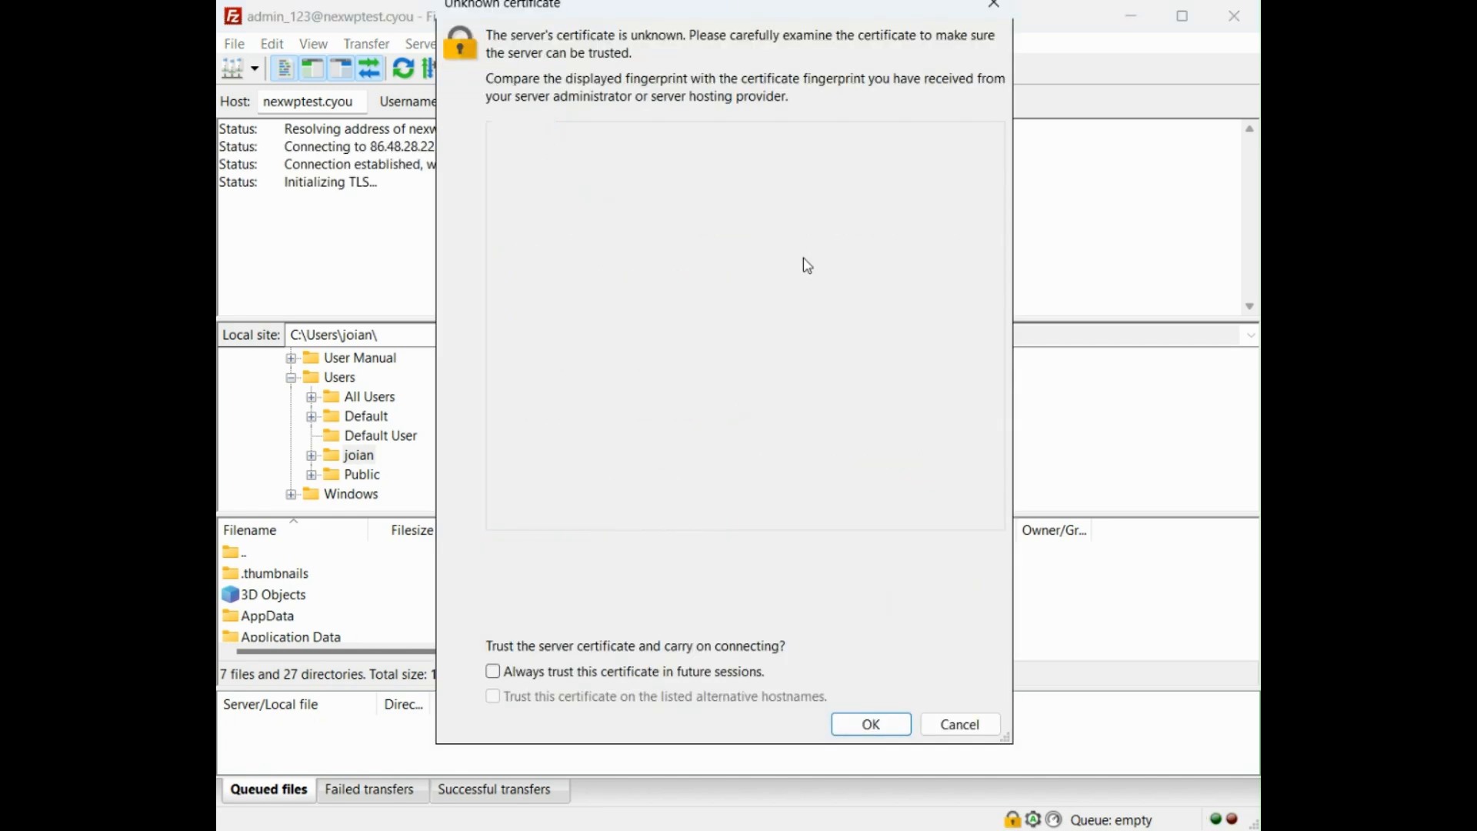
{"action": "left_click", "coordinate": [868, 723]}
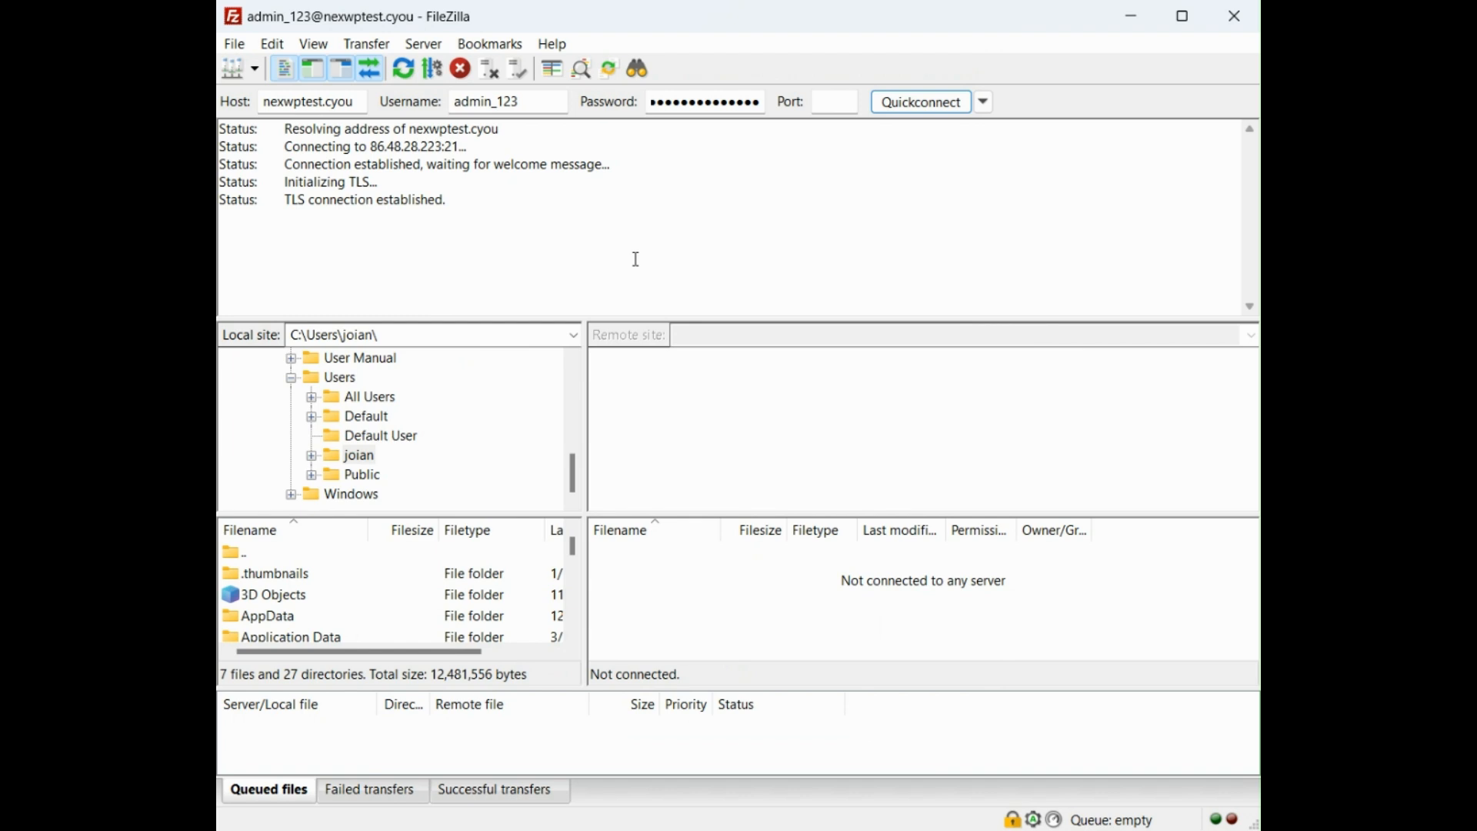
{"action": "mouse_move", "coordinate": [406, 200]}
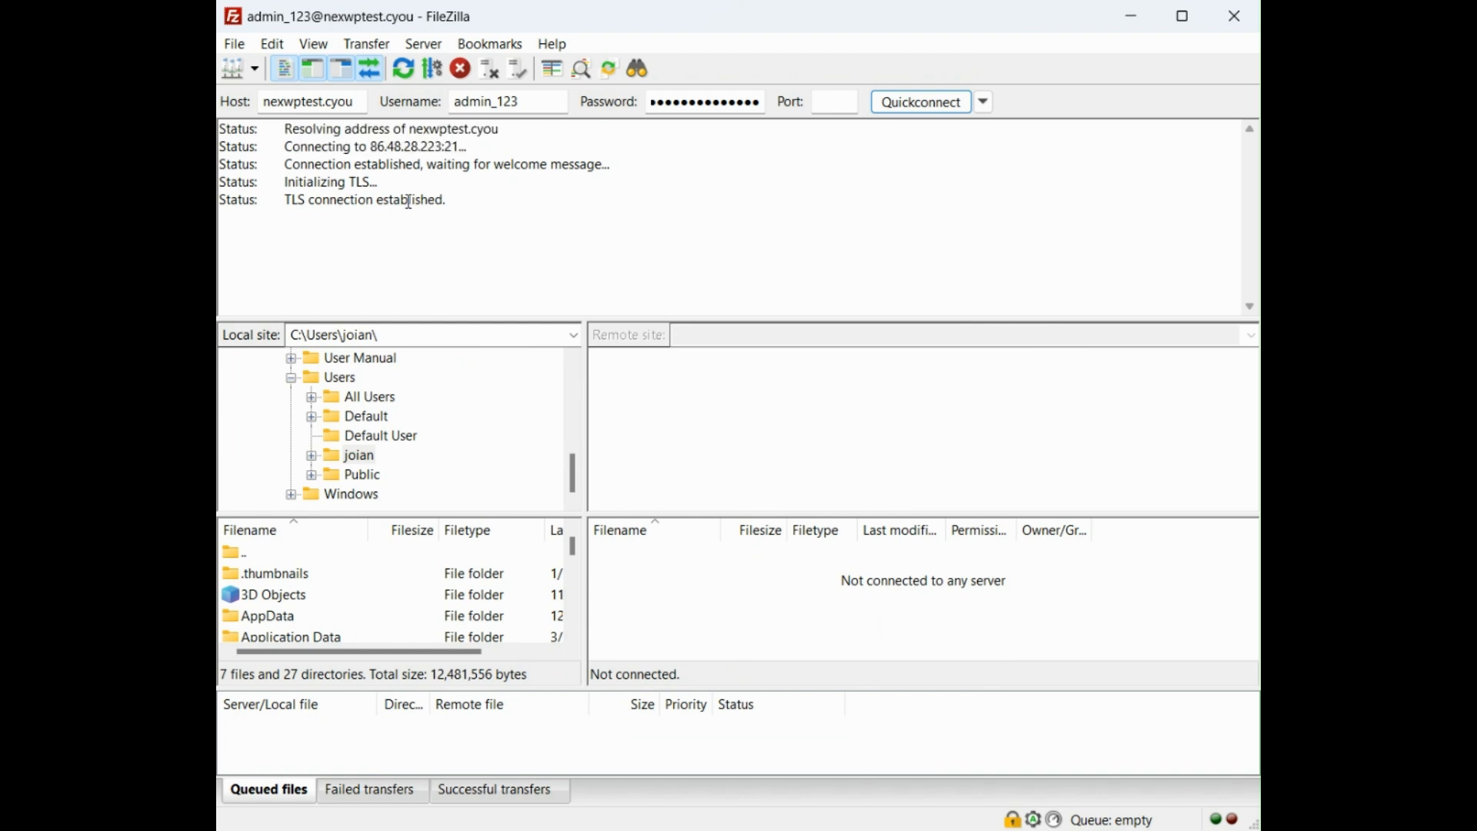
{"action": "mouse_move", "coordinate": [463, 203]}
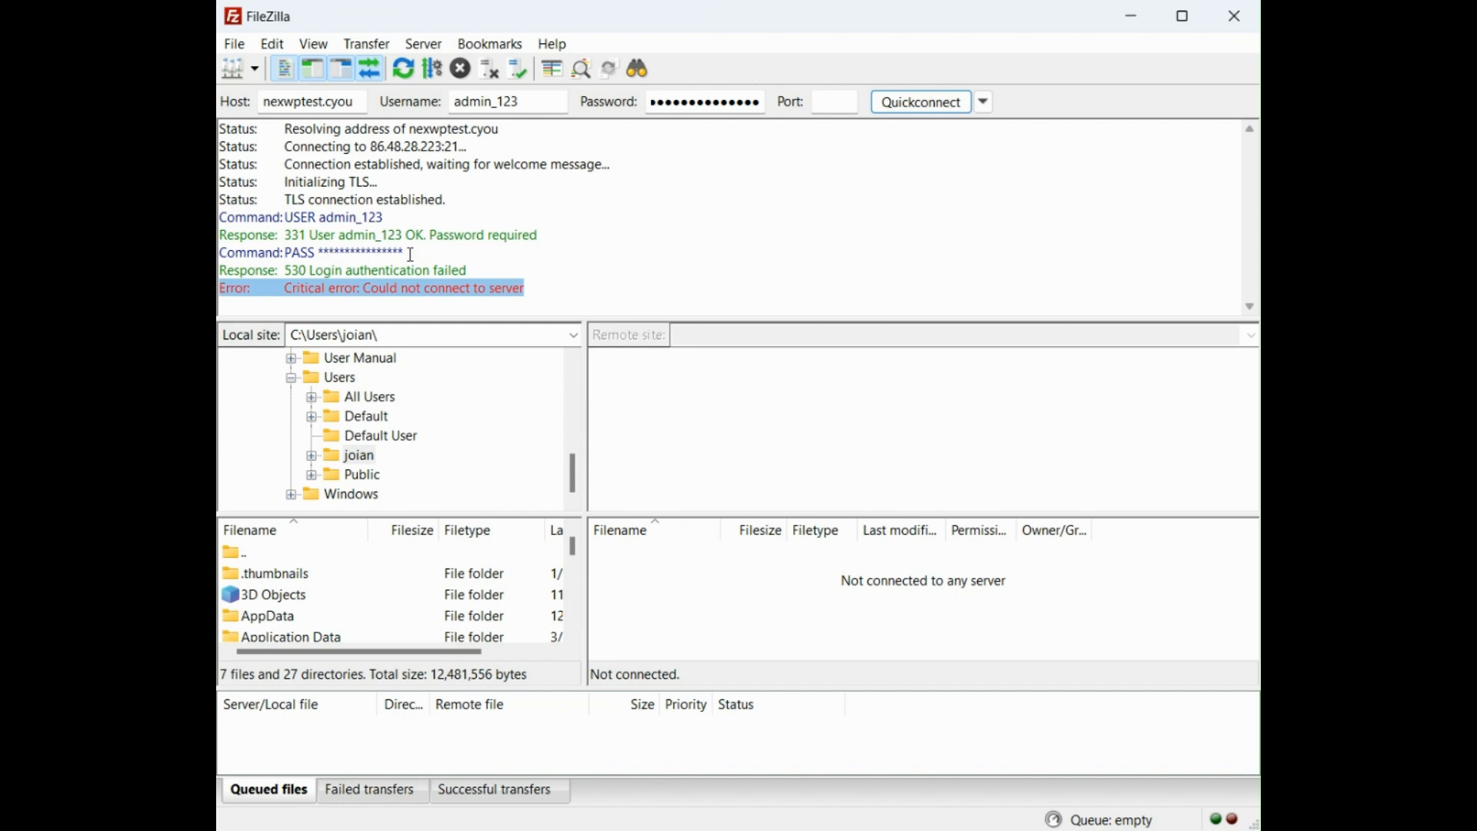
{"action": "mouse_move", "coordinate": [451, 256]}
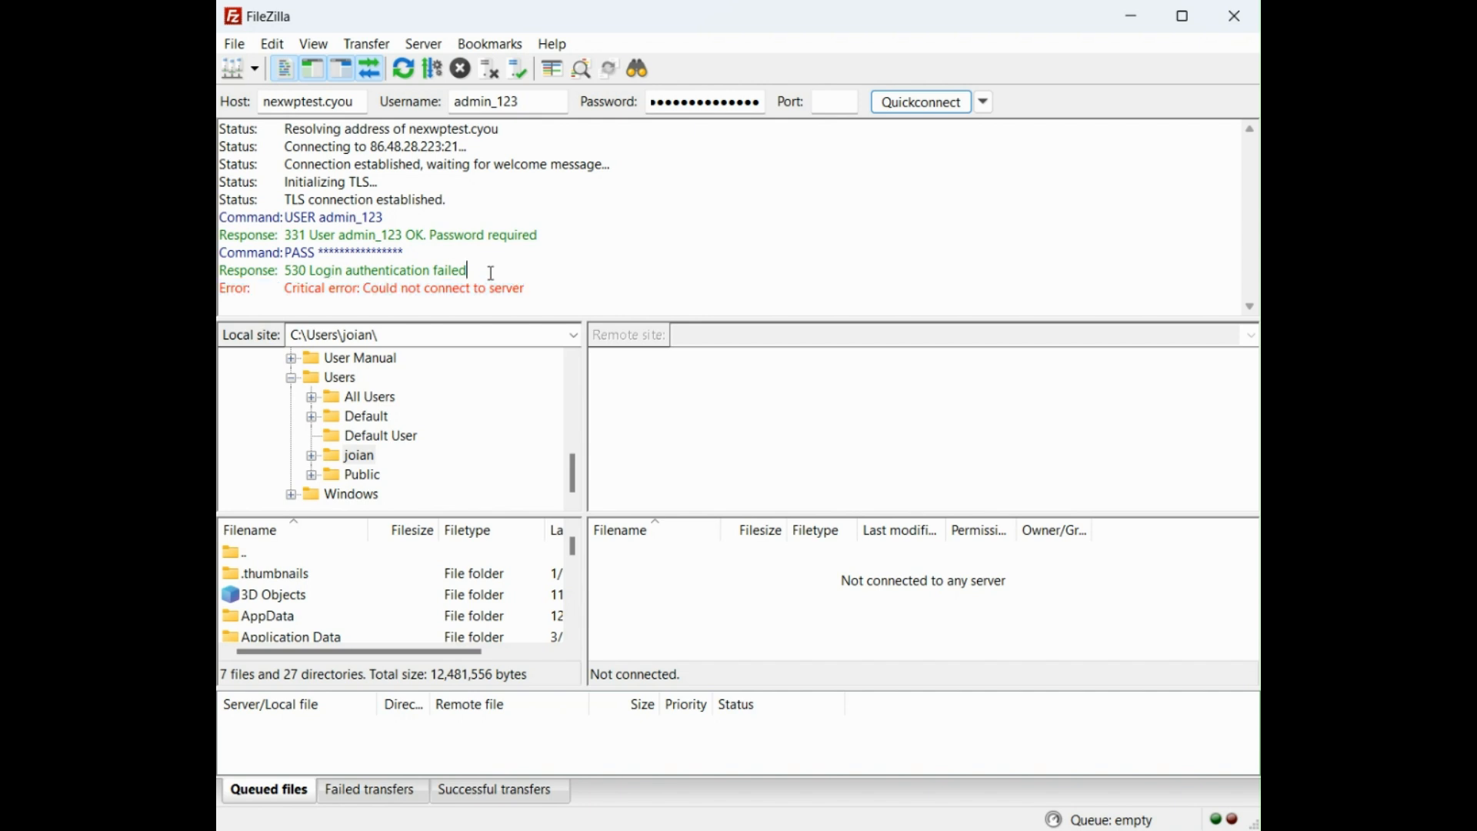
{"action": "left_click", "coordinate": [377, 288]}
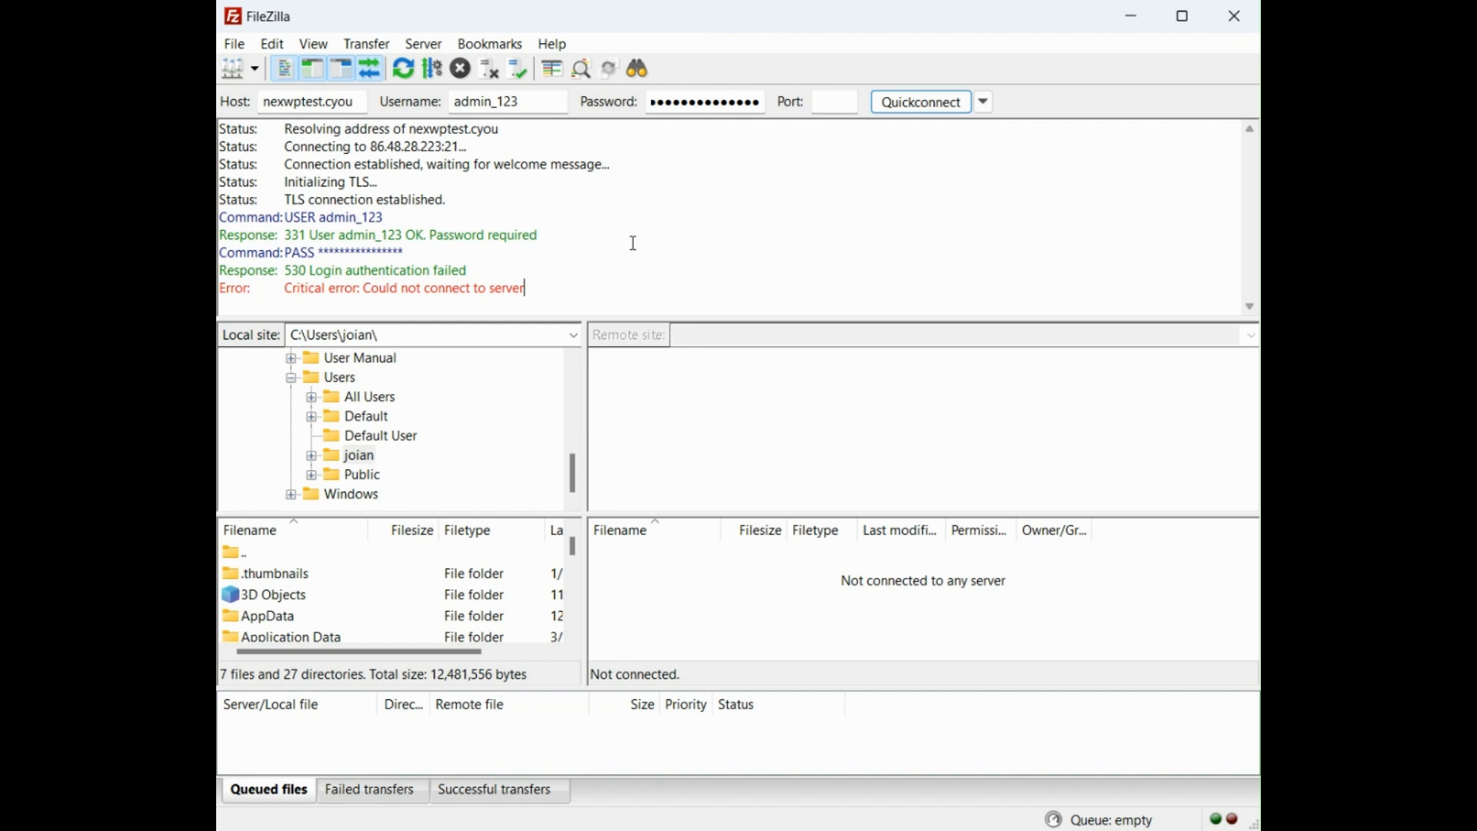
{"action": "mouse_move", "coordinate": [608, 243]}
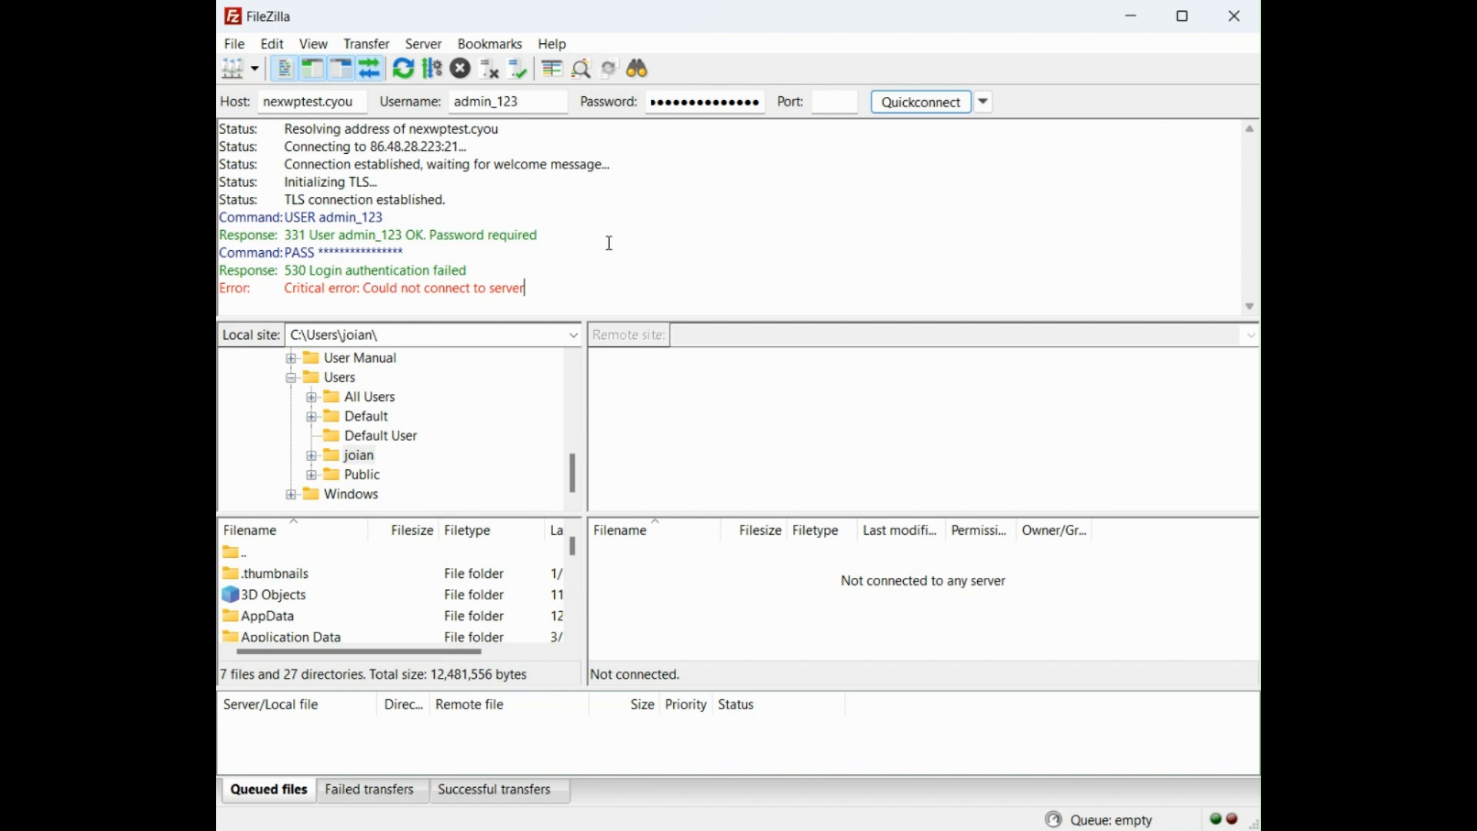
{"action": "mouse_move", "coordinate": [913, 551]}
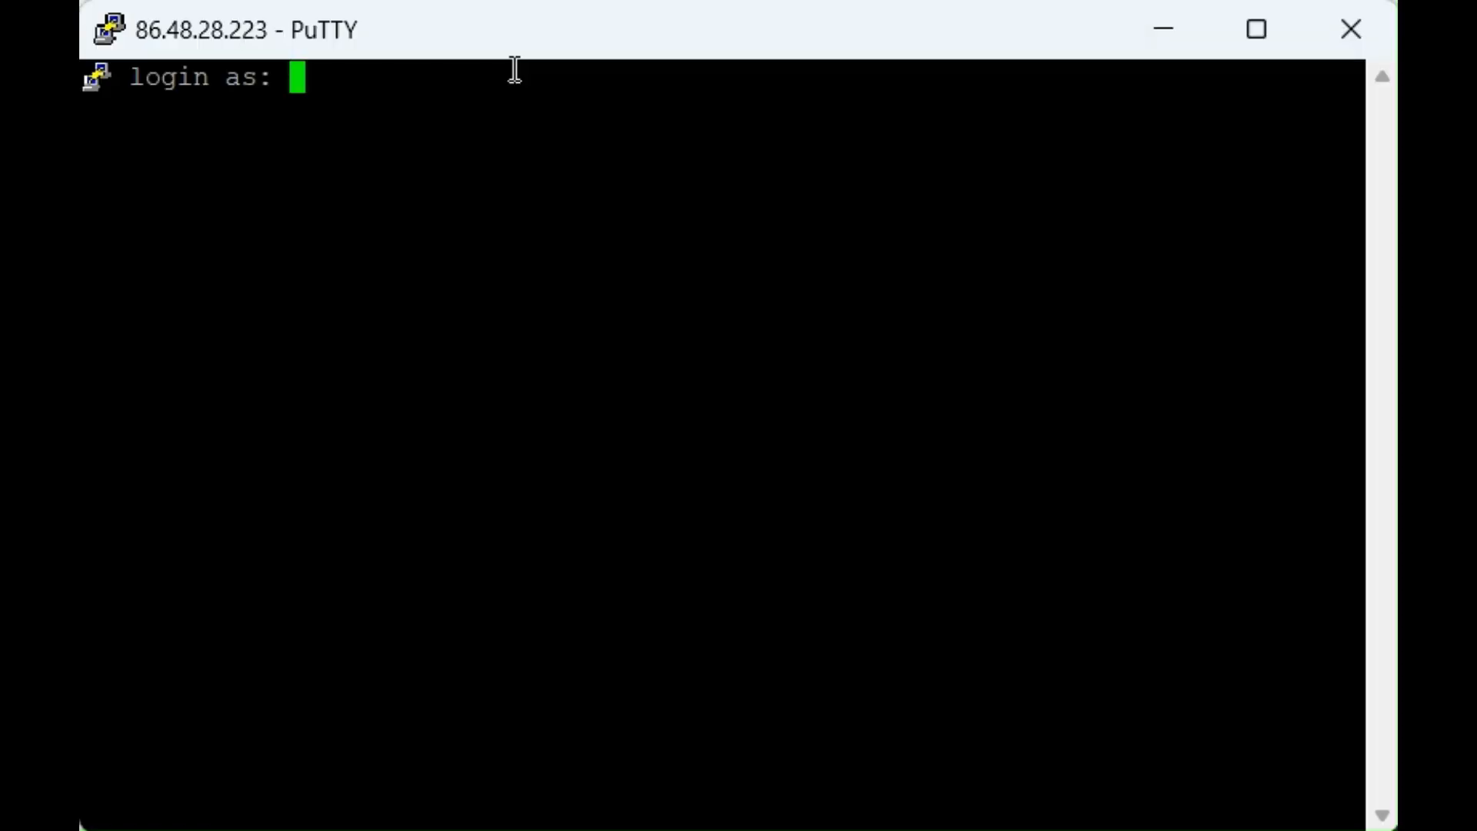
{"action": "mouse_move", "coordinate": [585, 177]}
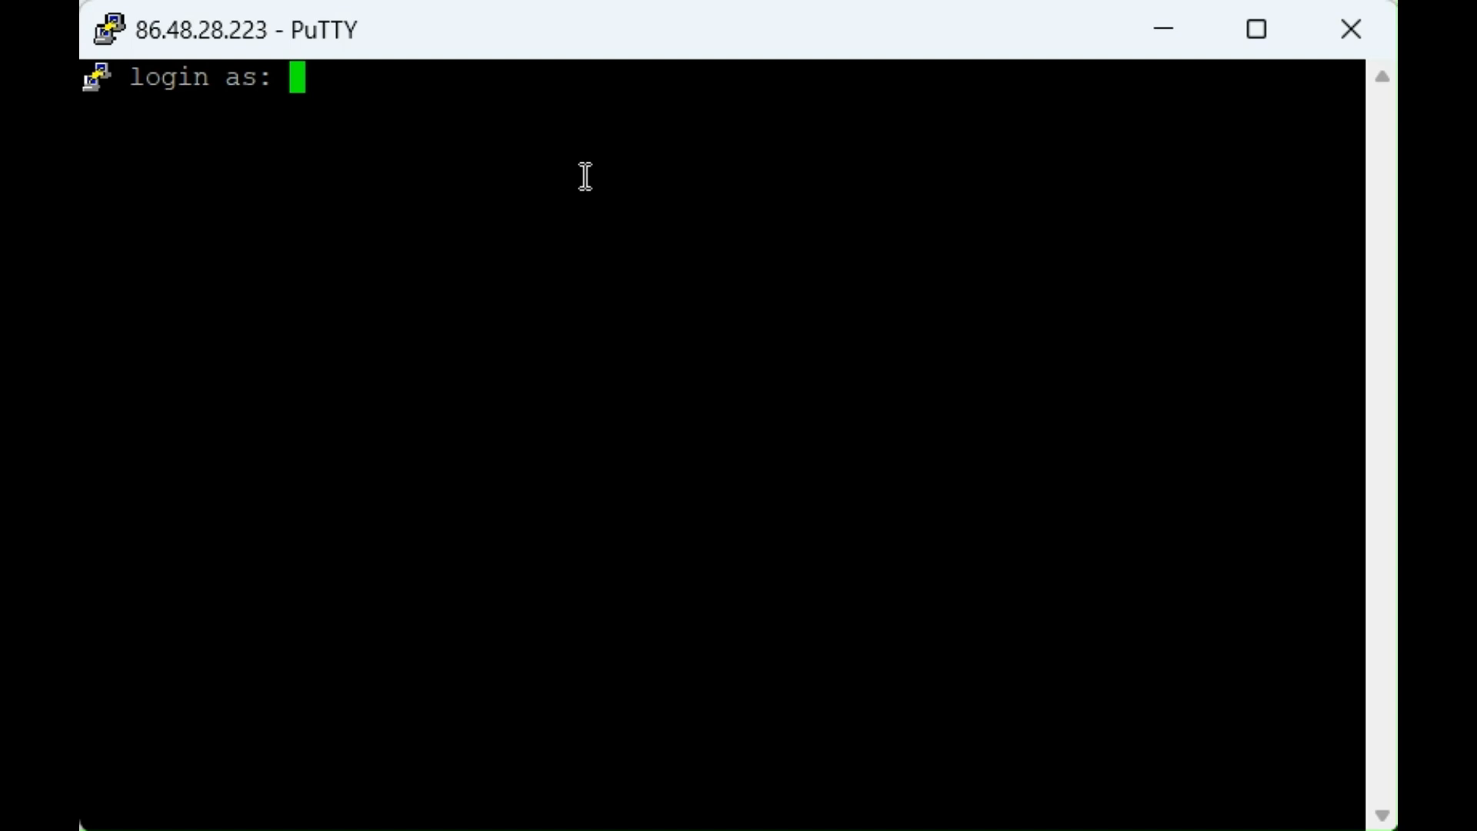
- Log in to the server over SSH as root
{"action": "type", "text": "root"}
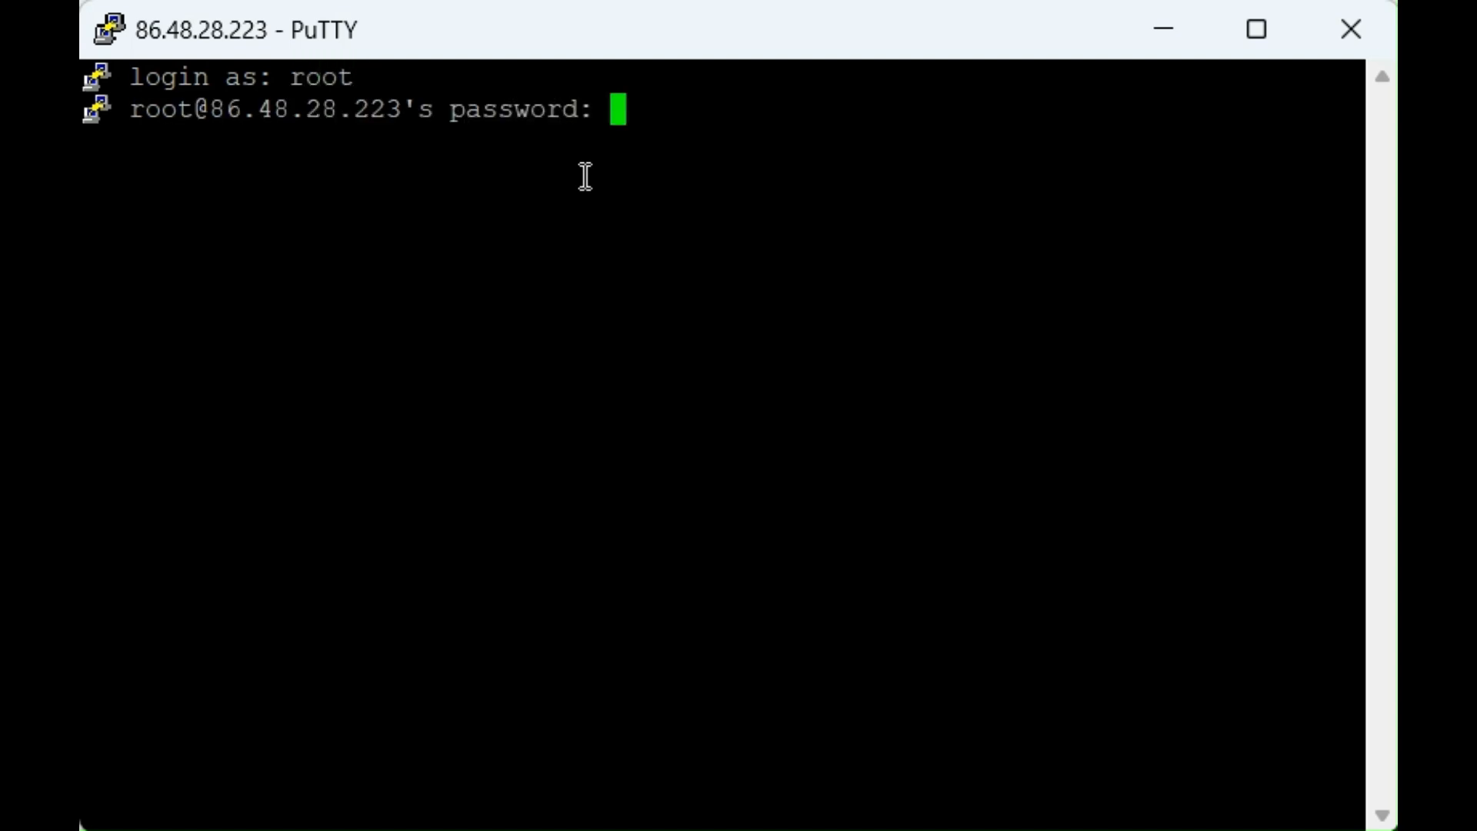
{"action": "key", "text": "Return"}
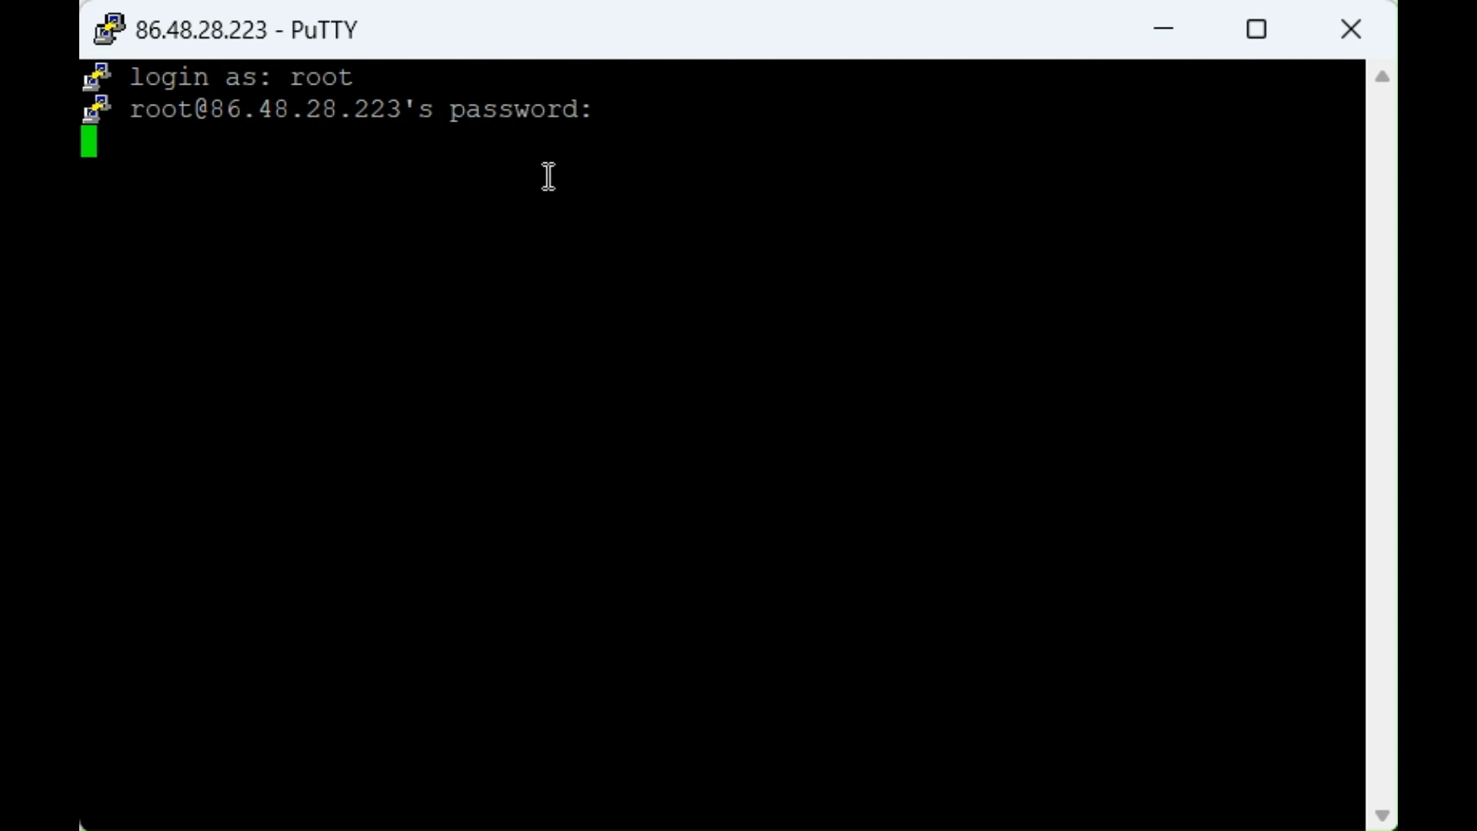
{"action": "key", "text": "Return"}
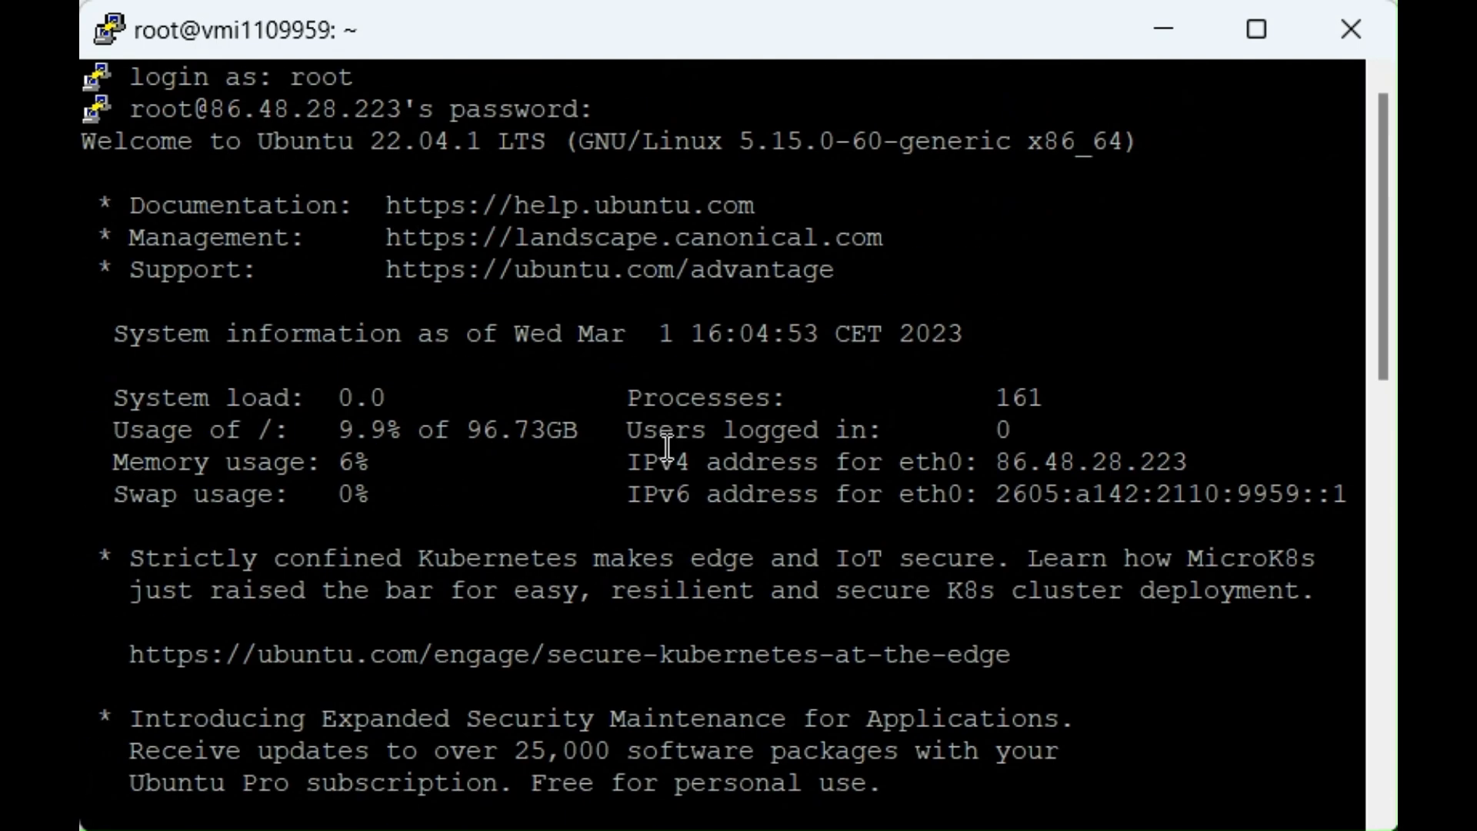
{"action": "scroll", "scroll_direction": "down", "scroll_amount": 3}
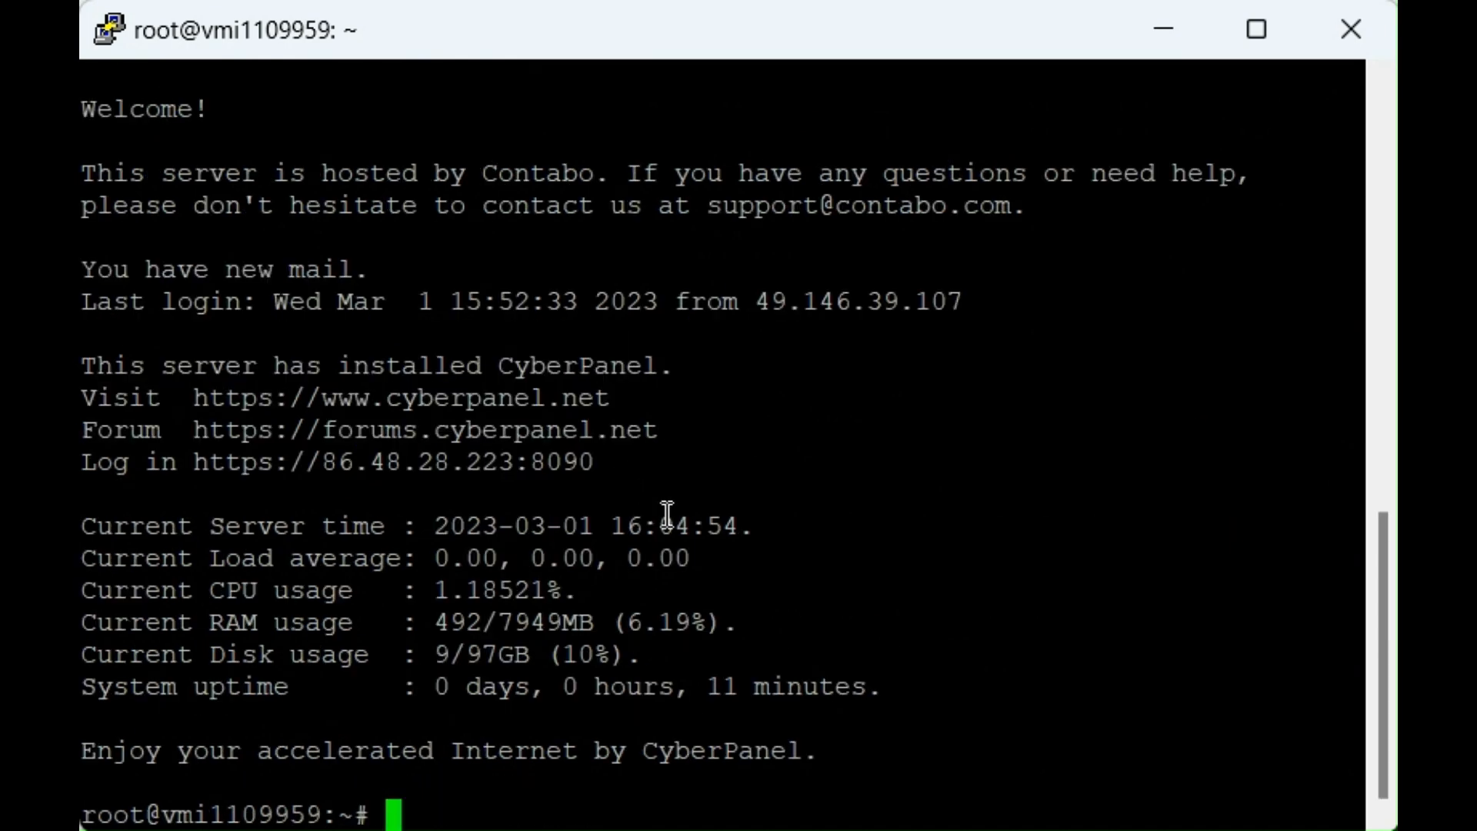
{"action": "mouse_move", "coordinate": [711, 563]}
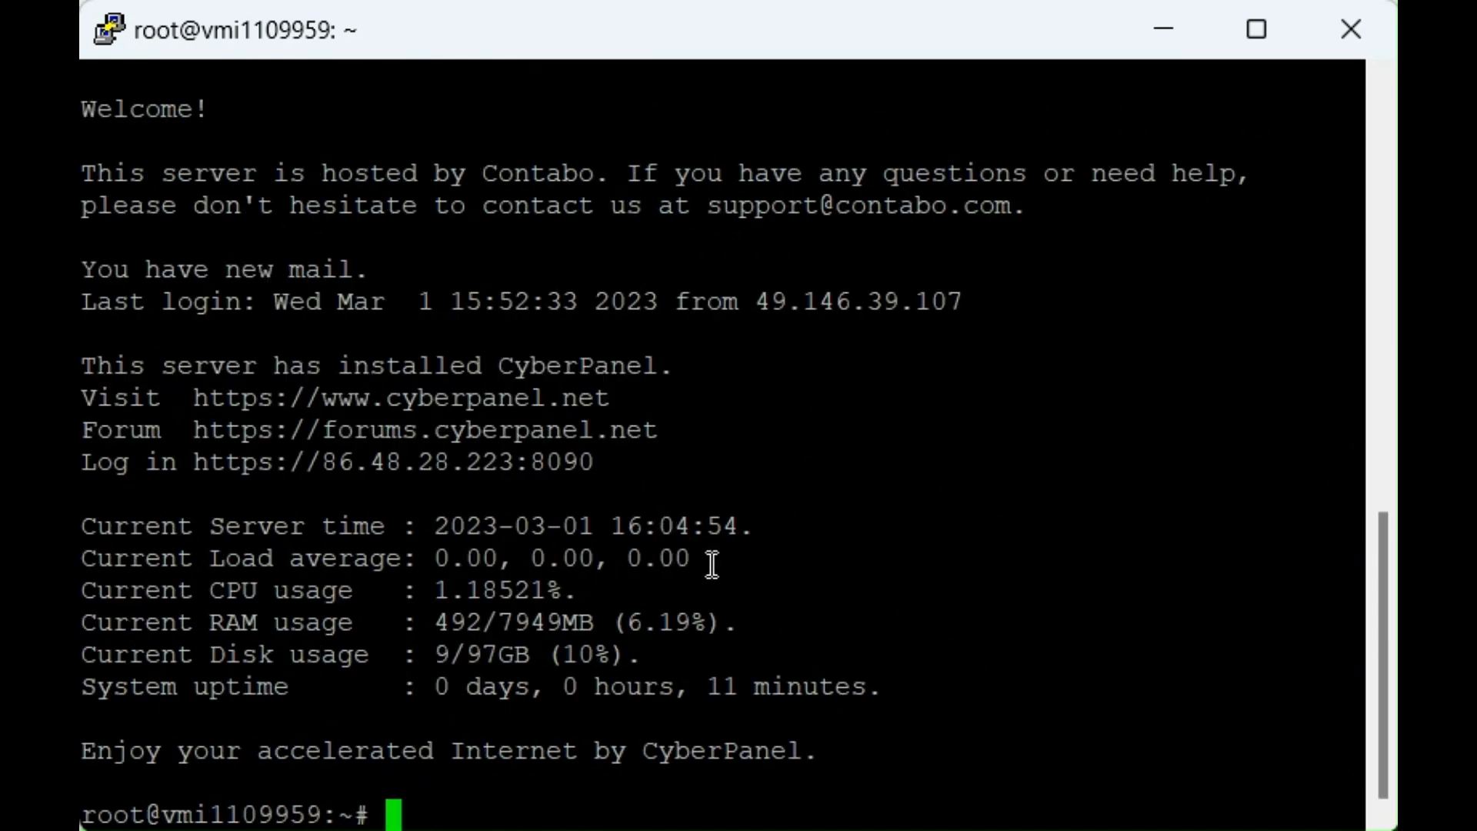
{"action": "mouse_move", "coordinate": [750, 650]}
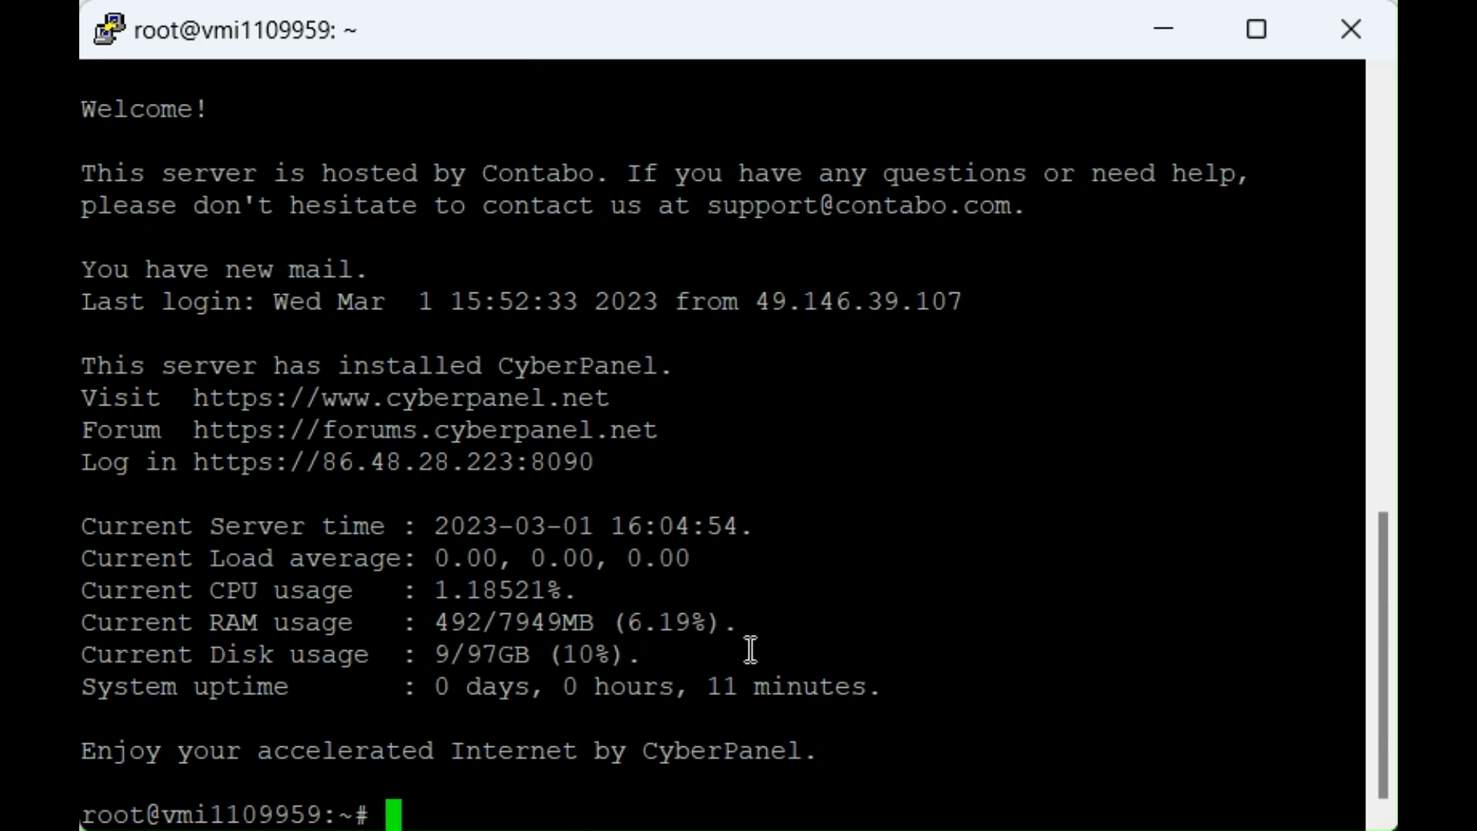
{"action": "mouse_move", "coordinate": [787, 66]}
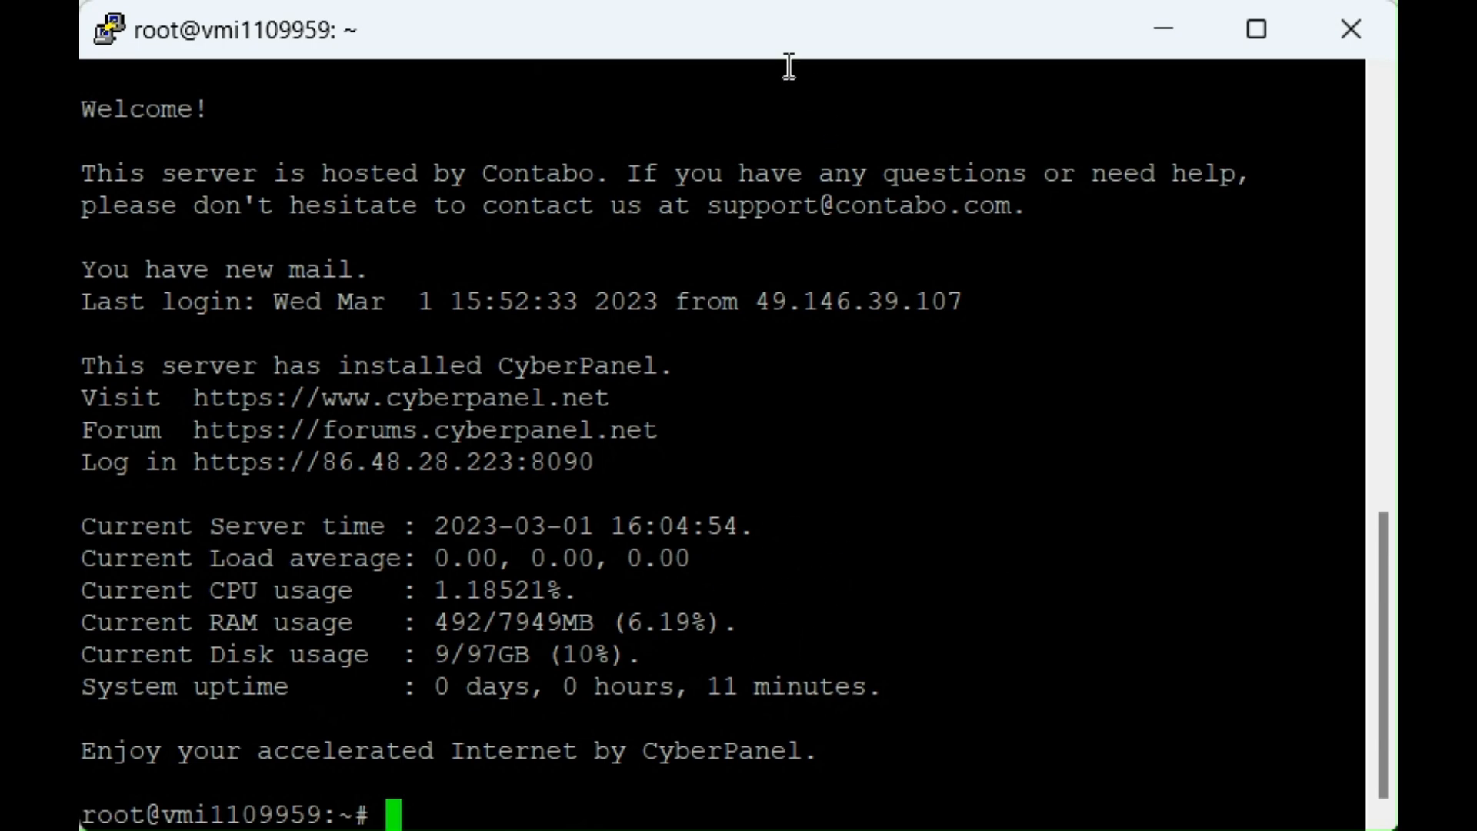
{"action": "mouse_move", "coordinate": [683, 188]}
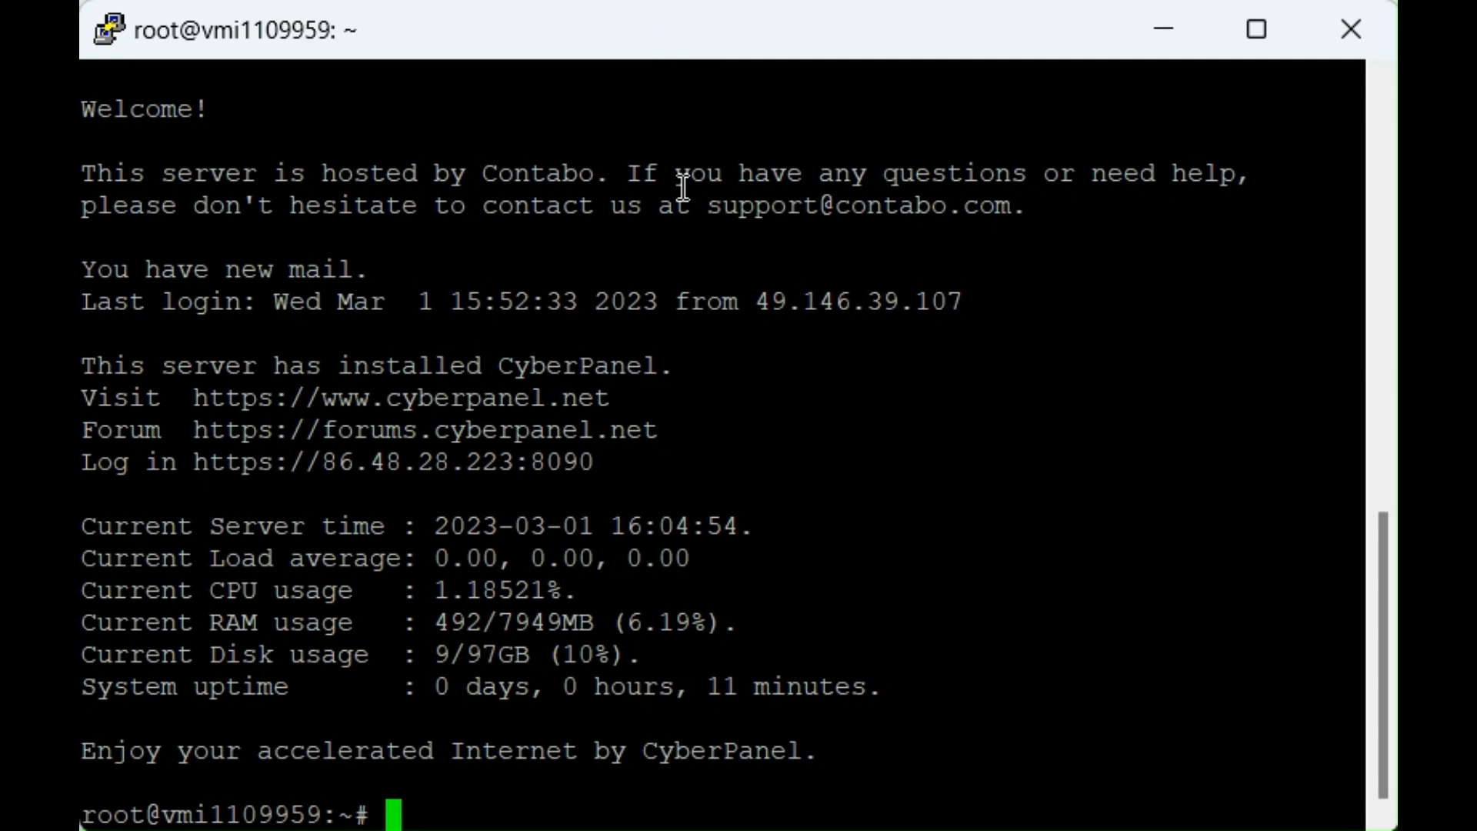
{"action": "mouse_move", "coordinate": [657, 68]}
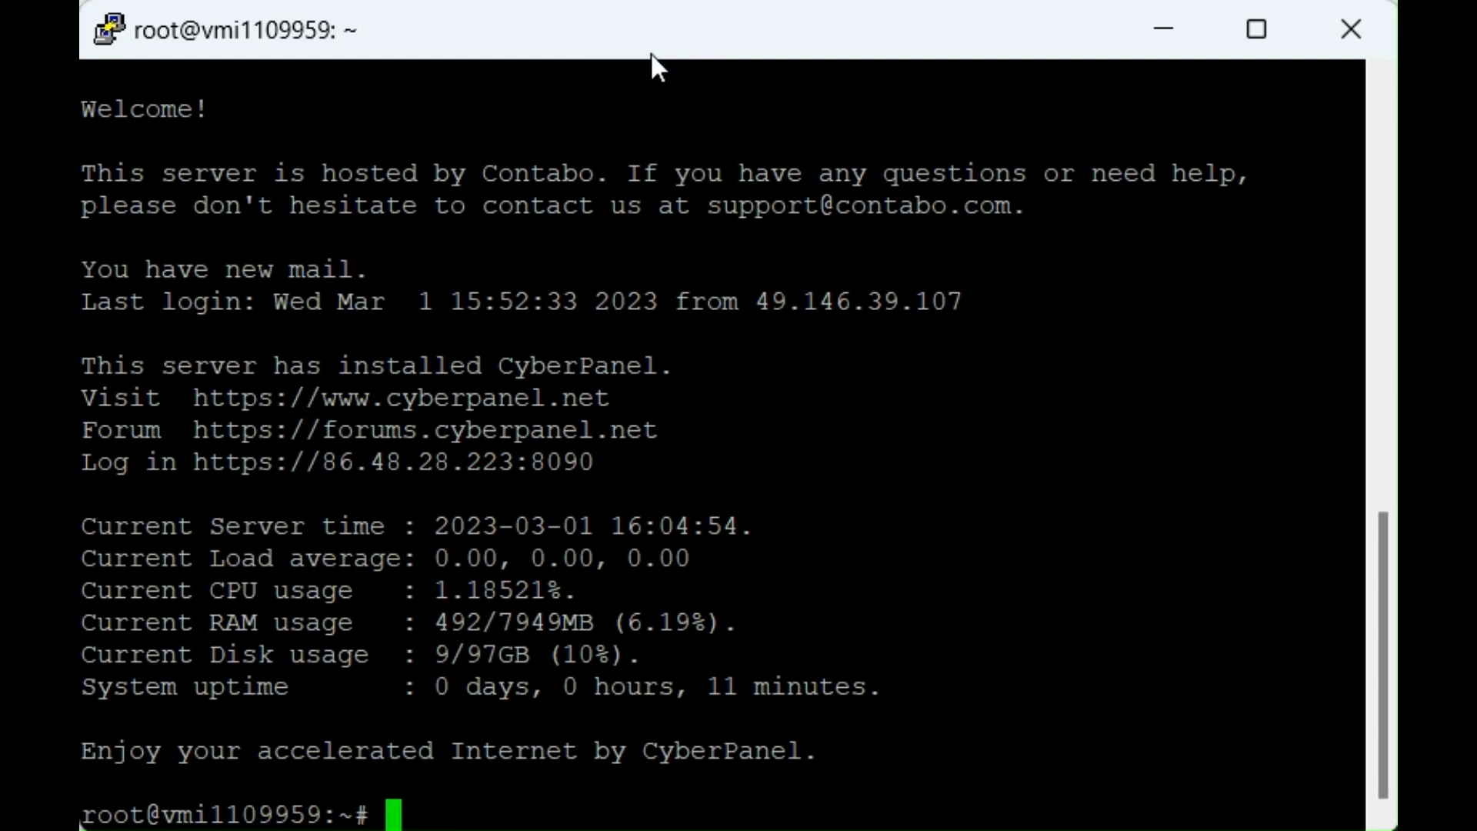
{"action": "mouse_move", "coordinate": [825, 102]}
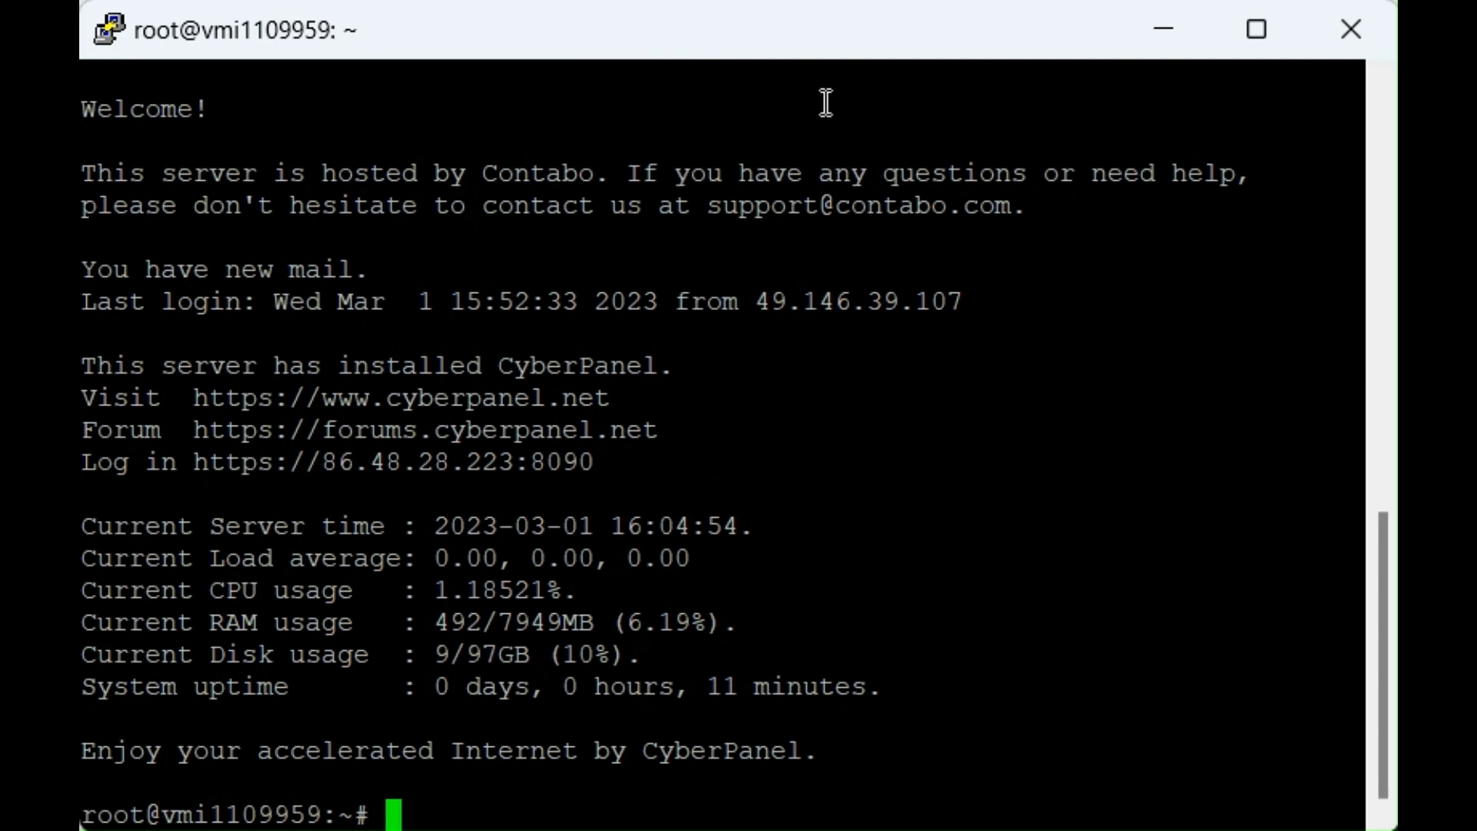
{"action": "mouse_move", "coordinate": [639, 43]}
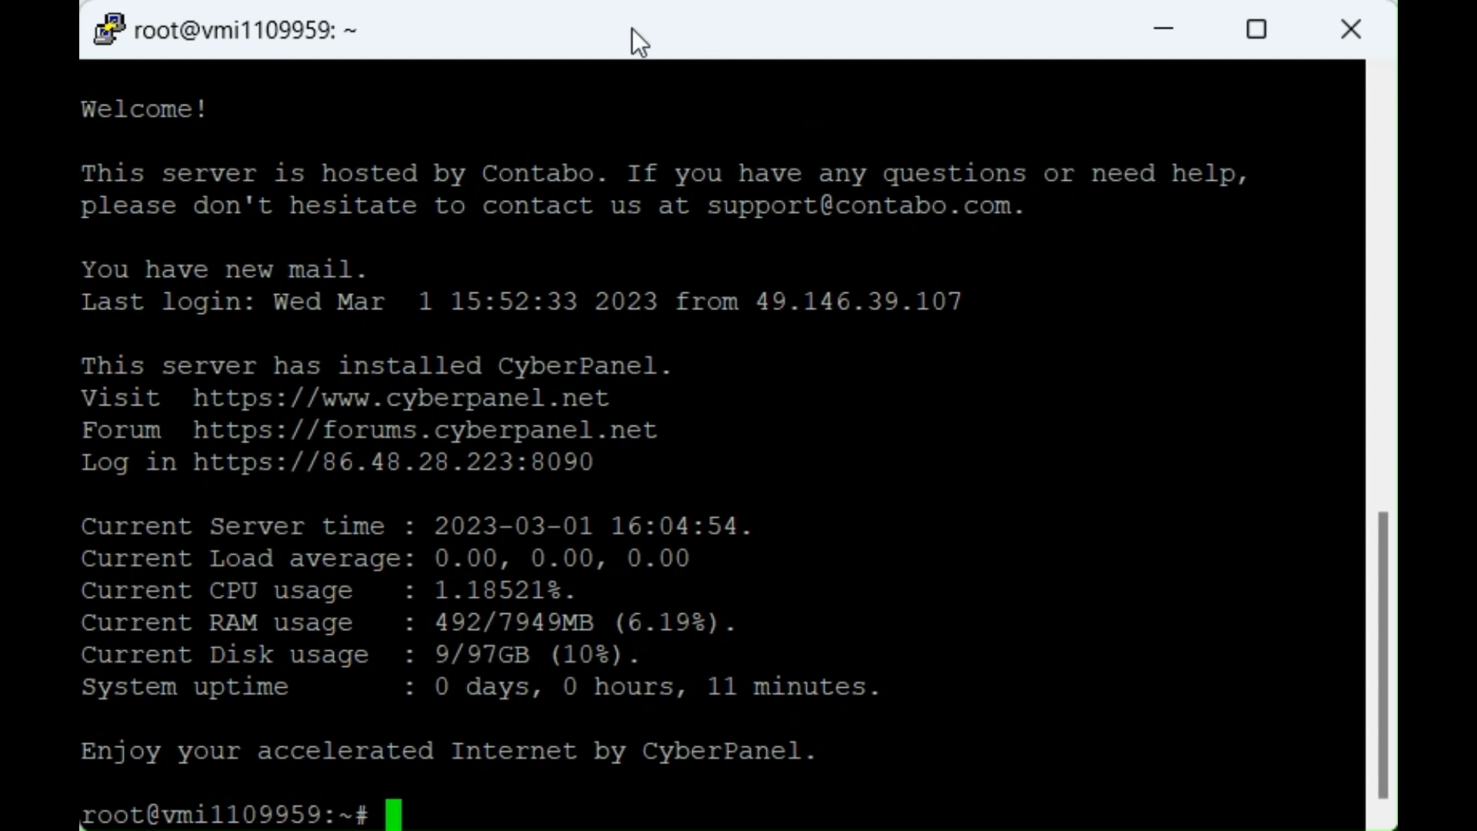
{"action": "mouse_move", "coordinate": [745, 532]}
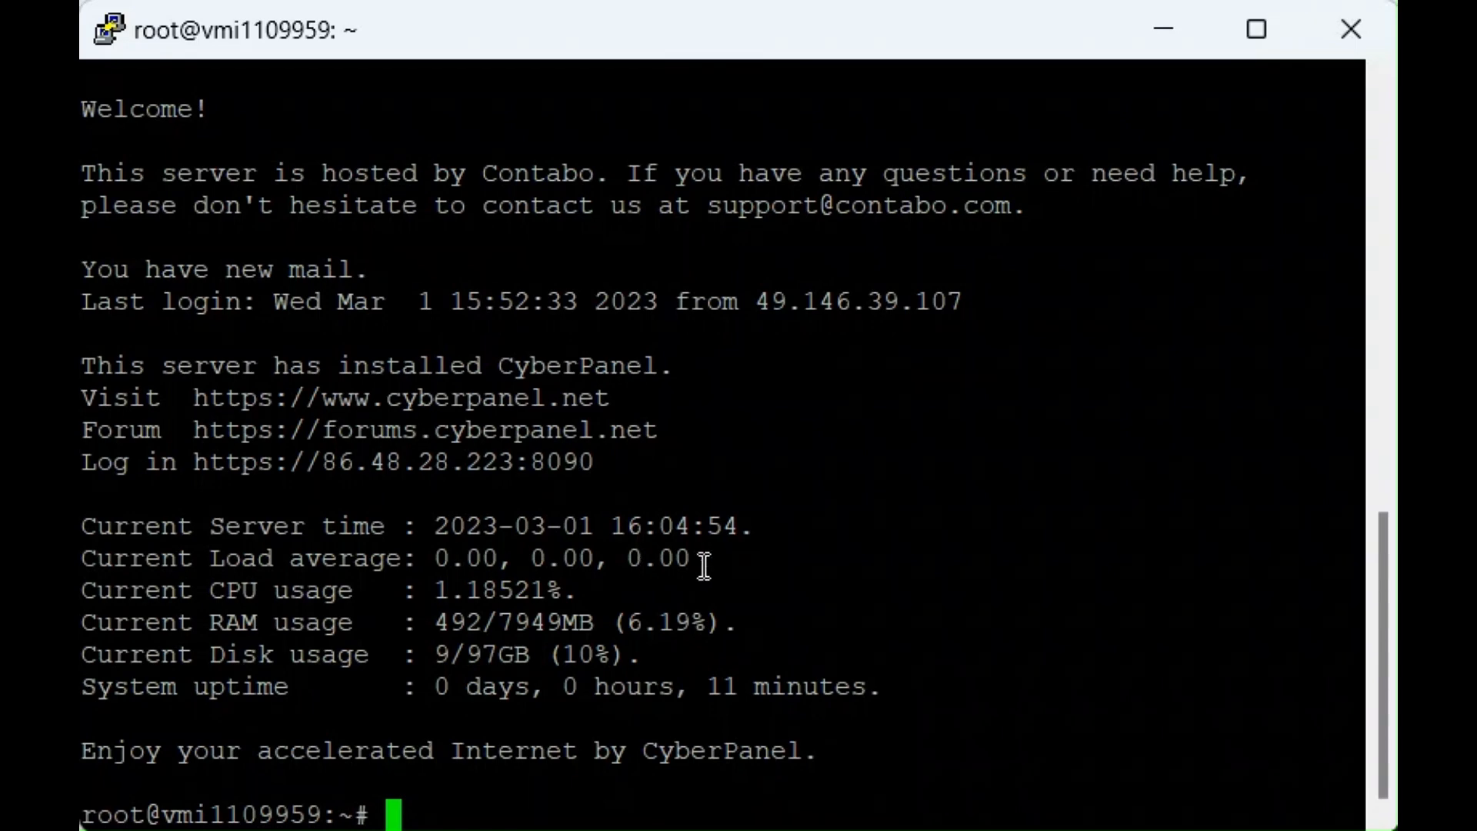
{"action": "mouse_move", "coordinate": [846, 509]}
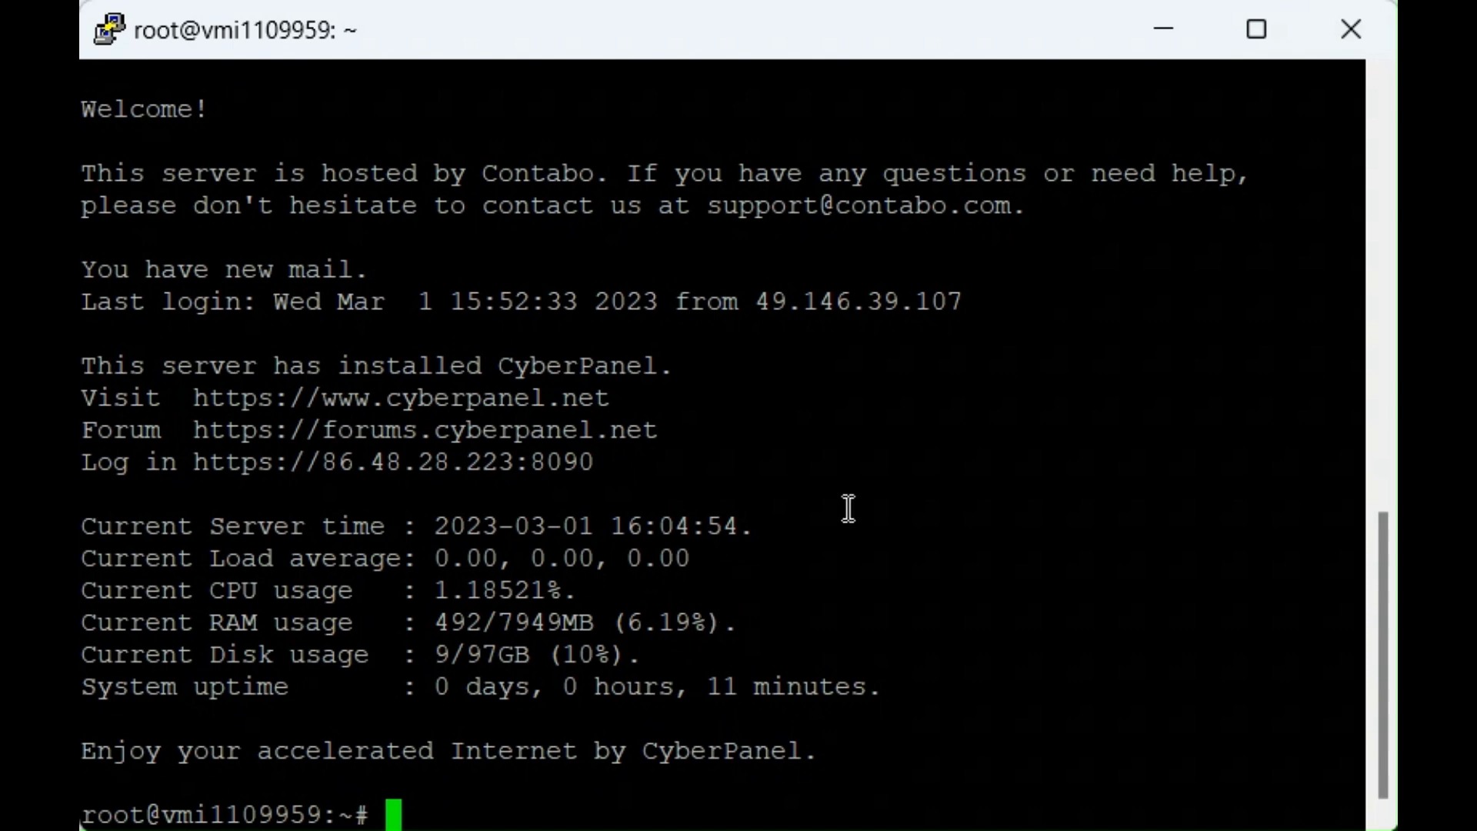
{"action": "mouse_move", "coordinate": [766, 685]}
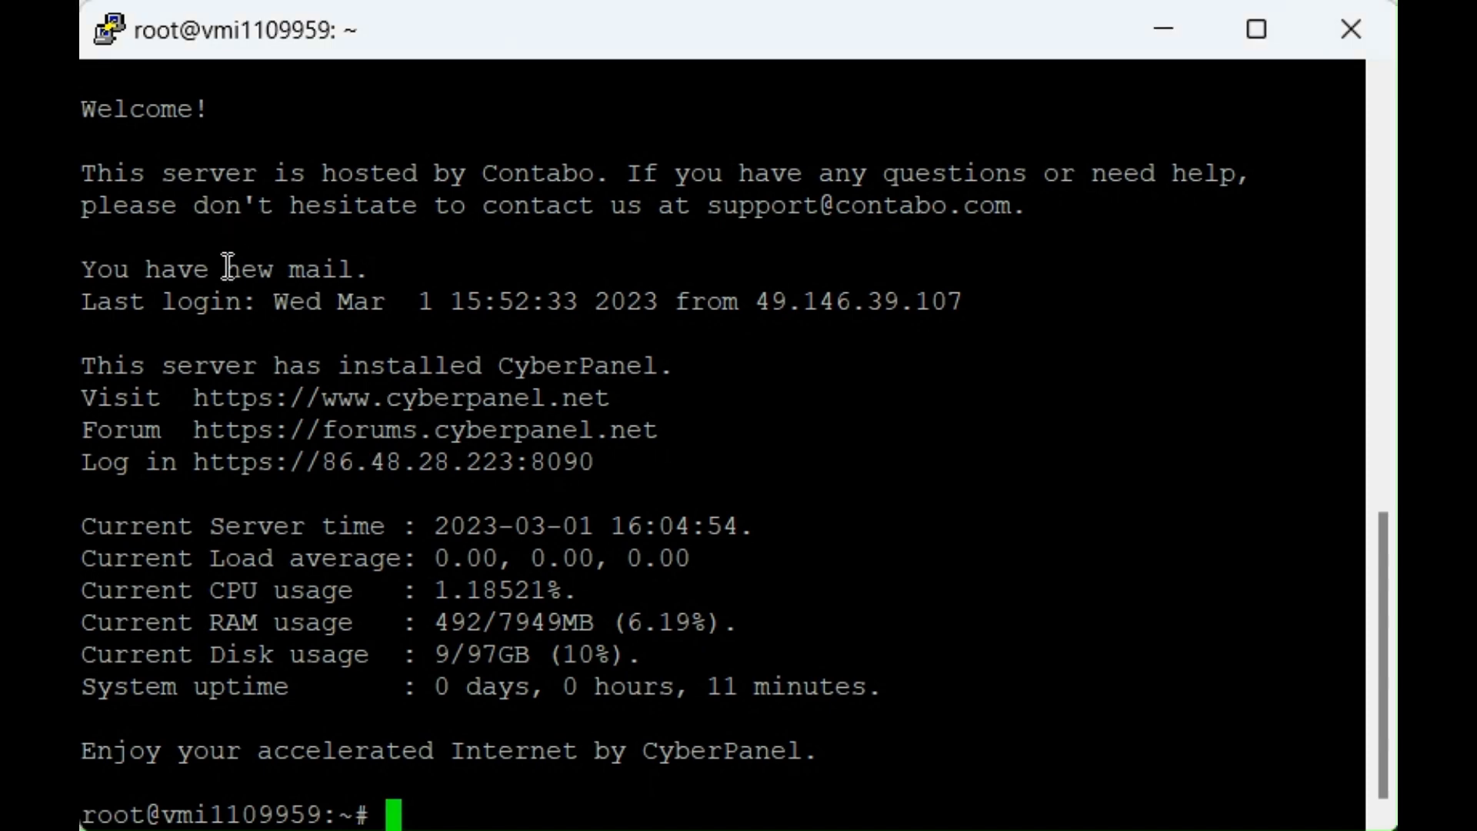
{"action": "mouse_move", "coordinate": [547, 790]}
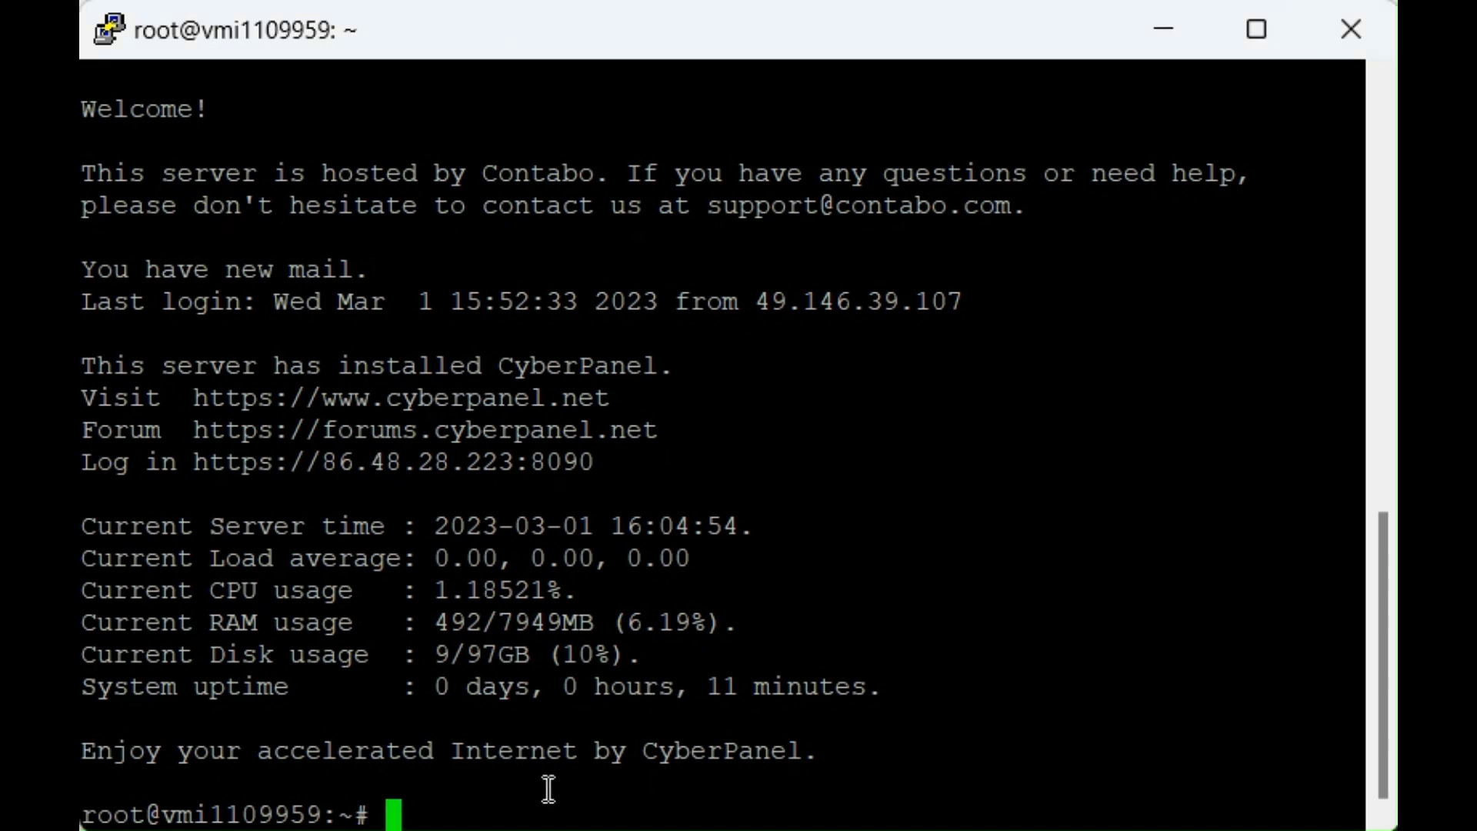
- Load /usr/local/CyberCP/plogical/ftpUtilities.py in nano for editing
{"action": "type", "text": "nano /usr/local/CyberCP/plogical/ftpUtilities.py"}
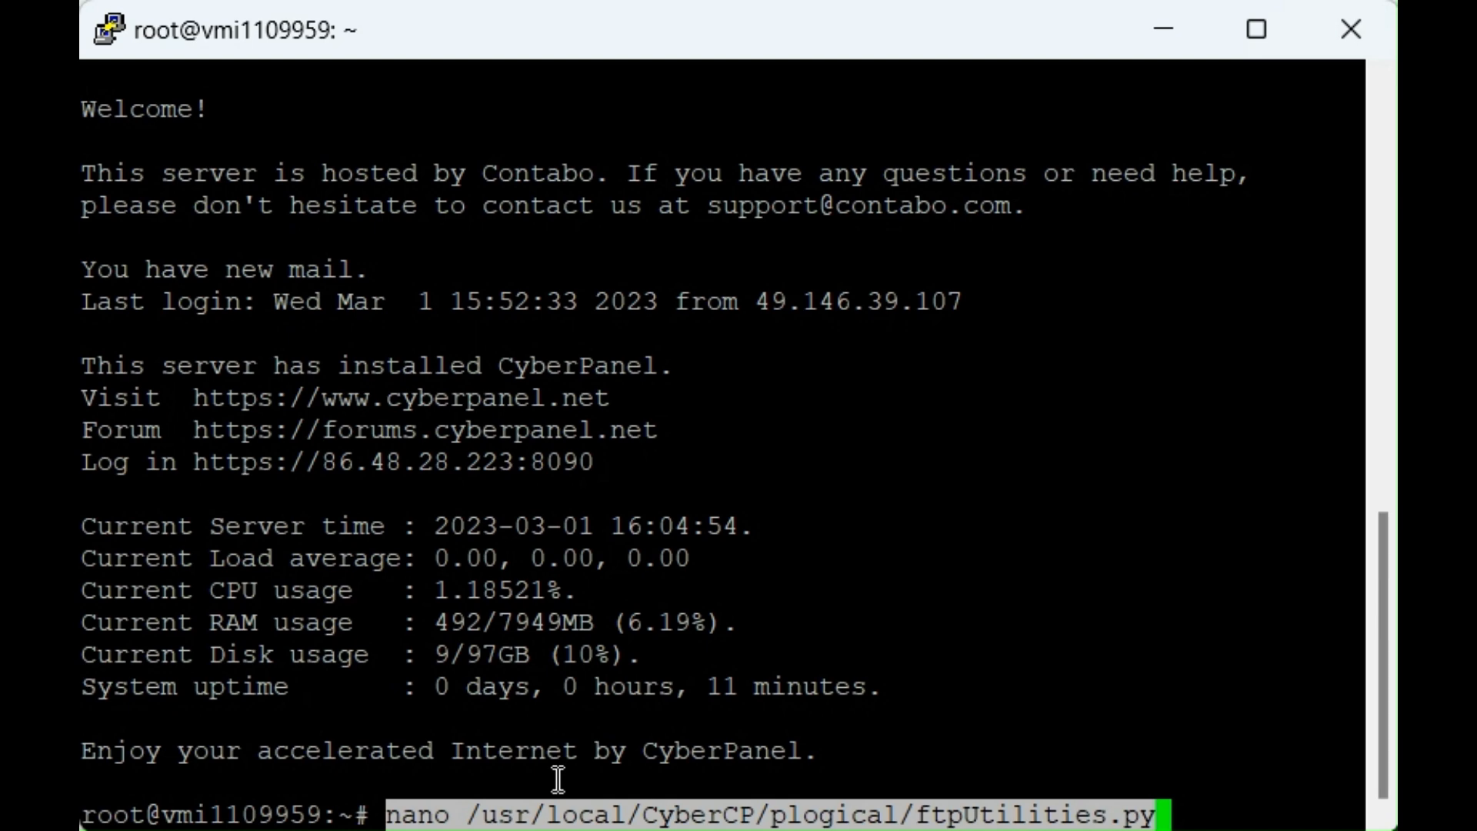
{"action": "key", "text": "Return"}
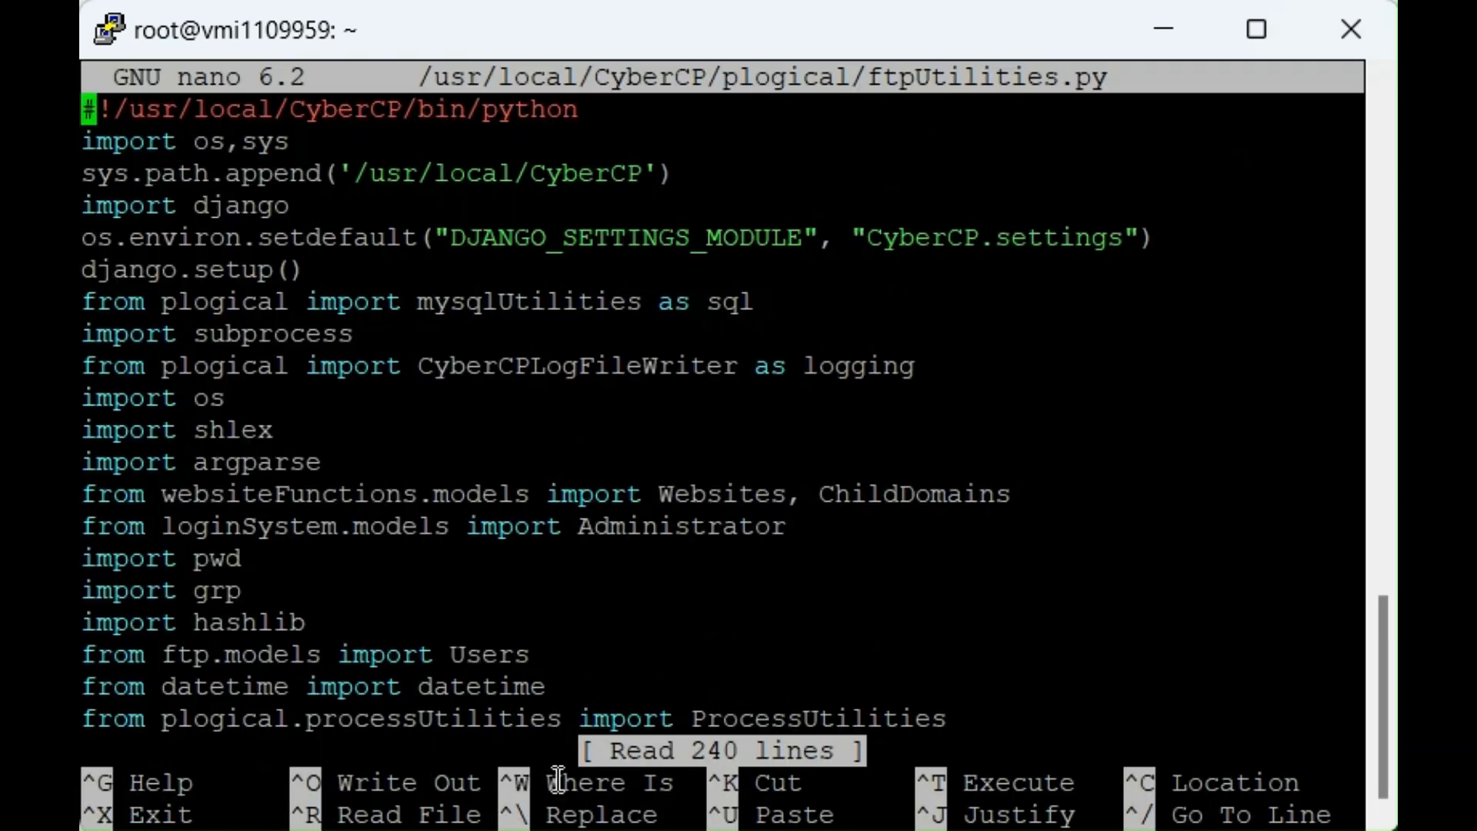
{"action": "mouse_move", "coordinate": [647, 611]}
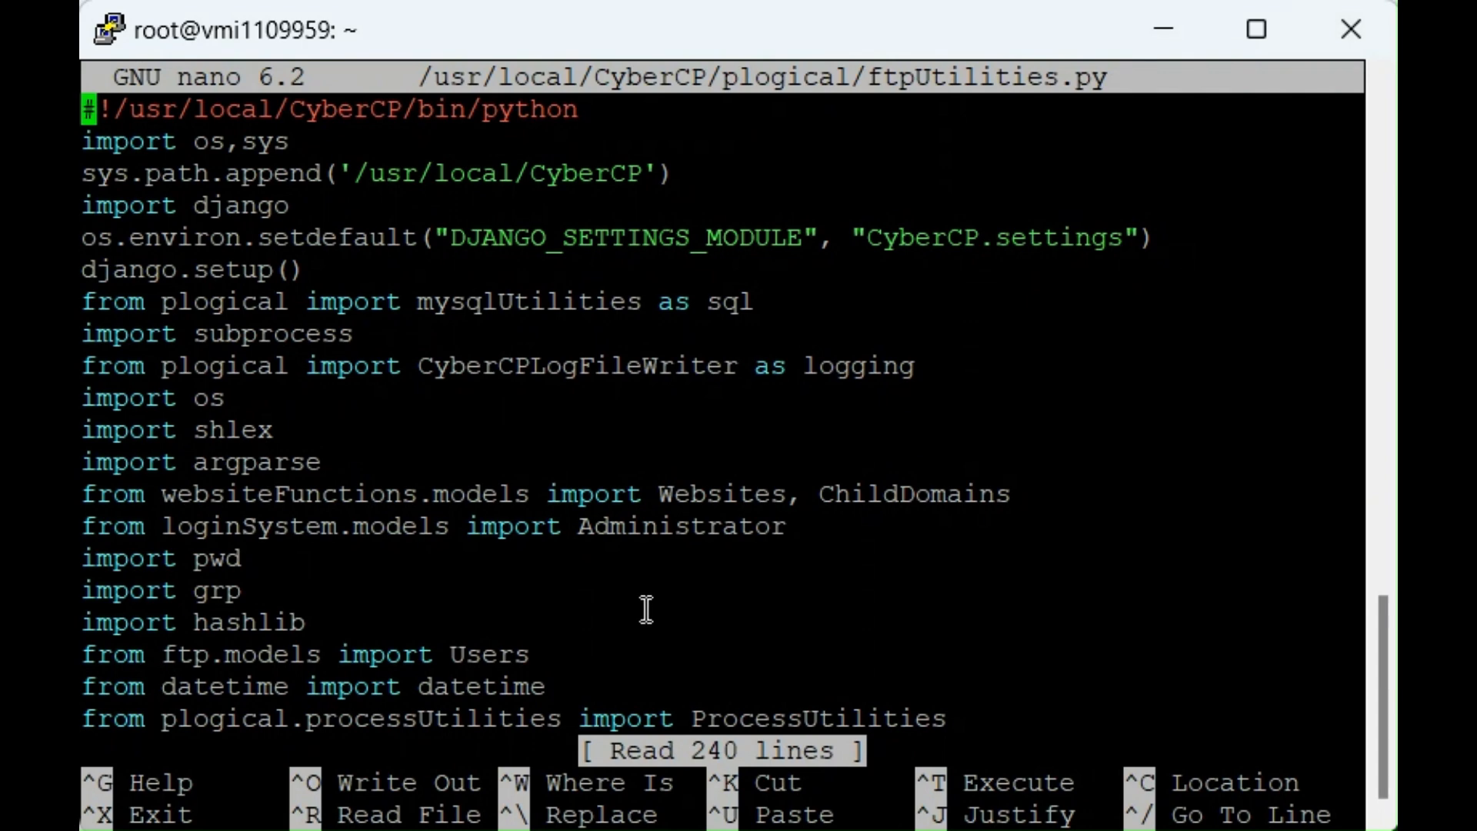
{"action": "mouse_move", "coordinate": [631, 672]}
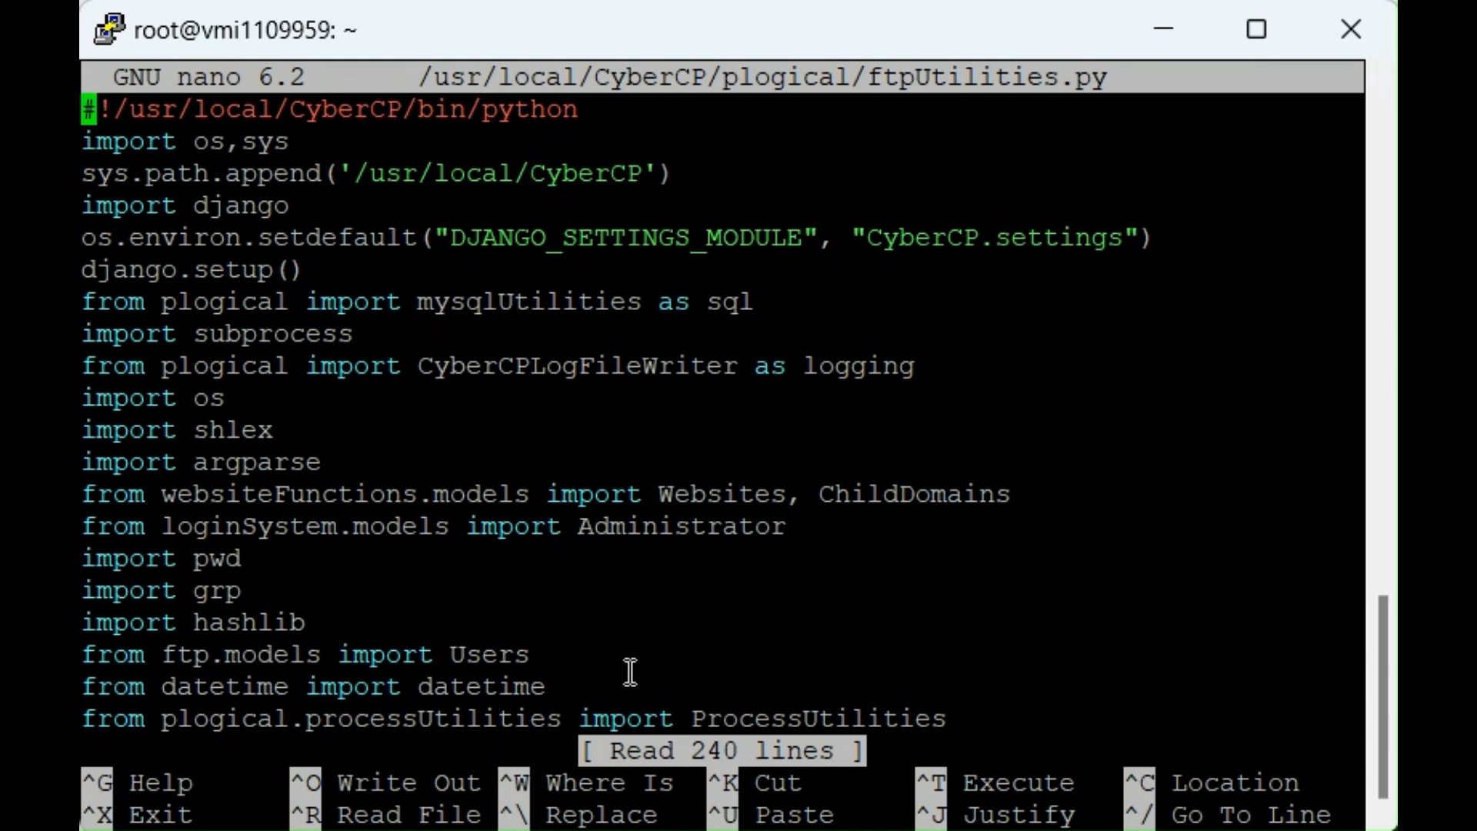
{"action": "mouse_move", "coordinate": [968, 737]}
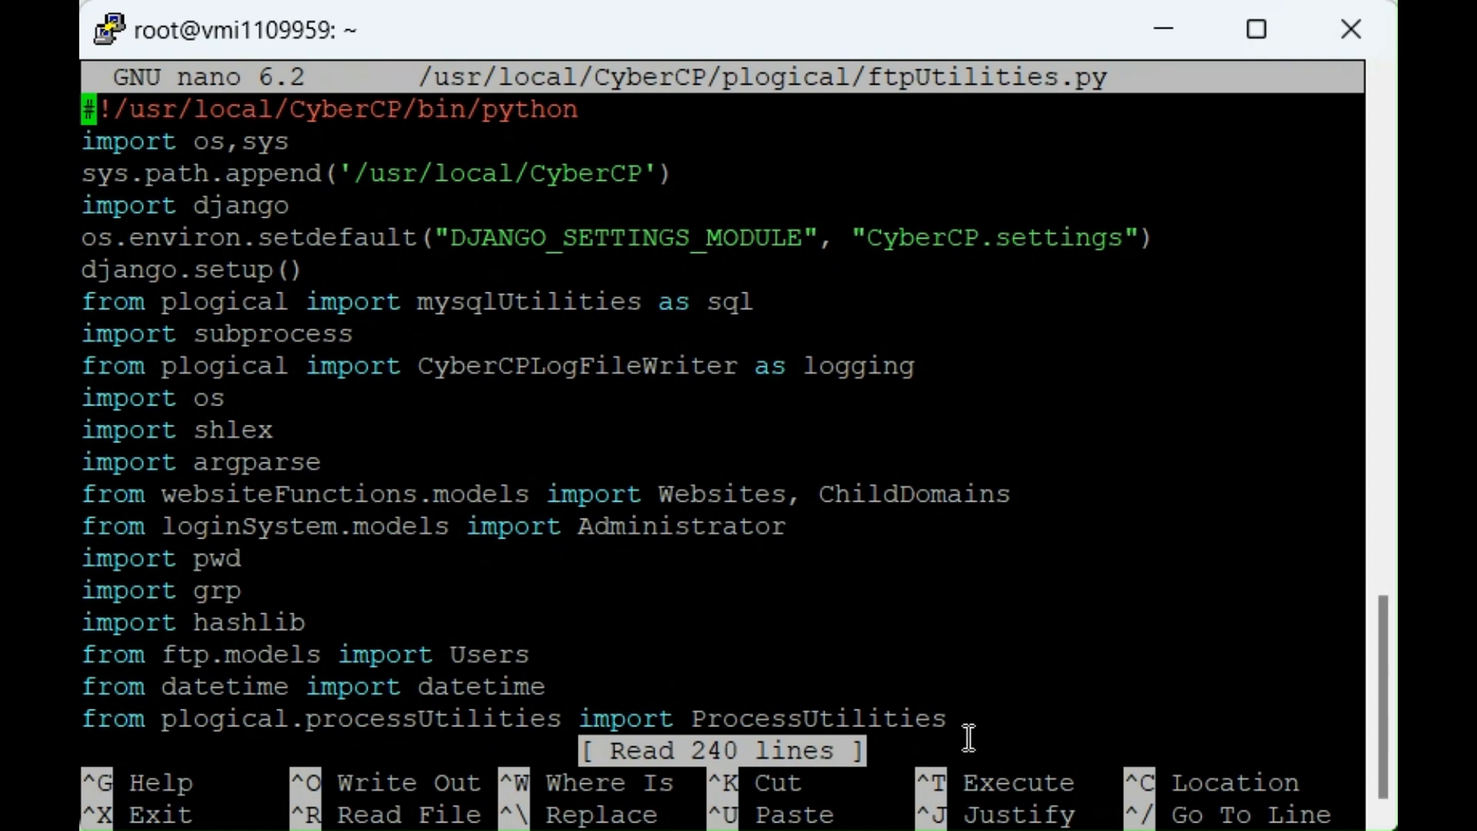
{"action": "key", "text": "ctrl+w"}
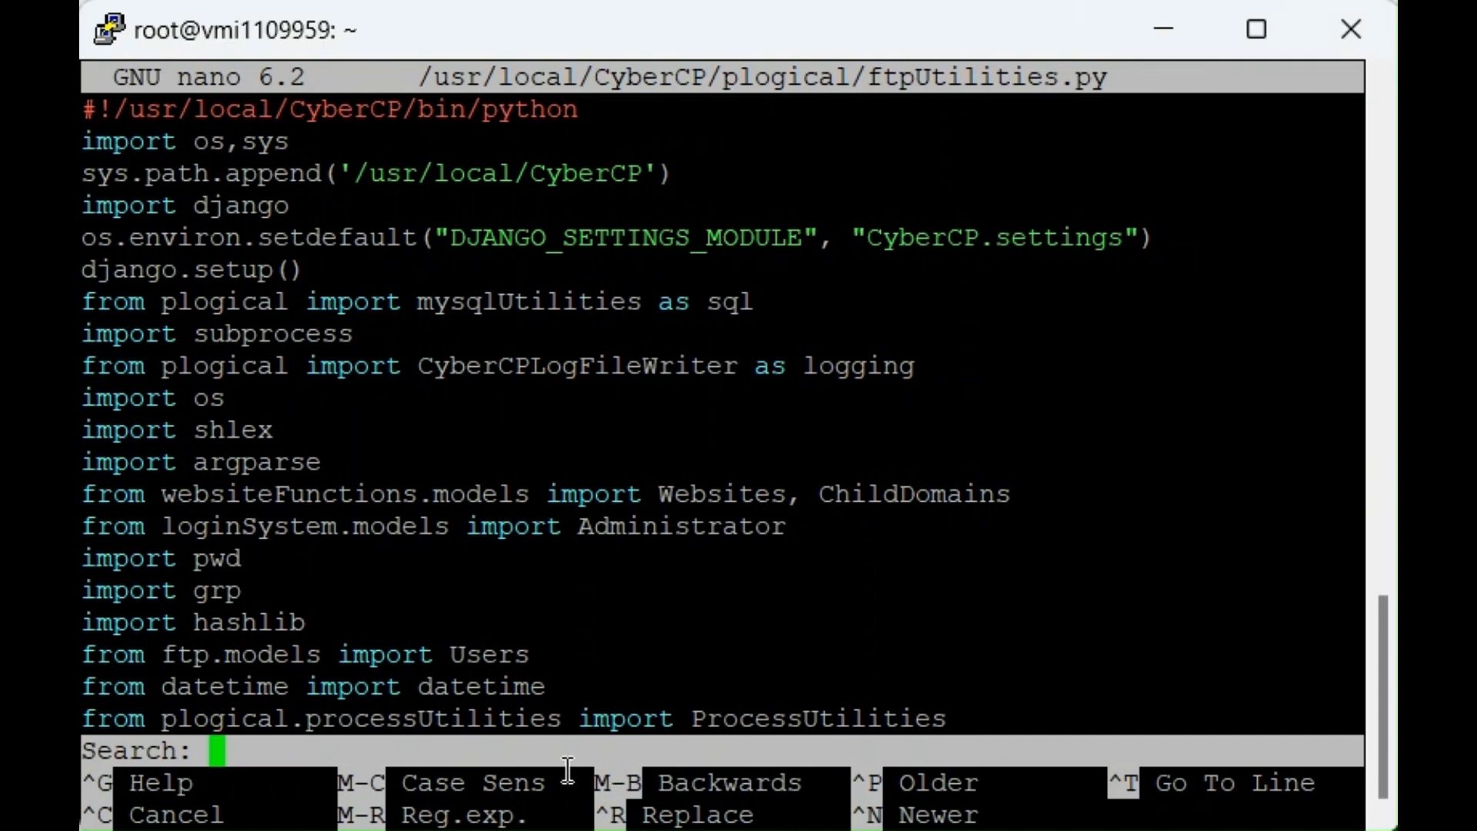
{"action": "mouse_move", "coordinate": [560, 759]}
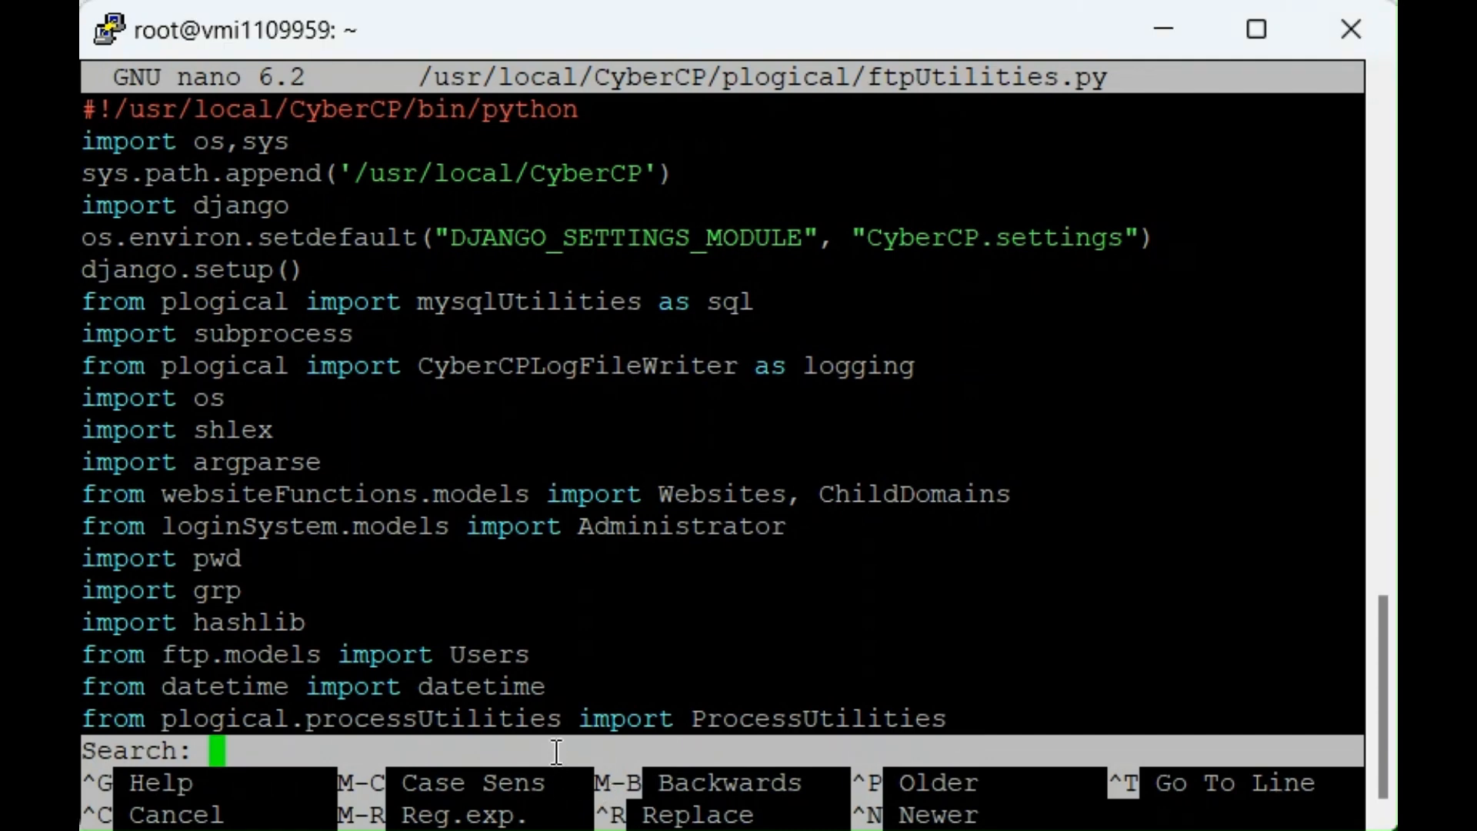
{"action": "type", "text": "ftp.password = hash.hexdigest()"}
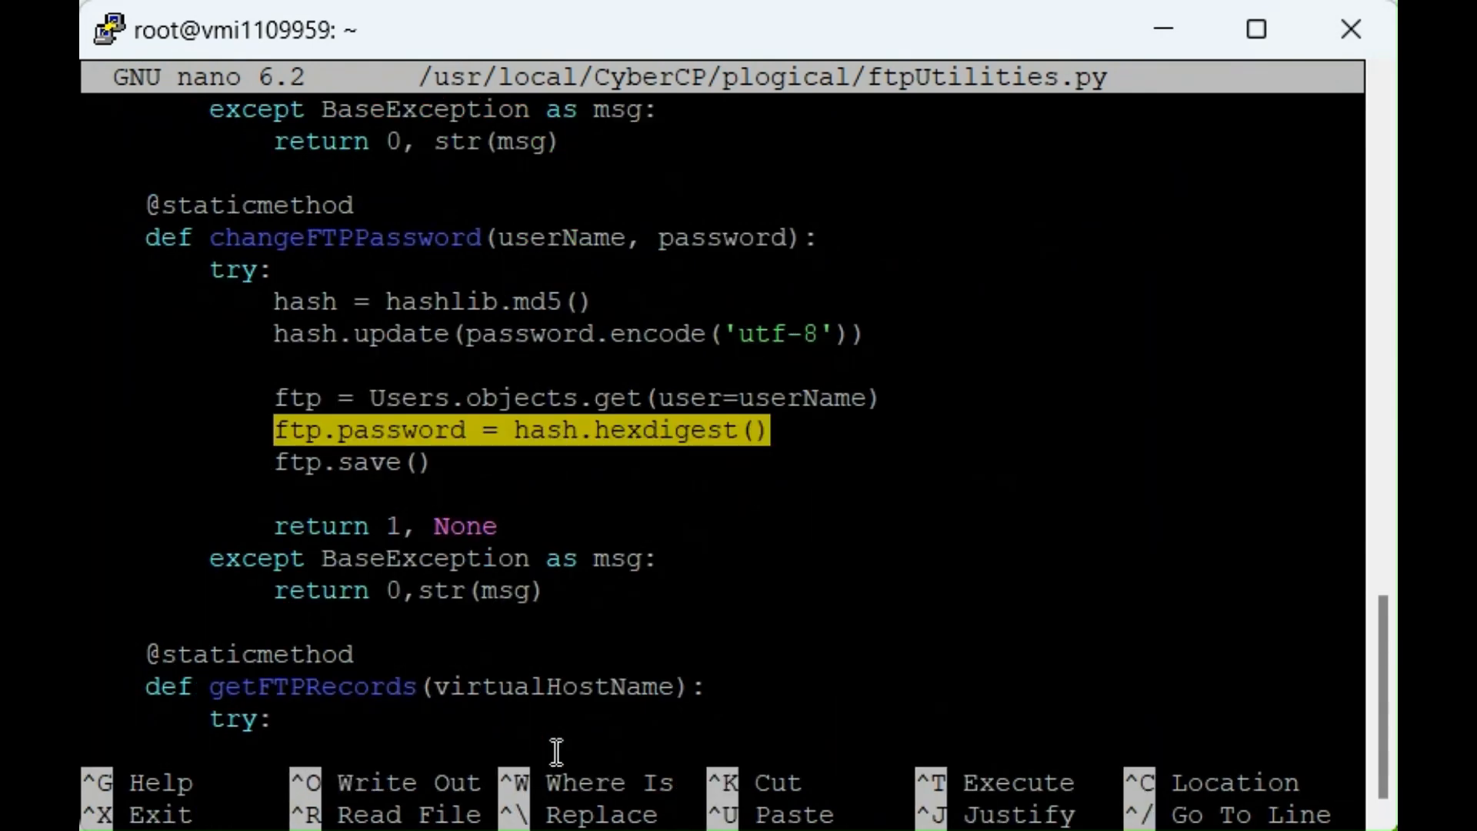
{"action": "left_click", "coordinate": [653, 429]}
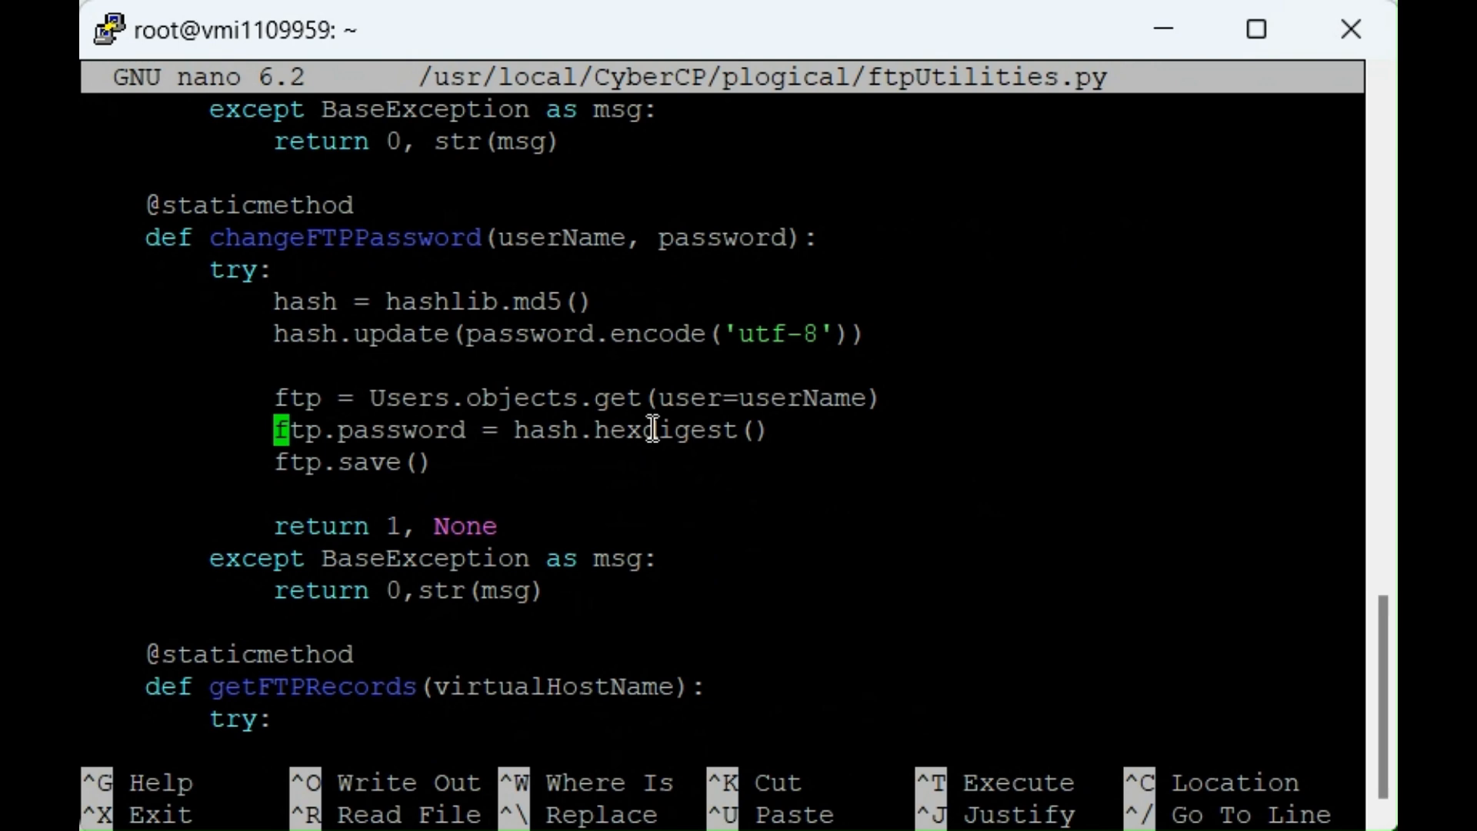
{"action": "mouse_move", "coordinate": [528, 429]}
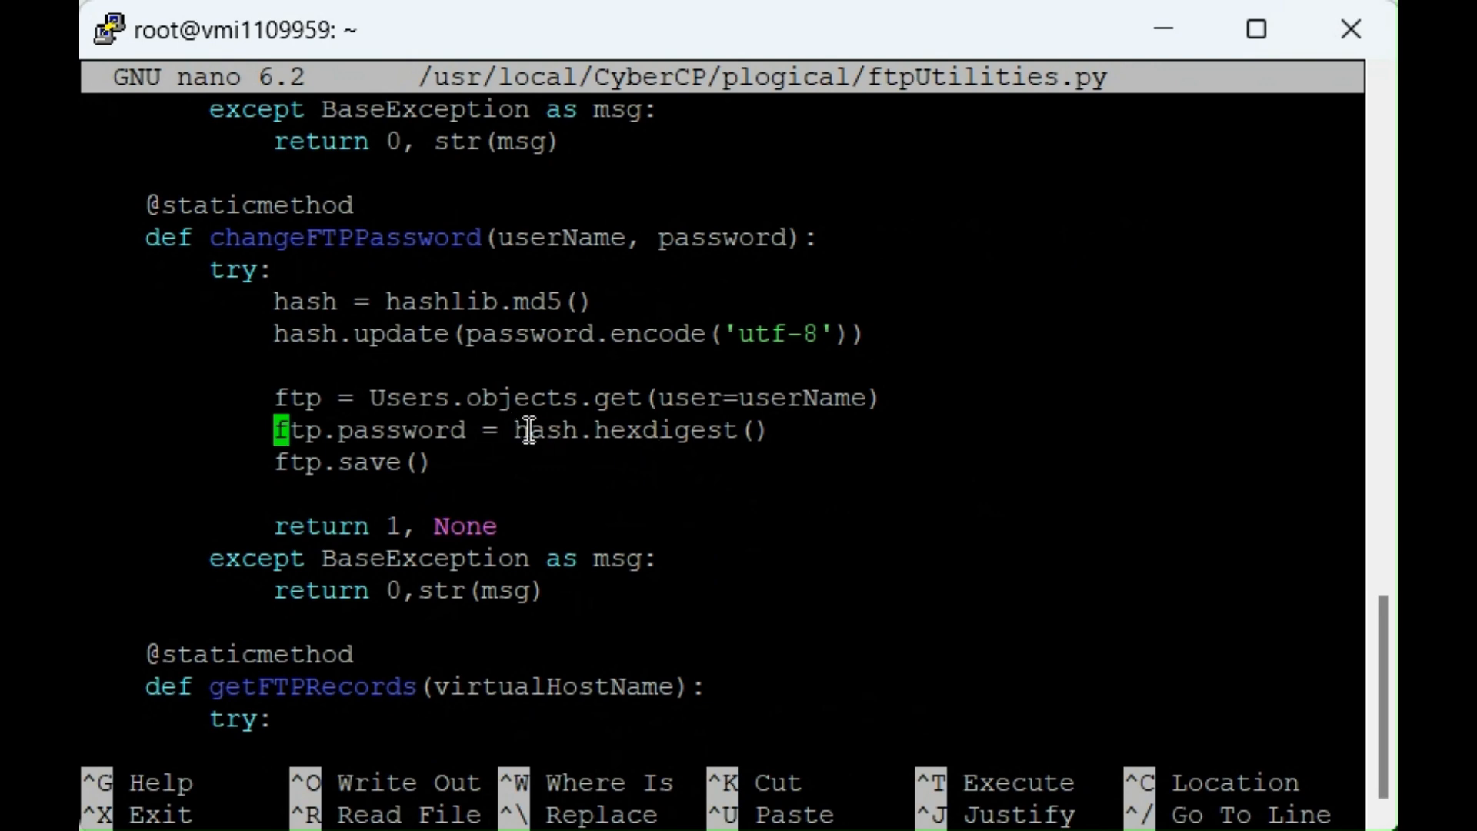
{"action": "mouse_move", "coordinate": [560, 431]}
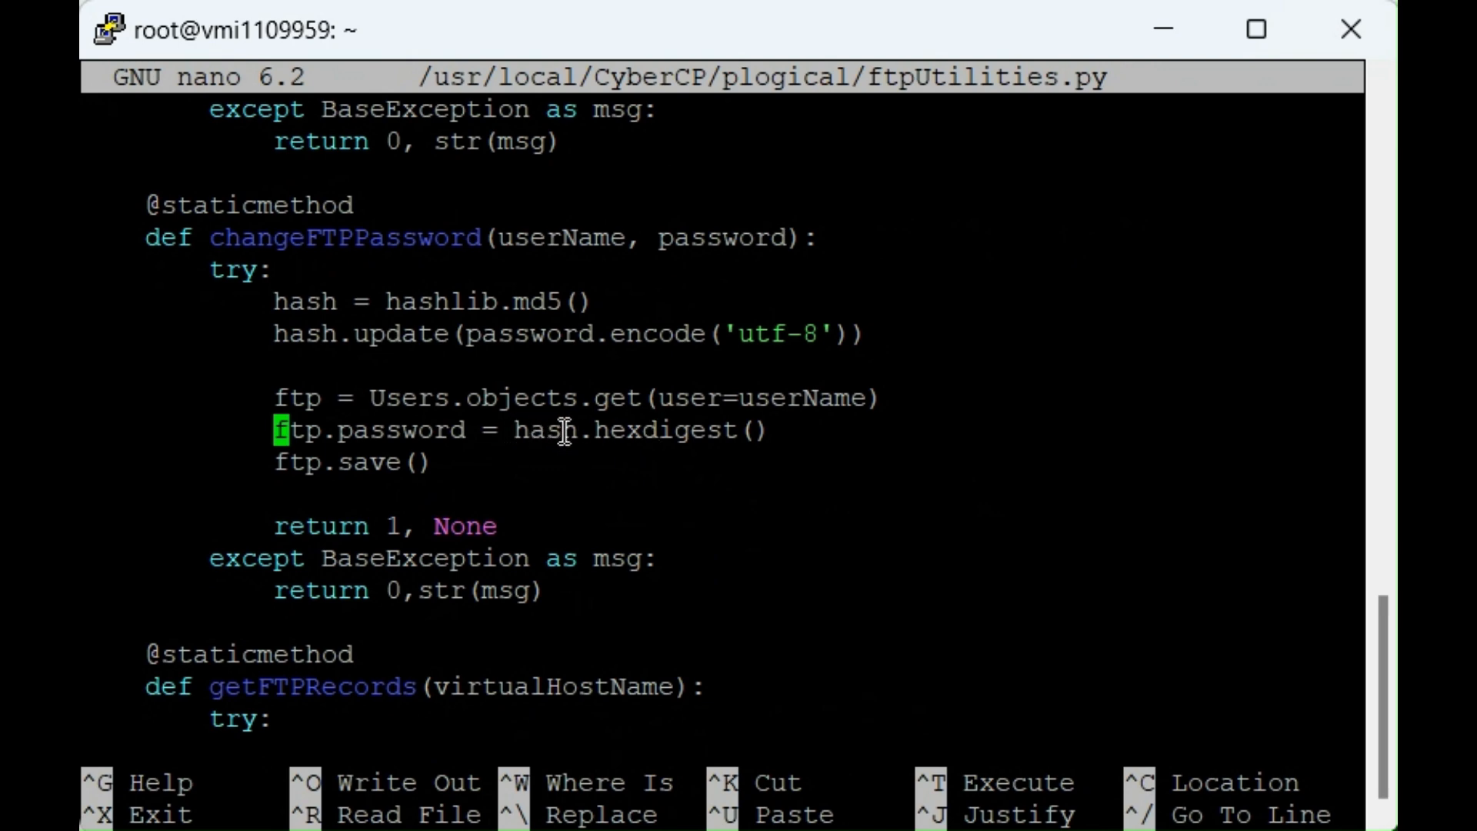
{"action": "mouse_move", "coordinate": [755, 430]}
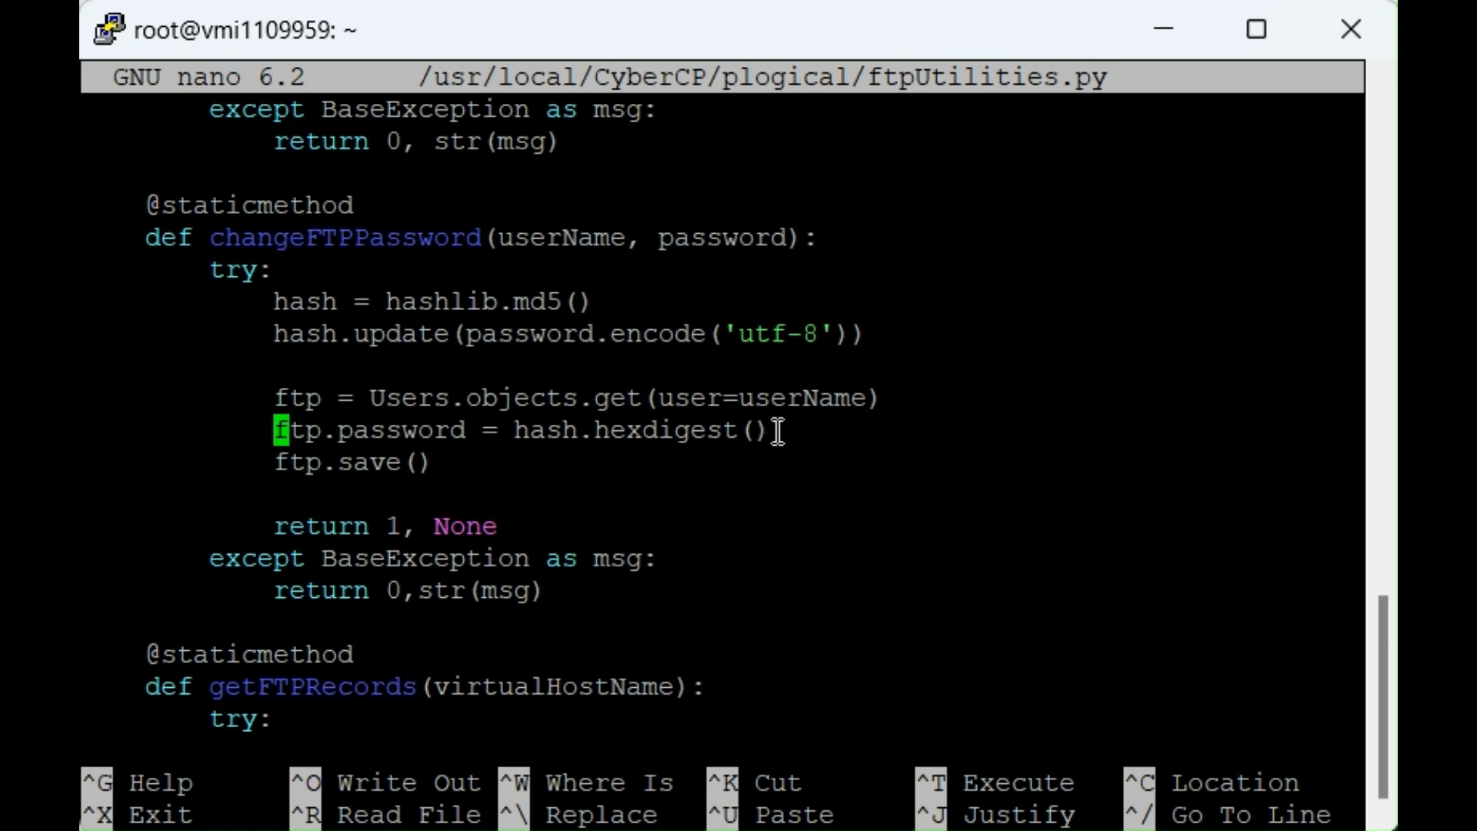
{"action": "key", "text": "Right"}
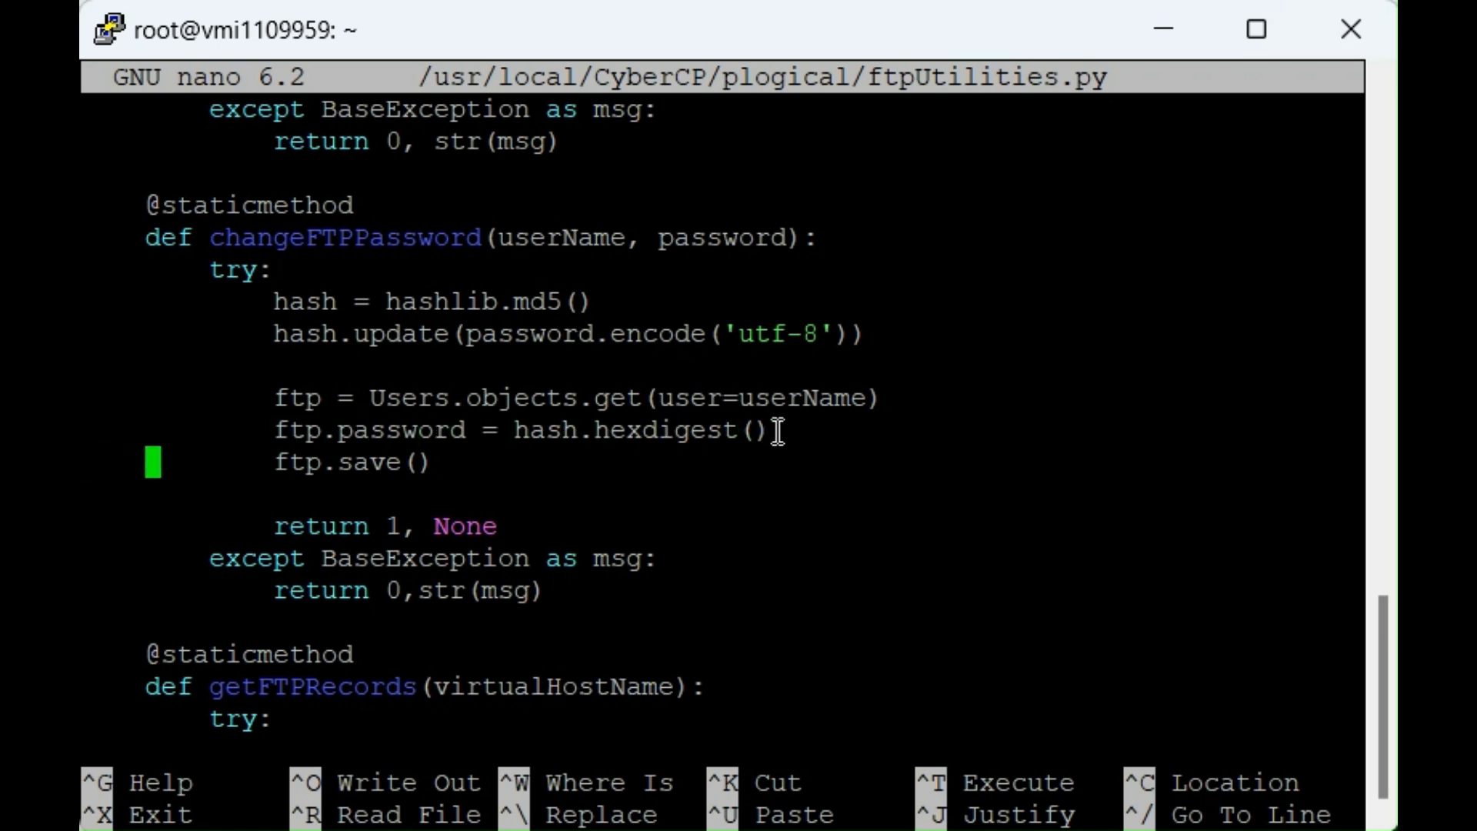
{"action": "left_click", "coordinate": [744, 430]}
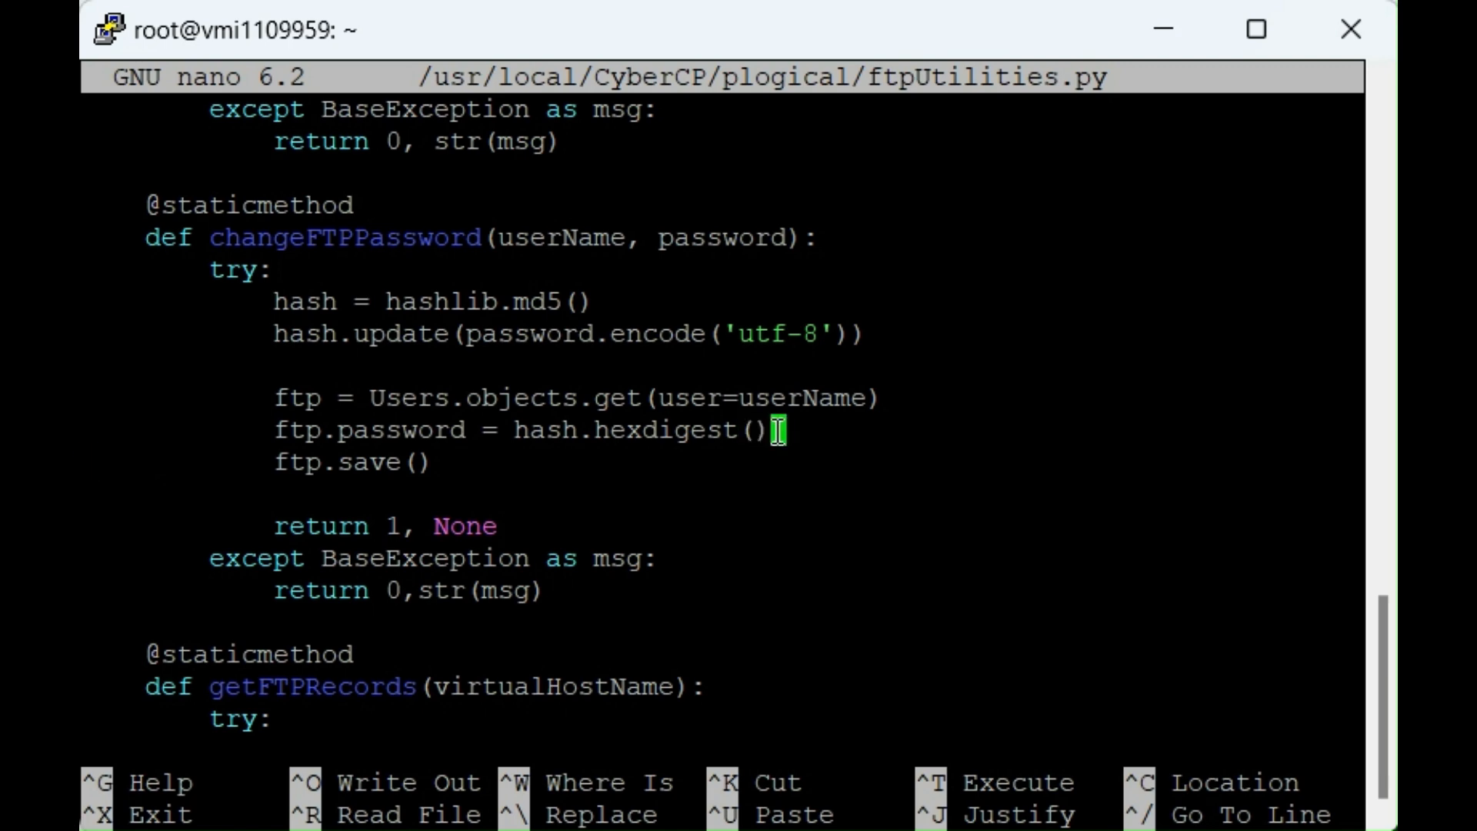
- Replace hash.hexdigest() with password in changeFTPPassword, then save ftpUtilities.py and exit nano
{"action": "key", "text": "BackSpace"}
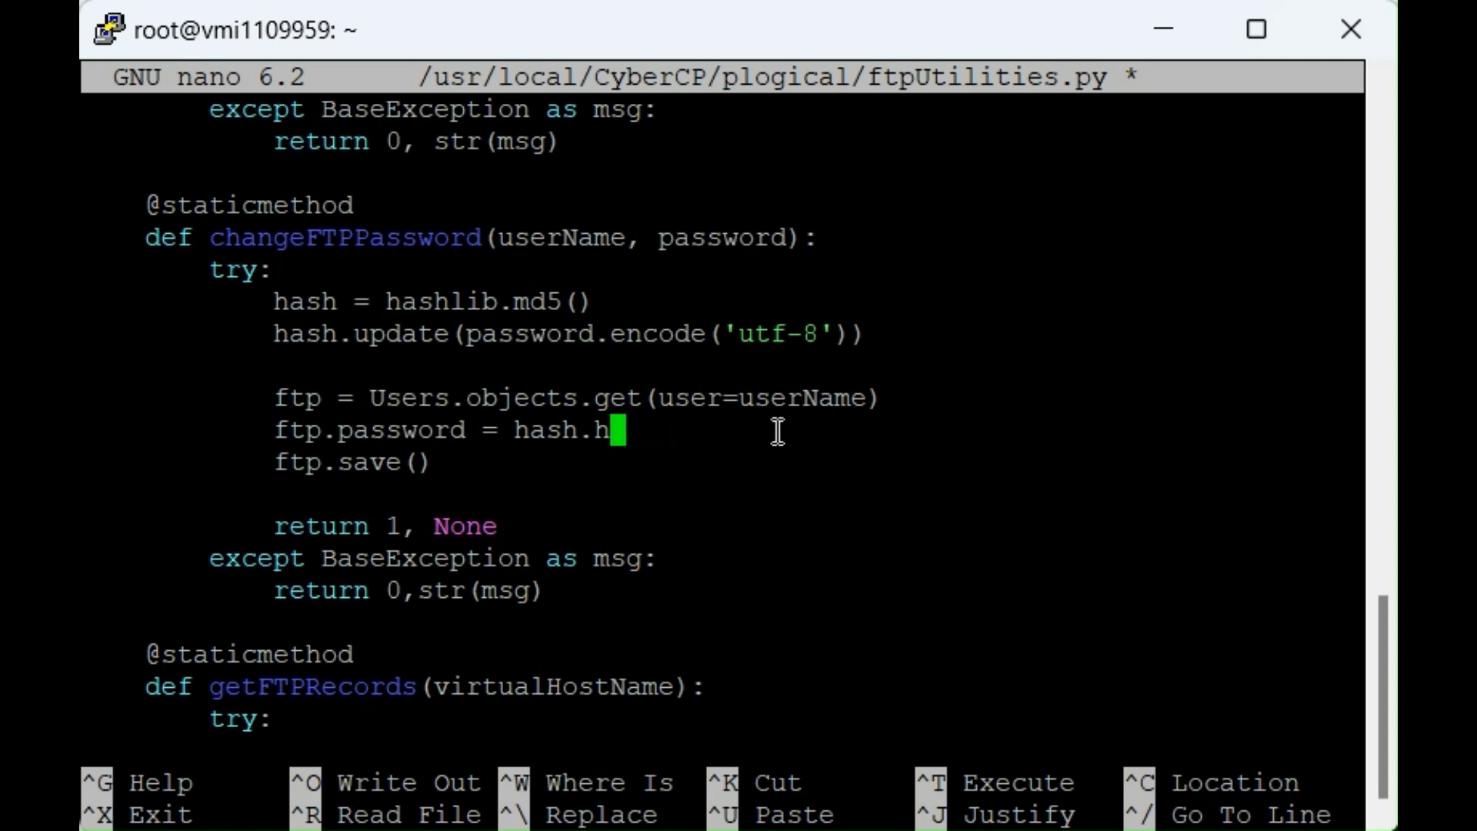
{"action": "key", "text": "BackSpace"}
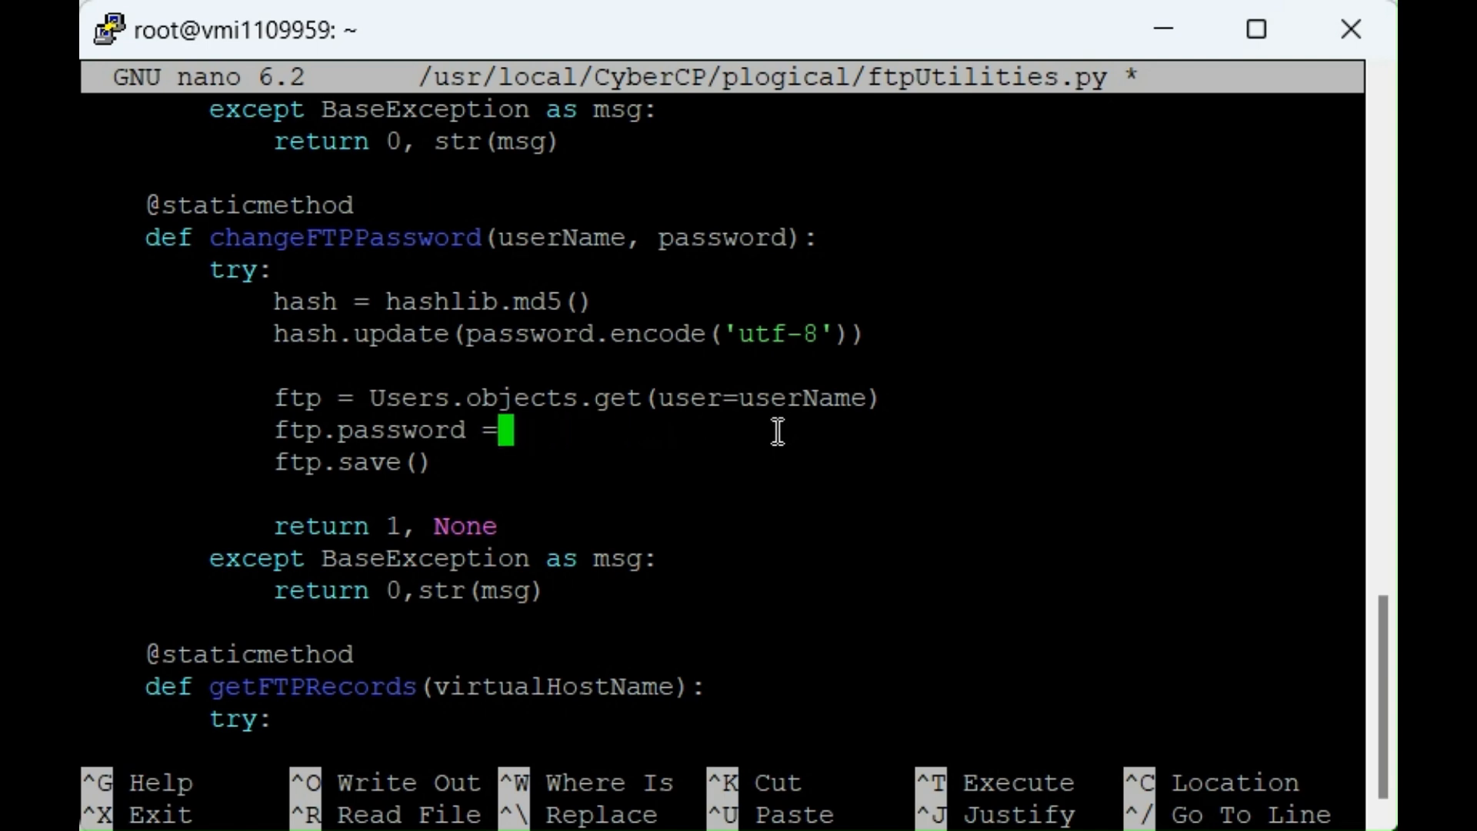
{"action": "type", "text": "pa"}
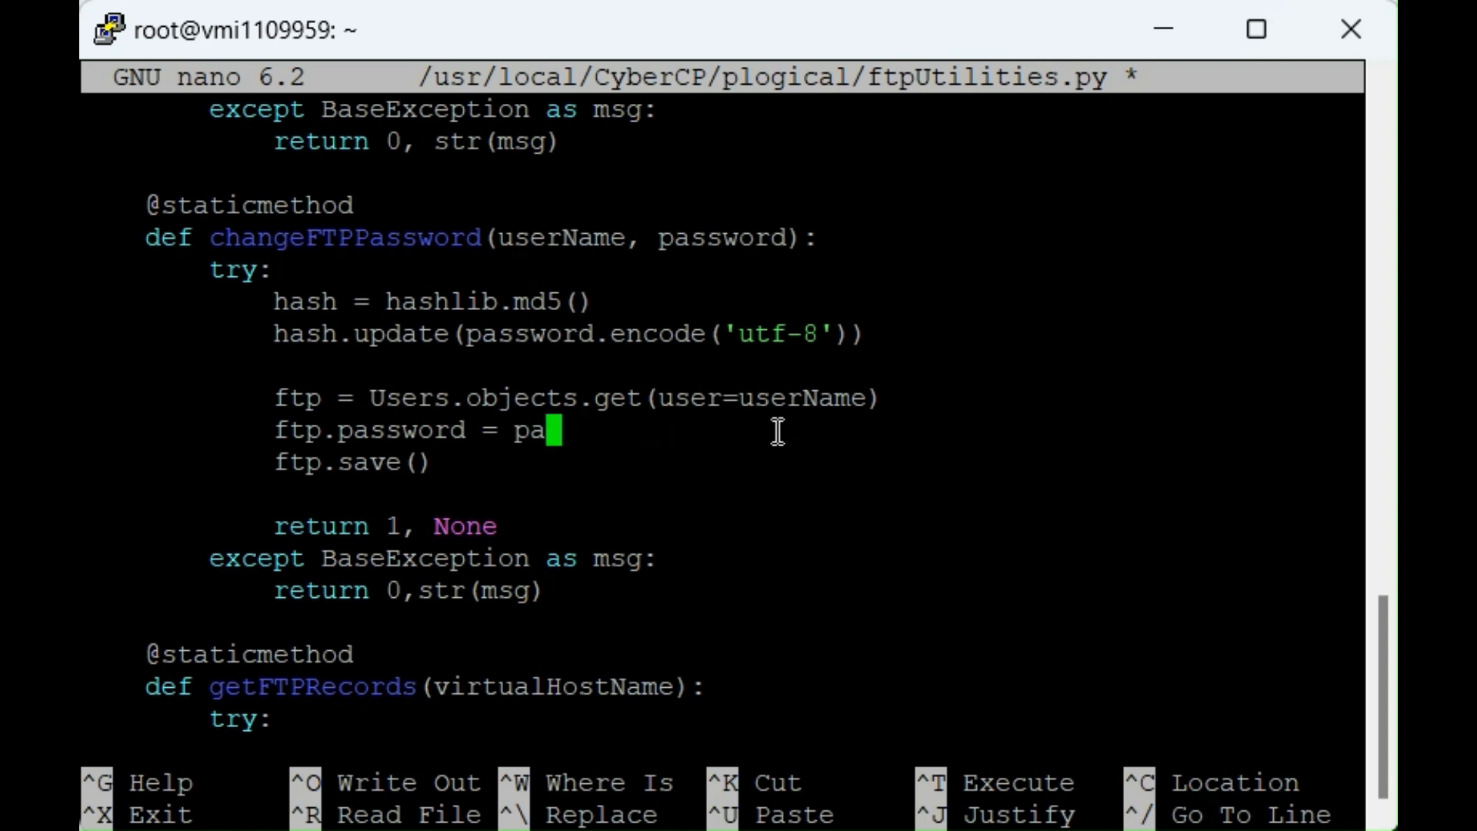
{"action": "type", "text": "ssword"}
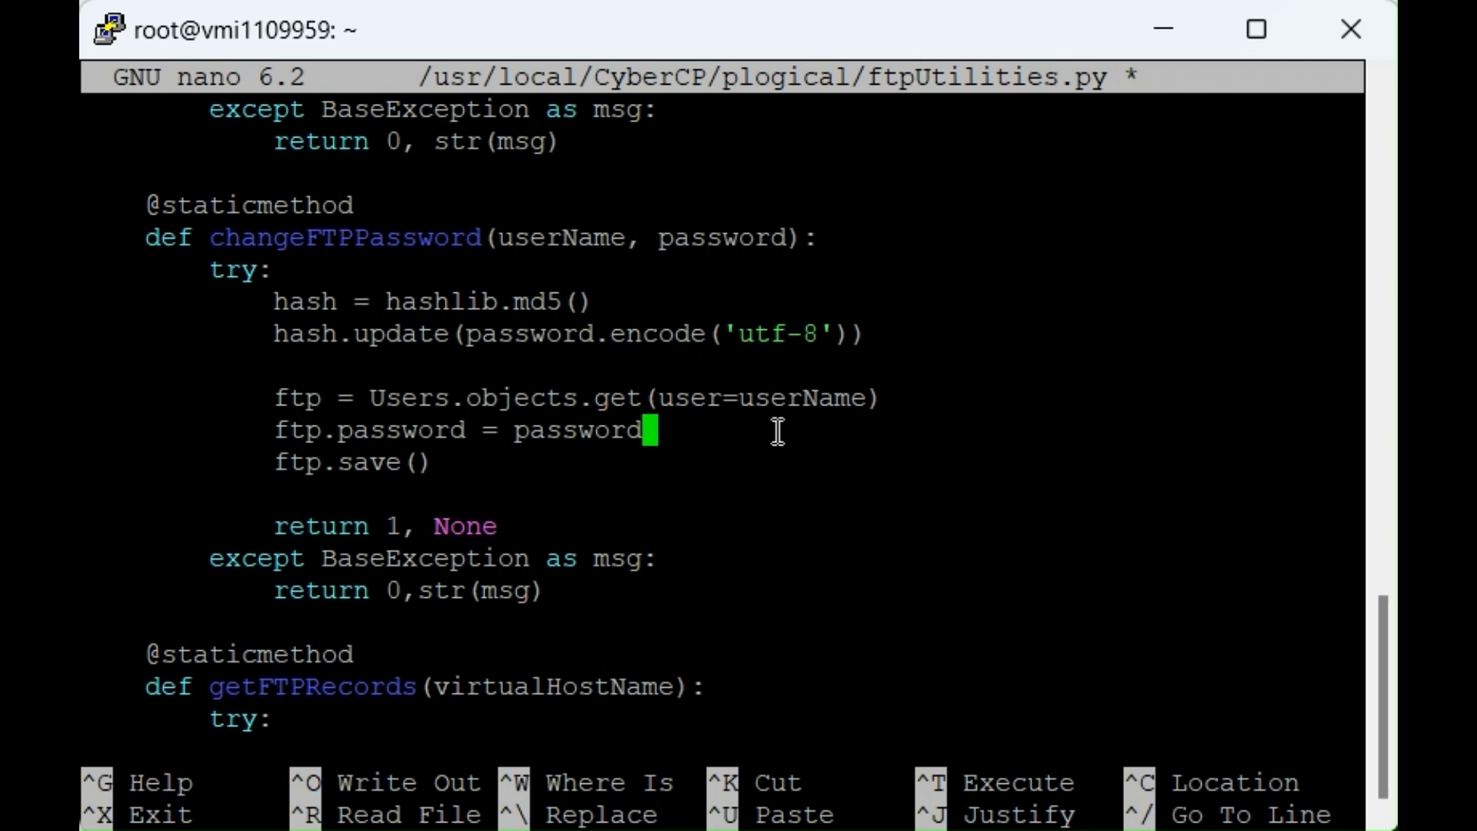
{"action": "mouse_move", "coordinate": [679, 434]}
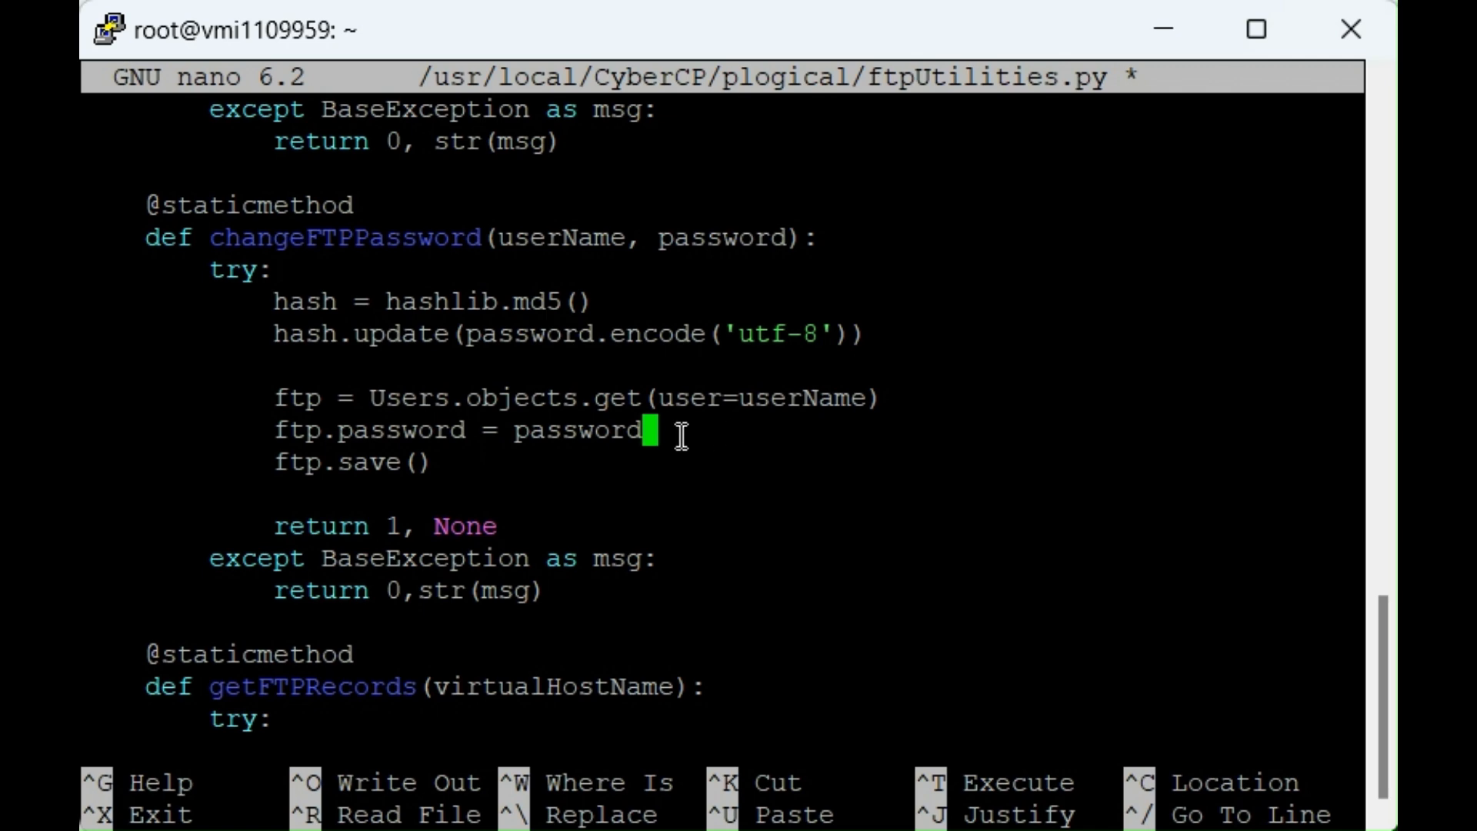
{"action": "key", "text": "ctrl+x"}
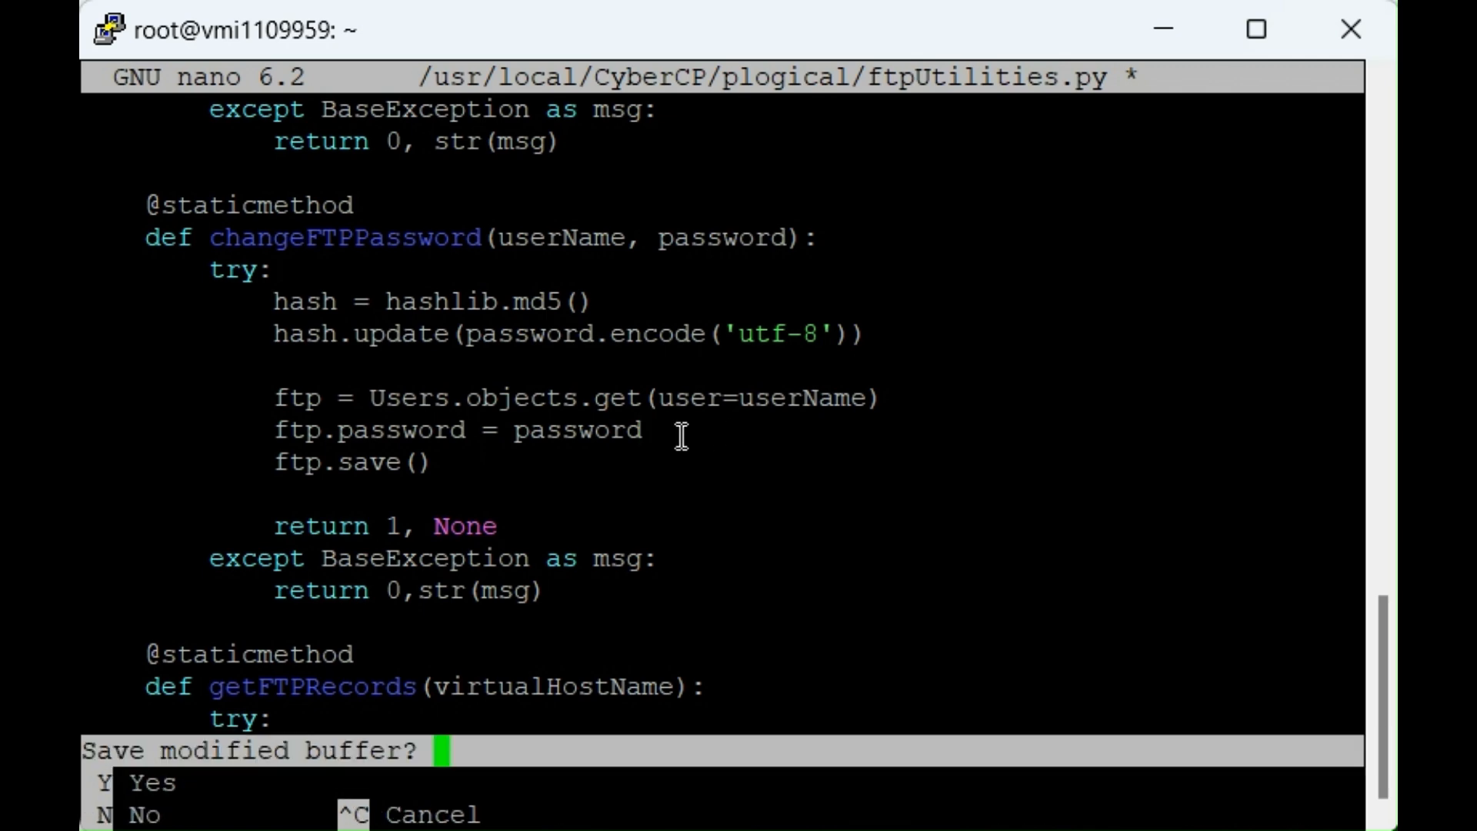
{"action": "key", "text": "y"}
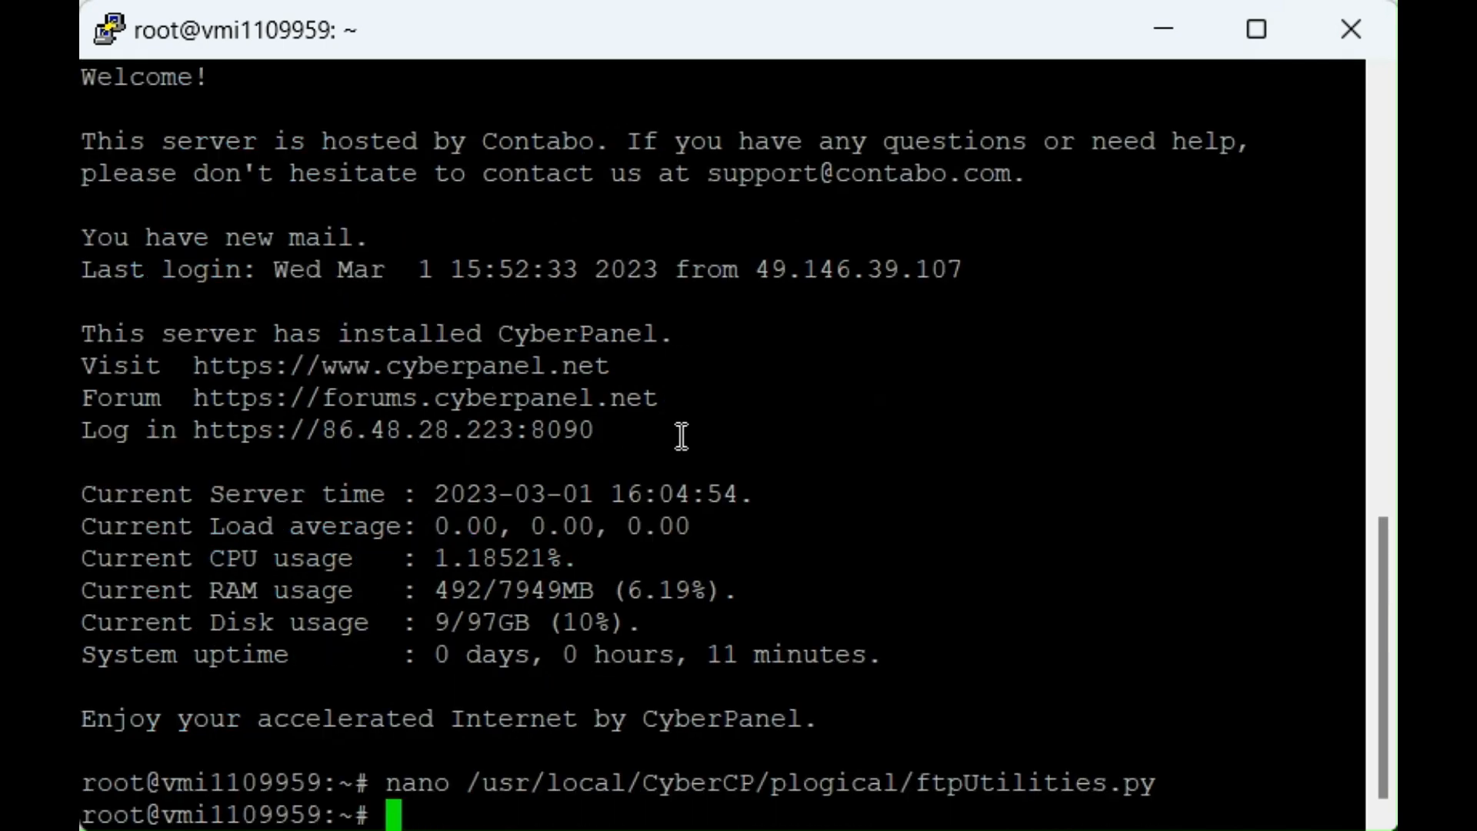
- Run reboot to restart the server with the edited FTP password code
{"action": "type", "text": "re"}
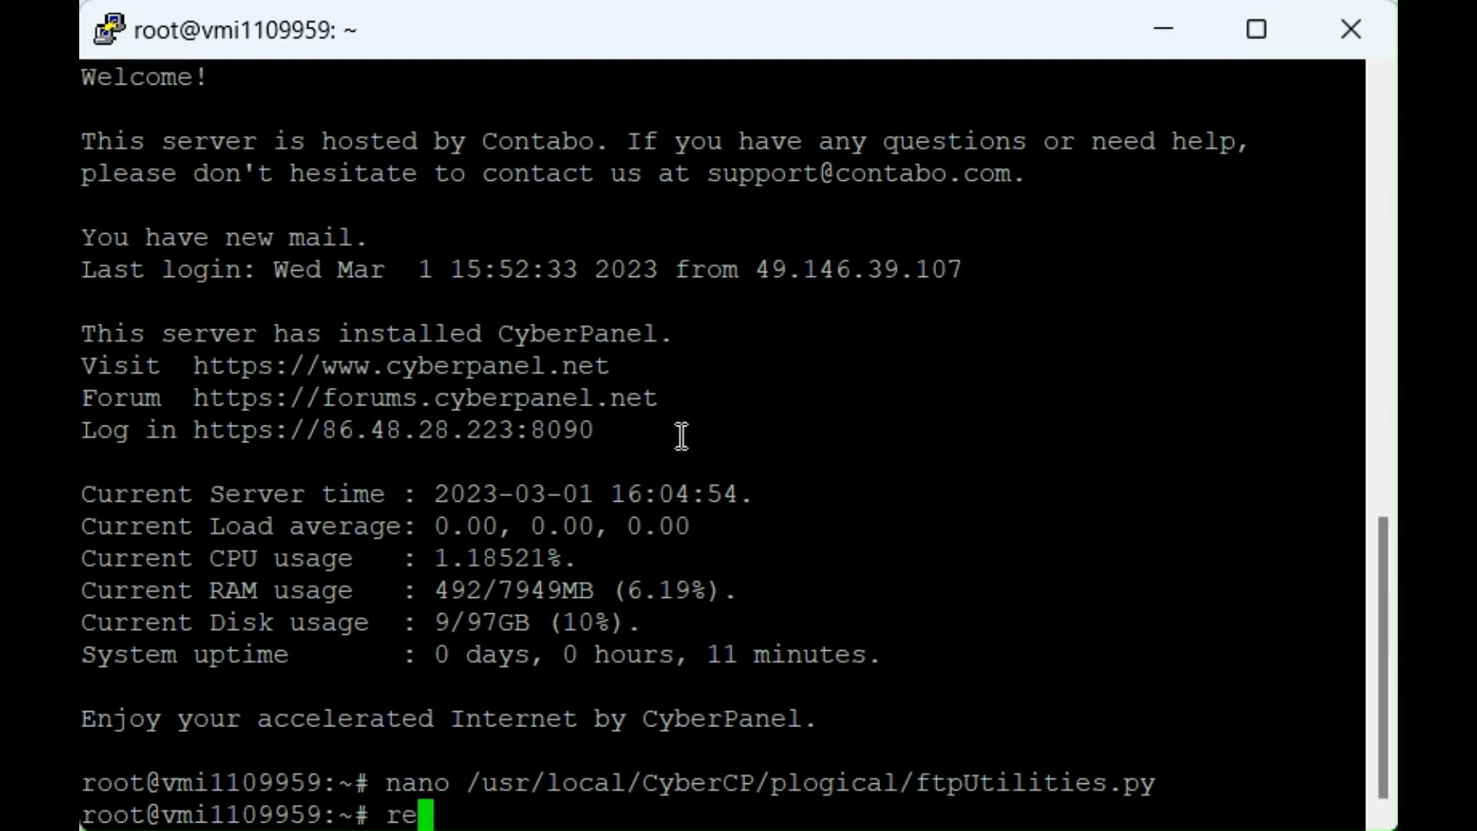
{"action": "type", "text": "boot"}
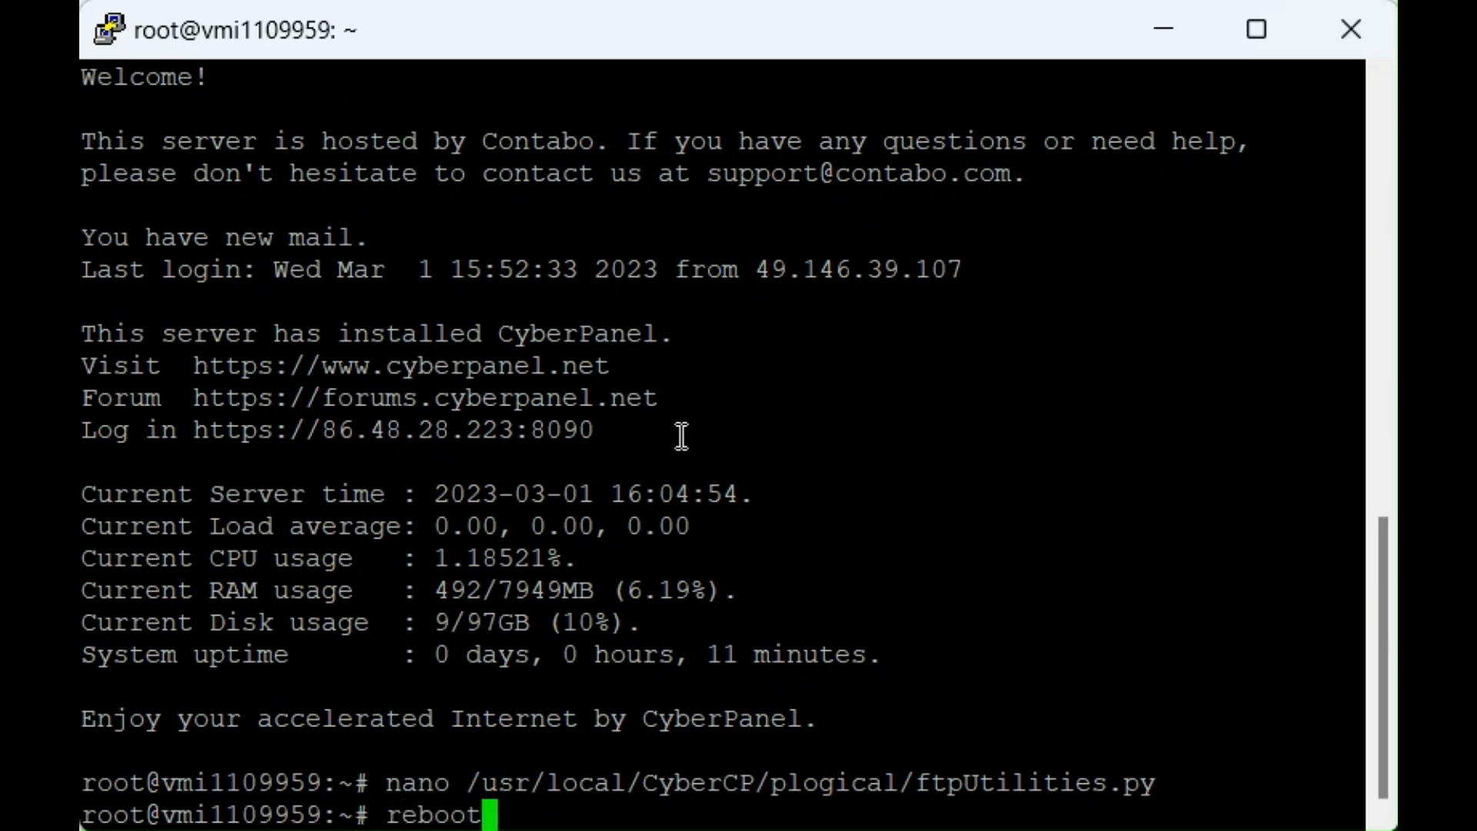
{"action": "key", "text": "Return"}
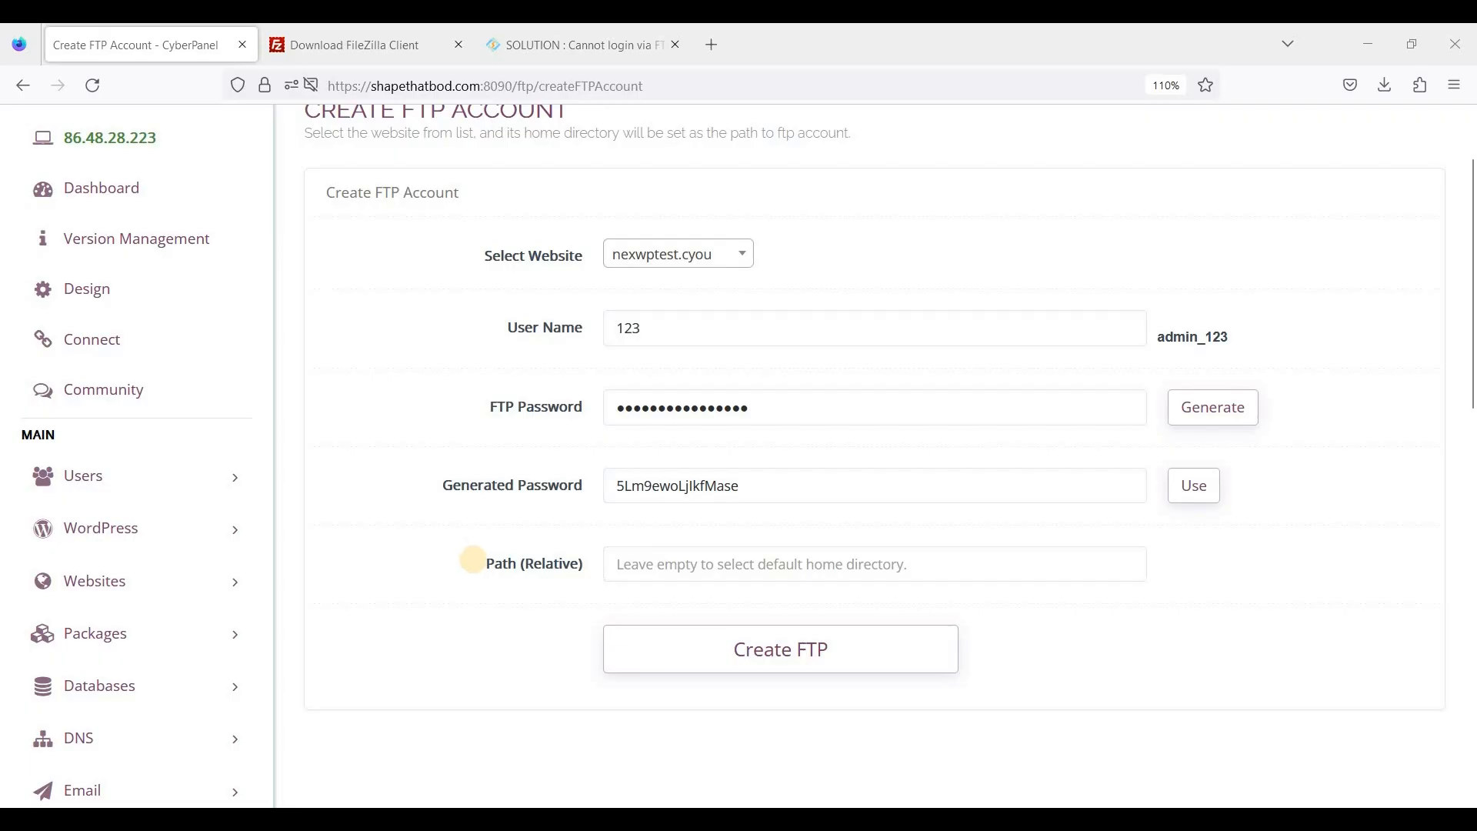
{"action": "mouse_move", "coordinate": [454, 535]}
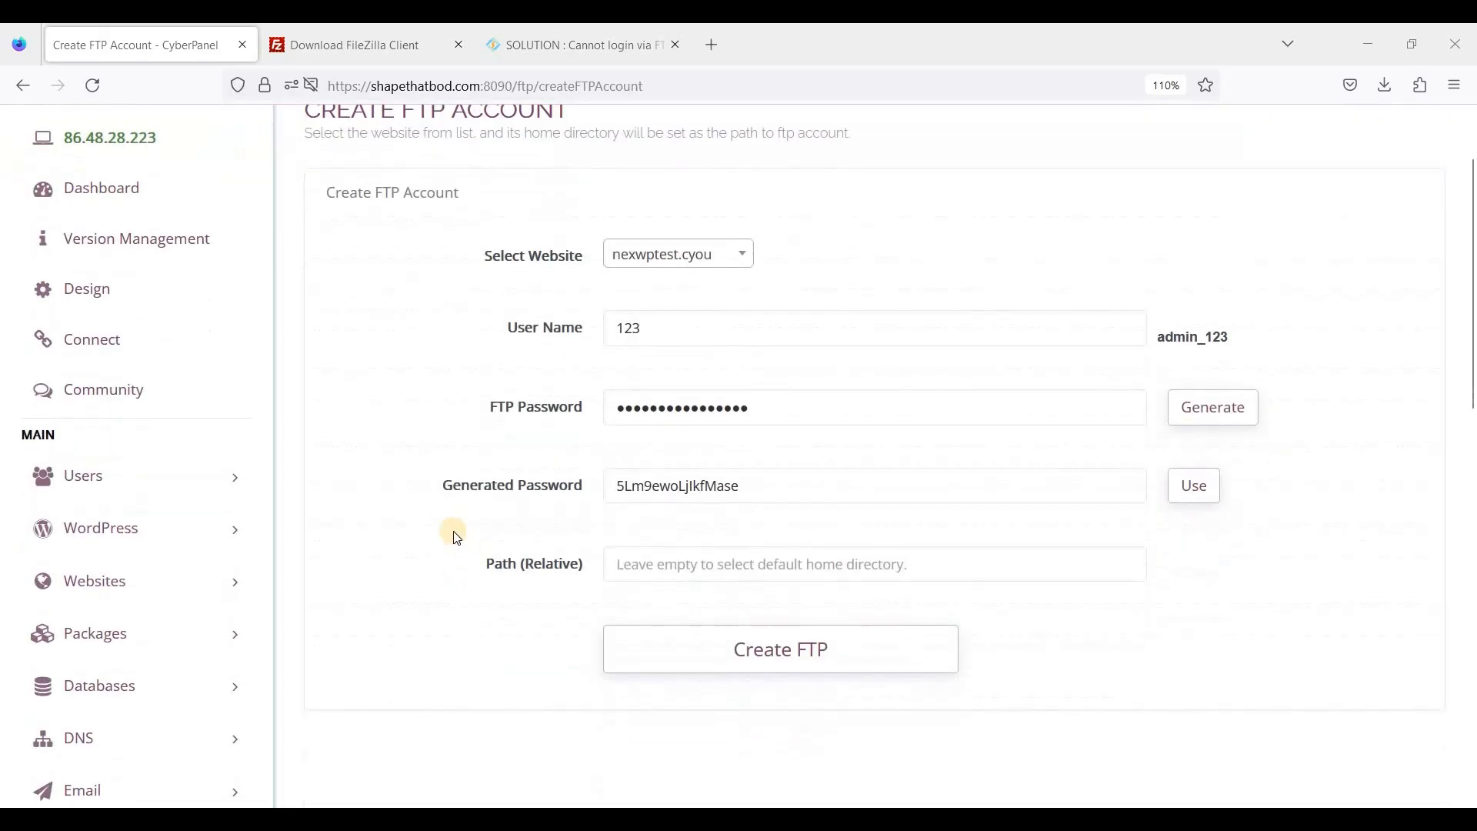
- Reach the List FTP Accounts page from the sidebar's FTP section, ready to pick a domain
{"action": "scroll", "scroll_direction": "down", "scroll_amount": 3}
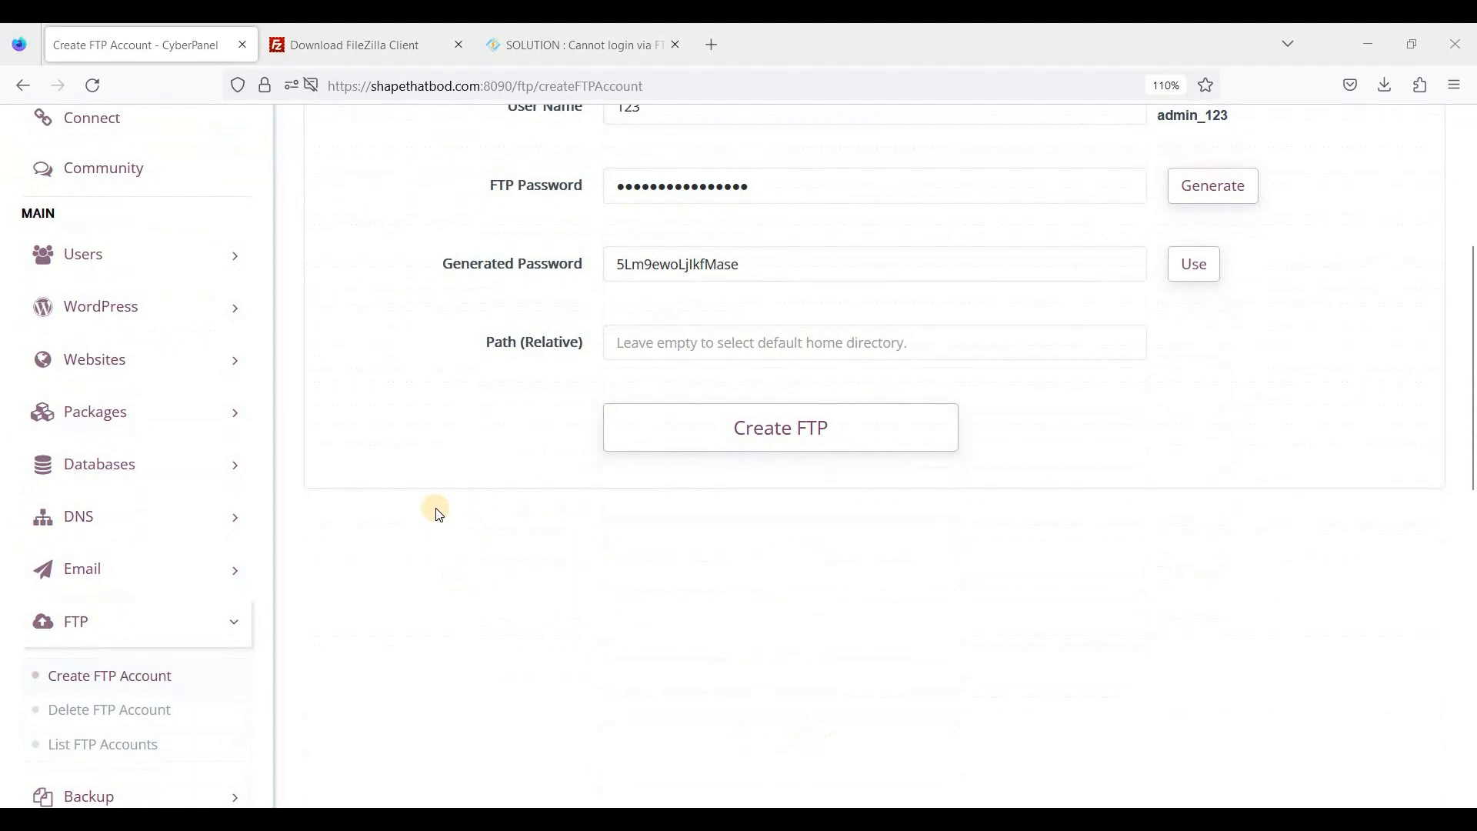
{"action": "scroll", "scroll_direction": "up", "scroll_amount": 3}
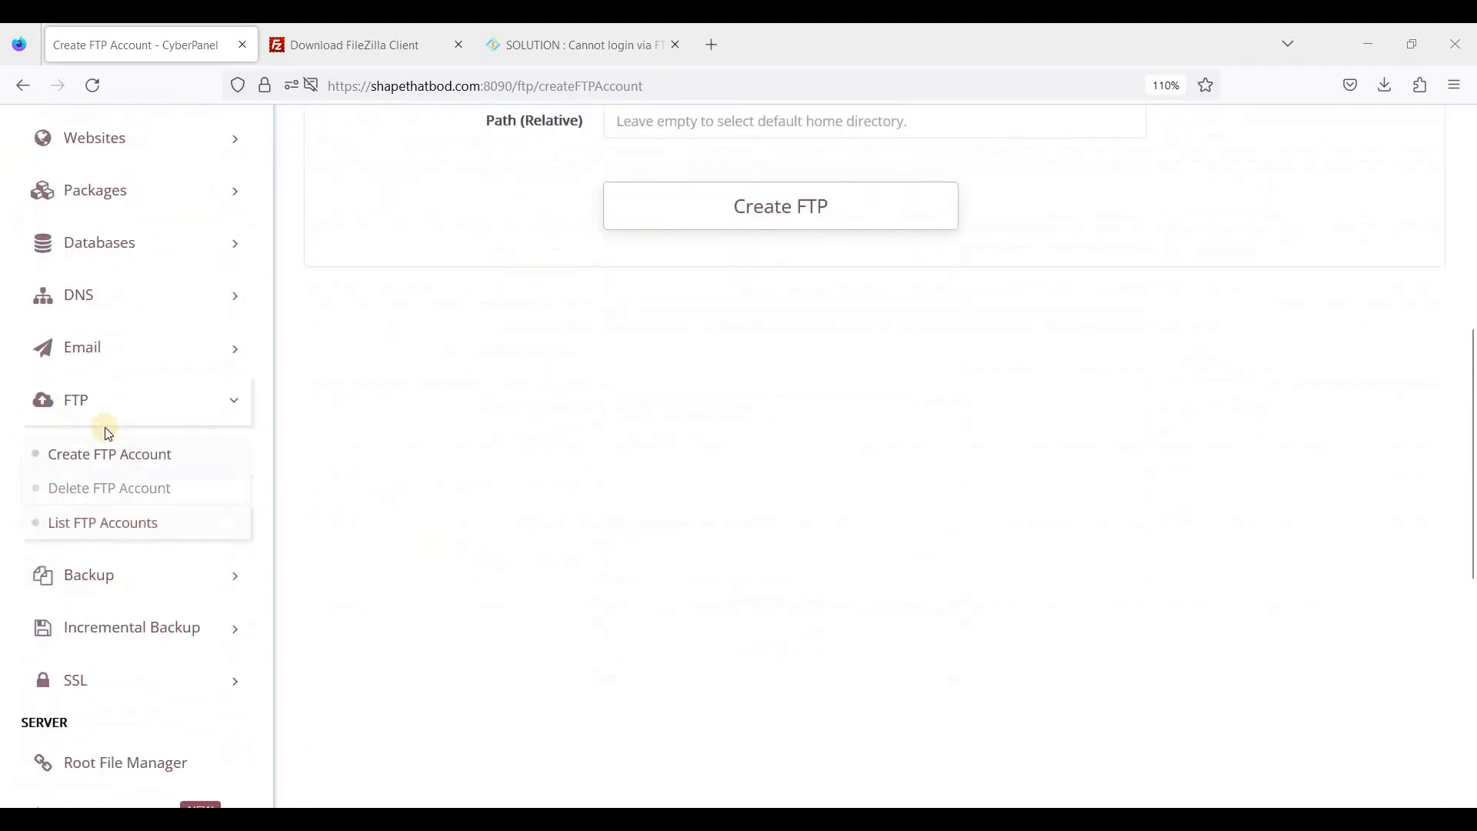
{"action": "mouse_move", "coordinate": [138, 499]}
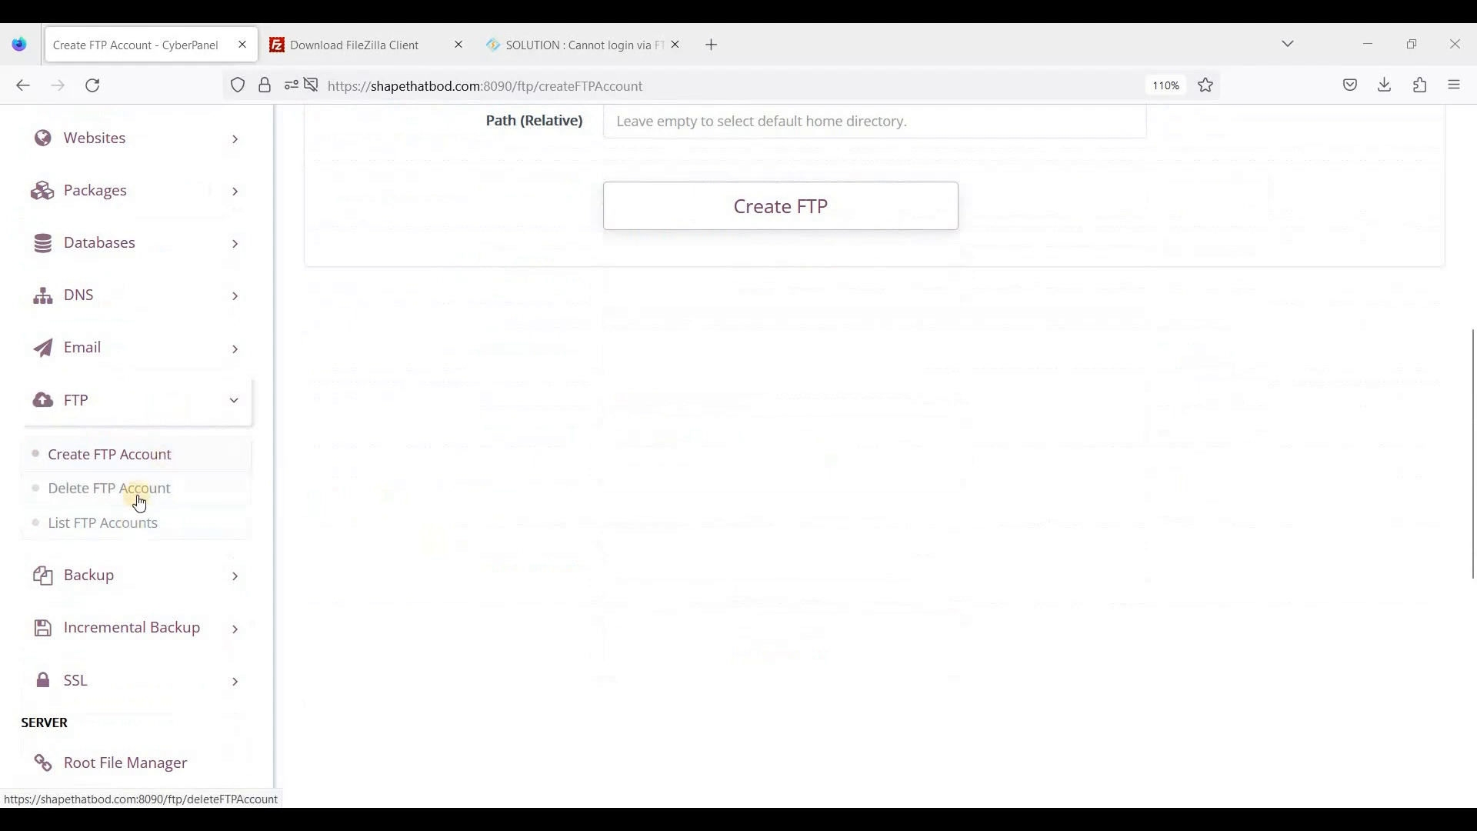
{"action": "mouse_move", "coordinate": [116, 533]}
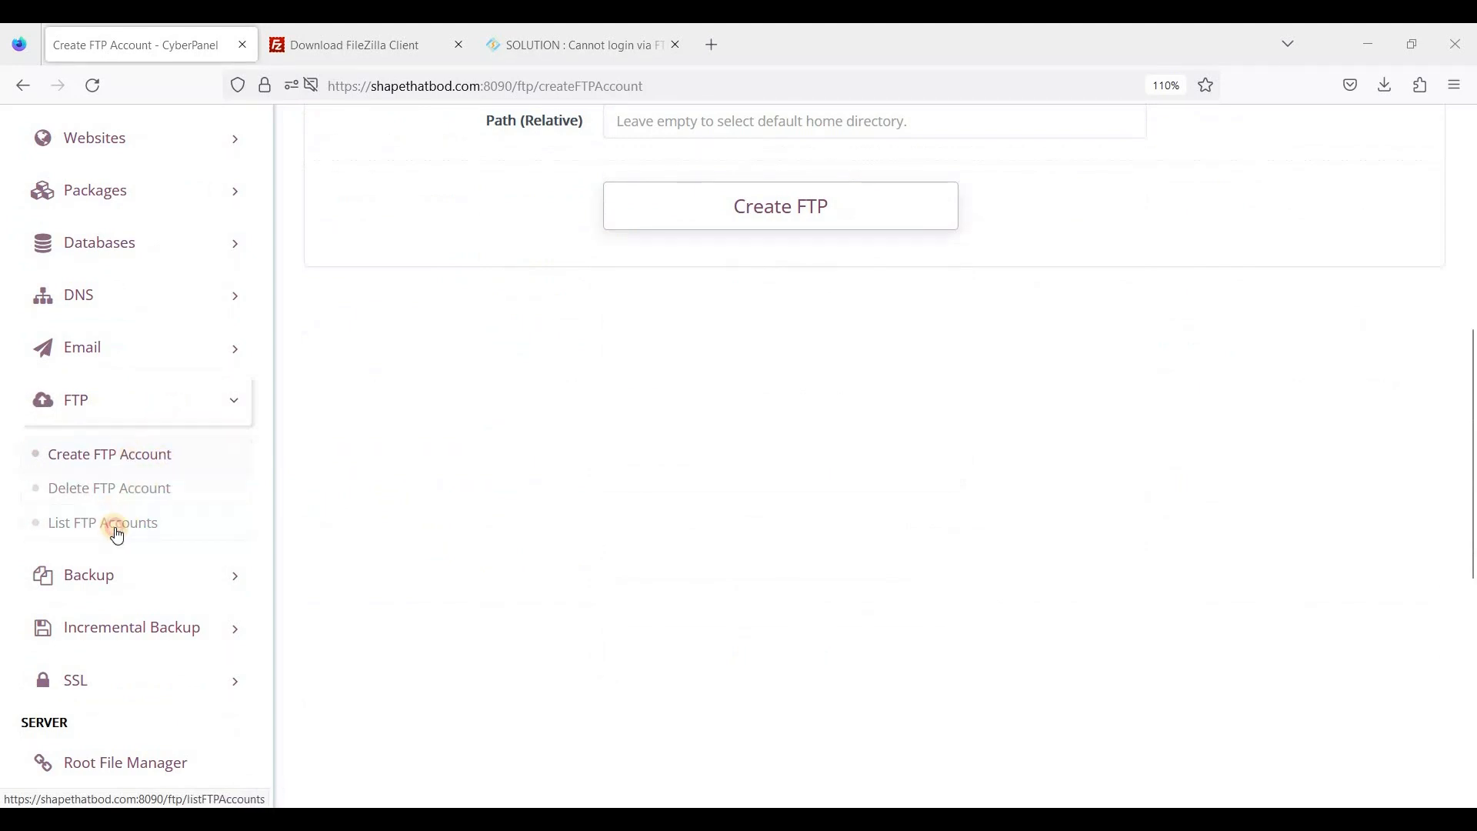
{"action": "left_click", "coordinate": [103, 521]}
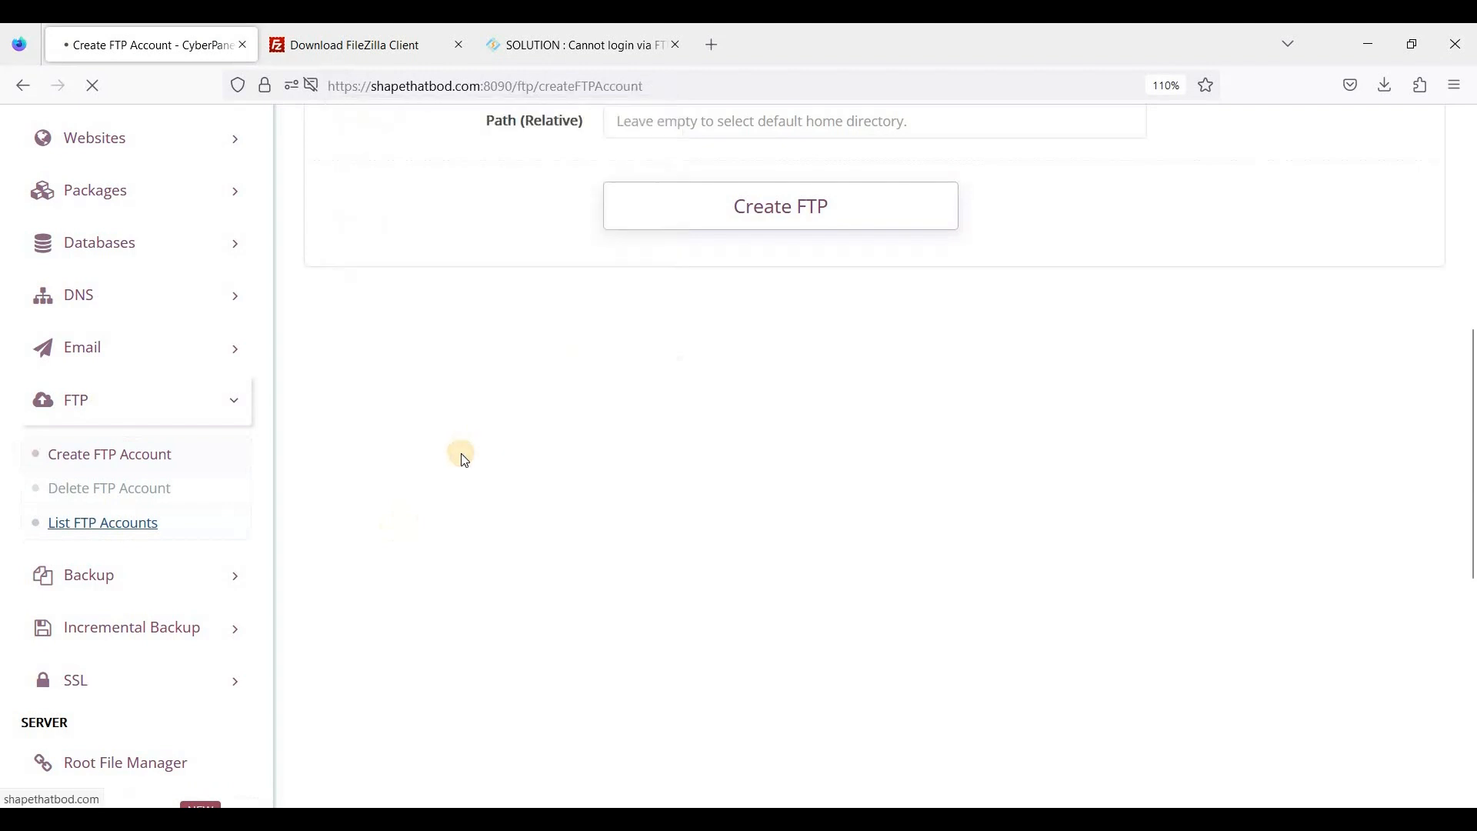
{"action": "left_click", "coordinate": [102, 522]}
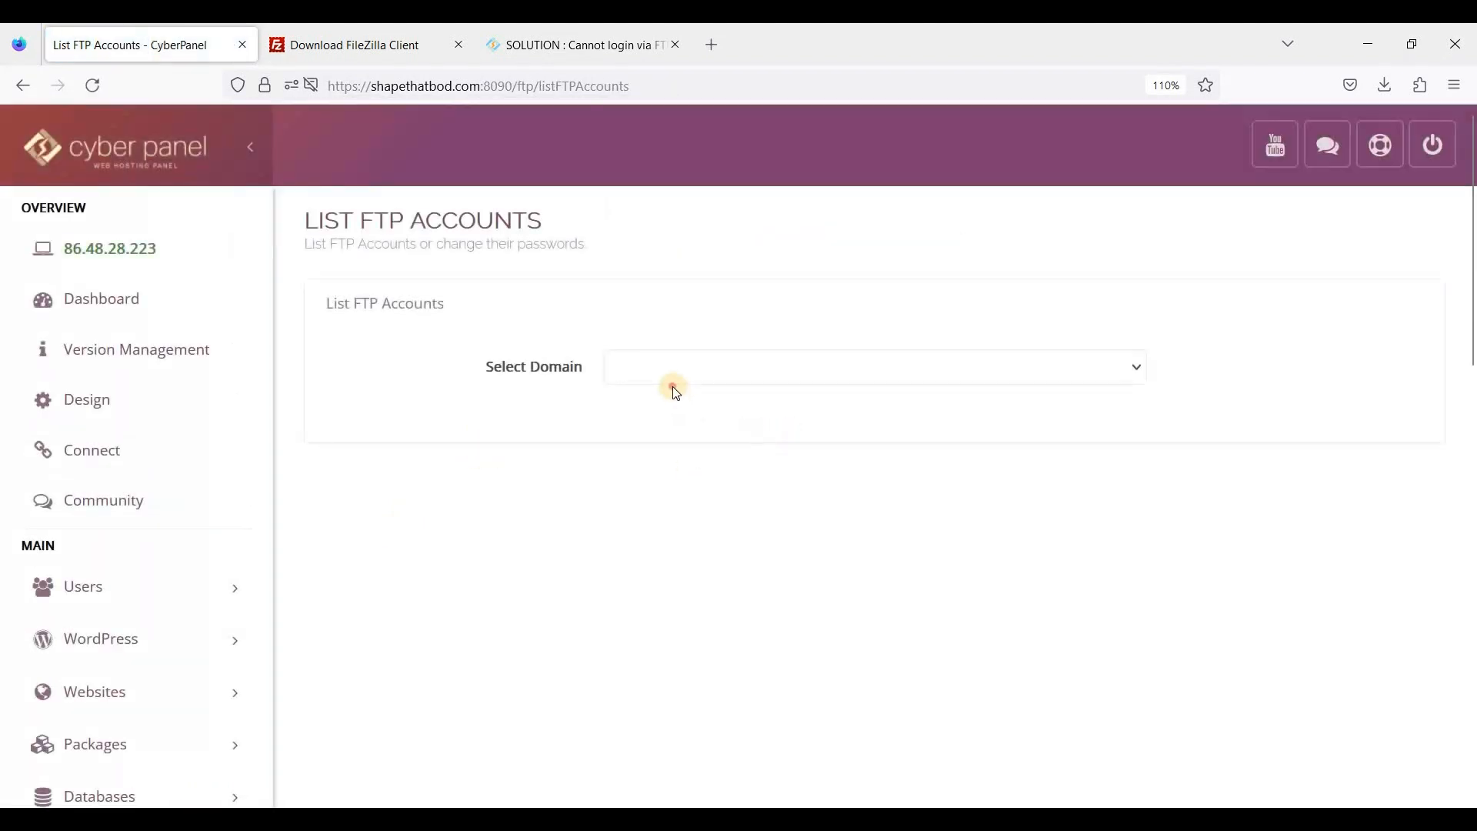
- For nexwptest.cyou, generate a random password for admin_123, copy it, and apply the change
{"action": "left_click", "coordinate": [871, 367]}
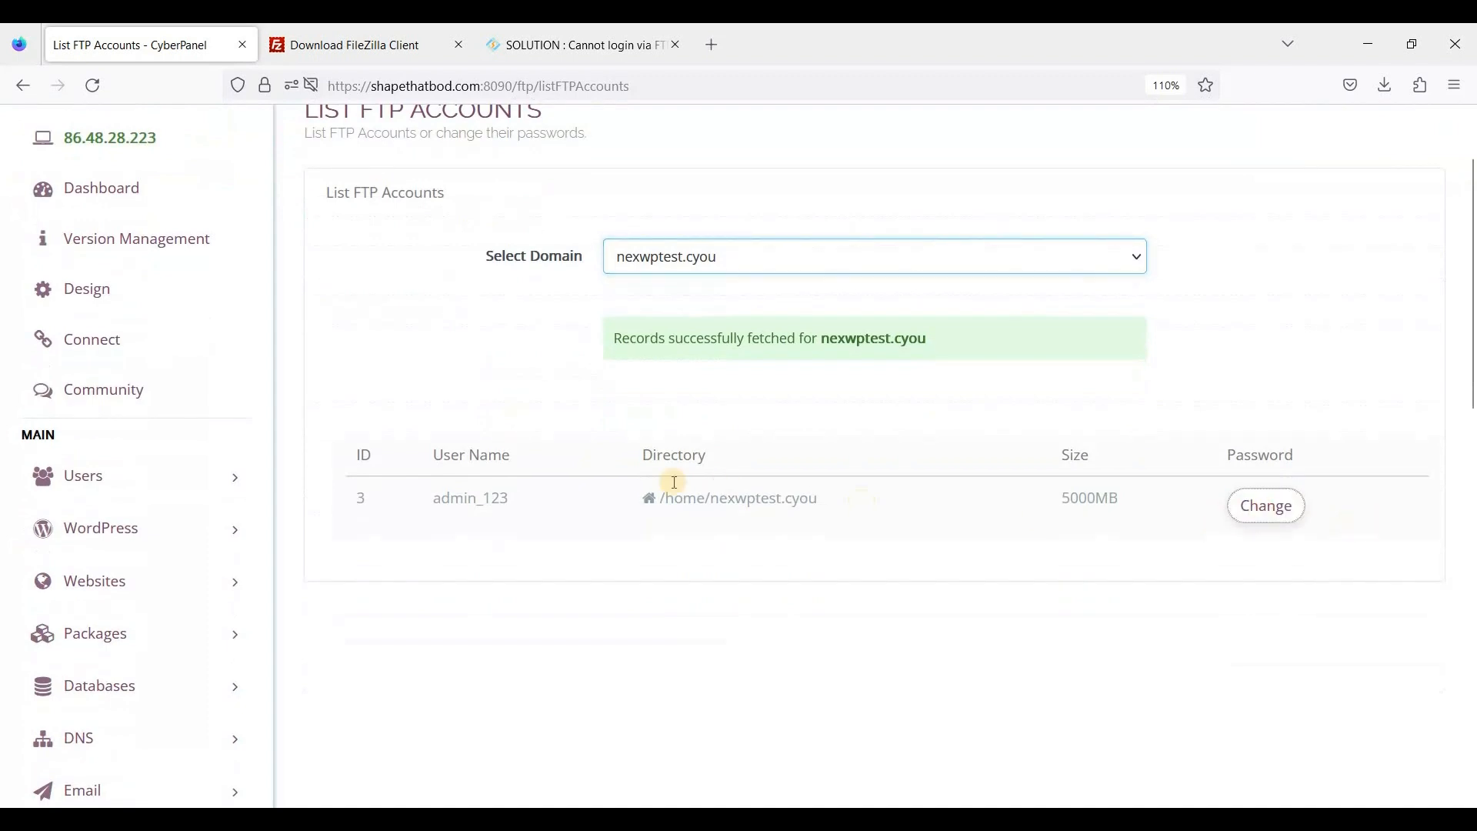
{"action": "left_click", "coordinate": [1265, 505]}
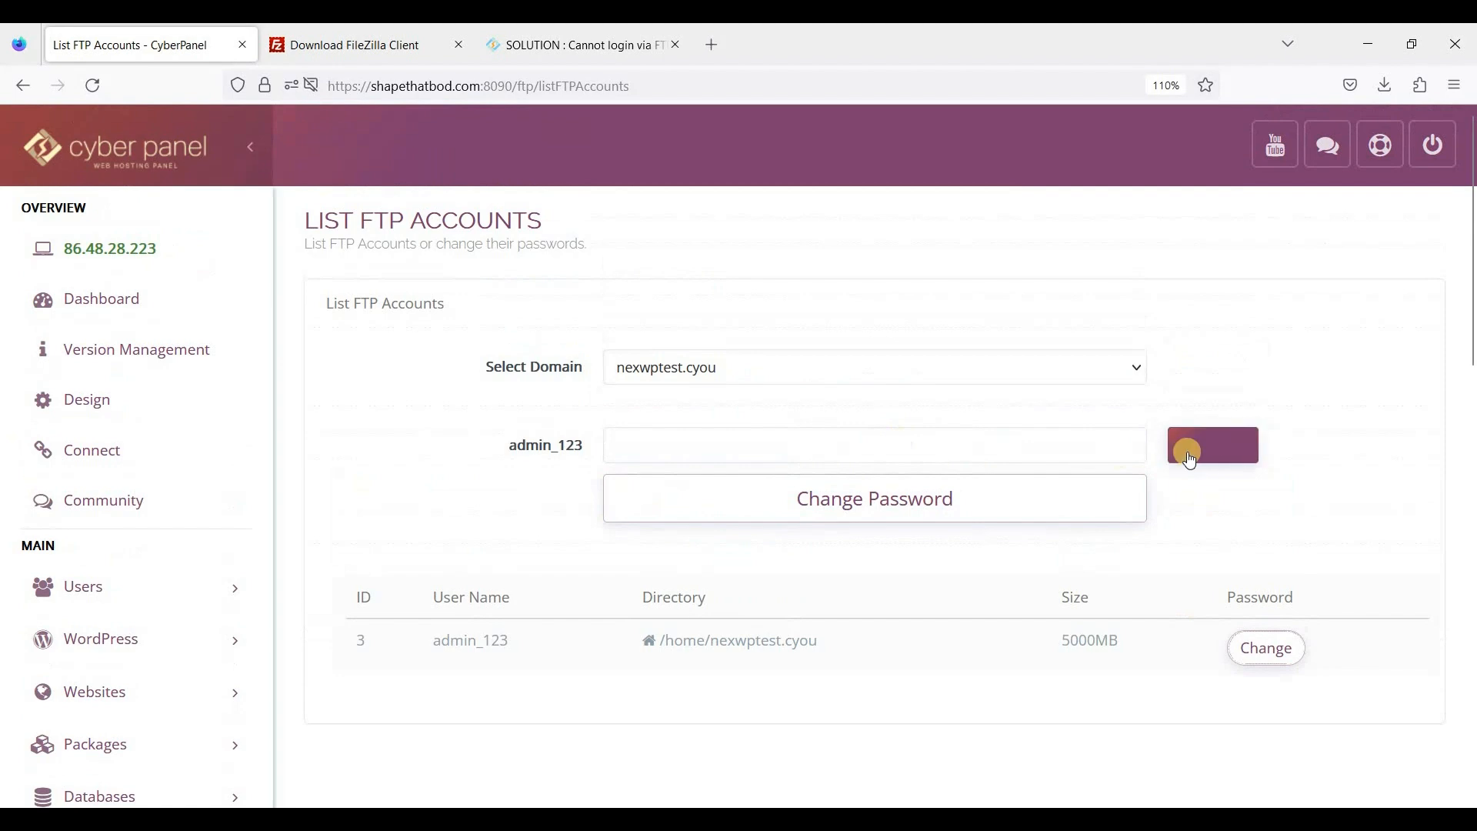
{"action": "left_click", "coordinate": [1213, 445]}
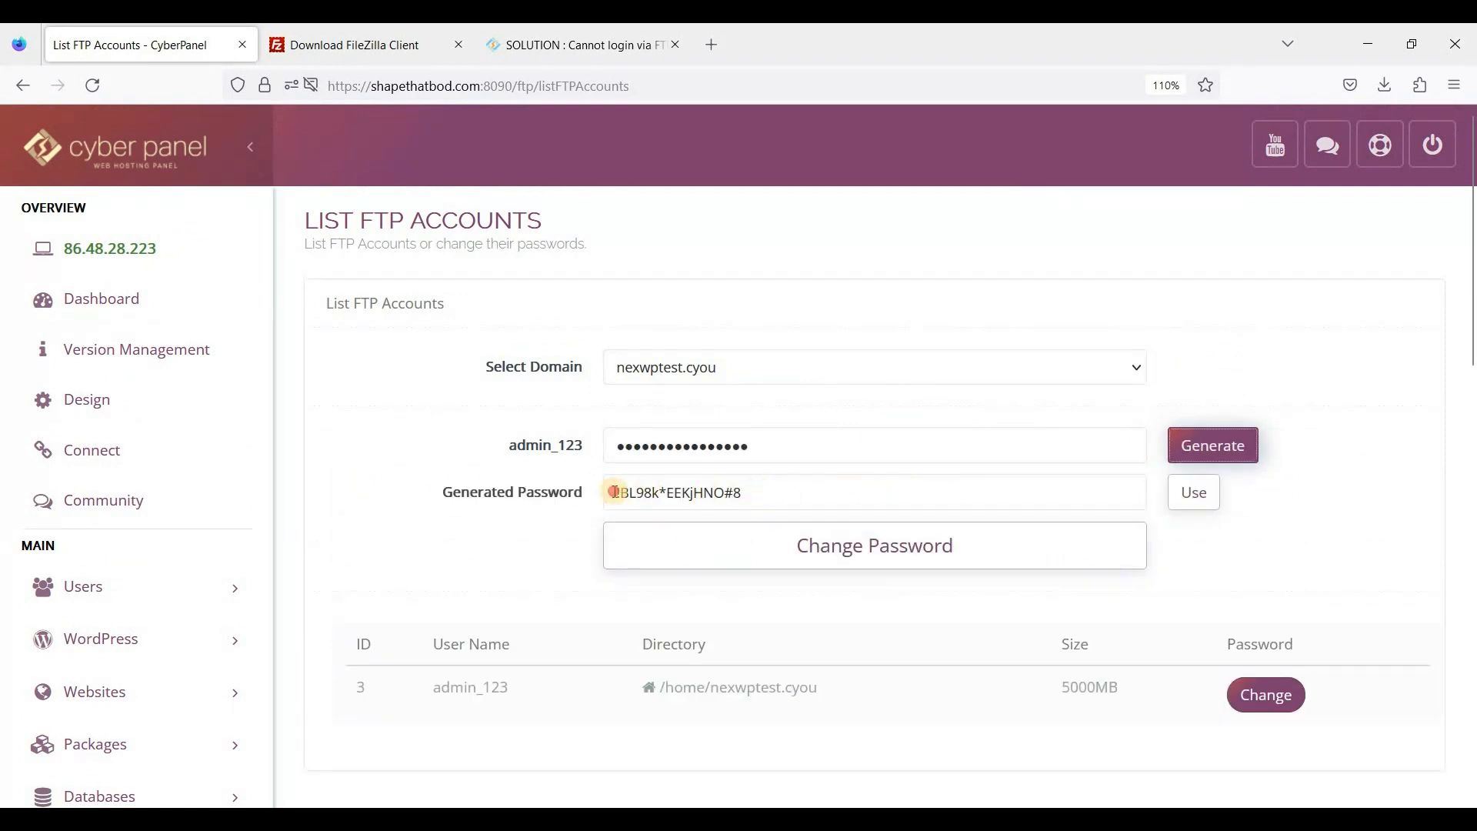
{"action": "triple_click", "coordinate": [716, 492]}
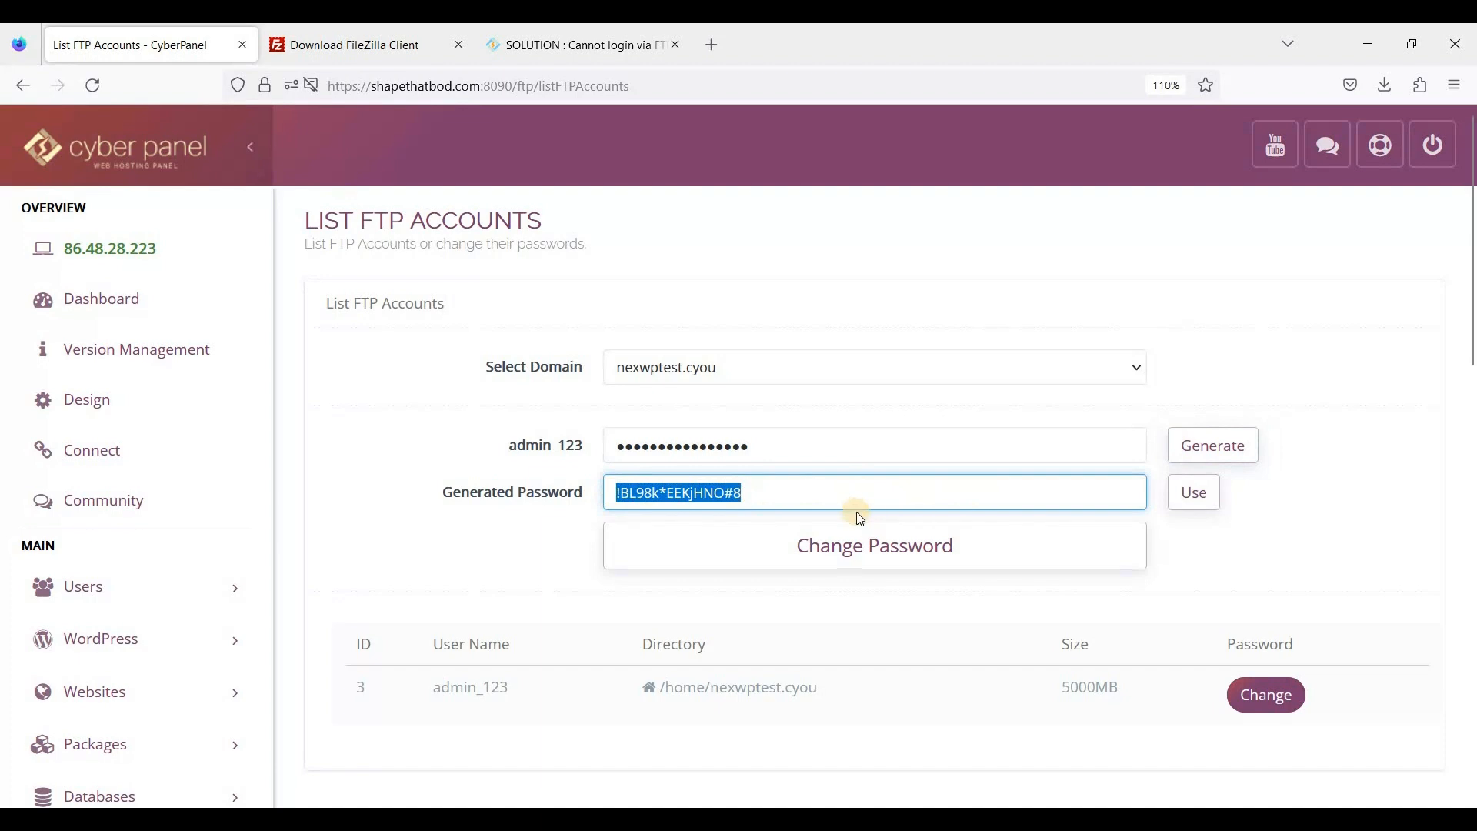
{"action": "mouse_move", "coordinate": [534, 548]}
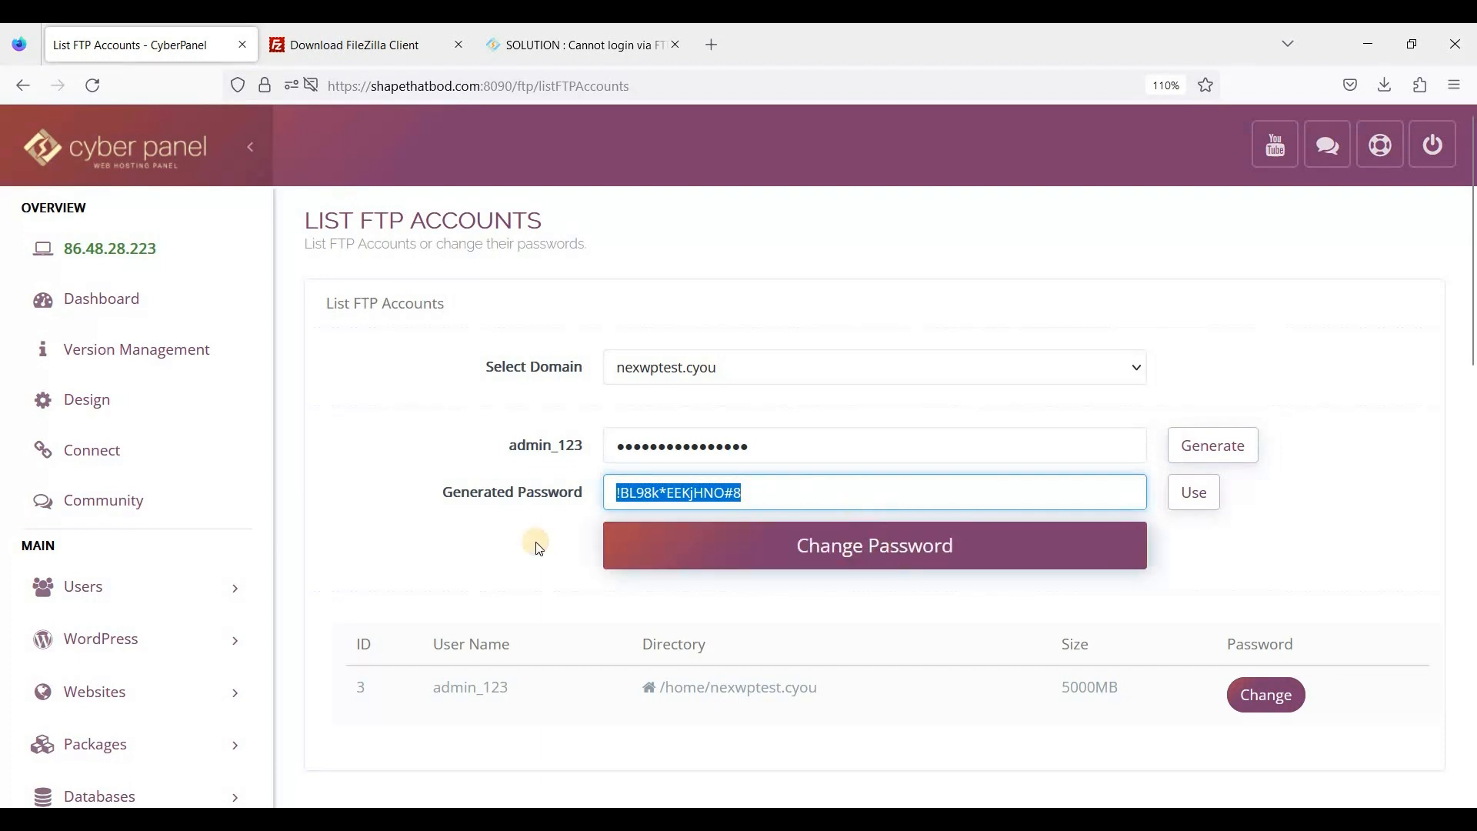
{"action": "left_click", "coordinate": [874, 545]}
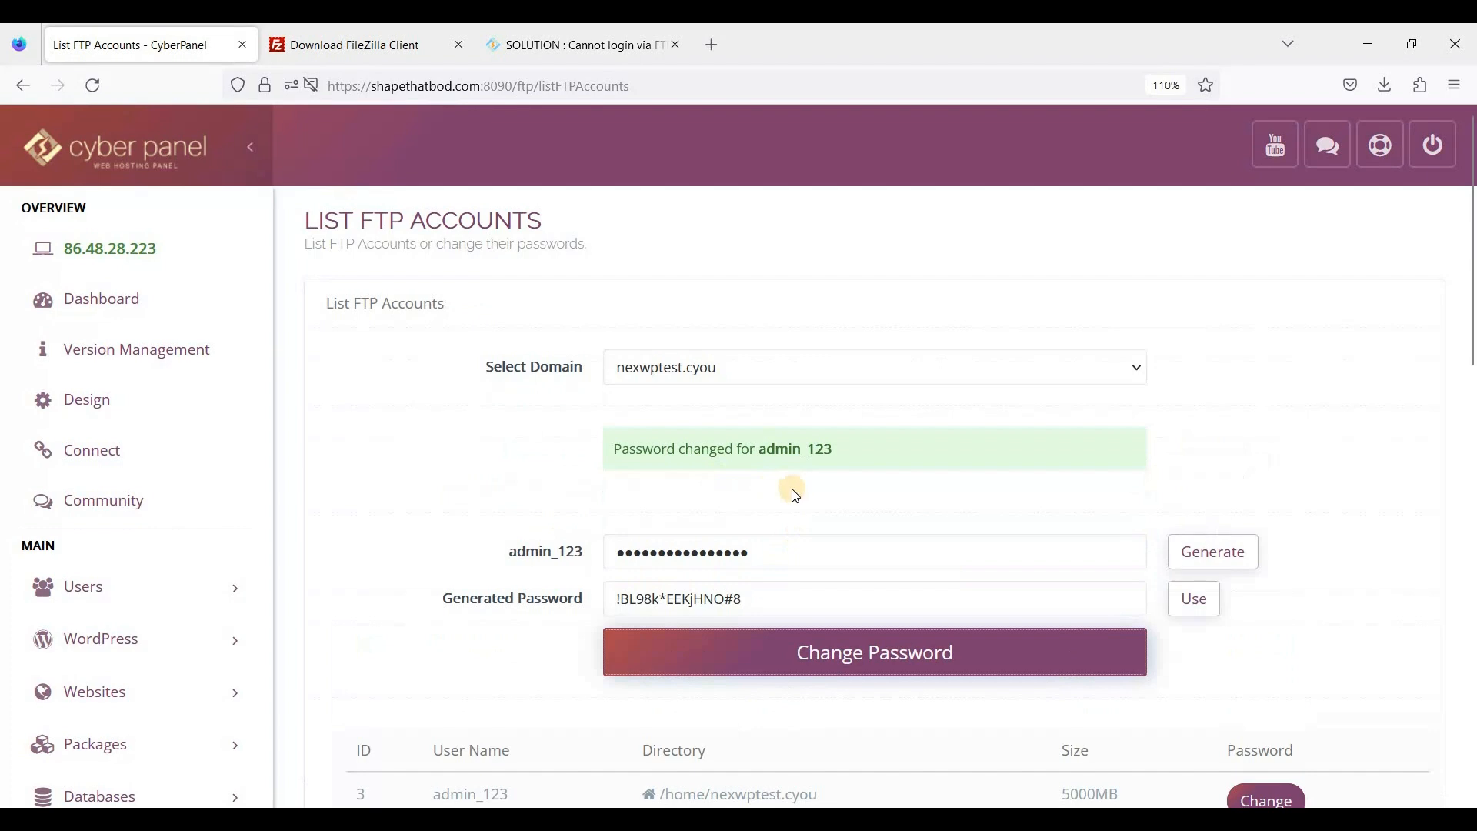
{"action": "scroll", "scroll_direction": "down", "scroll_amount": 3}
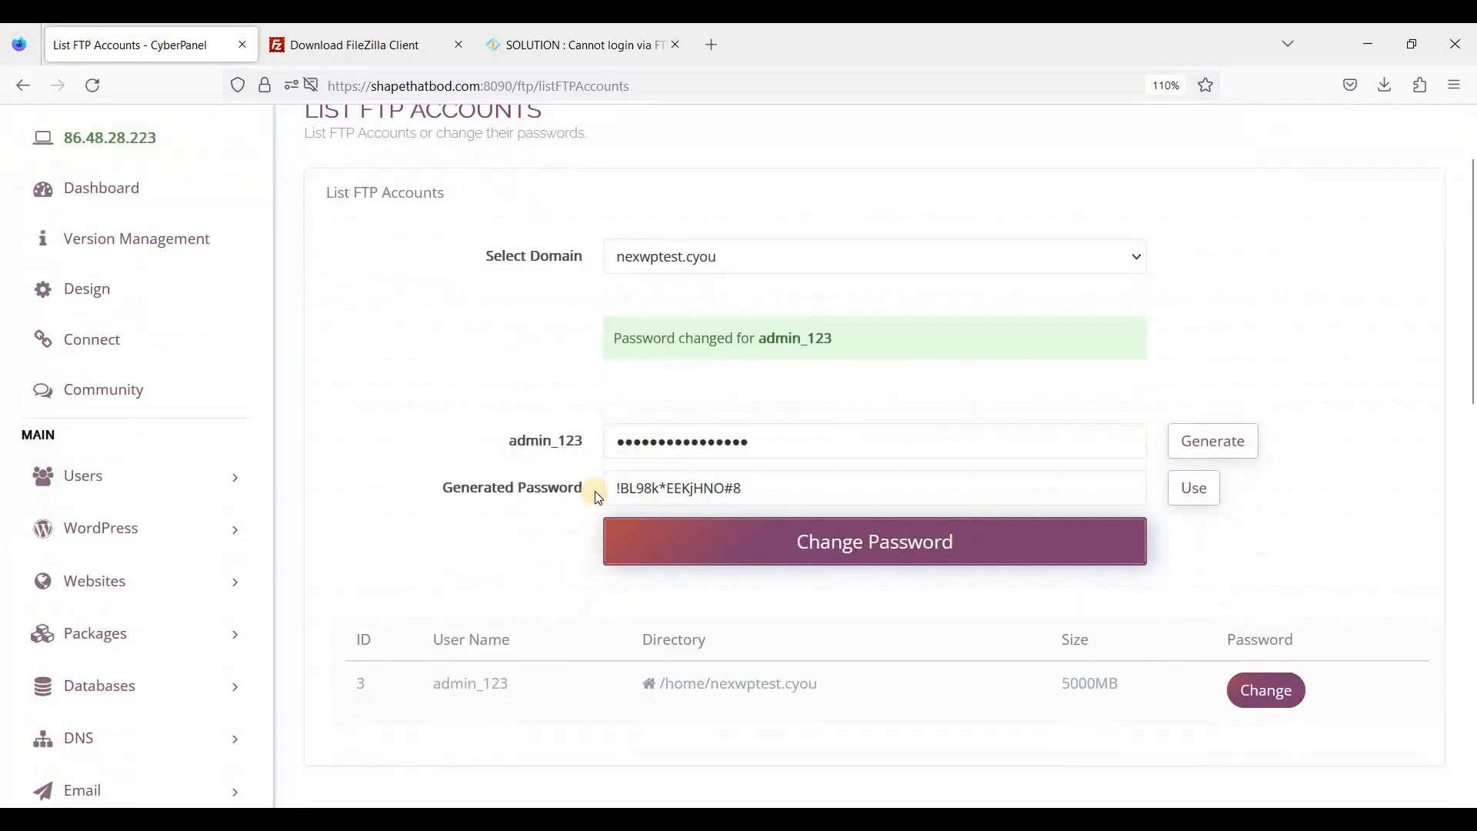
{"action": "mouse_move", "coordinate": [563, 476]}
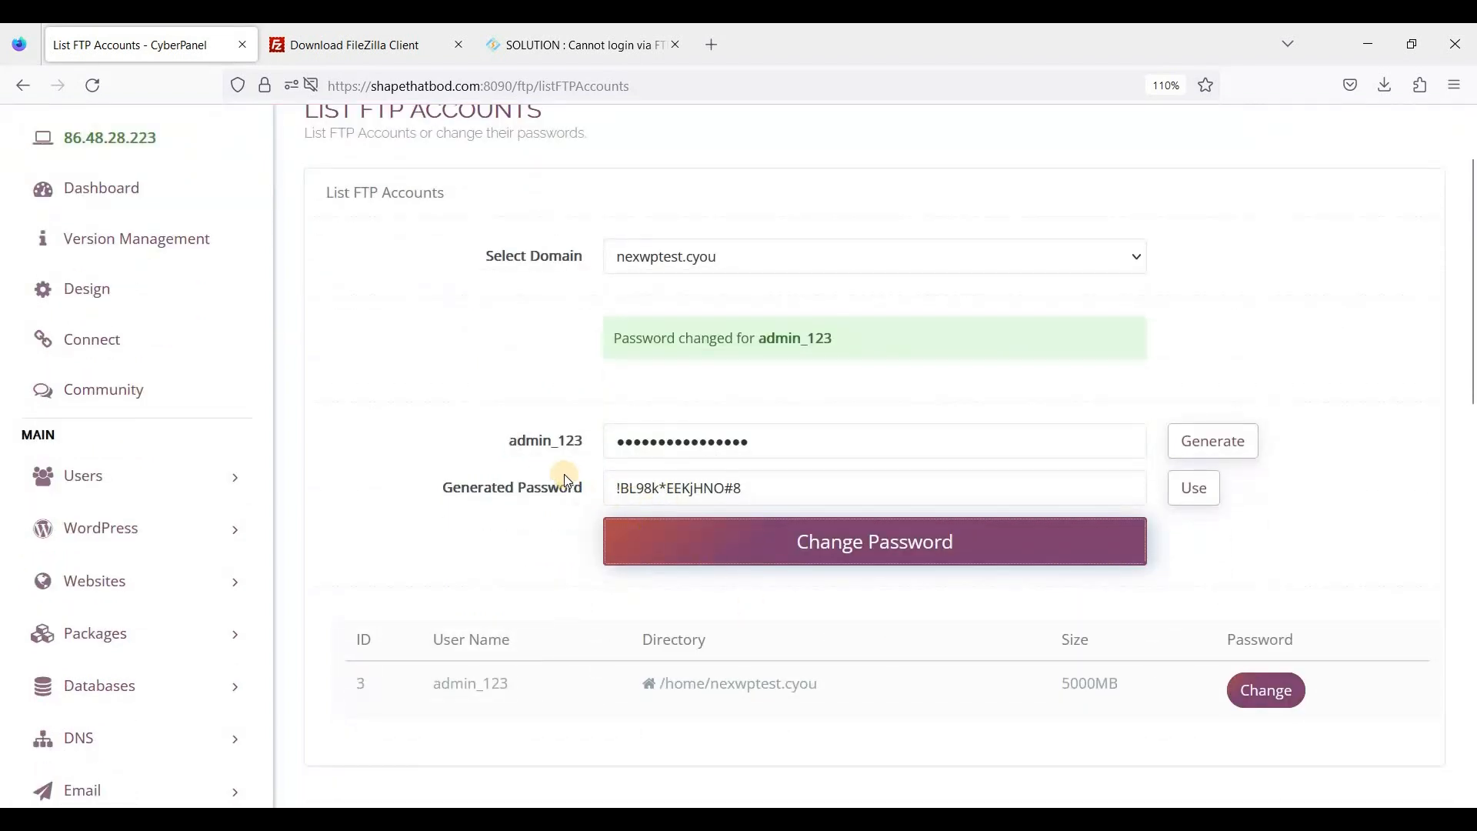
{"action": "mouse_move", "coordinate": [608, 545]}
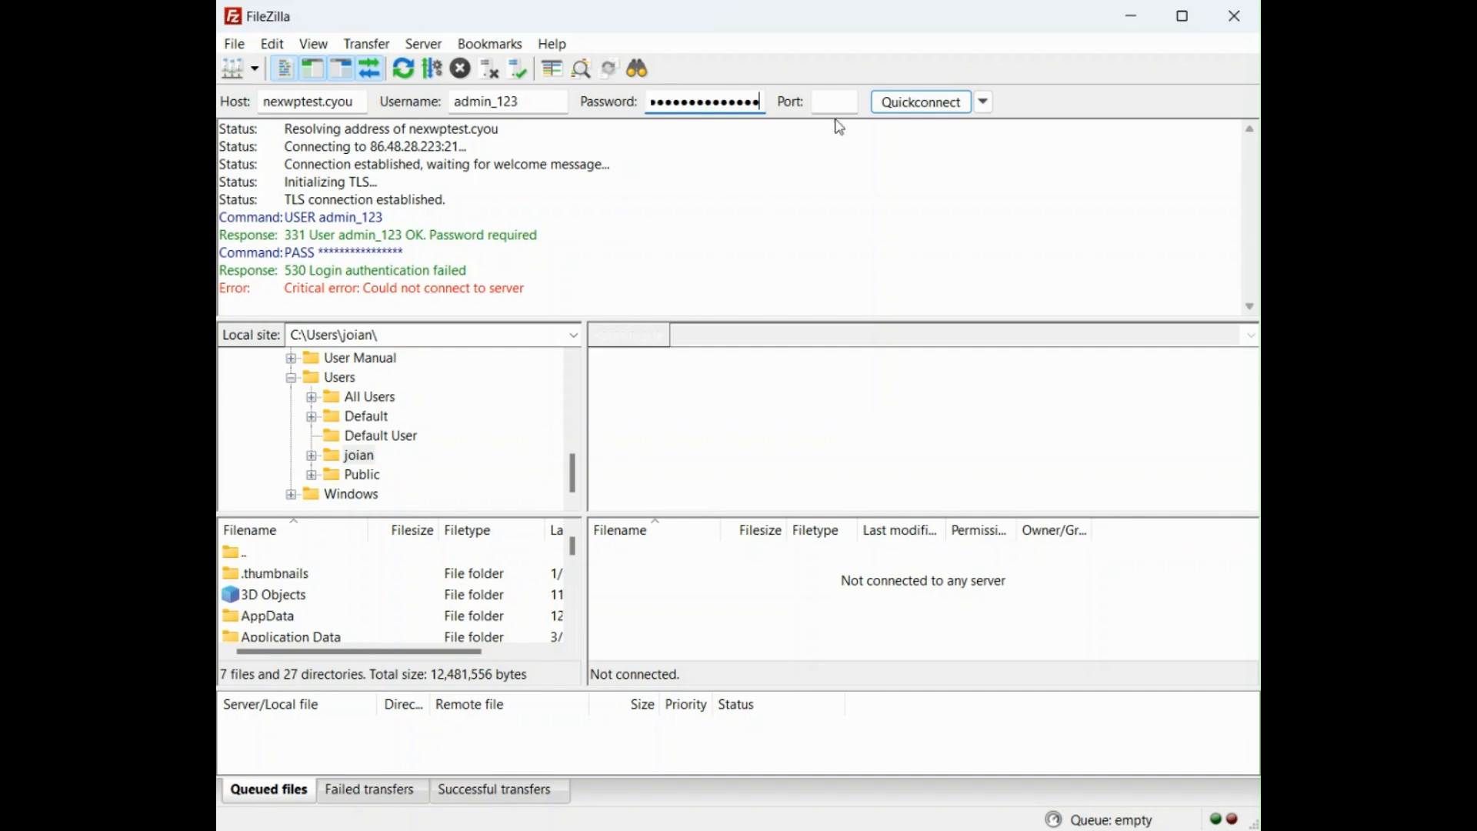
- Set the port to 21 and Quickconnect again to nexwptest.cyou as admin_123 with the reset password
{"action": "left_click", "coordinate": [834, 101]}
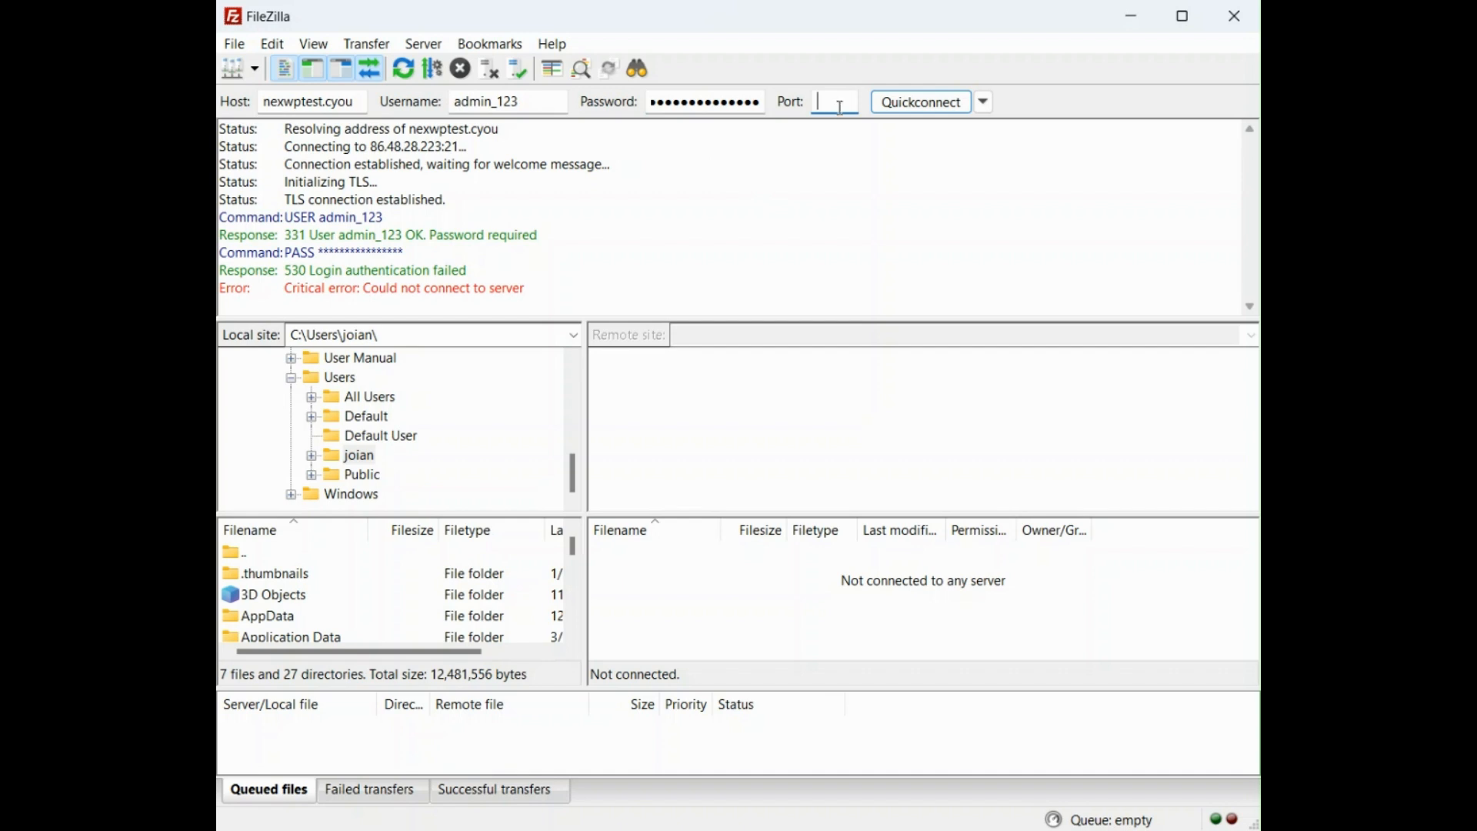
{"action": "type", "text": "21"}
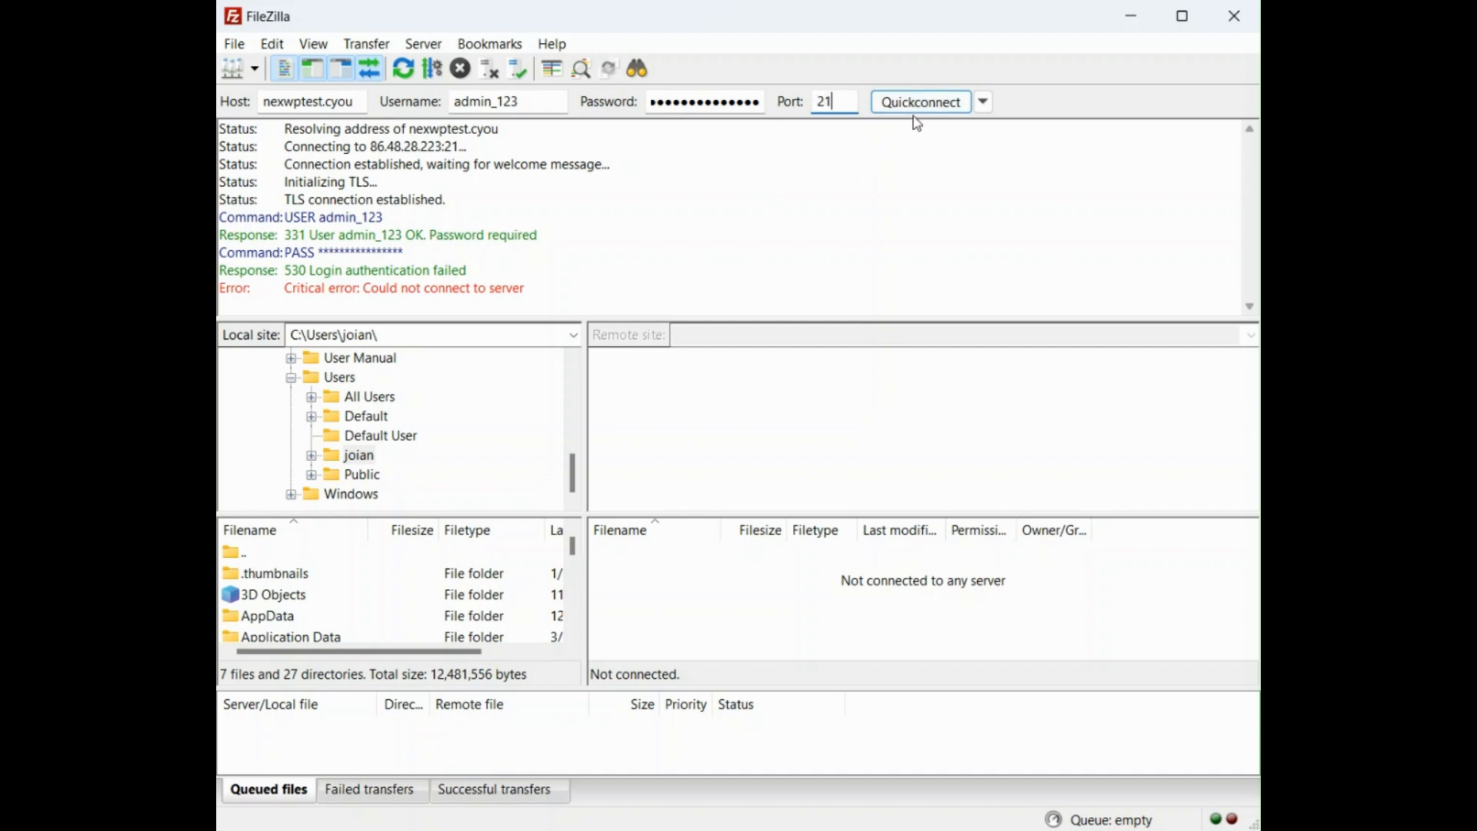
{"action": "mouse_move", "coordinate": [808, 166]}
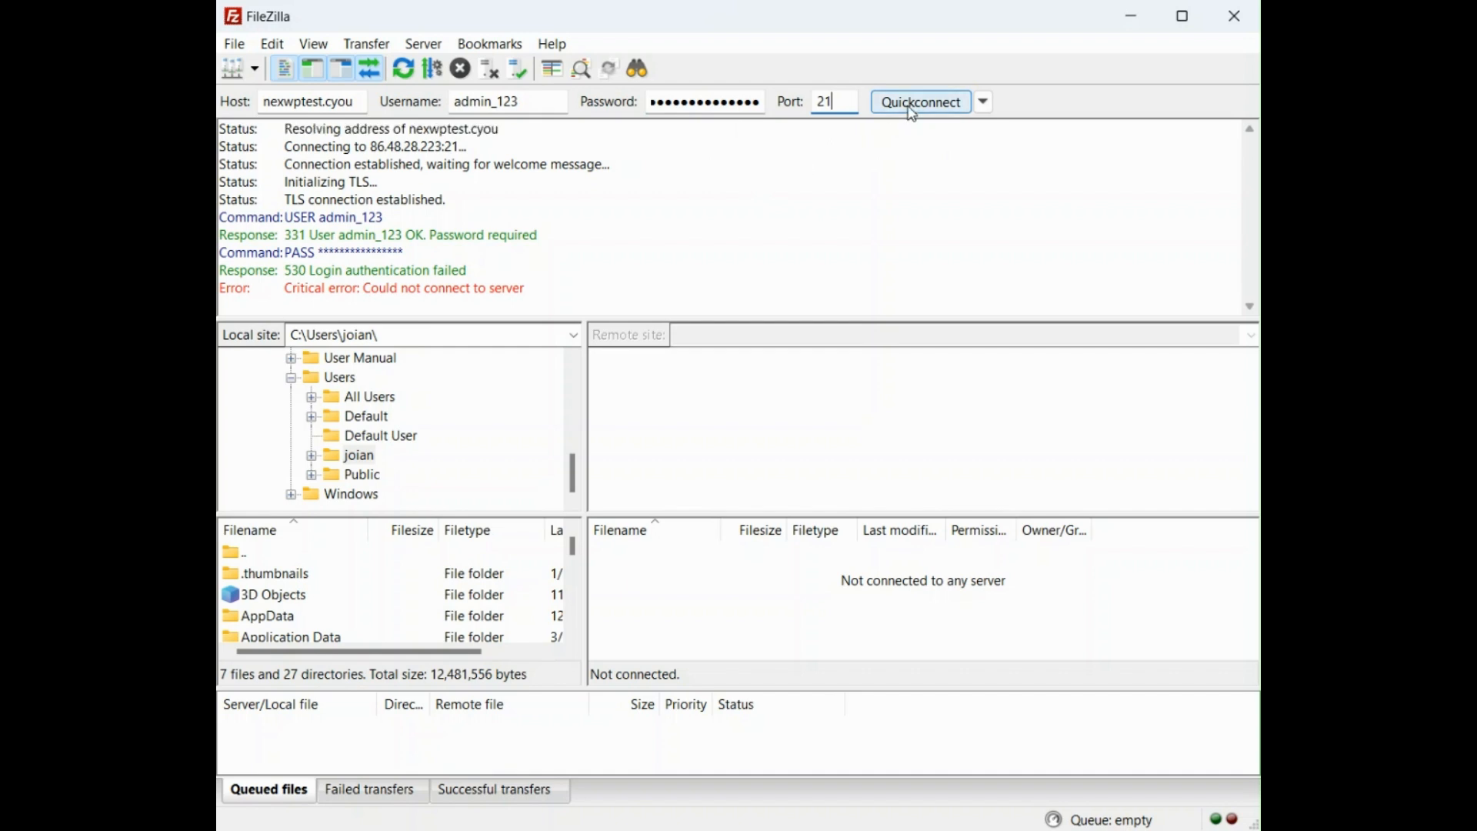
{"action": "left_click", "coordinate": [920, 102]}
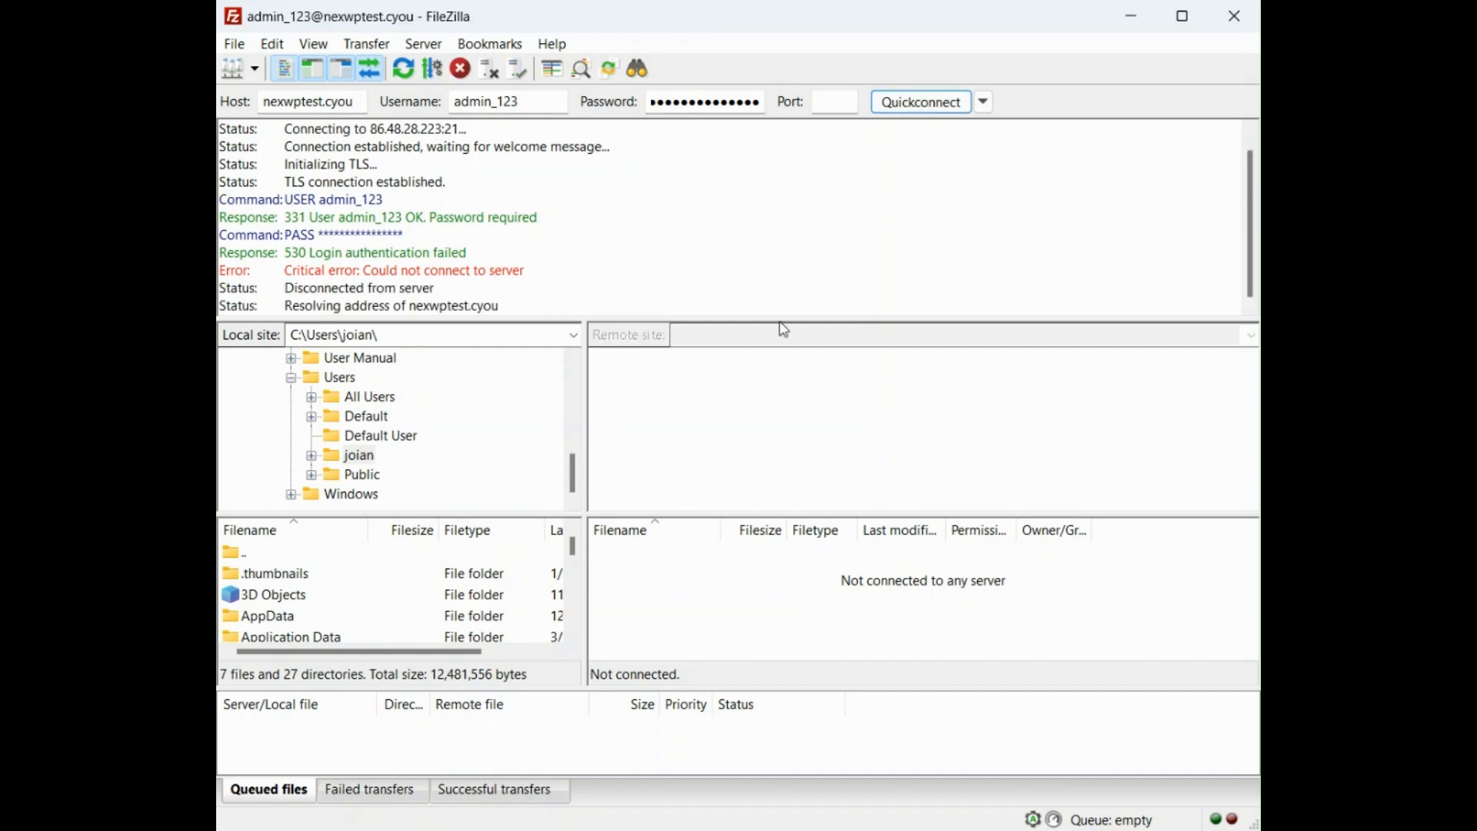
{"action": "left_click", "coordinate": [920, 102]}
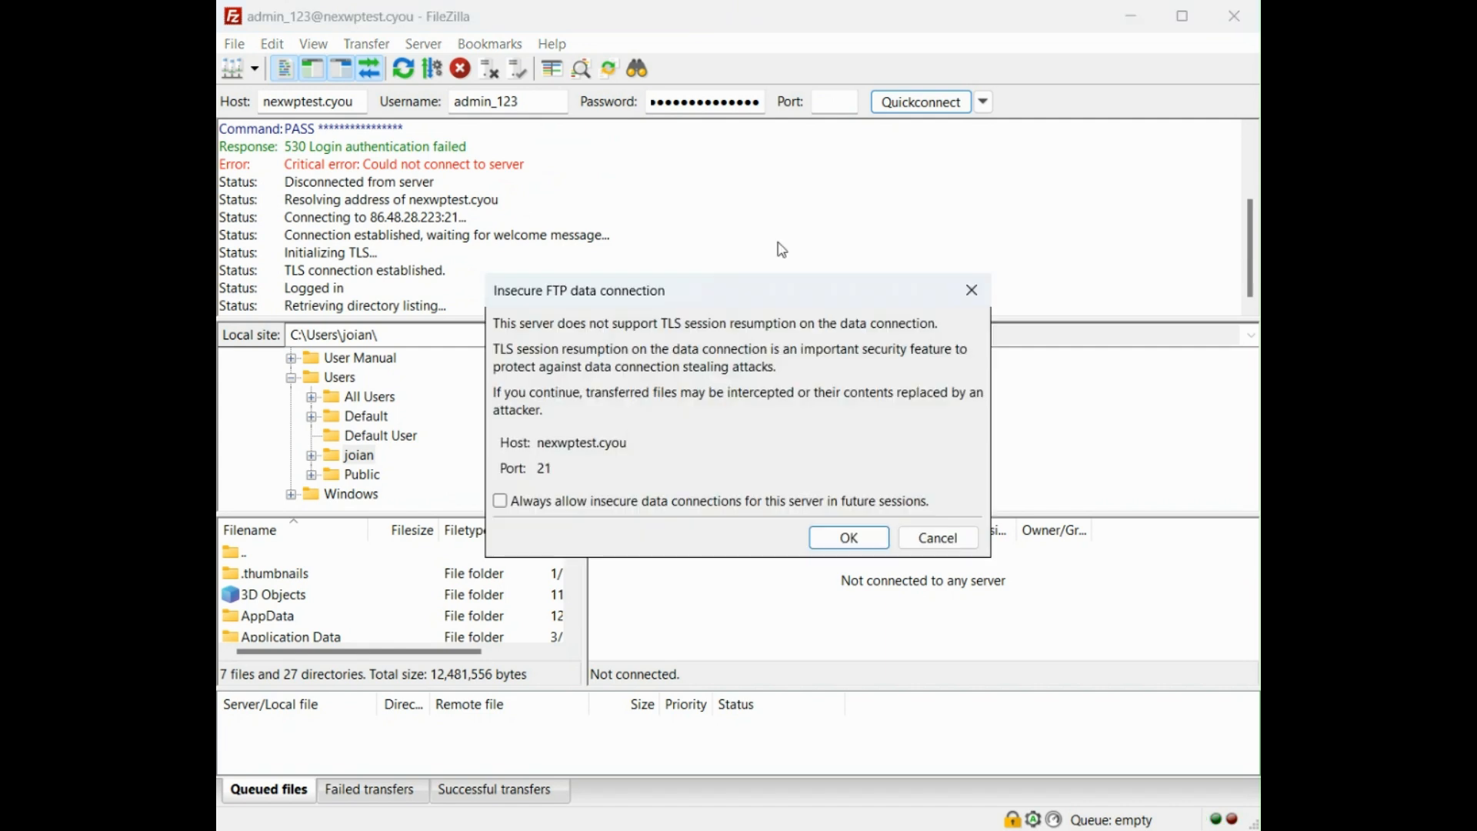
- Accept the insecure FTP data connection warning so the login completes
{"action": "left_click", "coordinate": [847, 537]}
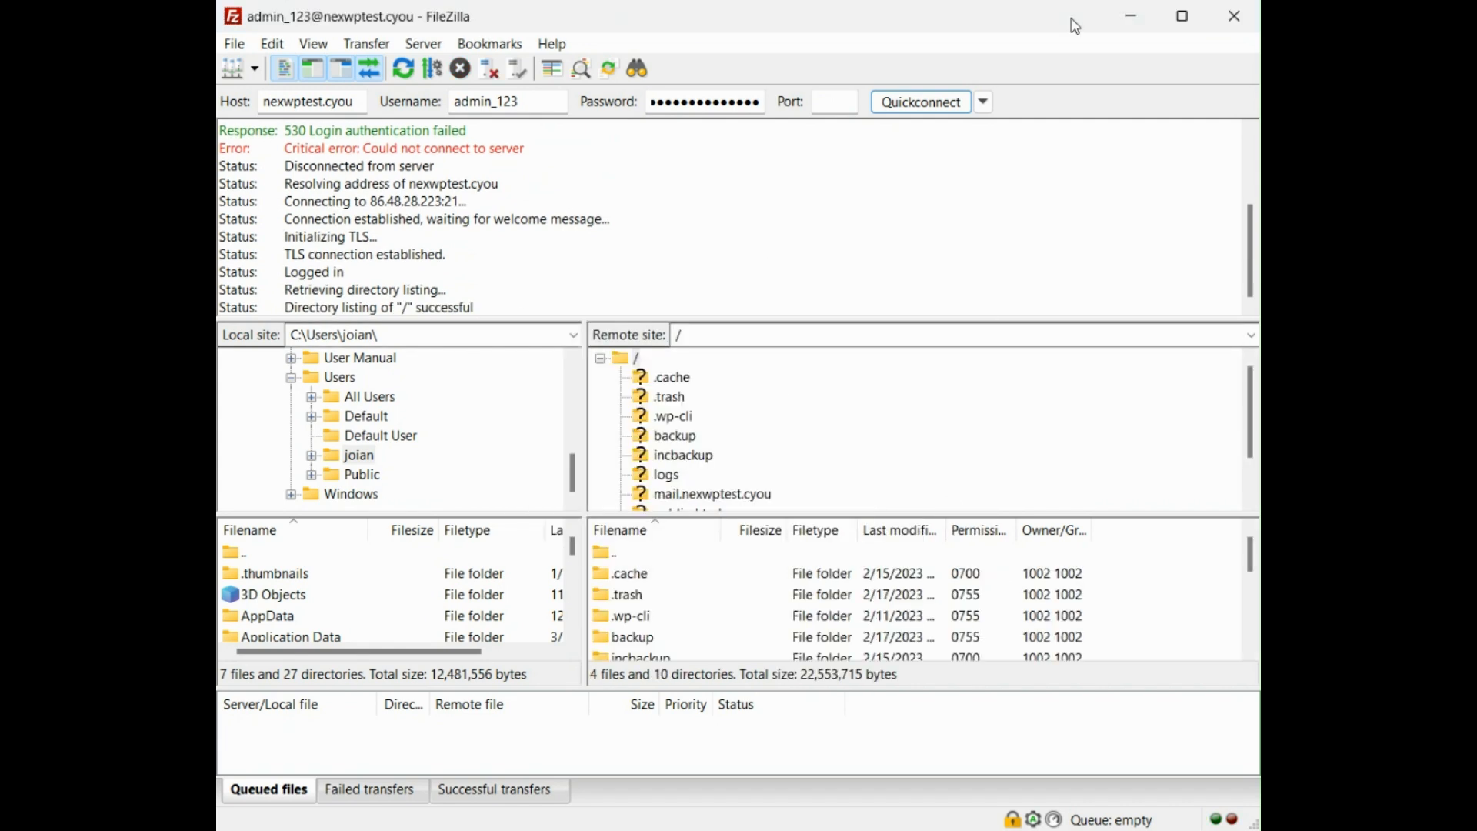
{"action": "mouse_move", "coordinate": [754, 473]}
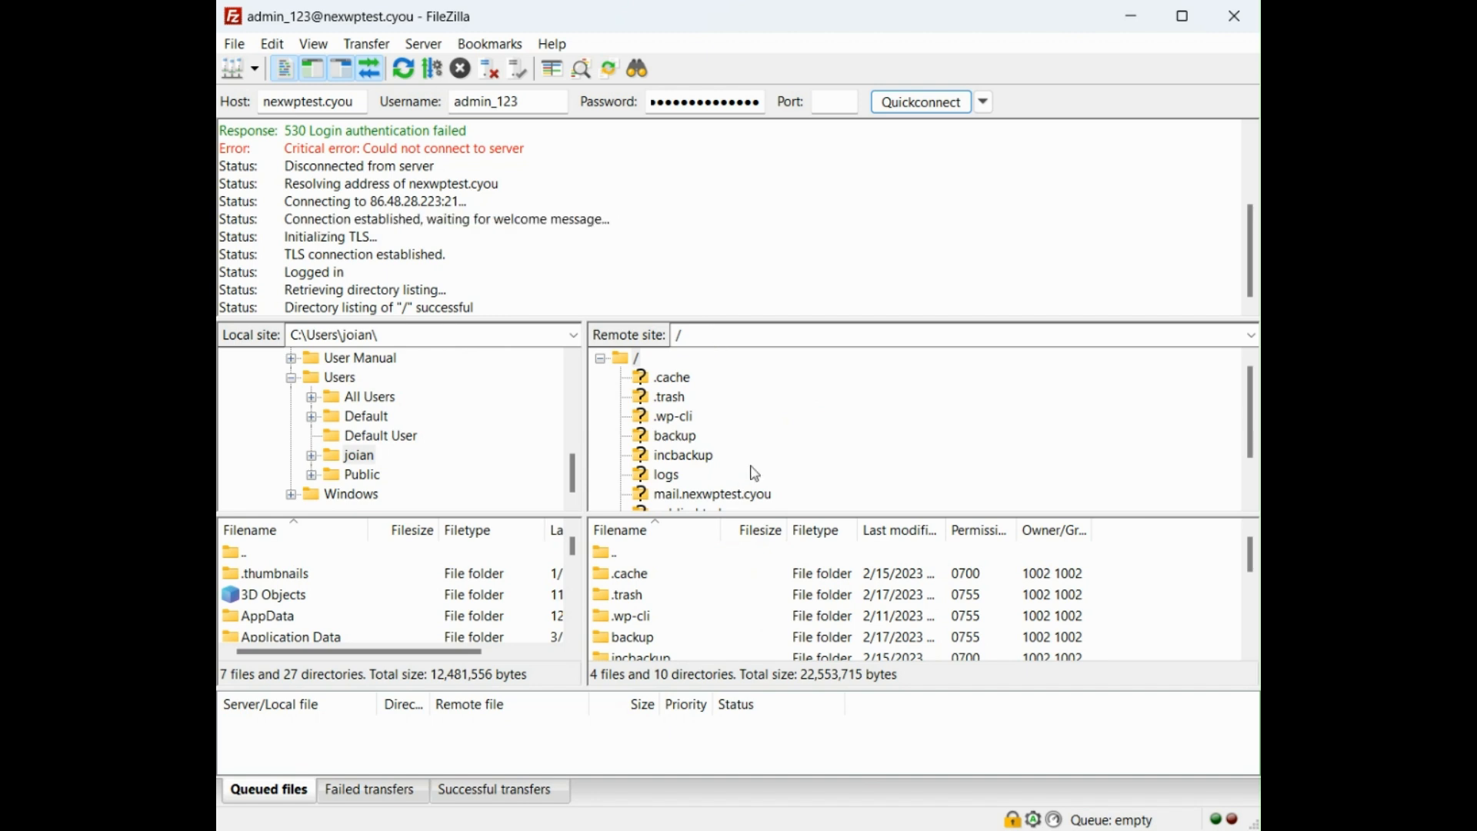
{"action": "scroll", "scroll_direction": "down", "scroll_amount": 3}
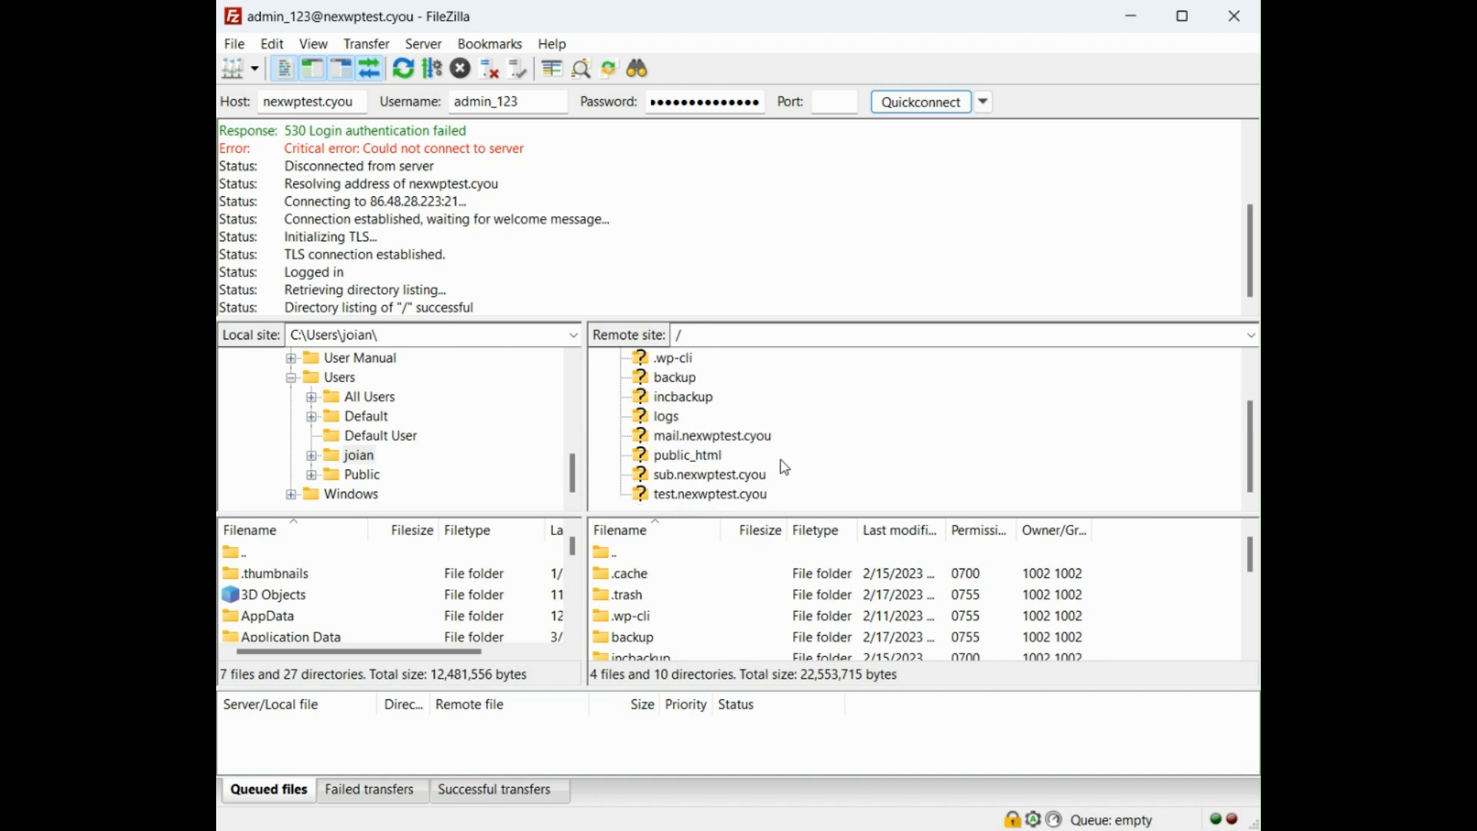
{"action": "left_click", "coordinate": [601, 357]}
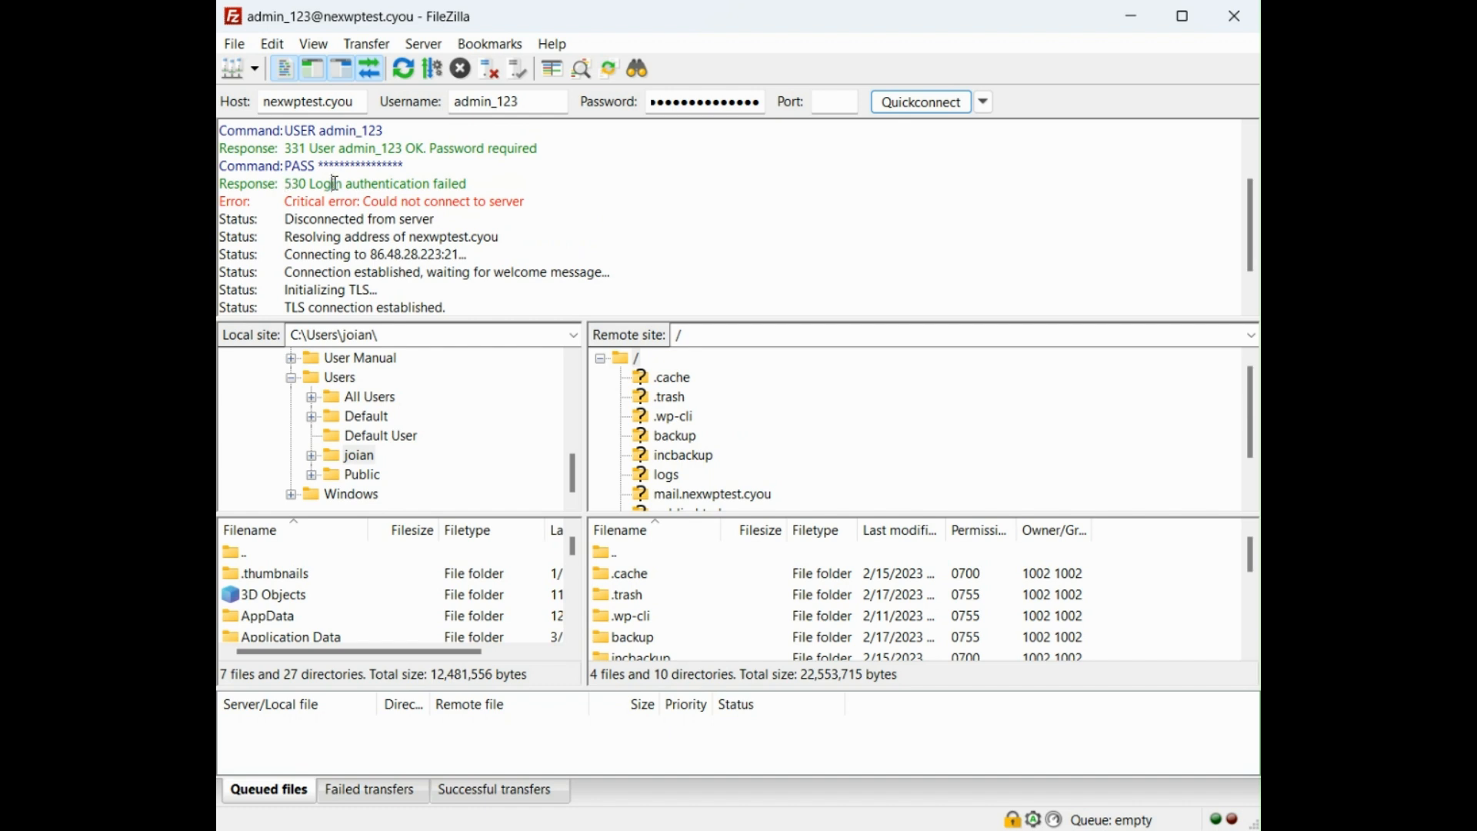
{"action": "scroll", "scroll_direction": "down", "scroll_amount": 3}
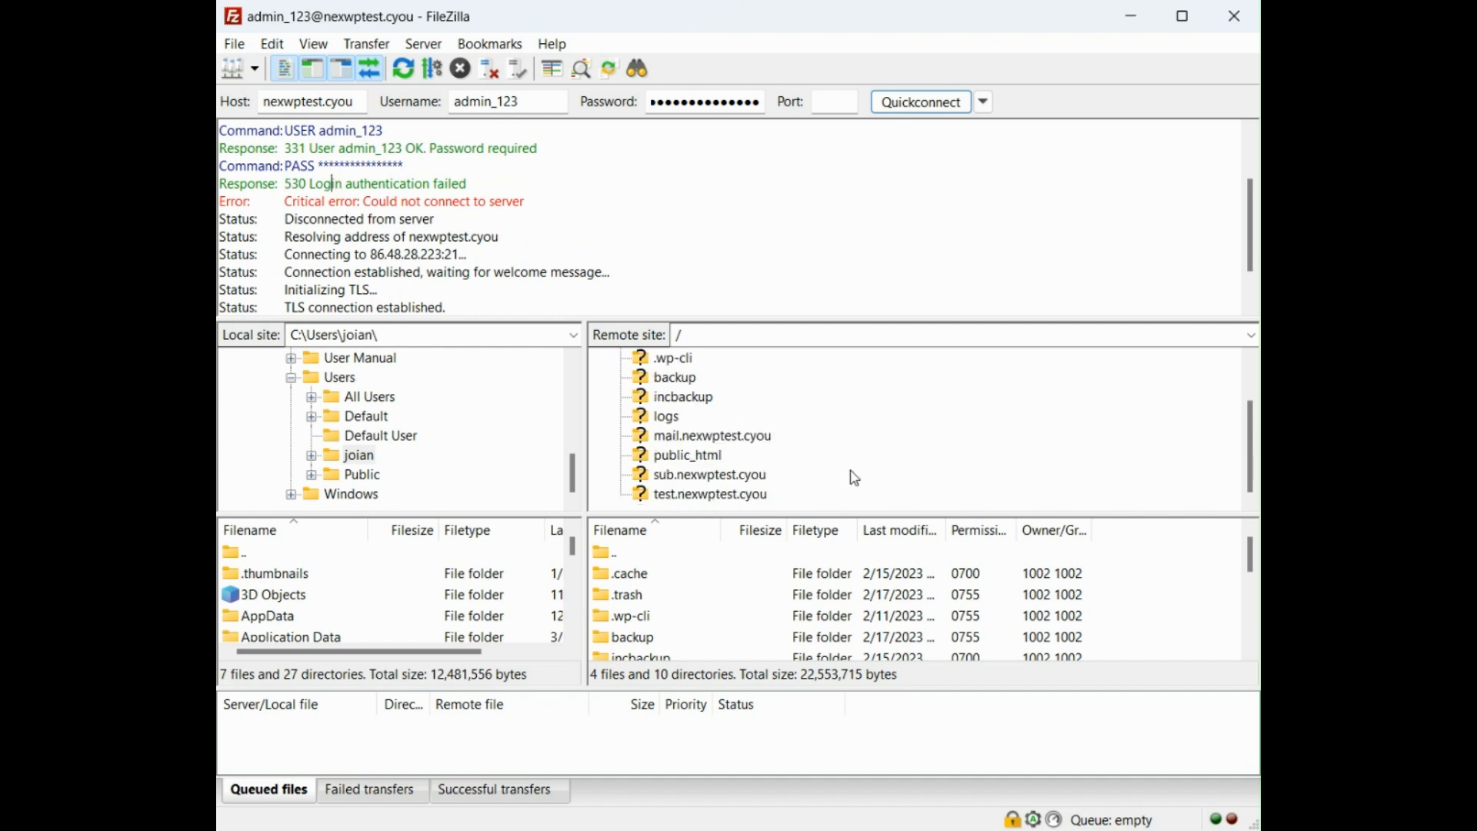
- Review the remote root listing (backup, logs, public_html) and the message log
{"action": "left_click", "coordinate": [602, 359]}
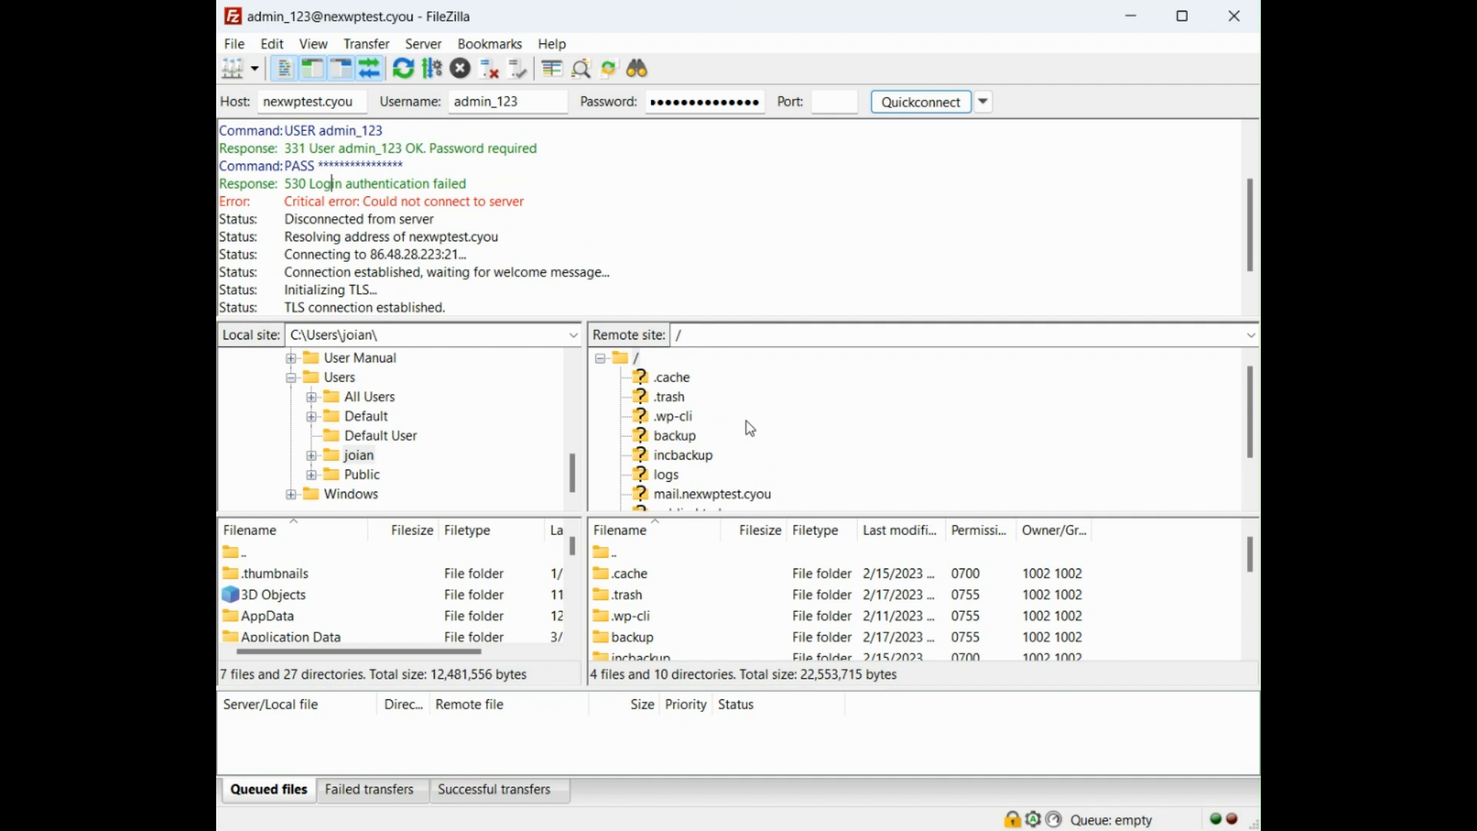
{"action": "mouse_move", "coordinate": [714, 392]}
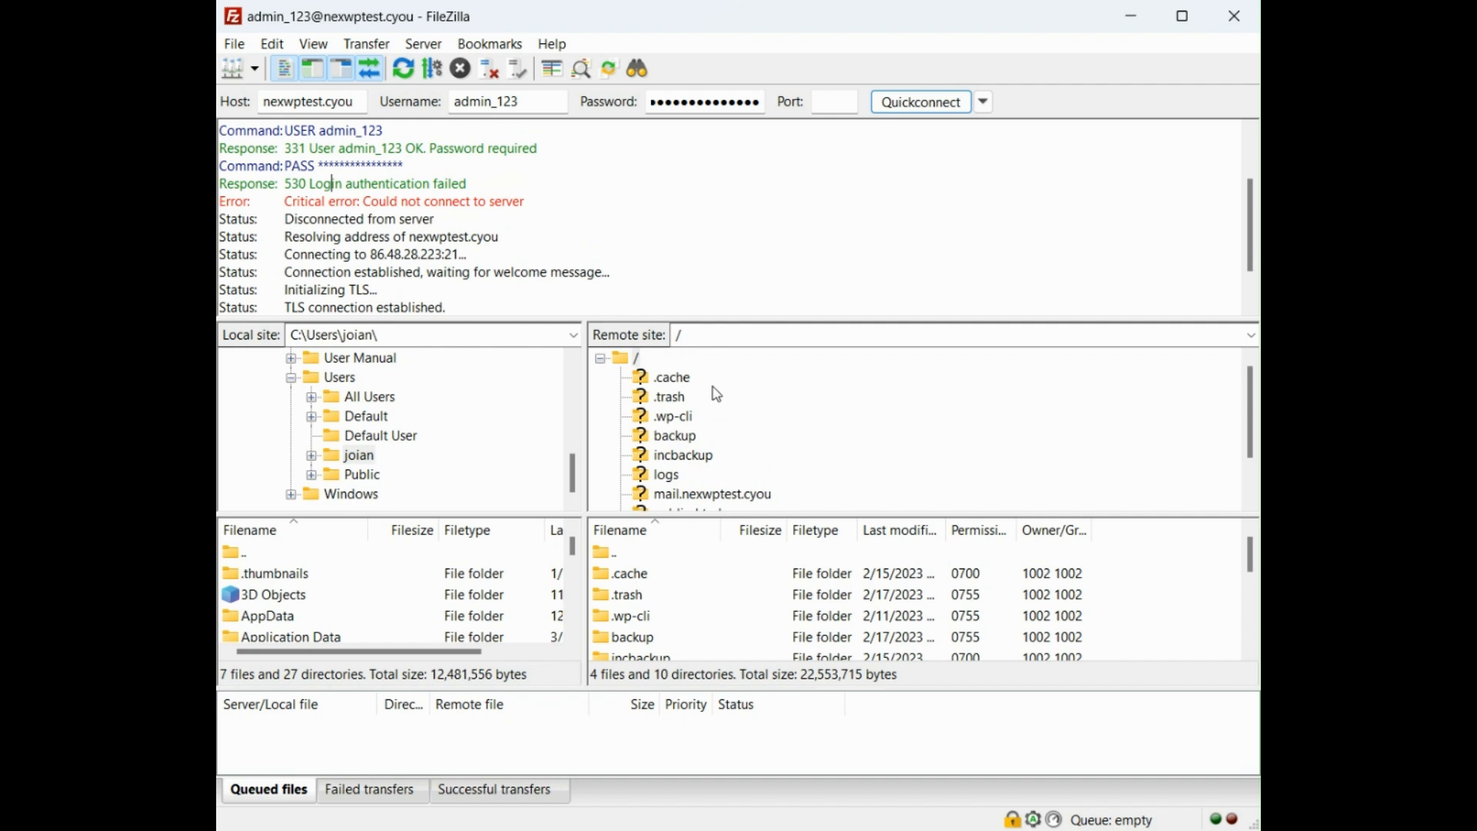
{"action": "mouse_move", "coordinate": [719, 443]}
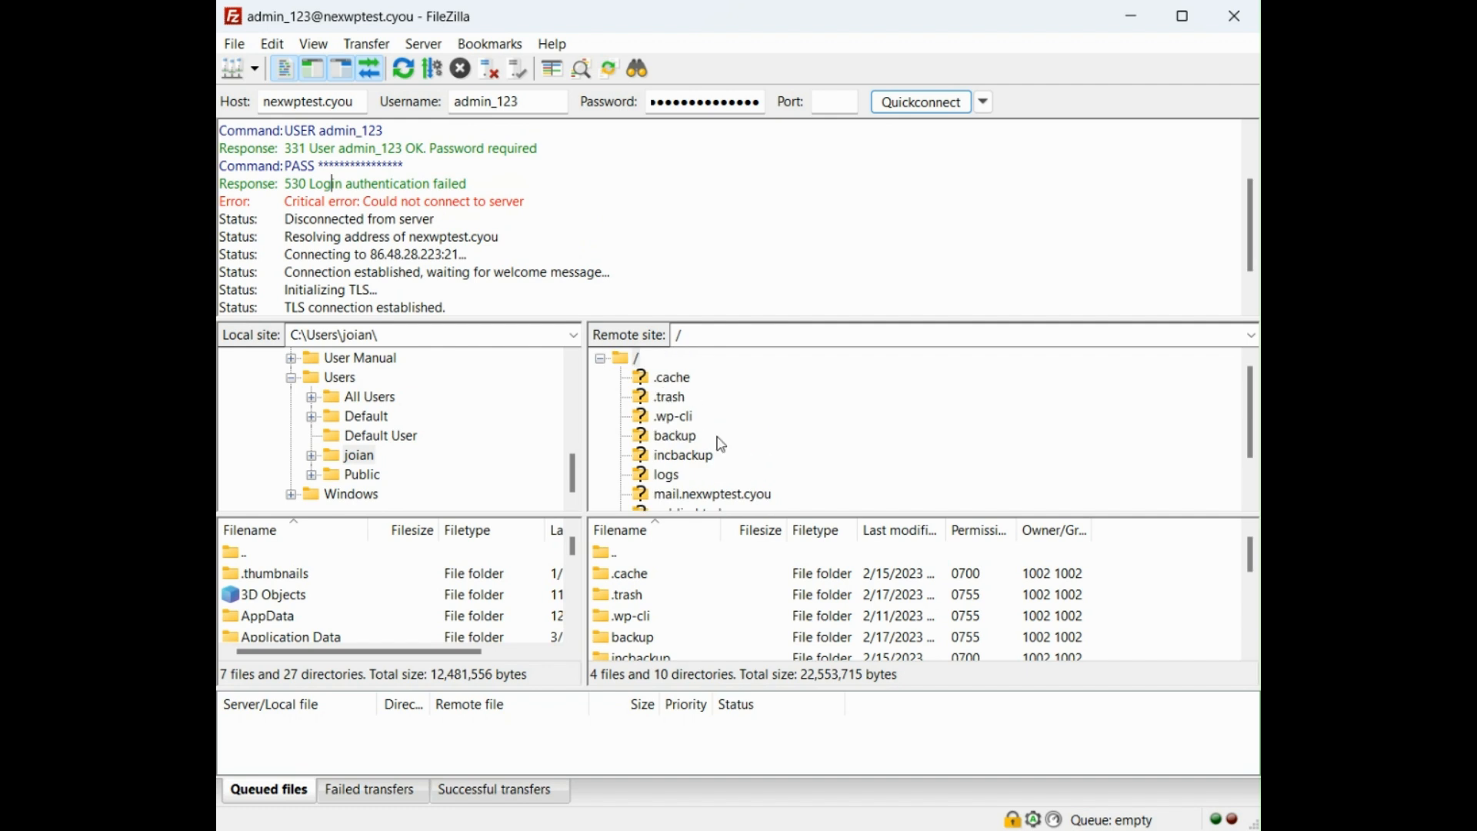
{"action": "mouse_move", "coordinate": [782, 443]}
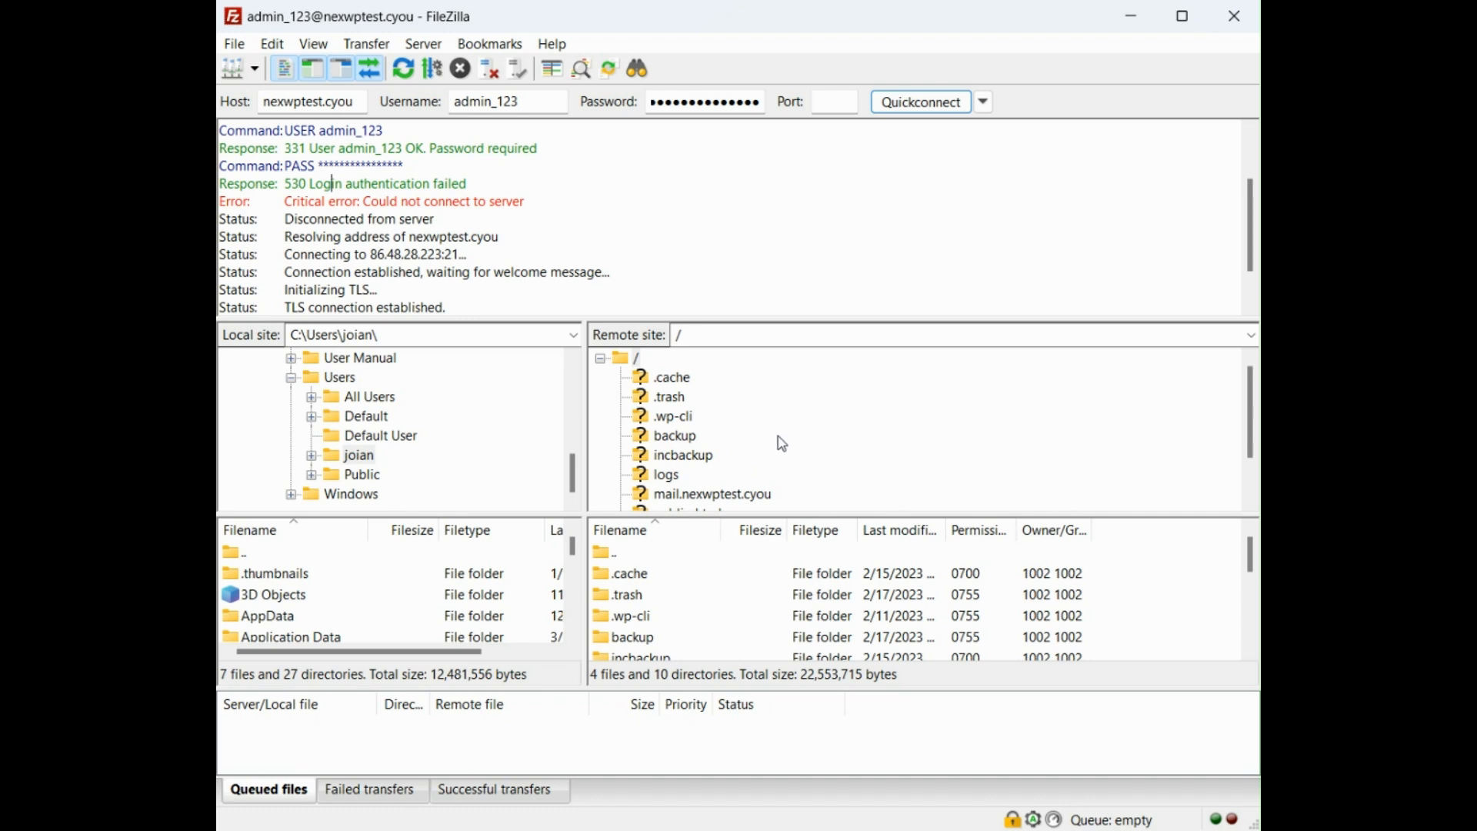
{"action": "scroll", "scroll_direction": "down", "scroll_amount": 3}
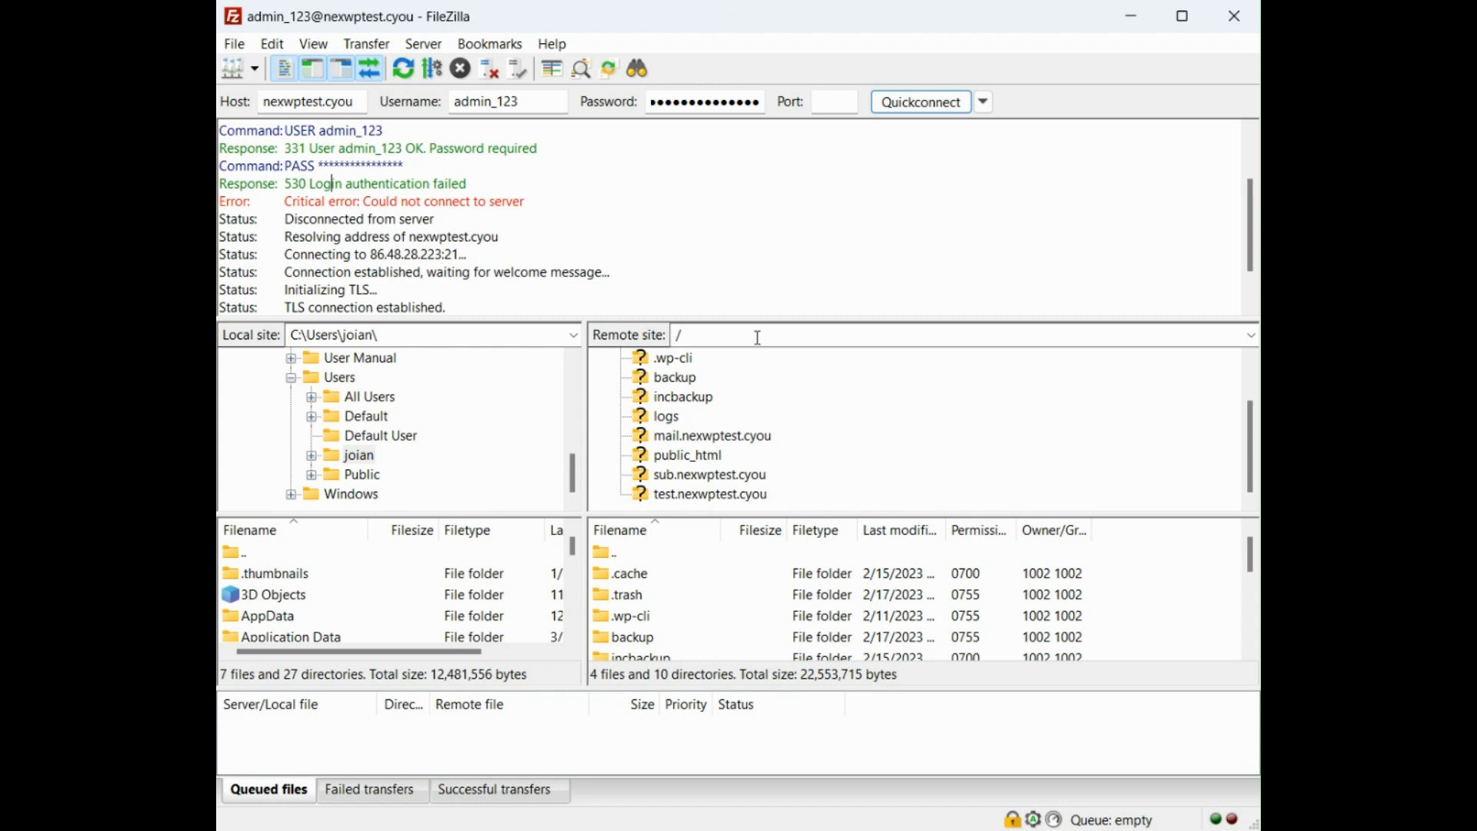
{"action": "mouse_move", "coordinate": [745, 409]}
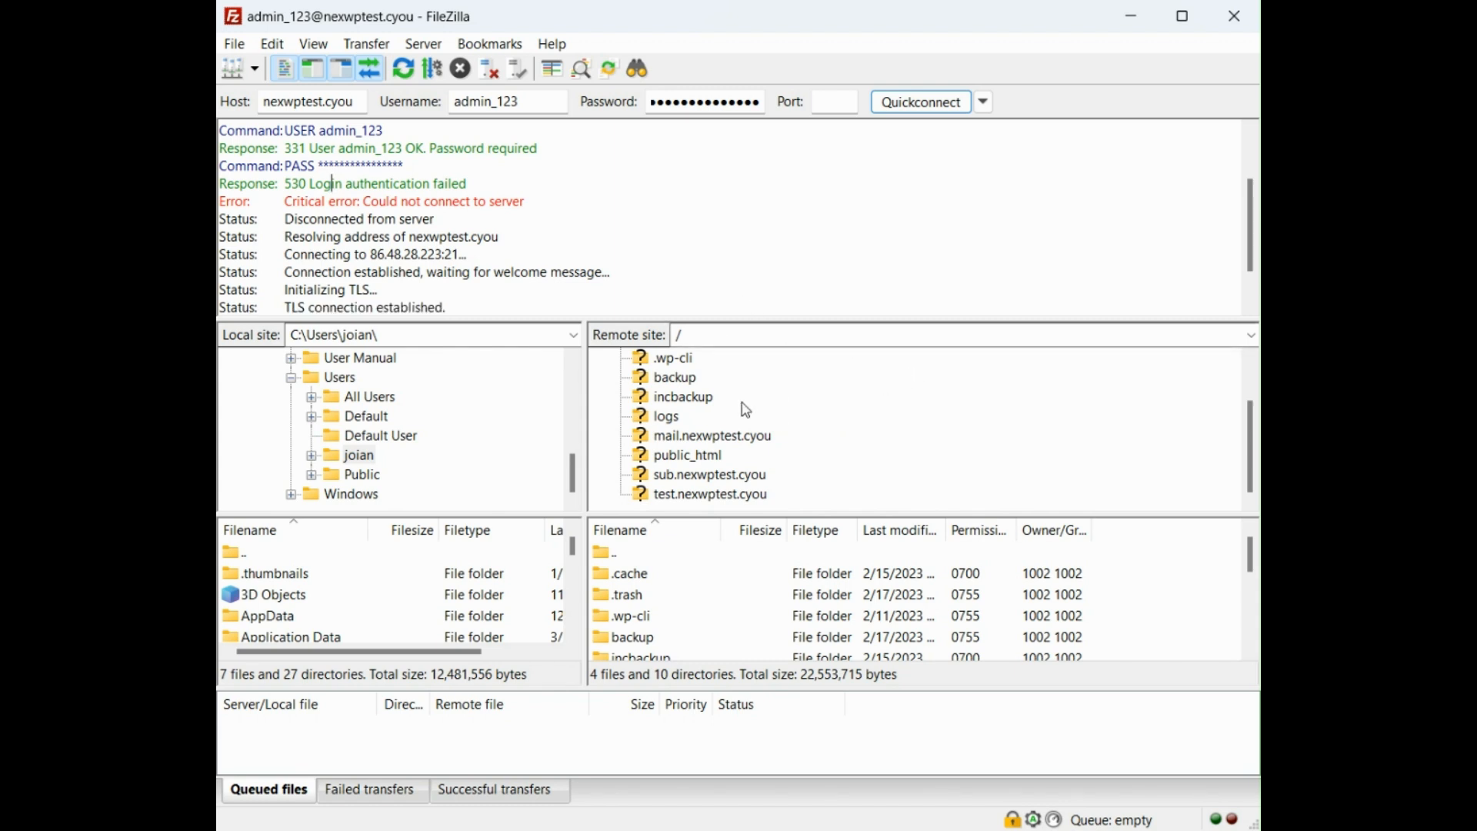
{"action": "left_click", "coordinate": [602, 357]}
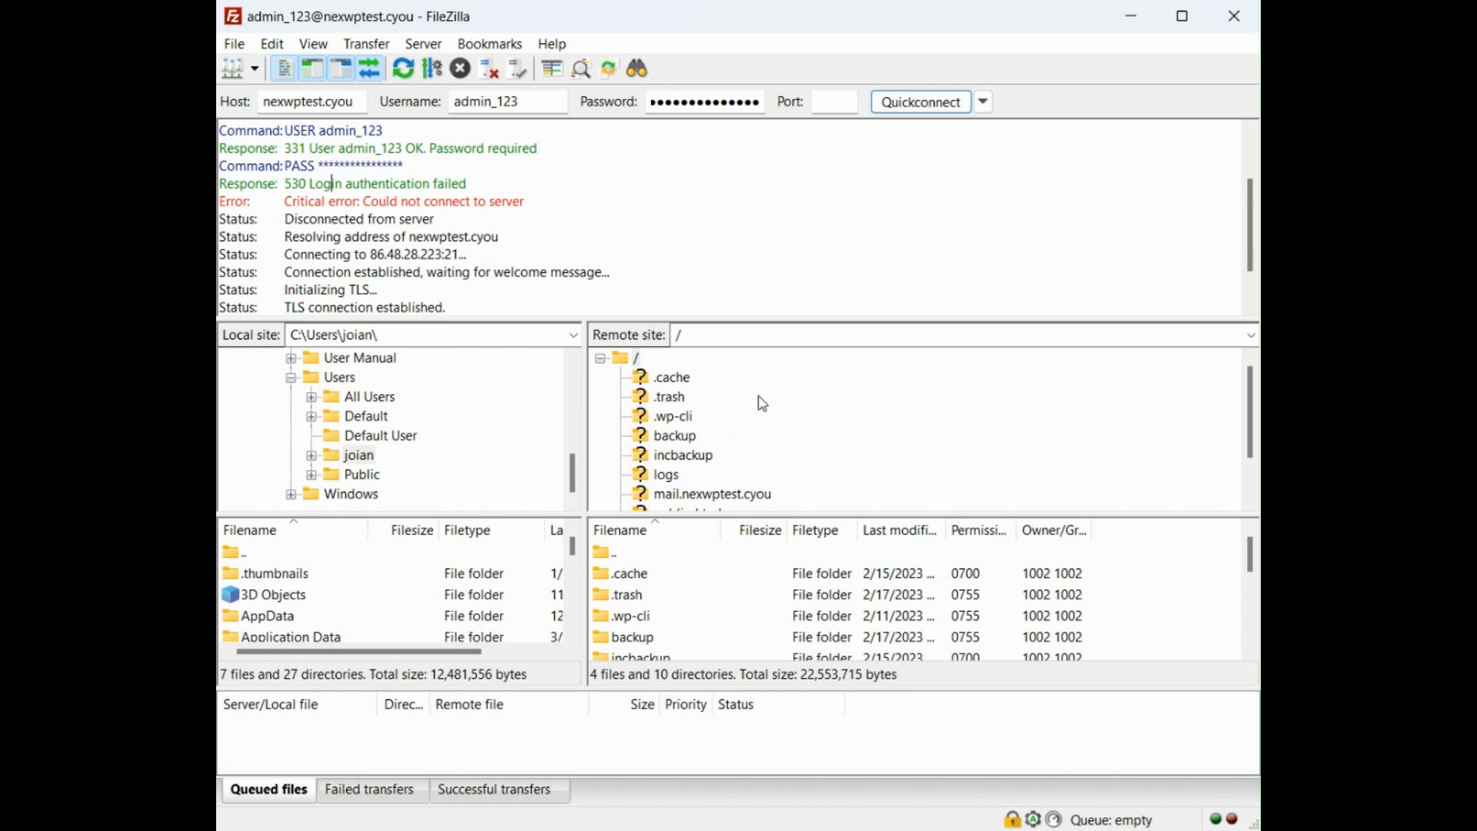
{"action": "mouse_move", "coordinate": [767, 402]}
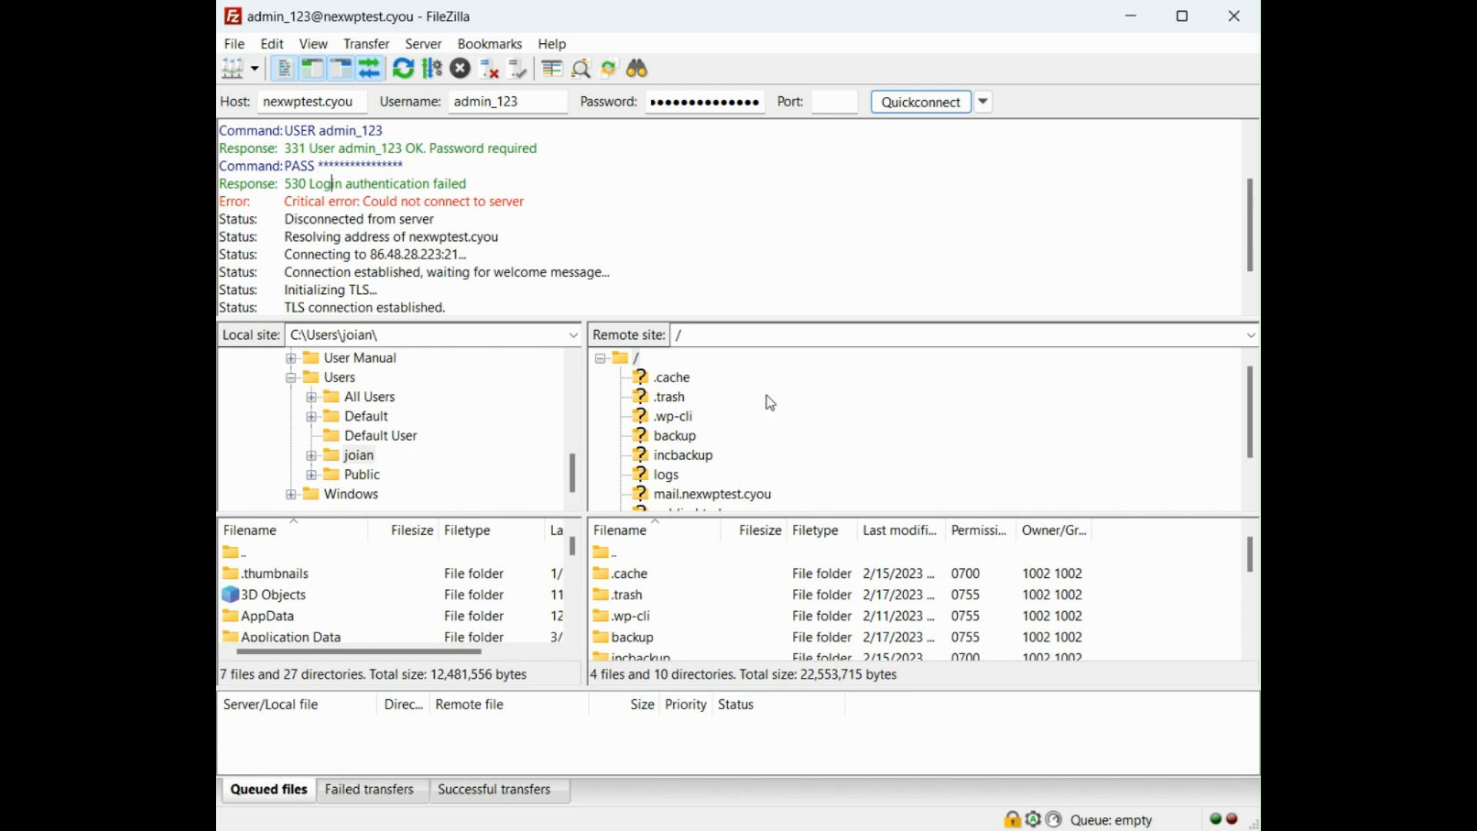
{"action": "mouse_move", "coordinate": [794, 405]}
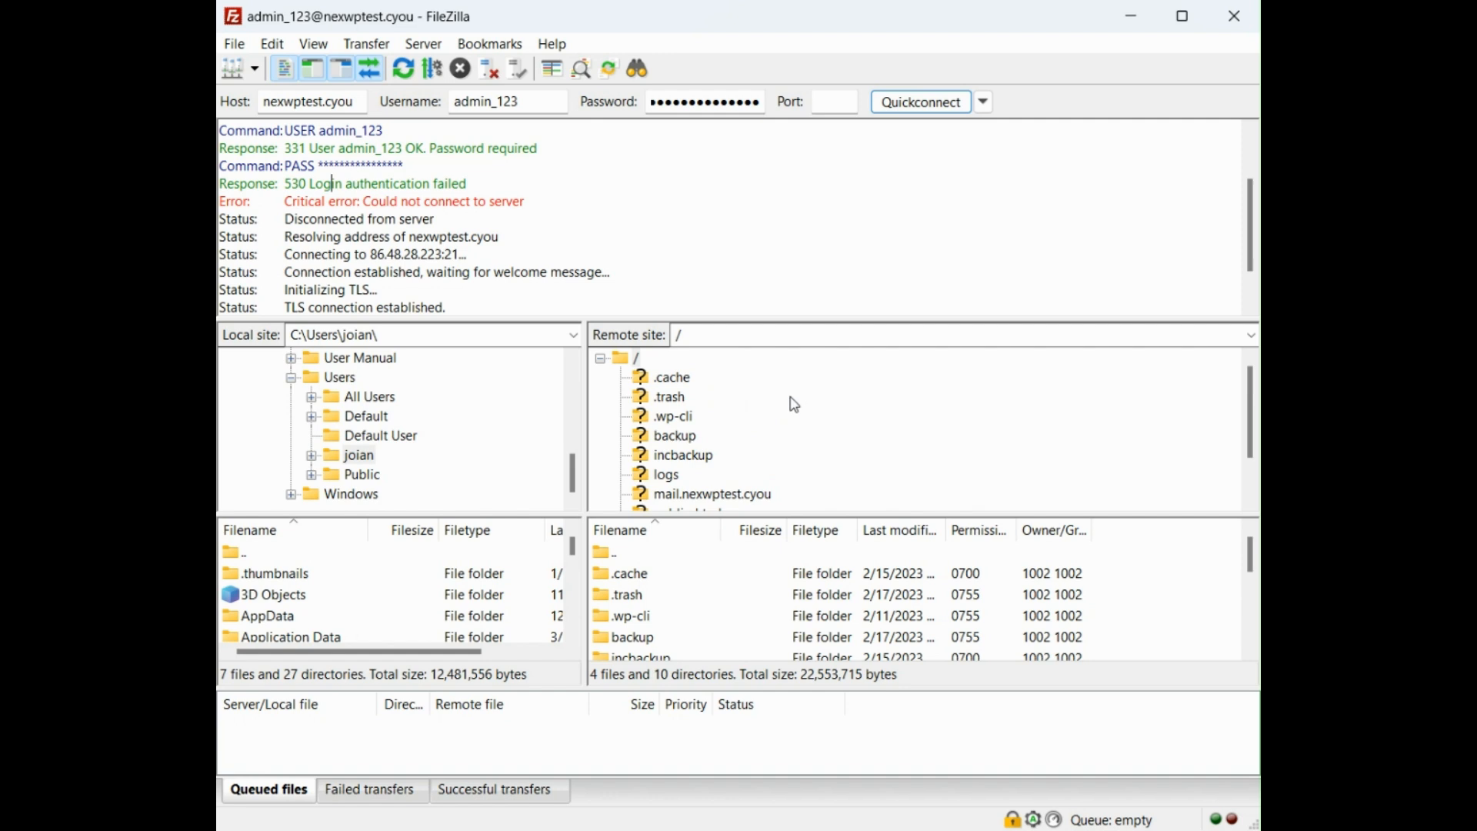
{"action": "mouse_move", "coordinate": [786, 405]}
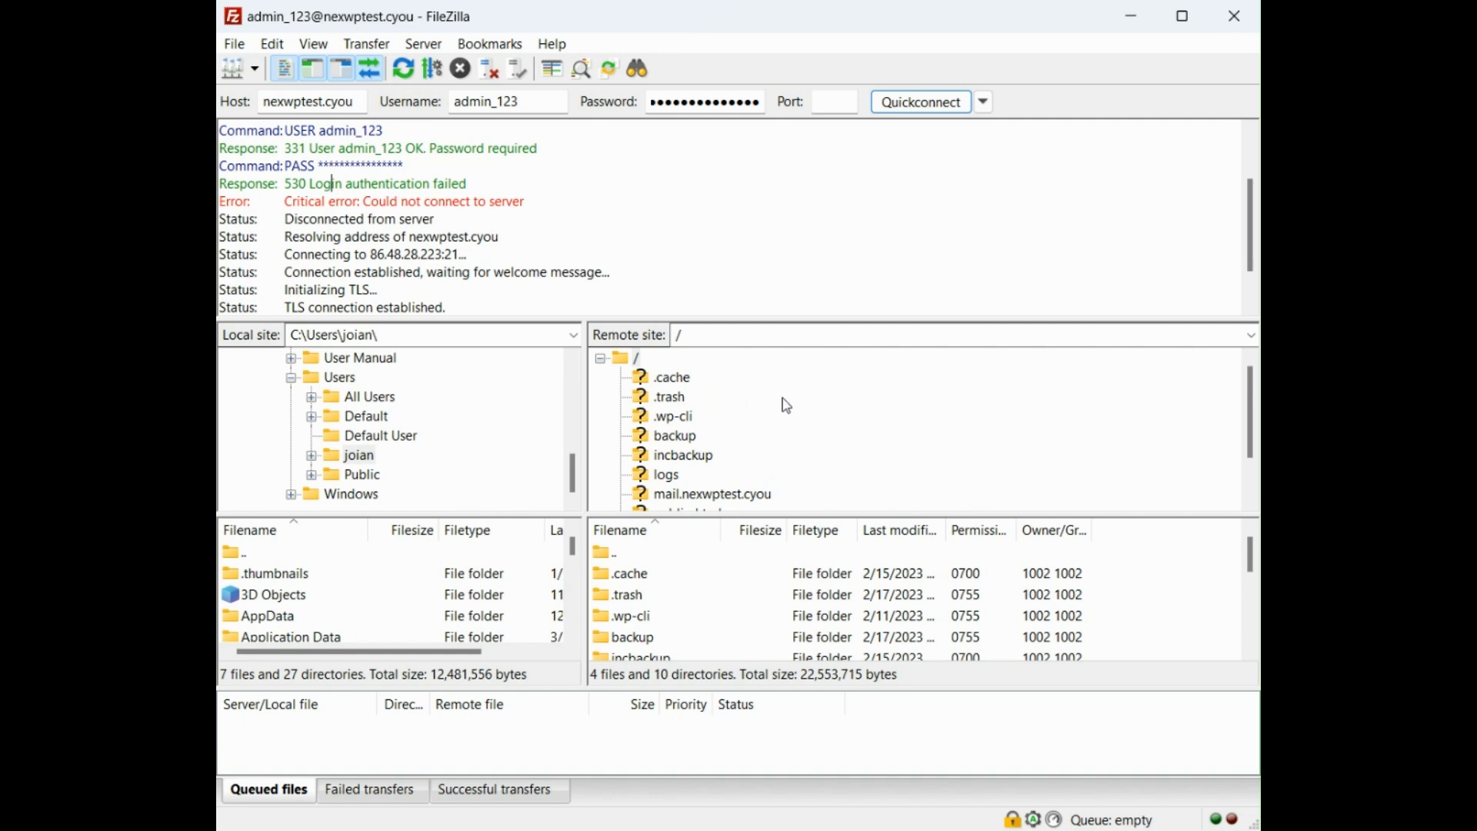
{"action": "mouse_move", "coordinate": [789, 405]}
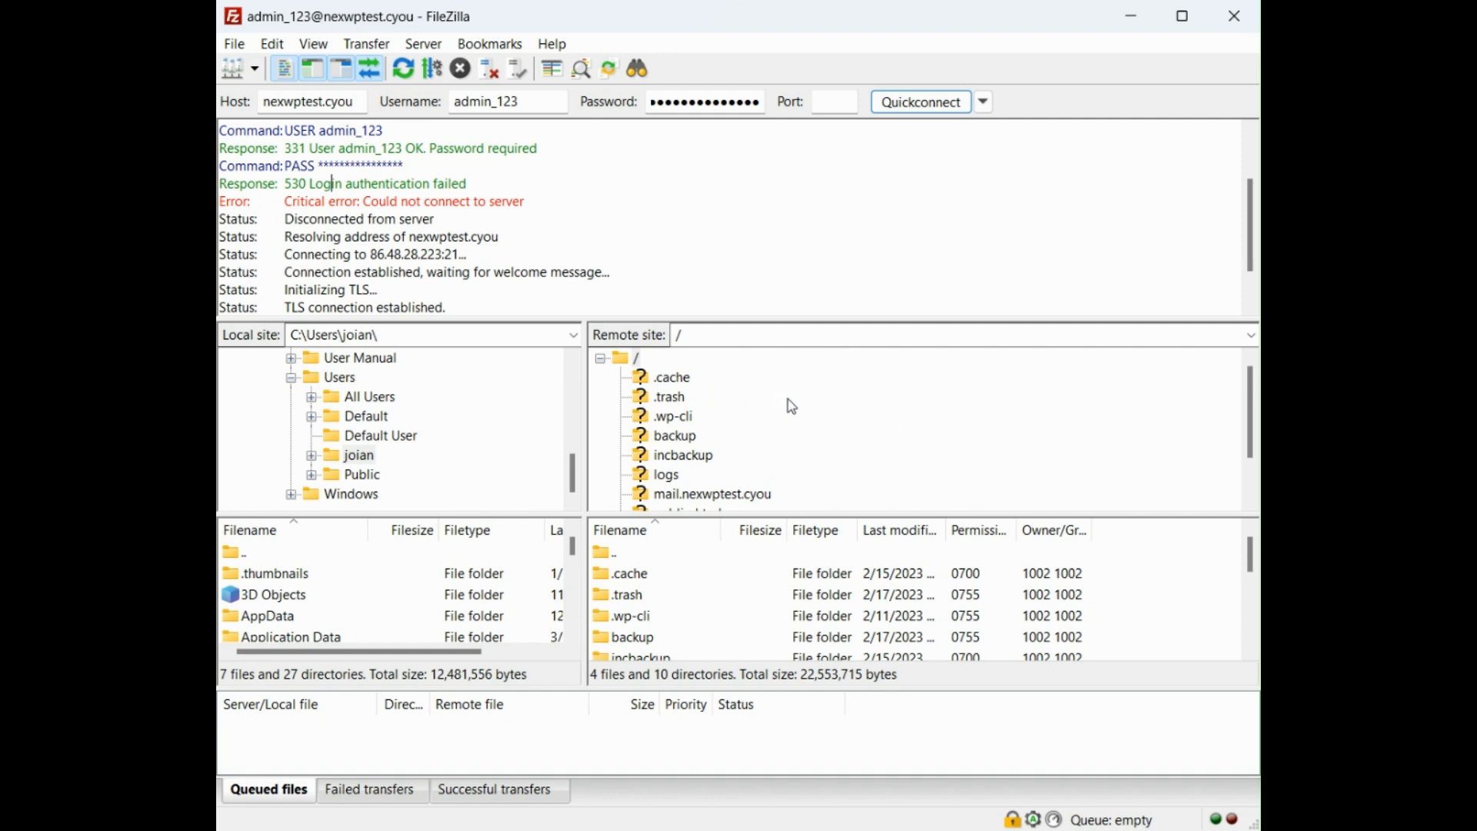
{"action": "mouse_move", "coordinate": [536, 286]}
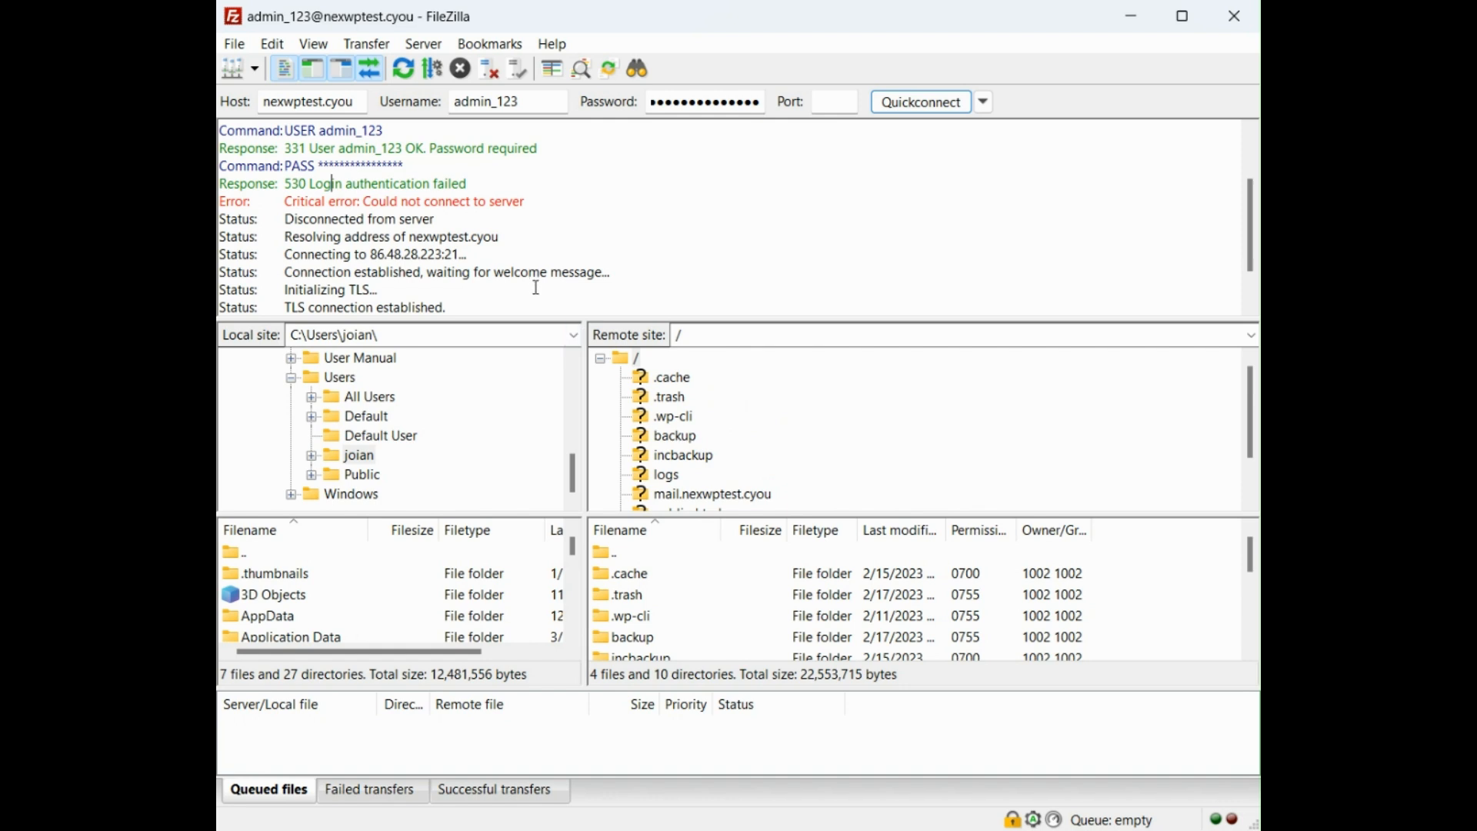
{"action": "mouse_move", "coordinate": [687, 405]}
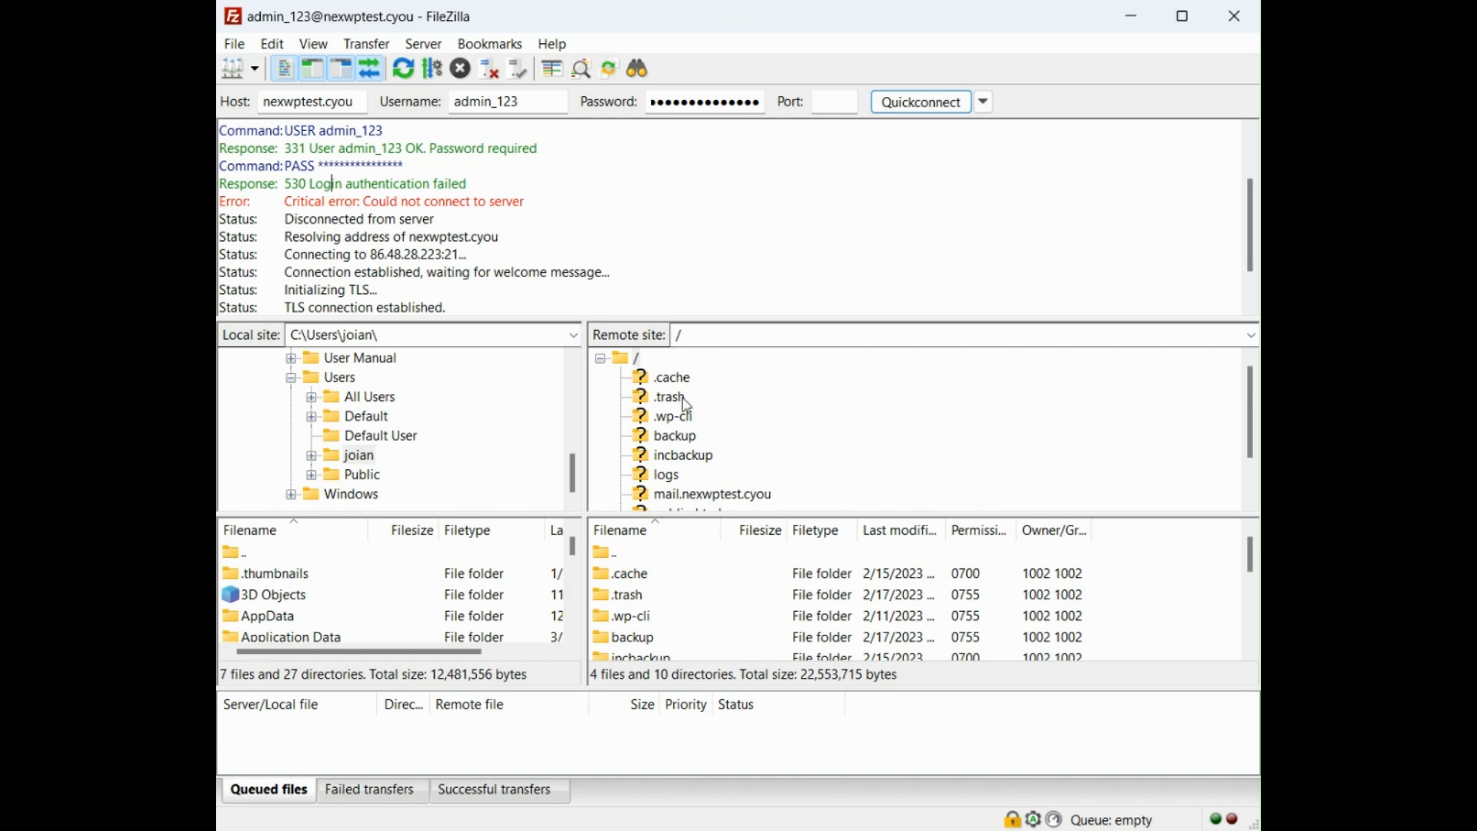
{"action": "scroll", "scroll_direction": "down", "scroll_amount": 3}
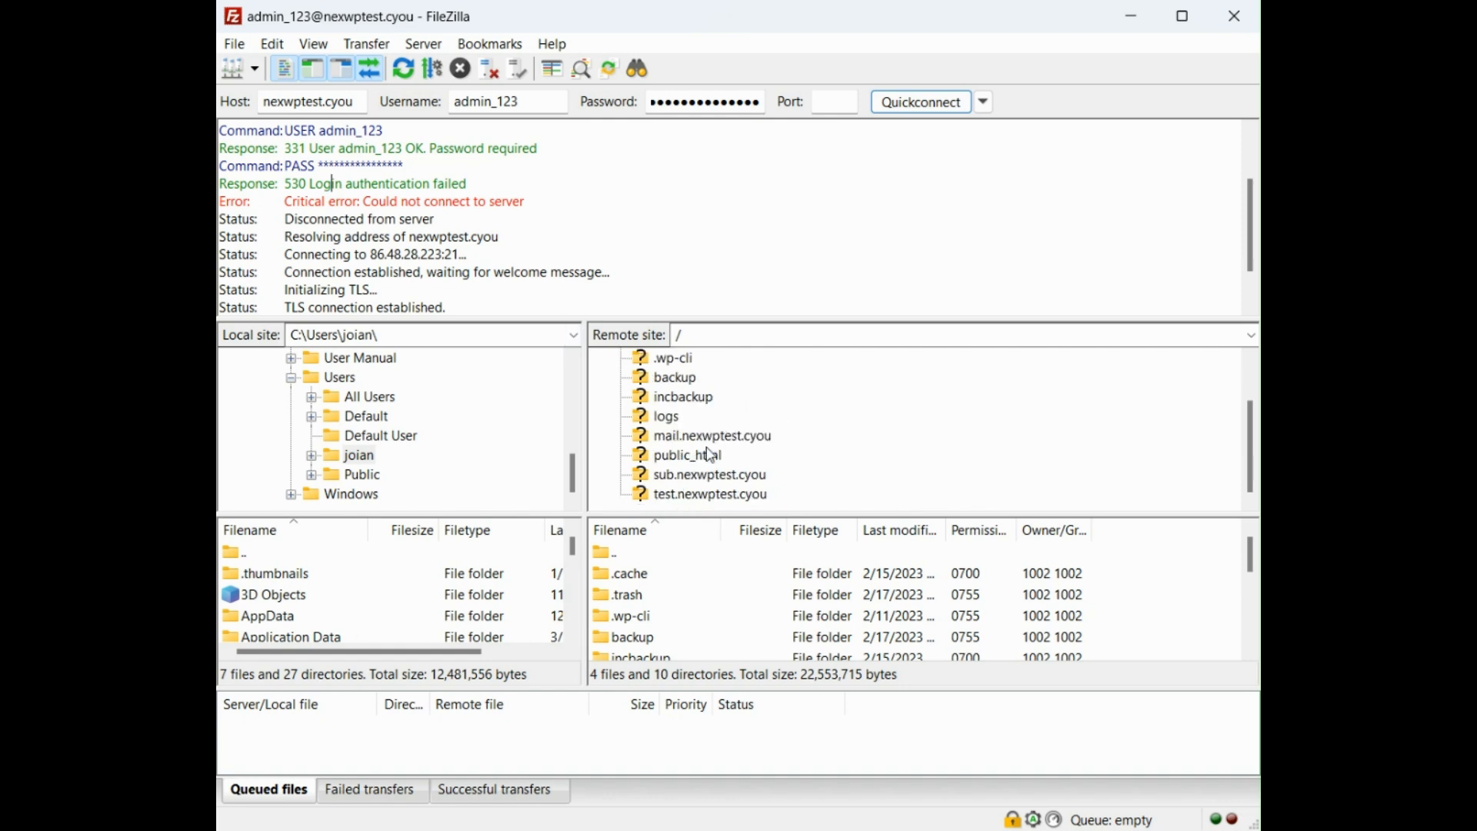
- Navigate the remote tree into public_html and then wp-content
{"action": "left_click", "coordinate": [686, 454]}
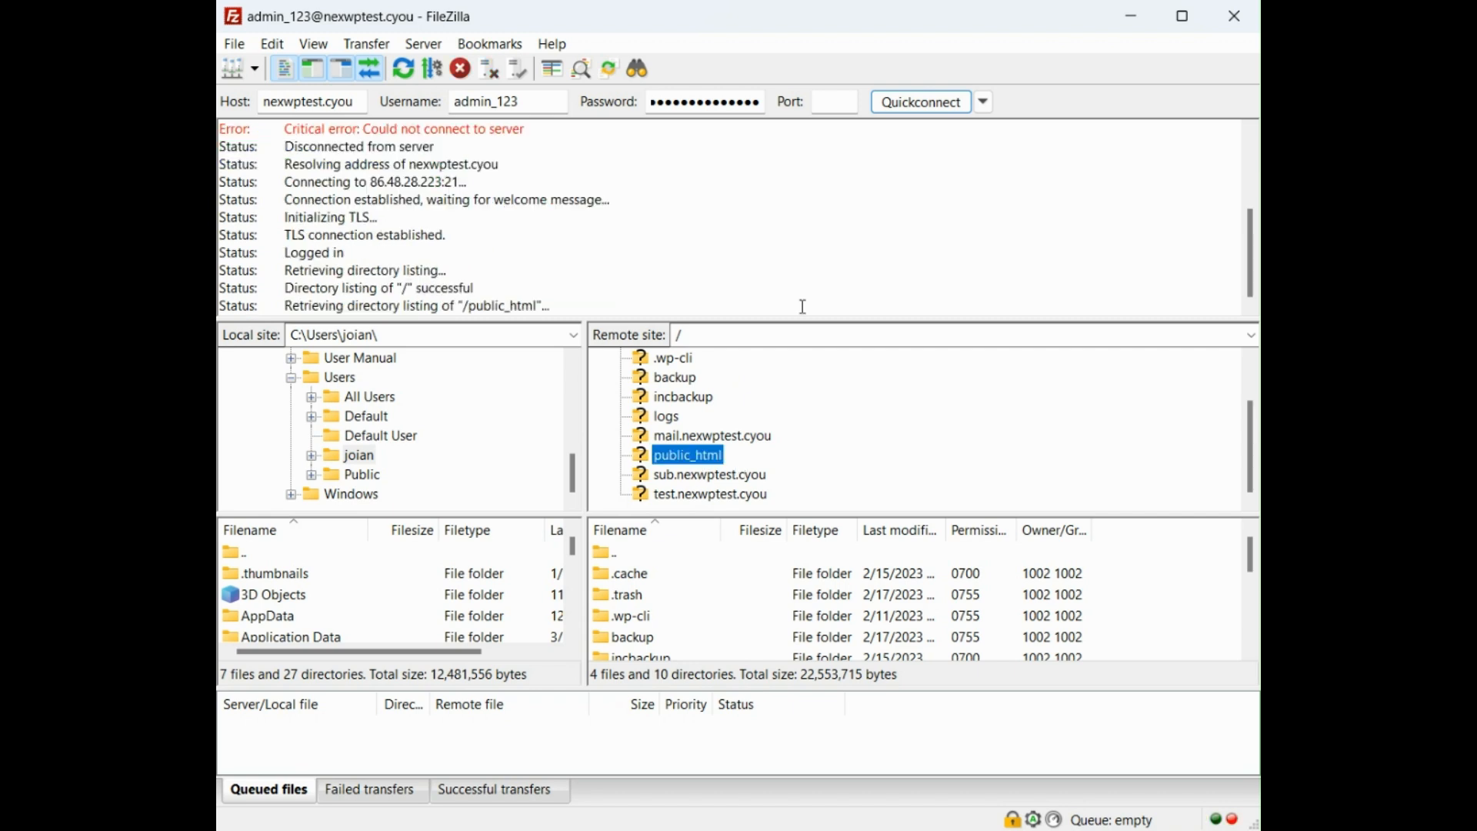
{"action": "double_click", "coordinate": [688, 454]}
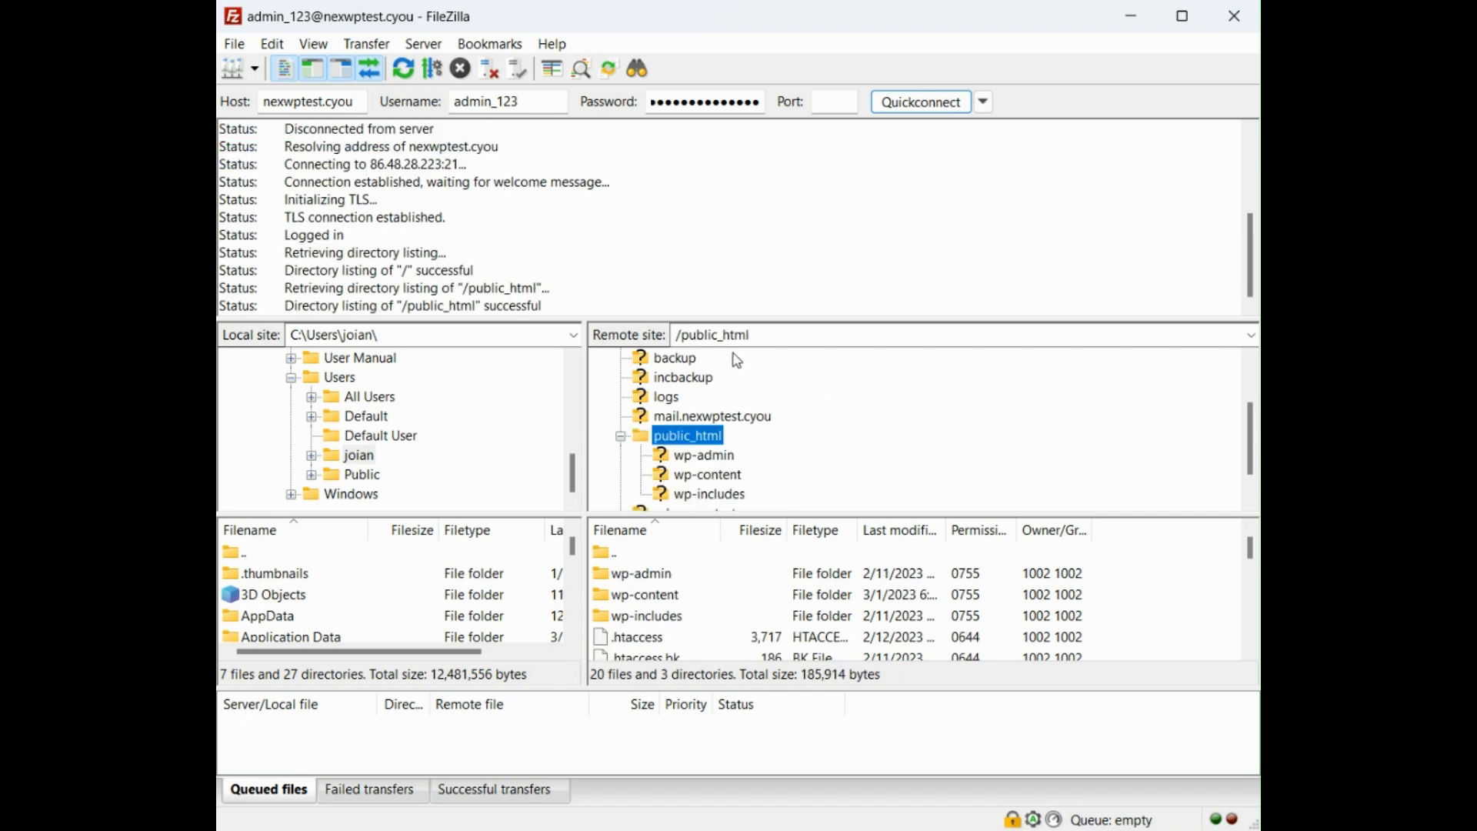
{"action": "mouse_move", "coordinate": [748, 483]}
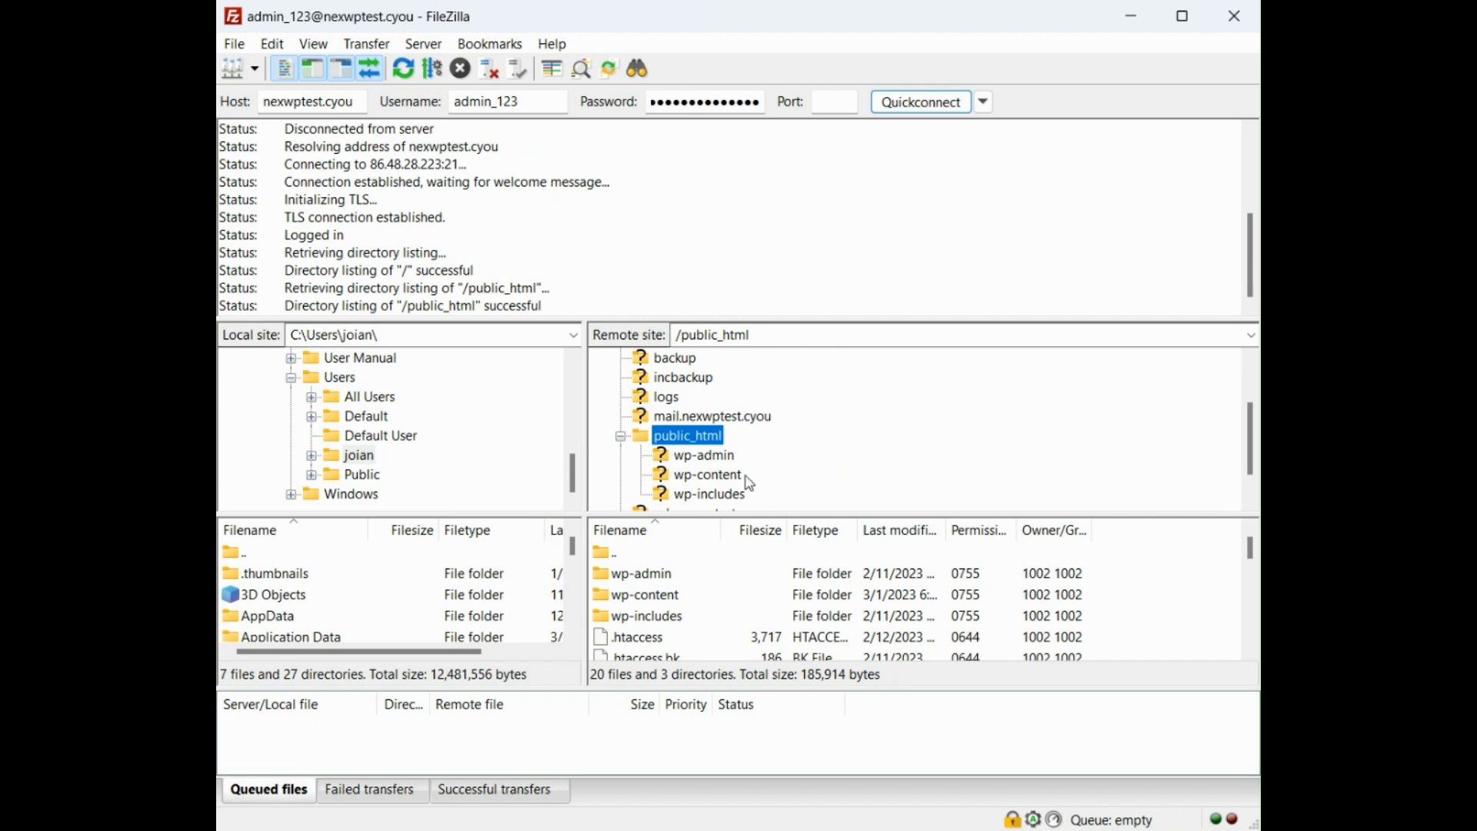
{"action": "left_click", "coordinate": [706, 474]}
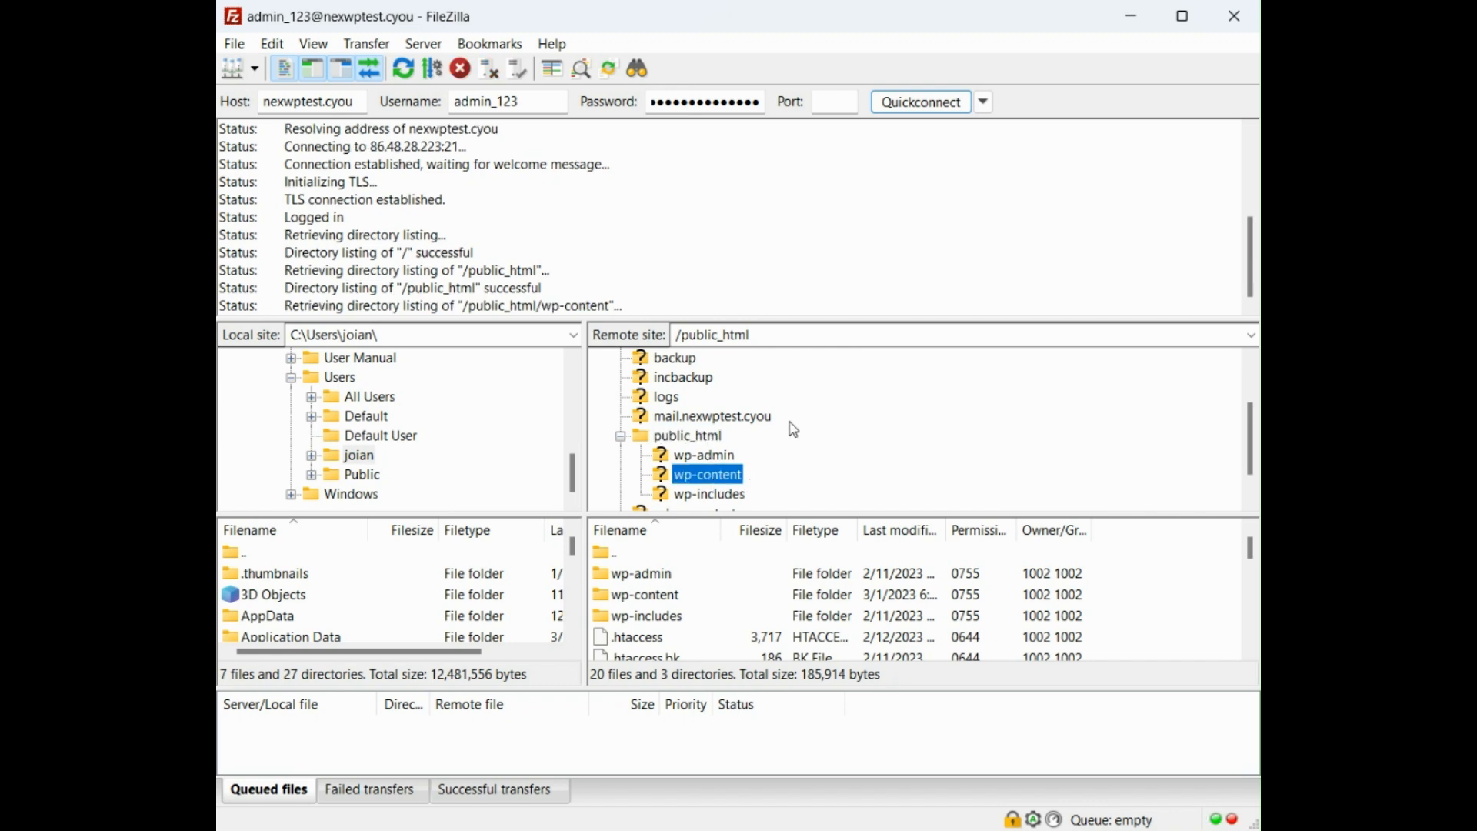
{"action": "double_click", "coordinate": [706, 474]}
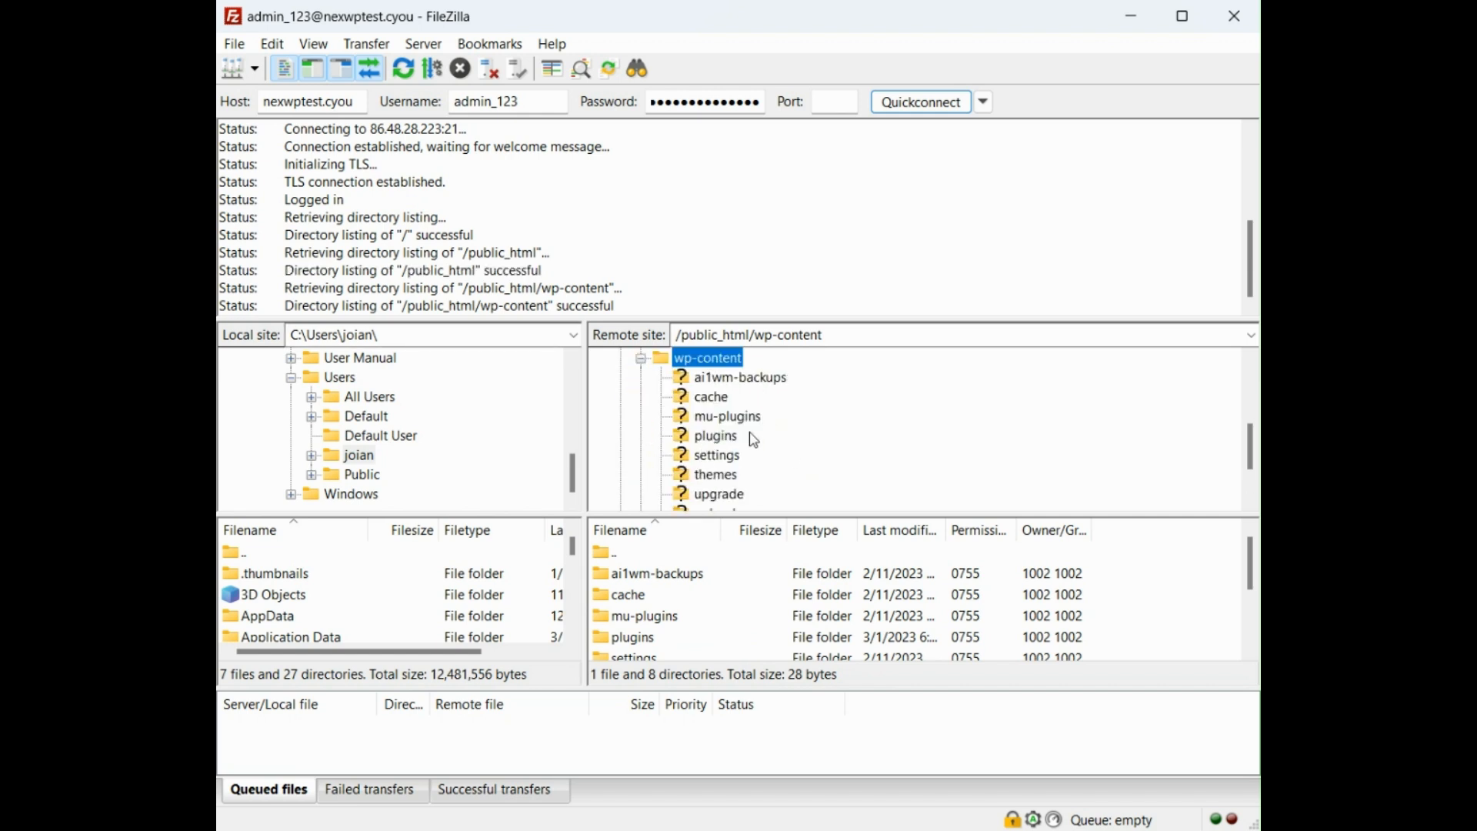
- Enter themes to list kadence and the twentytwenty themes, then select kadence
{"action": "left_click", "coordinate": [716, 474]}
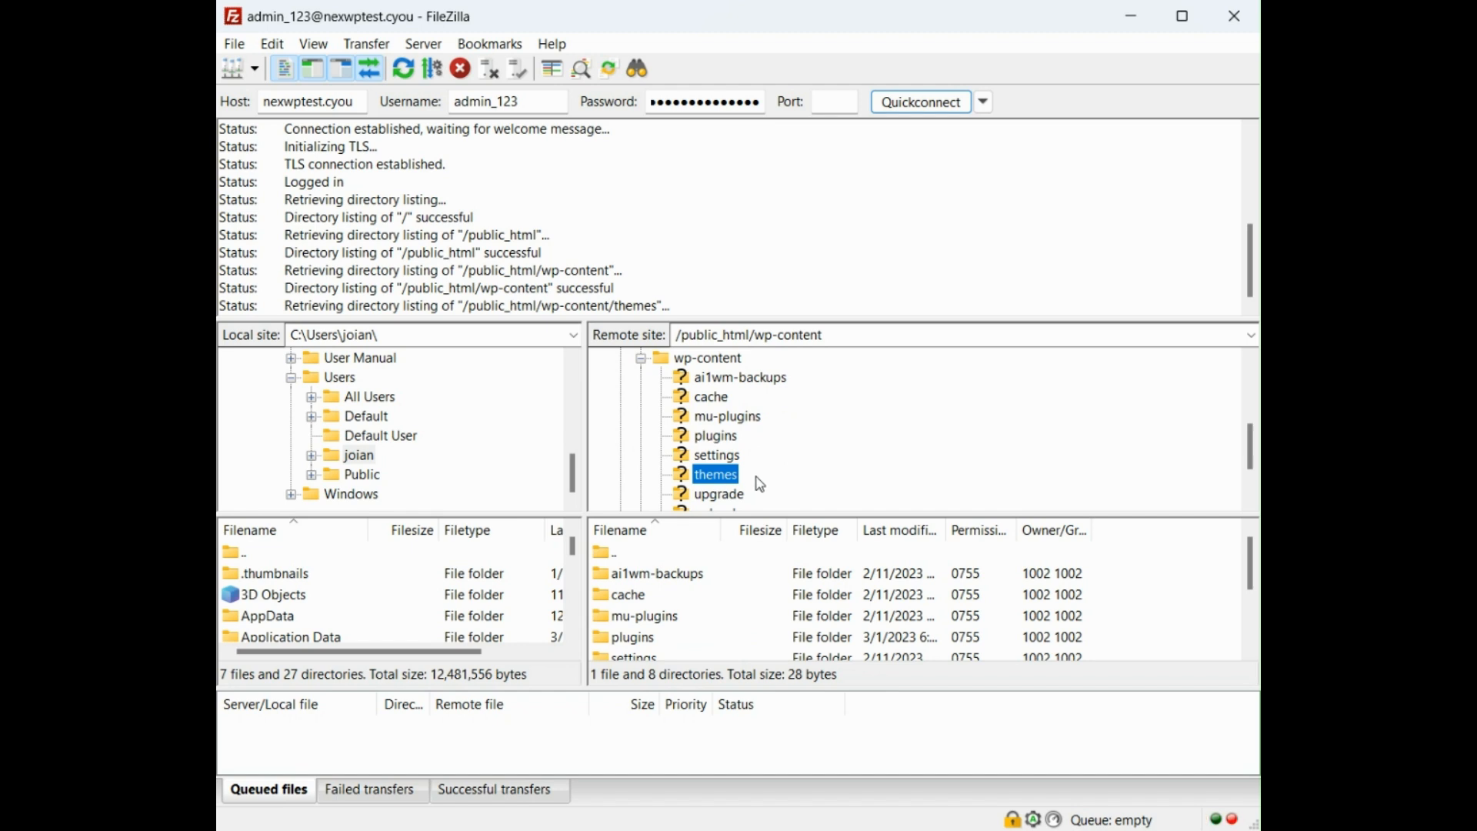
{"action": "double_click", "coordinate": [716, 474]}
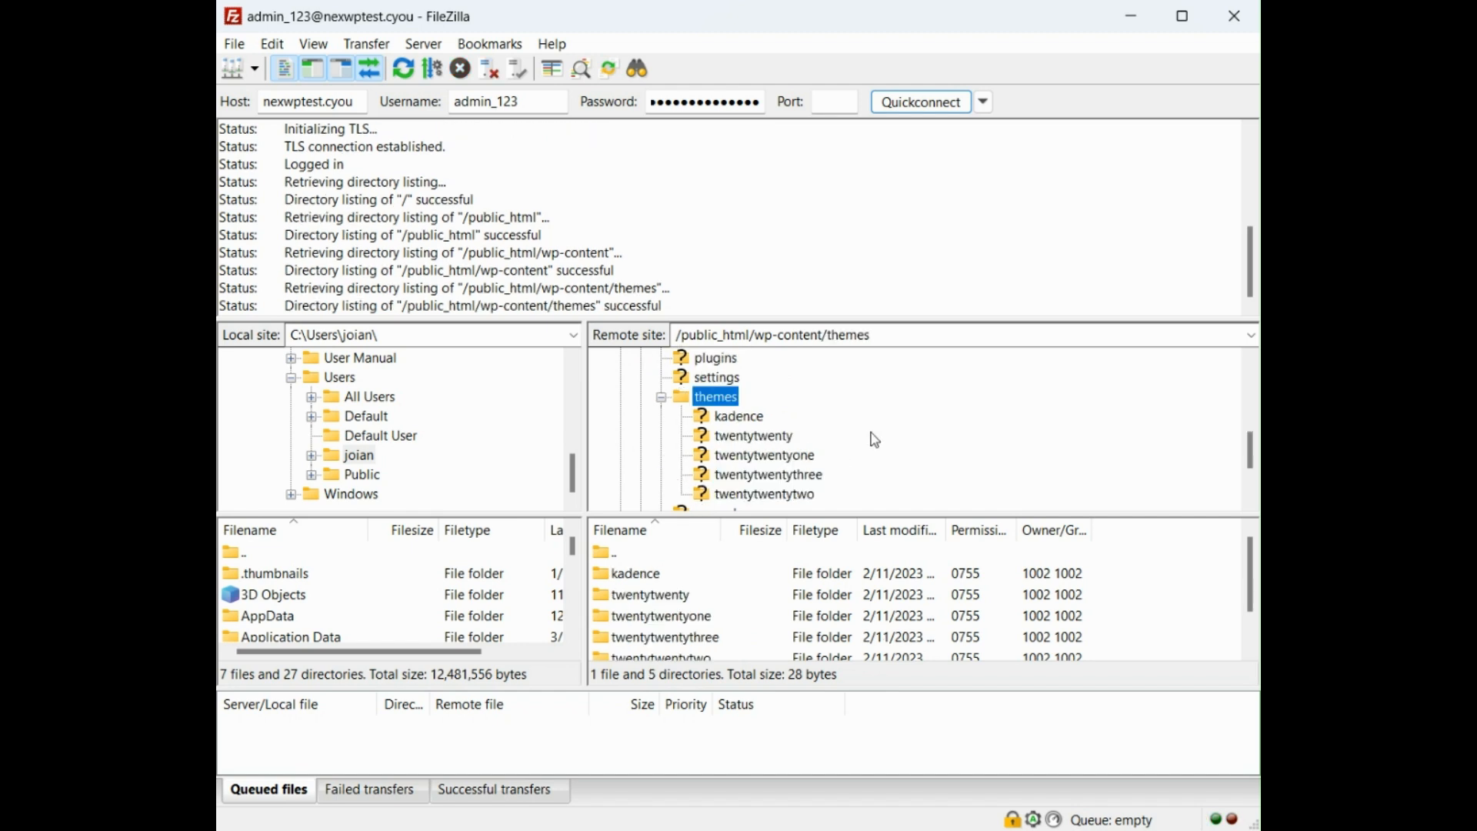
{"action": "left_click", "coordinate": [740, 415]}
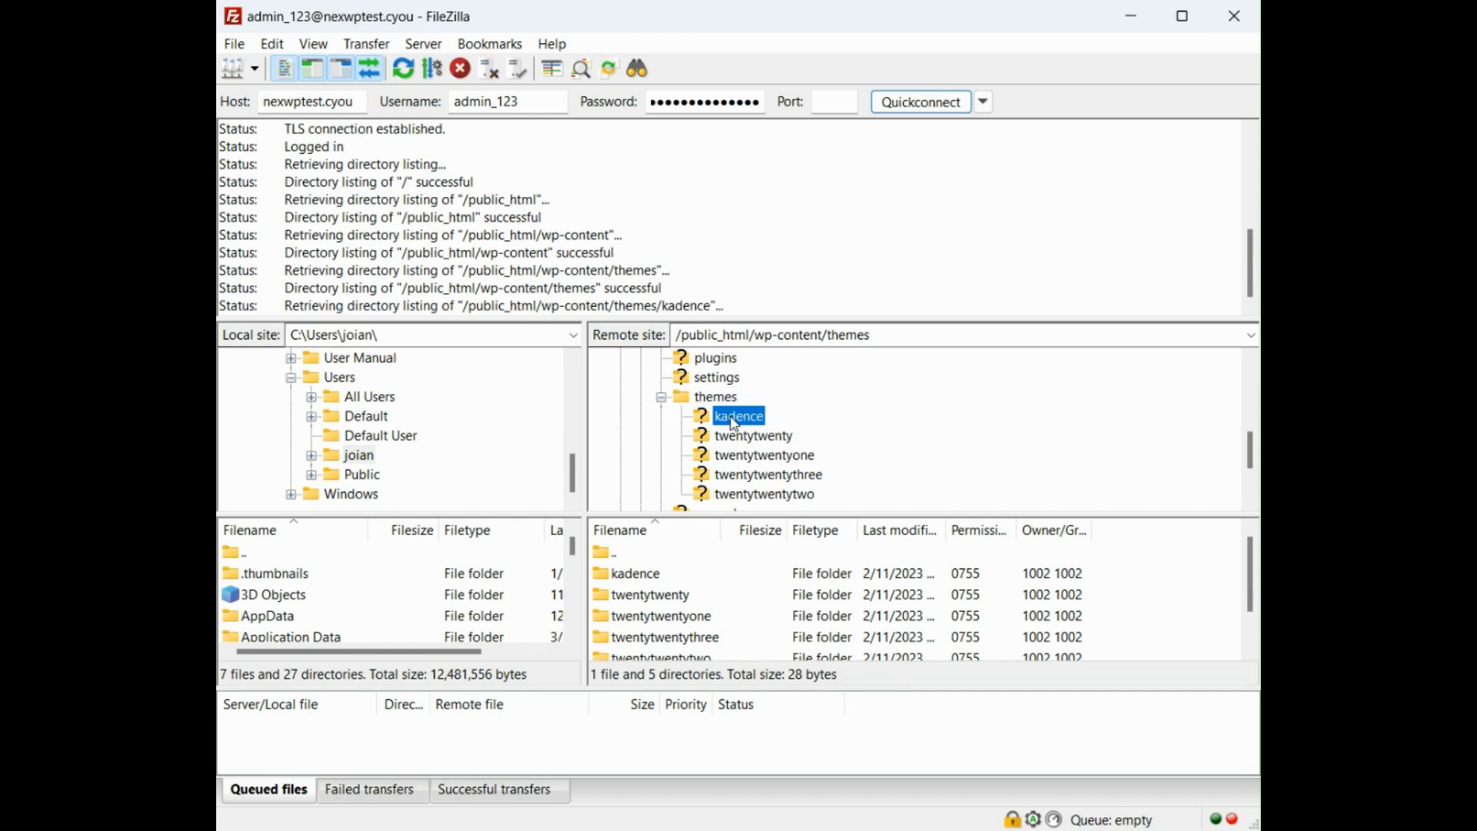
{"action": "mouse_move", "coordinate": [845, 422]}
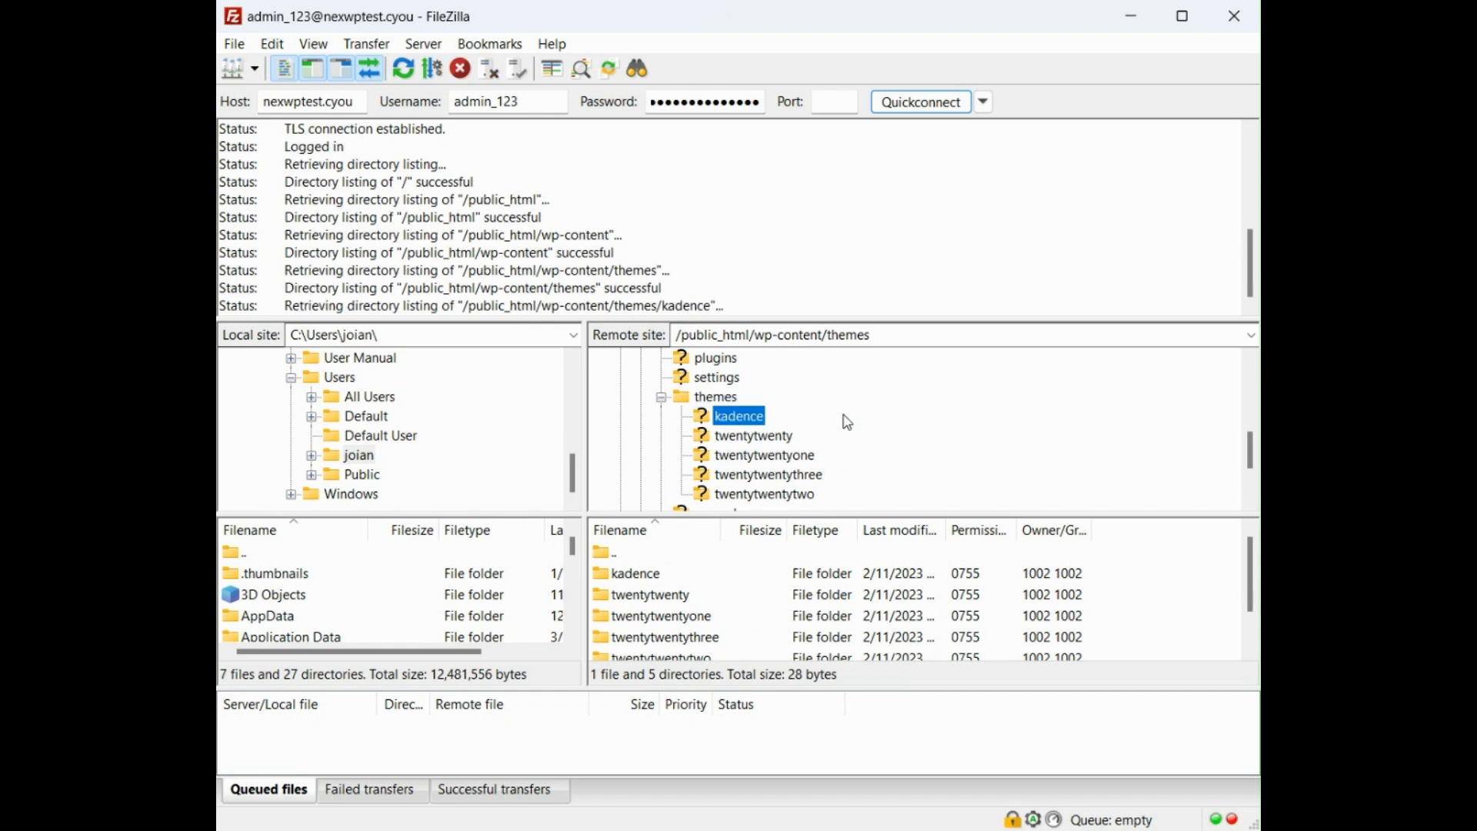